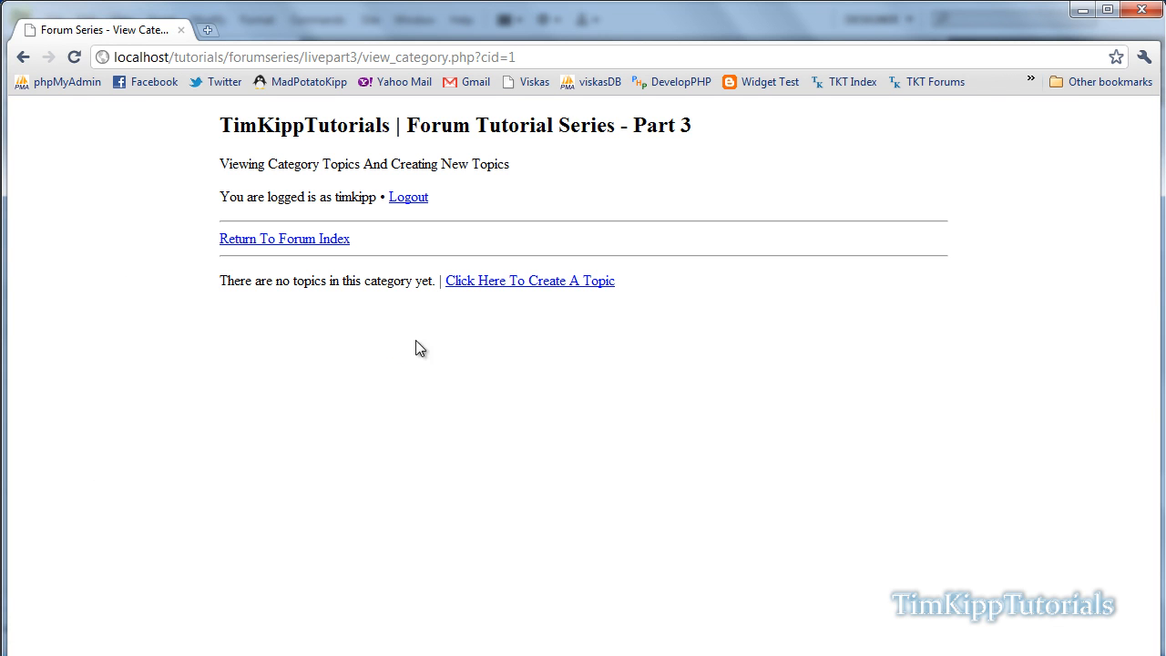
{"action": "mouse_move", "coordinate": [518, 292]}
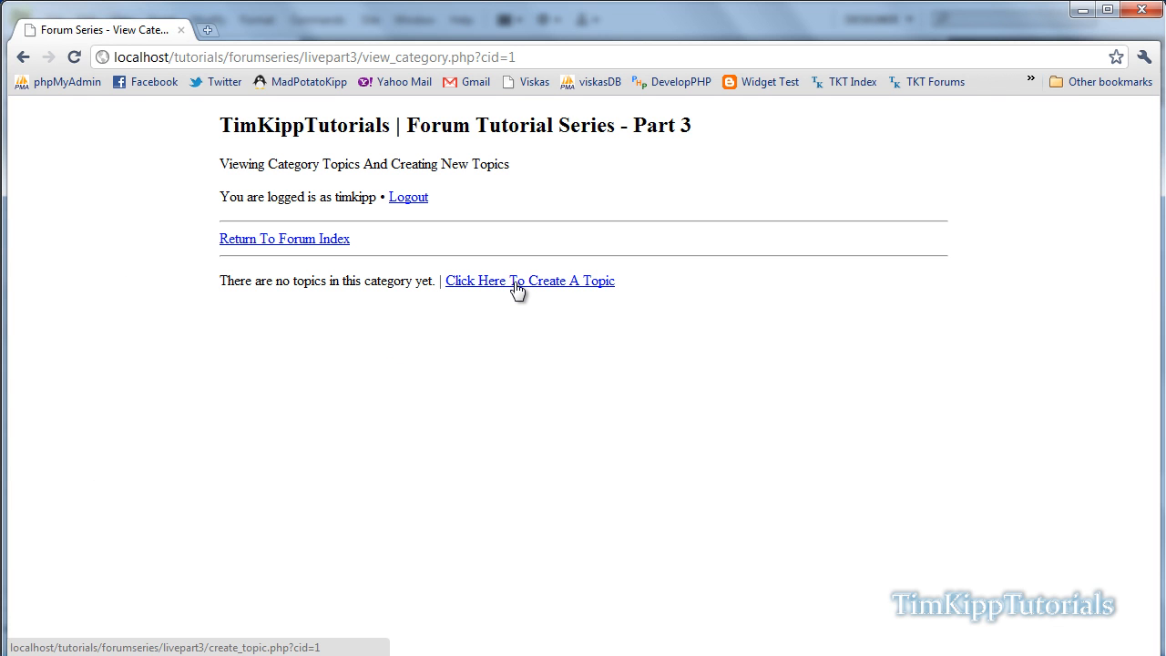
Step: Follow 'Click Here To Create A Topic' twice, landing on the forum index each time
{"action": "left_click", "coordinate": [284, 239]}
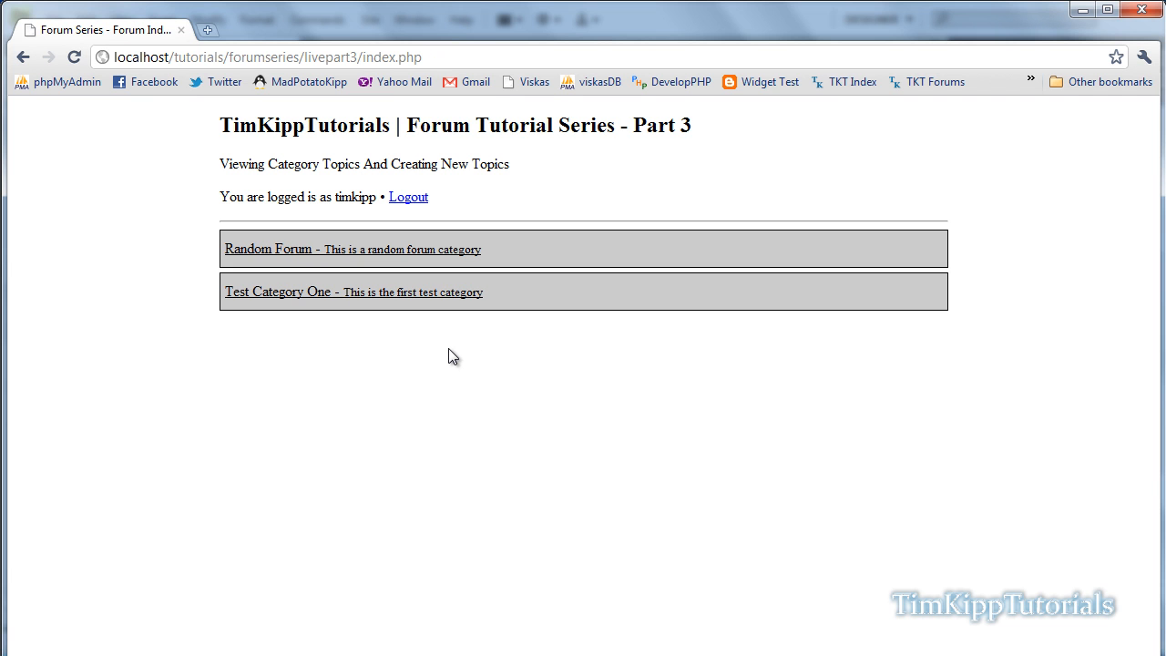
{"action": "mouse_move", "coordinate": [243, 446]}
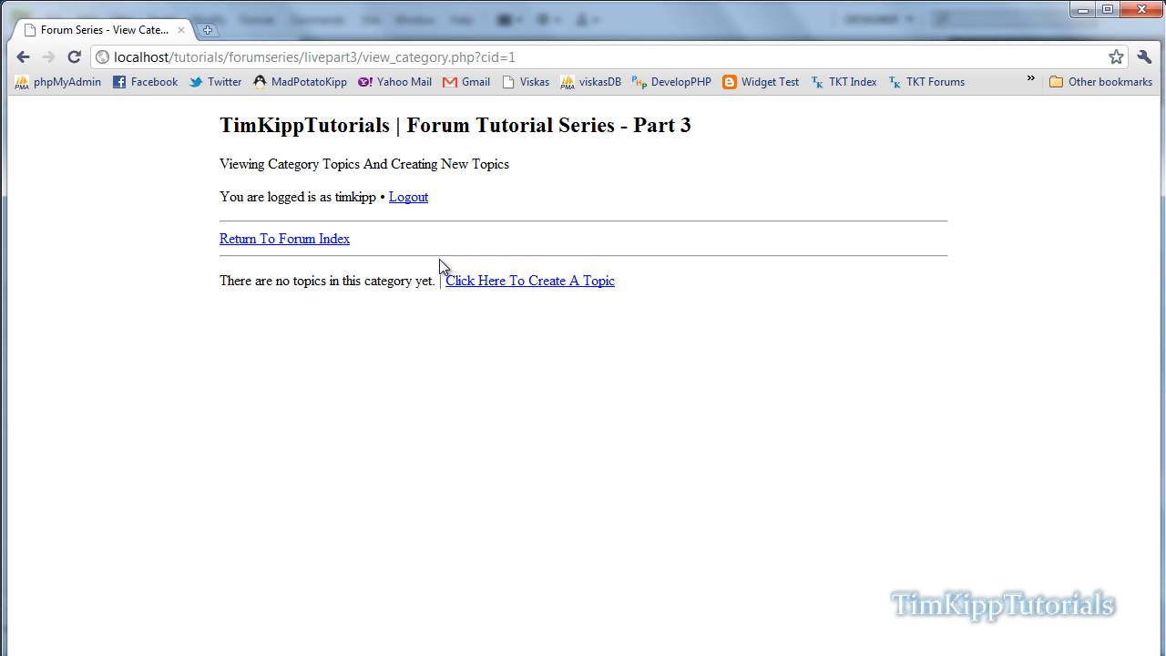
{"action": "left_click", "coordinate": [284, 239]}
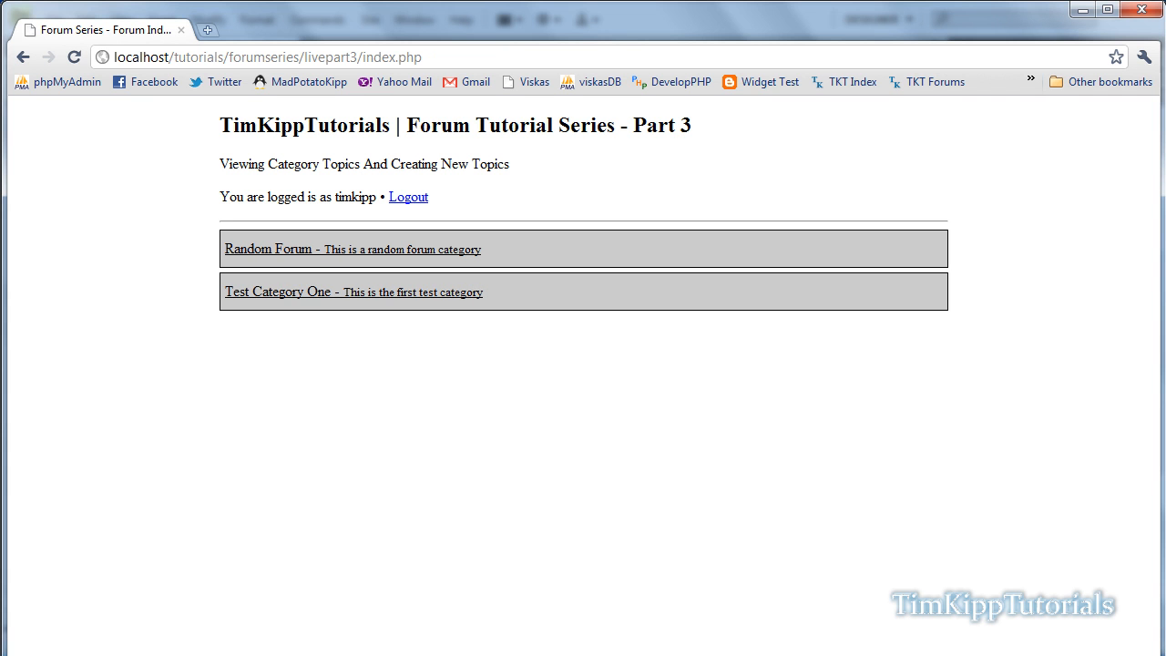
{"action": "mouse_move", "coordinate": [237, 598]}
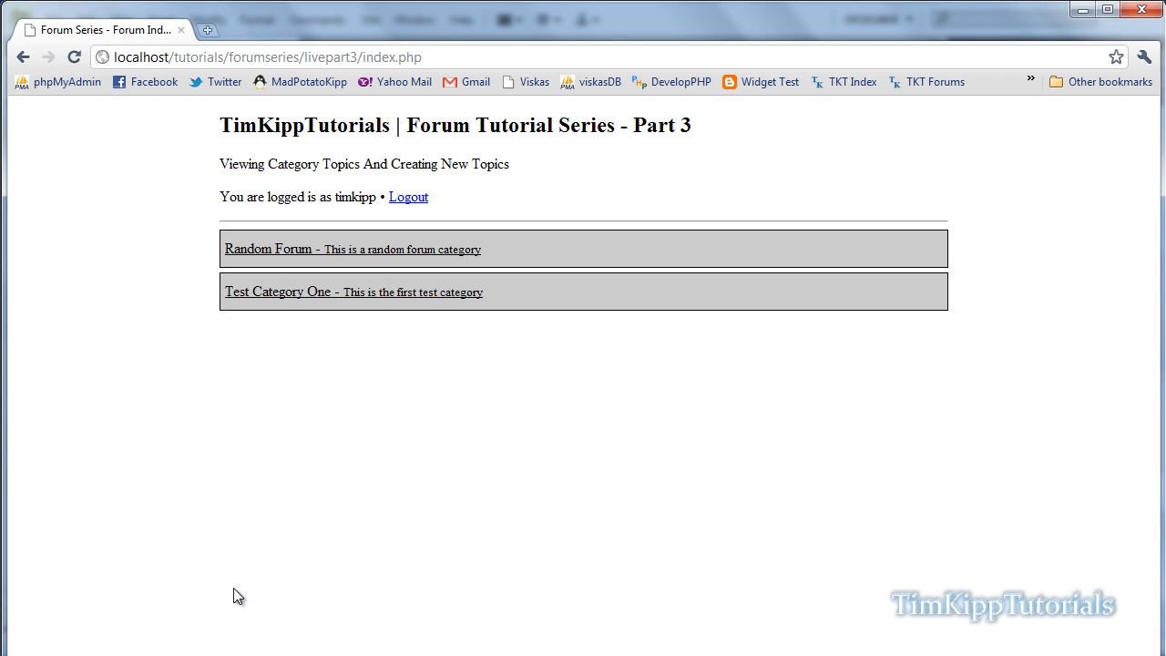
{"action": "mouse_move", "coordinate": [339, 404]}
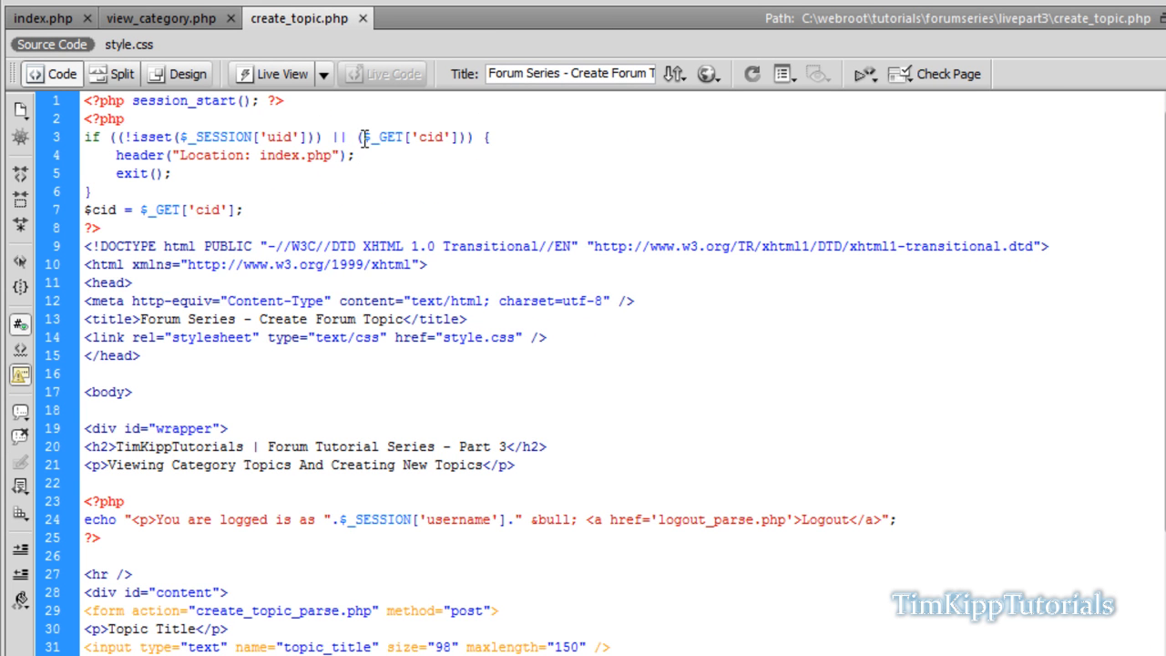
Step: Change the redirect check to $_GET['cid'] == "" so only an empty cid redirects
{"action": "double_click", "coordinate": [404, 137]}
{"action": "type", "text": " =="}
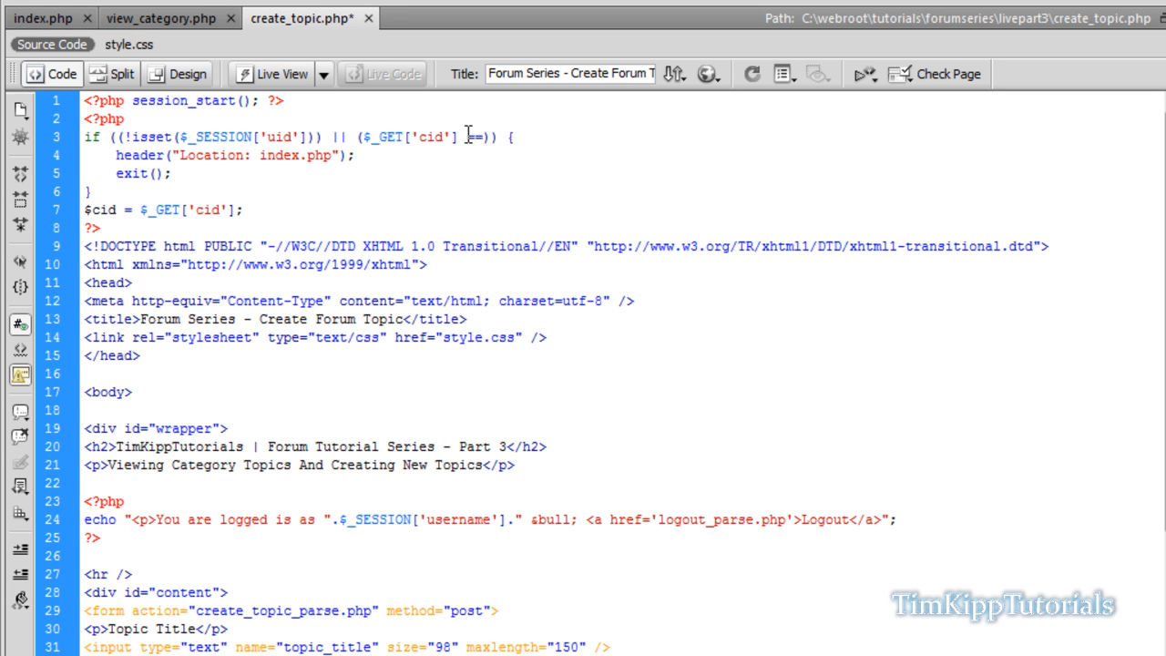
{"action": "left_click", "coordinate": [473, 137]}
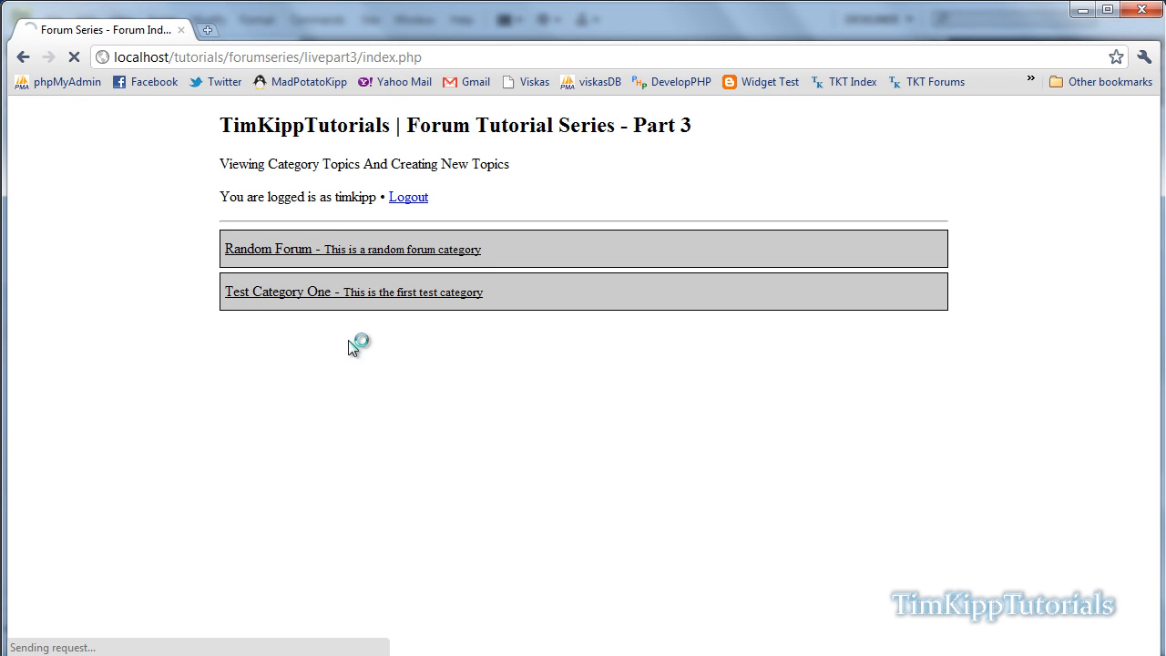
Step: Reach create_topic.php?cid=2 from a category and submit the empty Create Your Topic form
{"action": "left_click", "coordinate": [277, 292]}
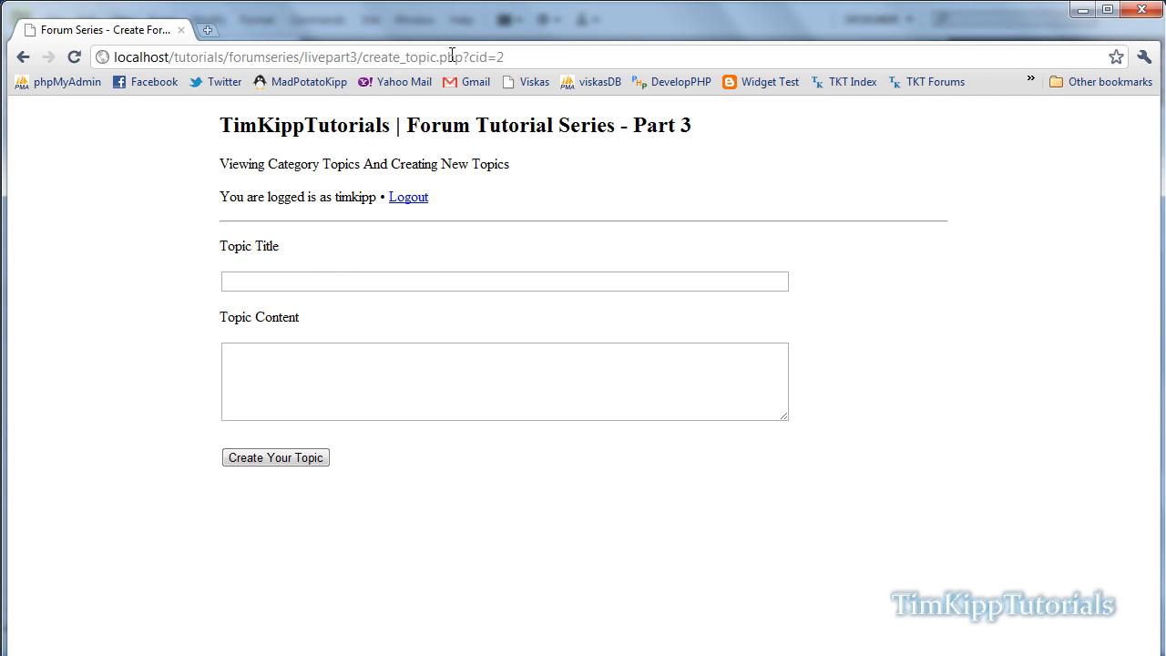
{"action": "double_click", "coordinate": [485, 56]}
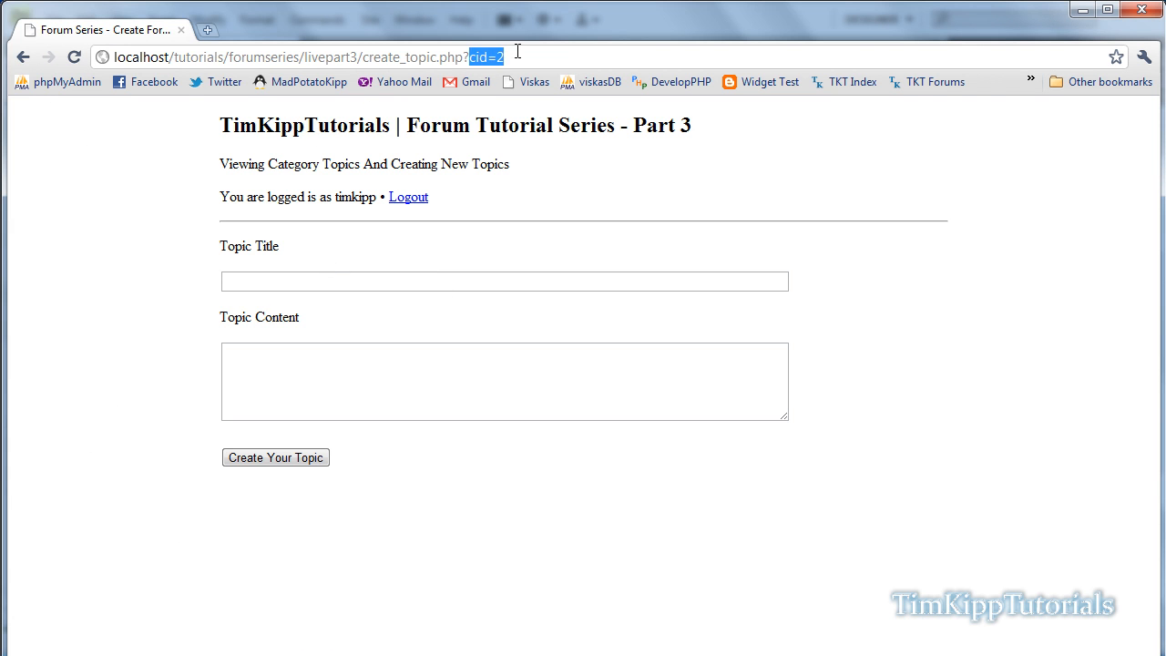
{"action": "left_click", "coordinate": [503, 281]}
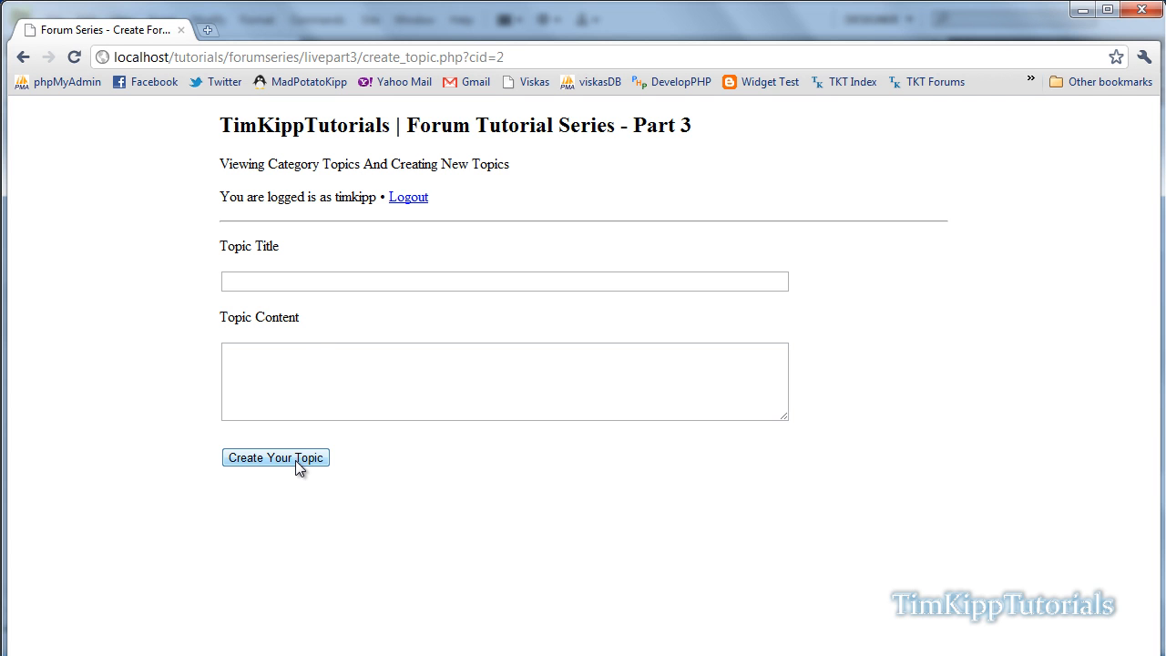
{"action": "left_click", "coordinate": [275, 458]}
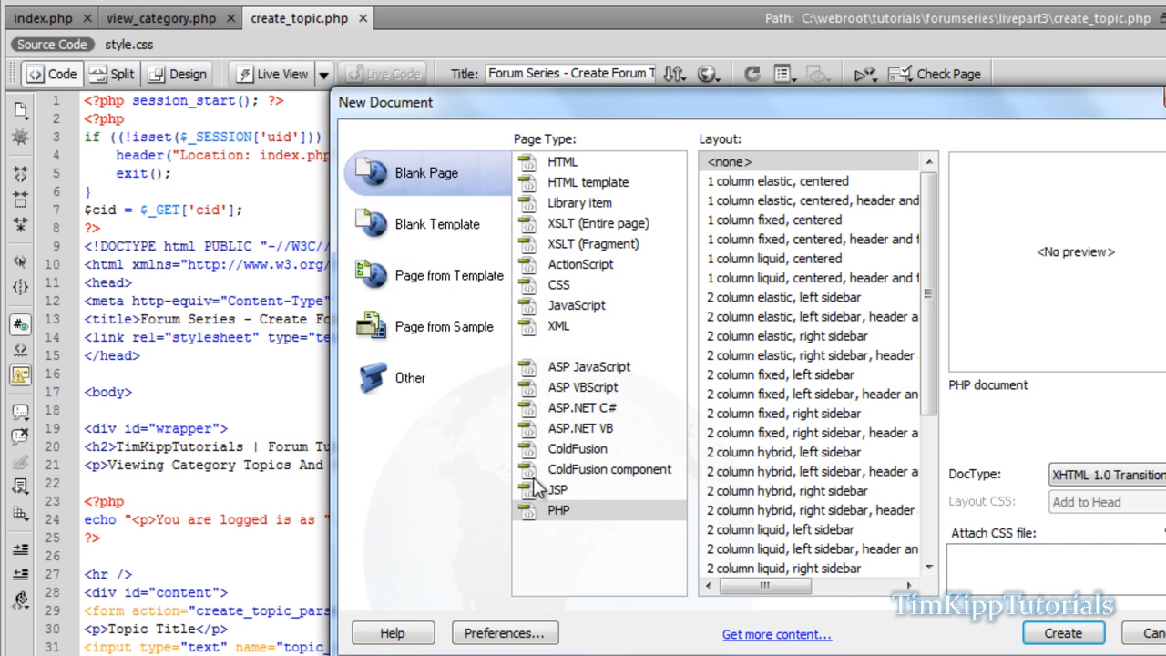
Step: Create a blank PHP page with session_start() and an if on empty $_SESSION['uid'] redirecting to index.php
{"action": "left_click", "coordinate": [1062, 633]}
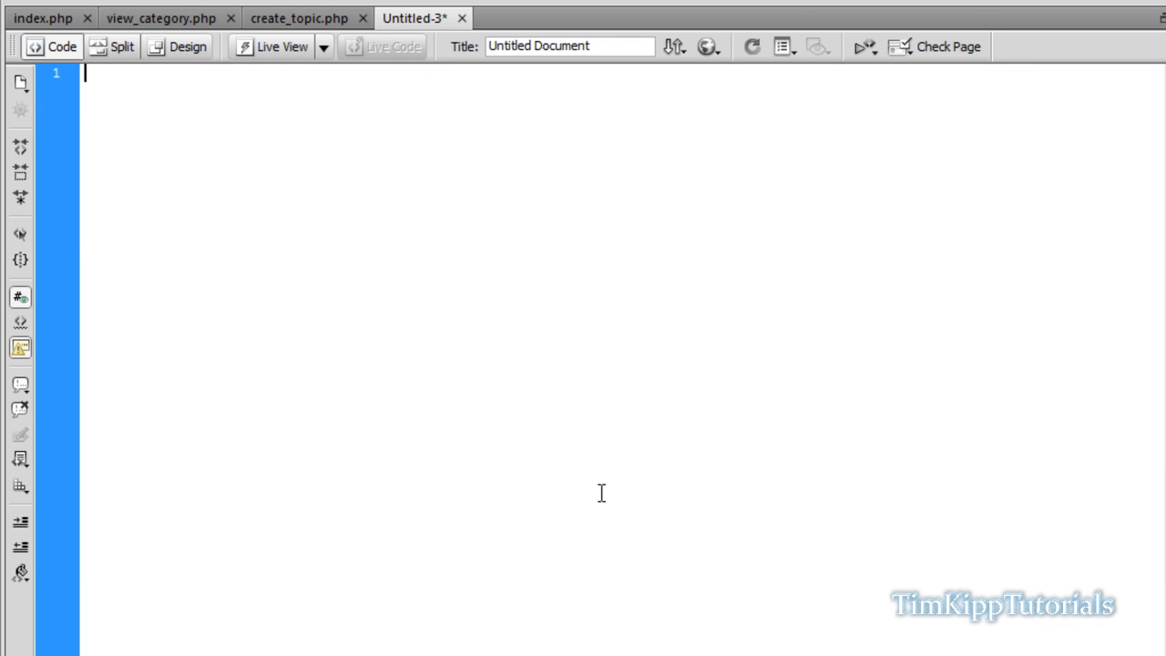
{"action": "type", "text": "<?php"}
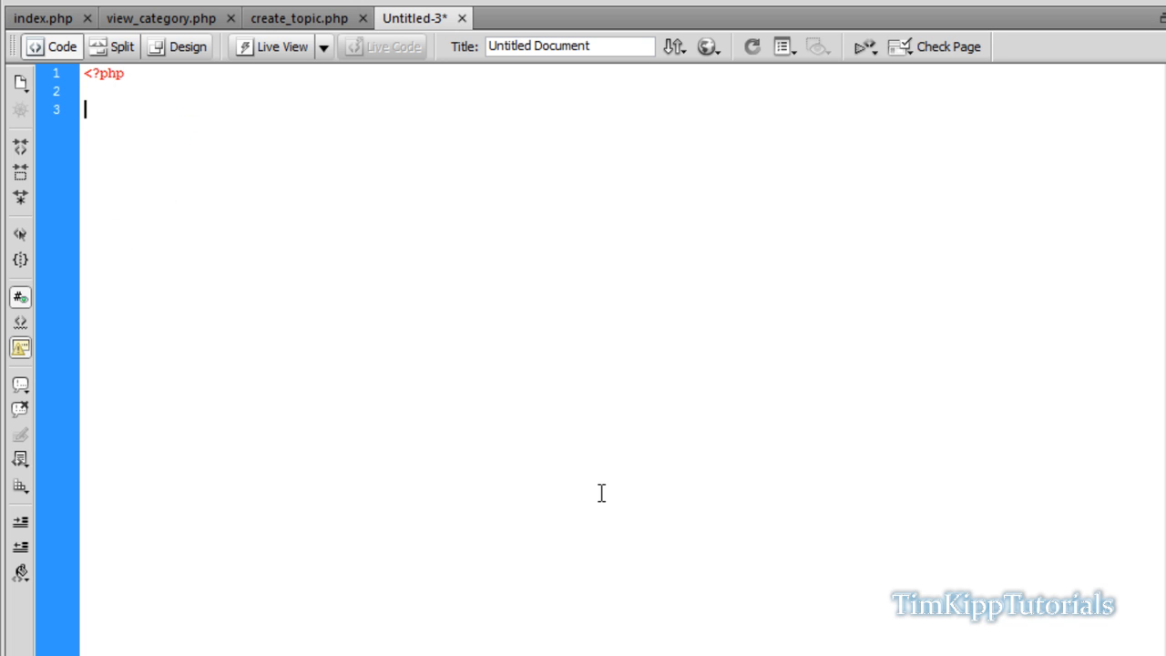
{"action": "type", "text": "session_sta"}
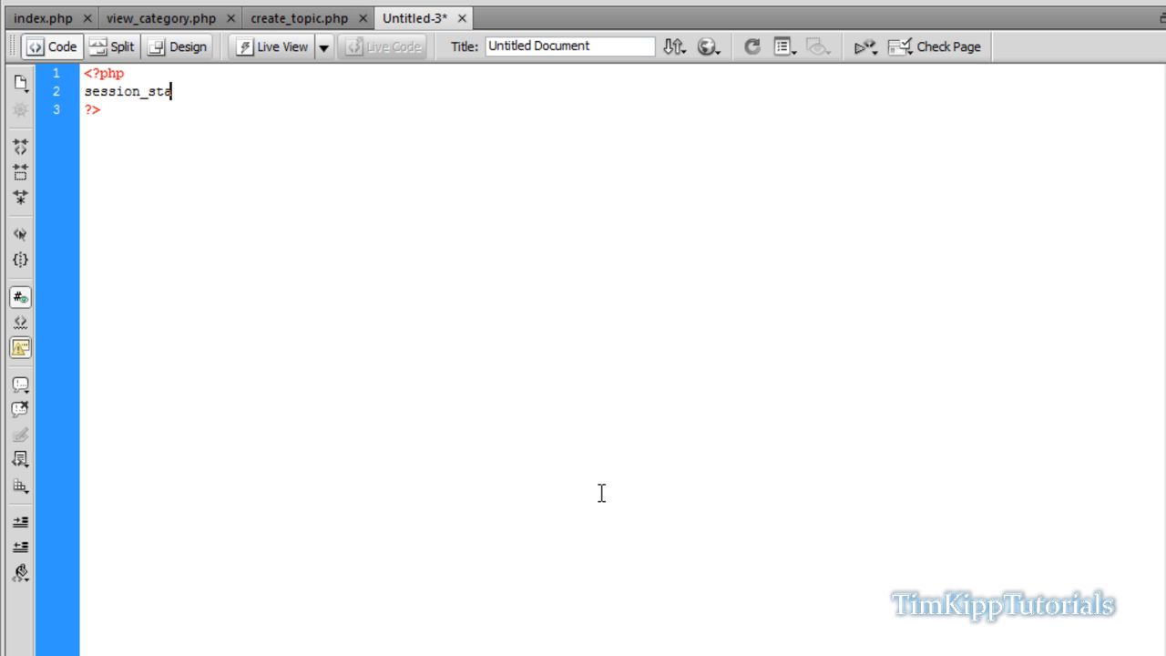
{"action": "type", "text": "rt();"}
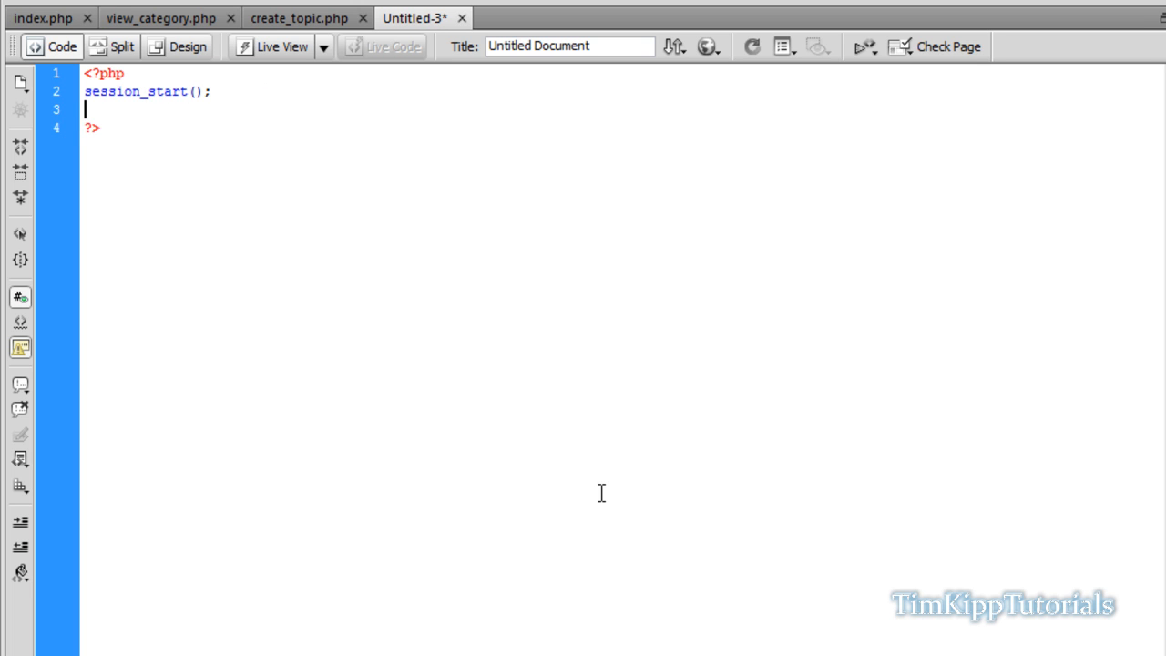
{"action": "type", "text": "if ($_SESSION['uid'] == \"\") {"}
{"action": "type", "text": "header(\"Location: index.php\");"}
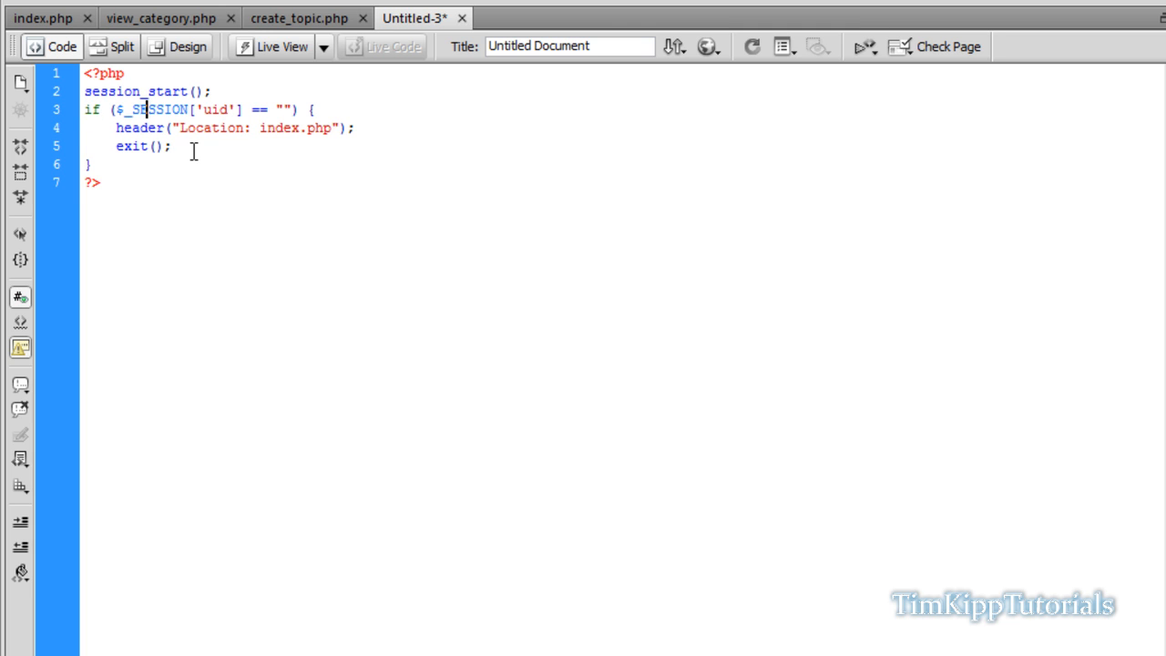
{"action": "left_click", "coordinate": [299, 18]}
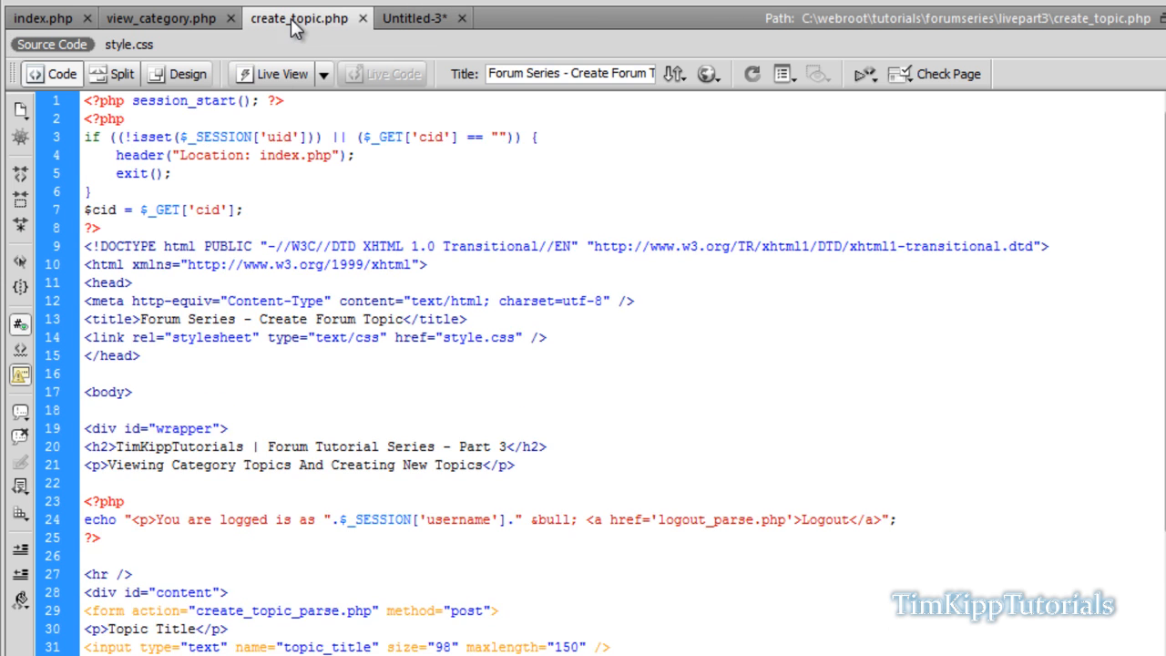
{"action": "left_click", "coordinate": [416, 19]}
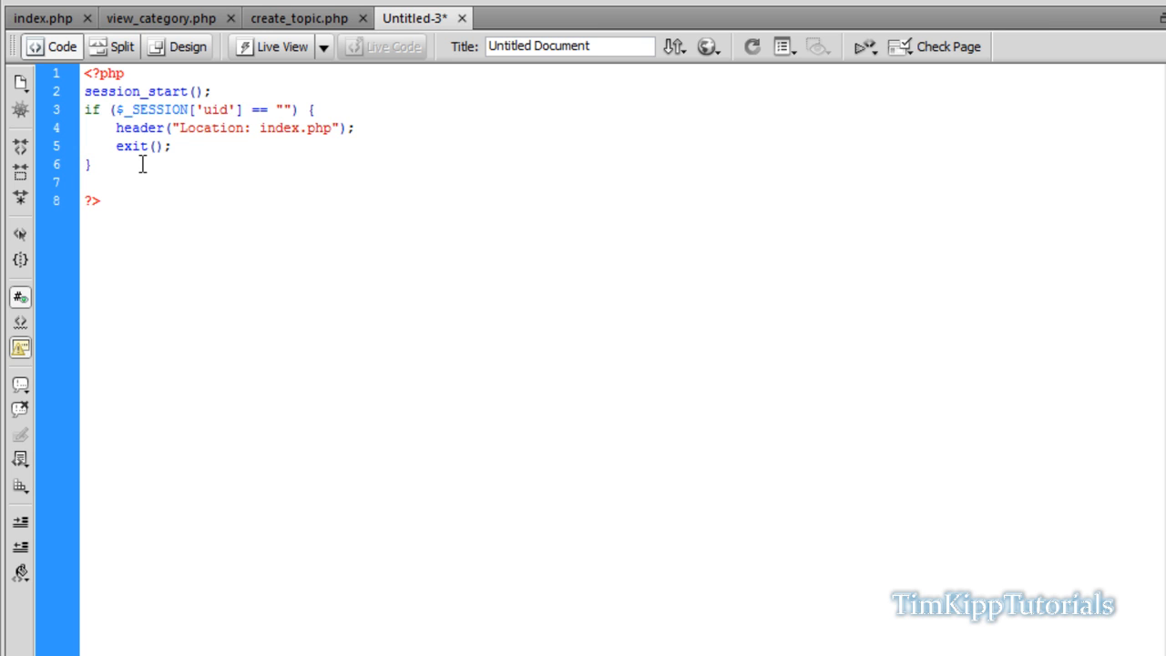
Step: Wrap the handler in if (isset($_POST['topic_submit'])) { }
{"action": "type", "text": "if ("}
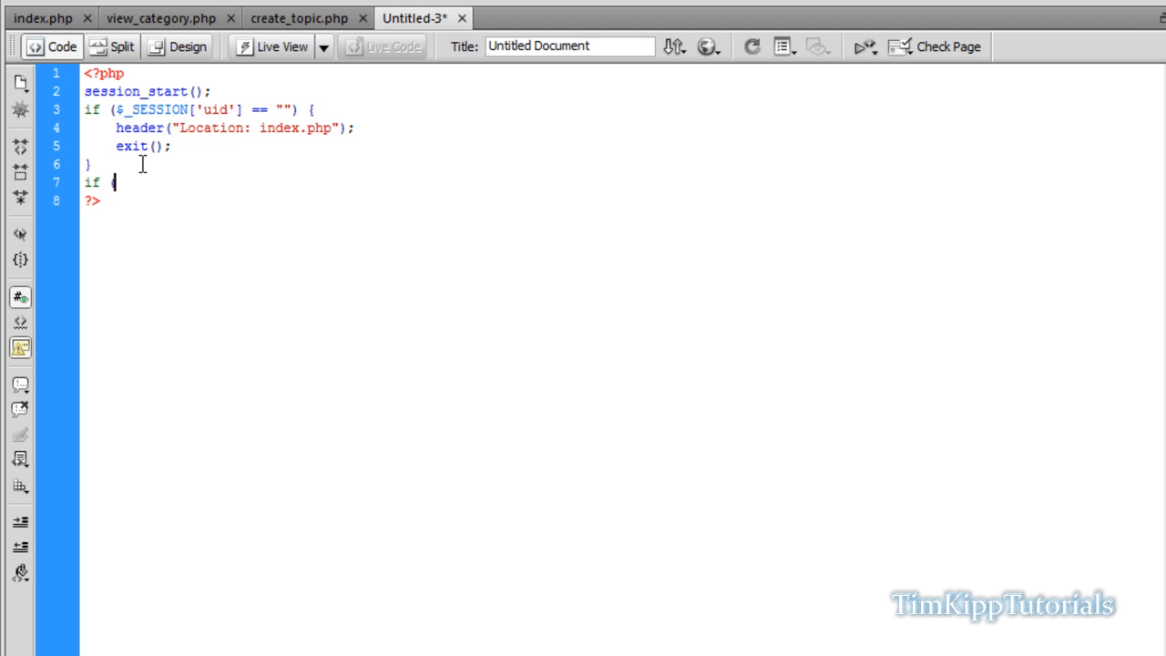
{"action": "type", "text": "isset($_POST['"}
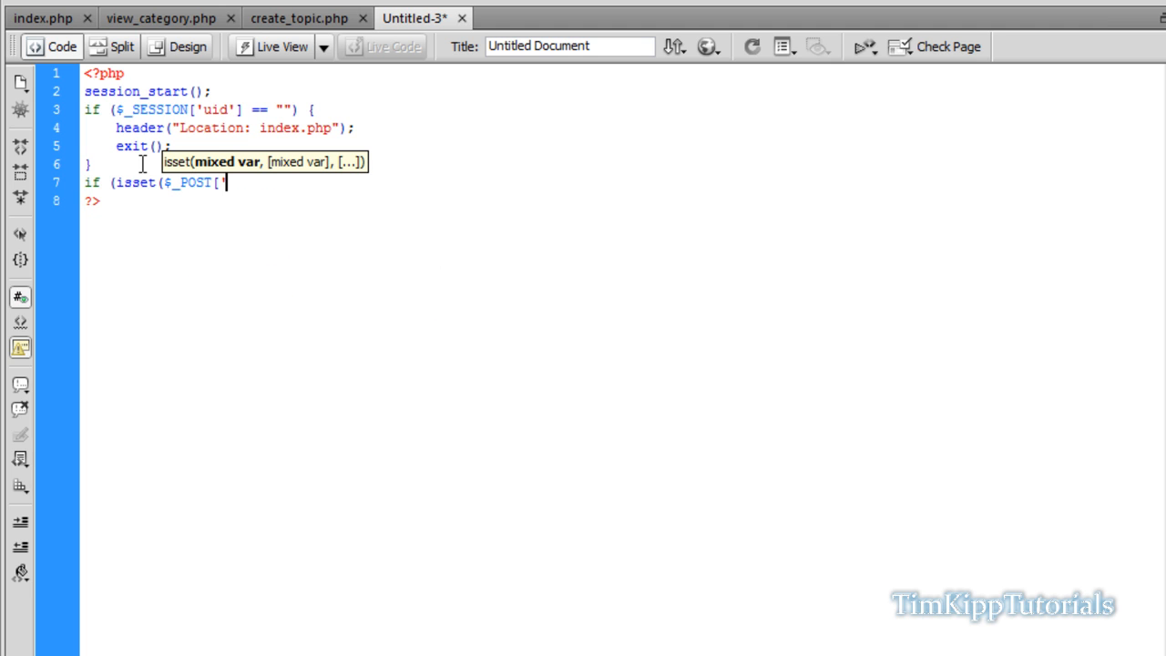
{"action": "type", "text": "topic_s"}
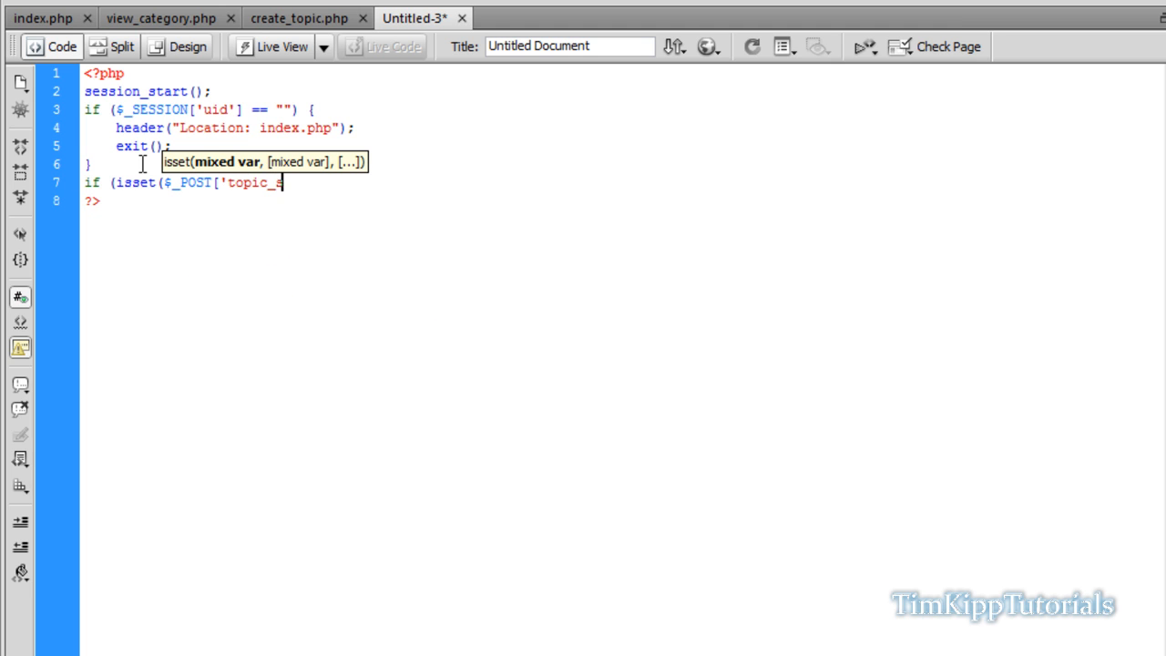
{"action": "type", "text": "ubmit'"}
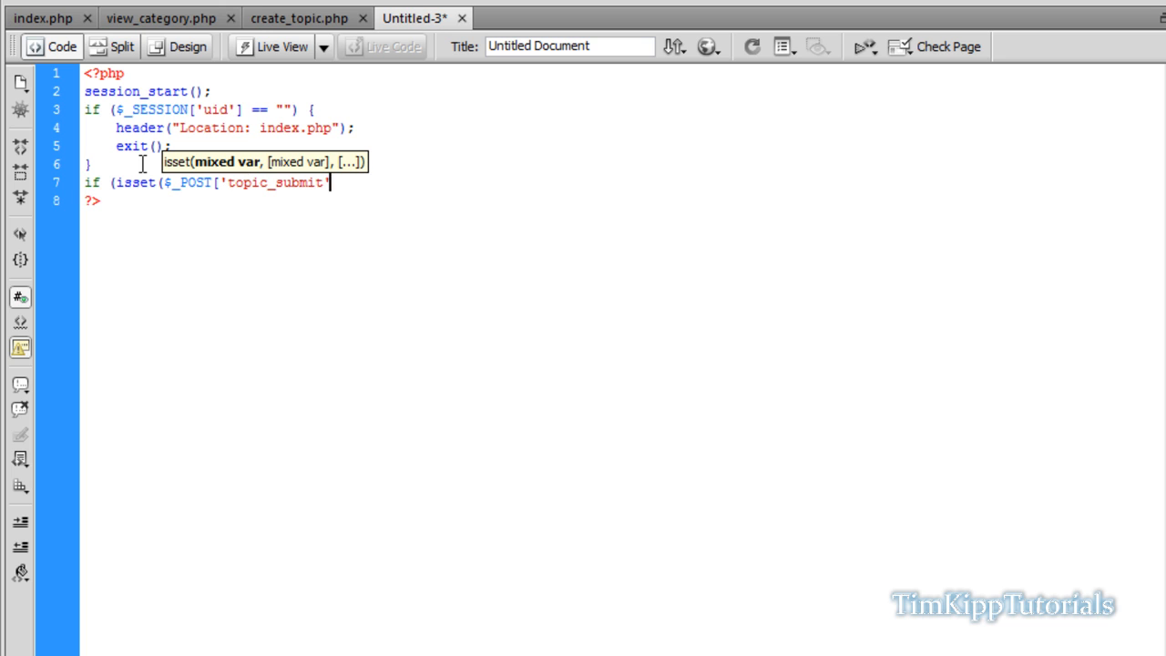
{"action": "type", "text": "]"}
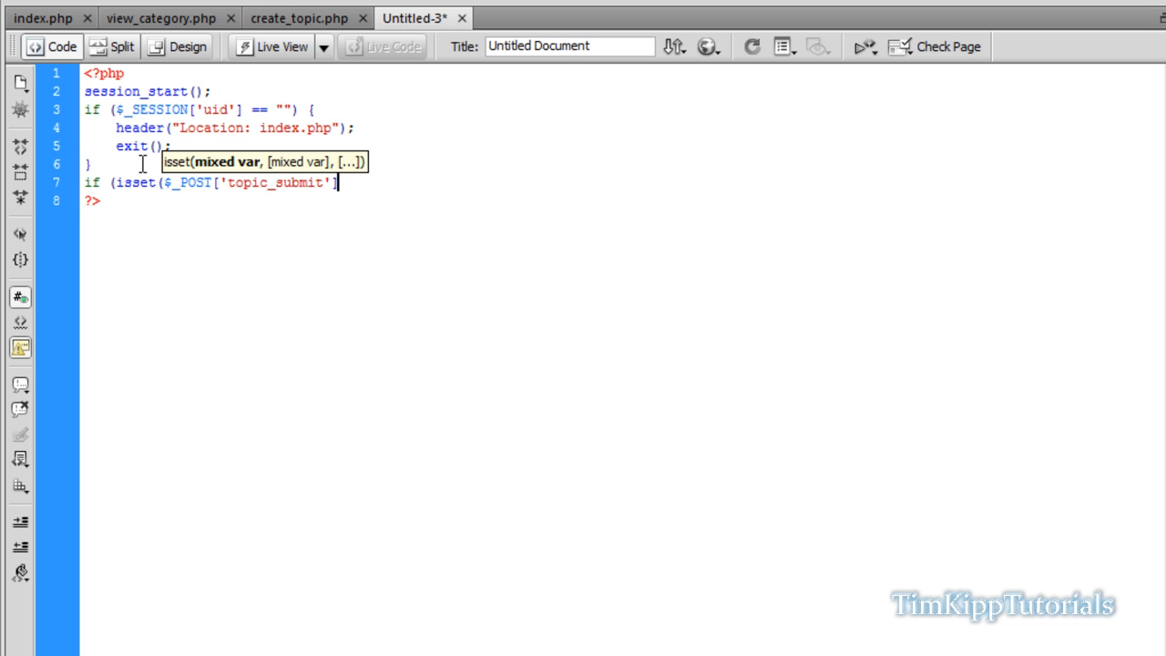
{"action": "type", "text": "]))"}
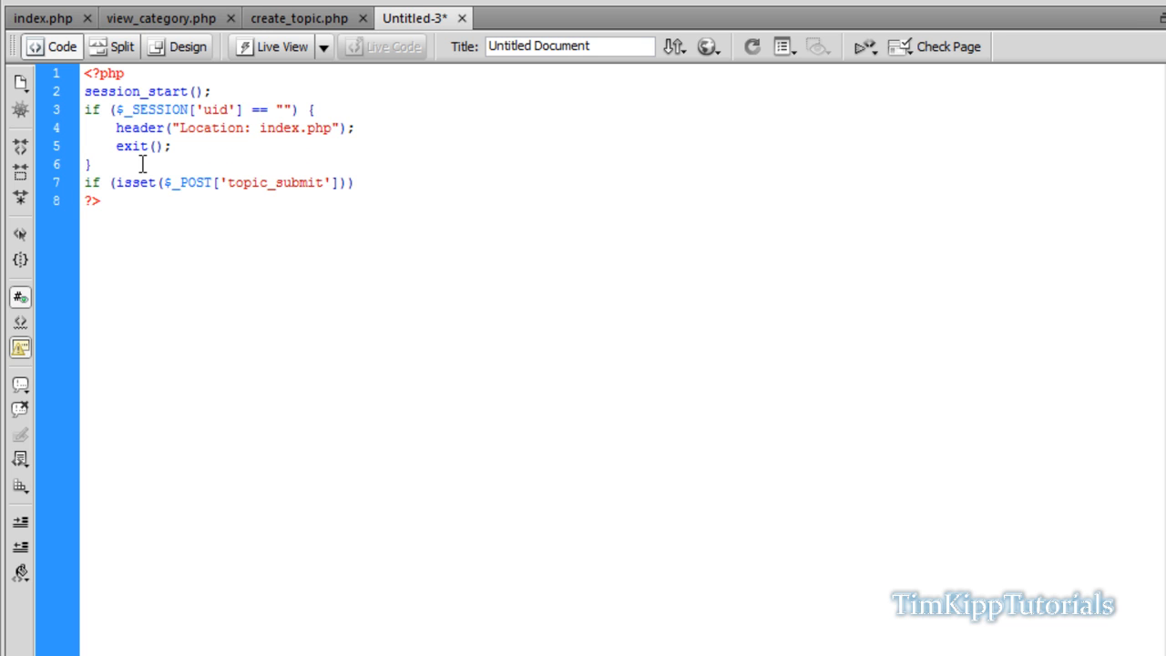
{"action": "type", "text": "{"}
{"action": "type", "text": "}"}
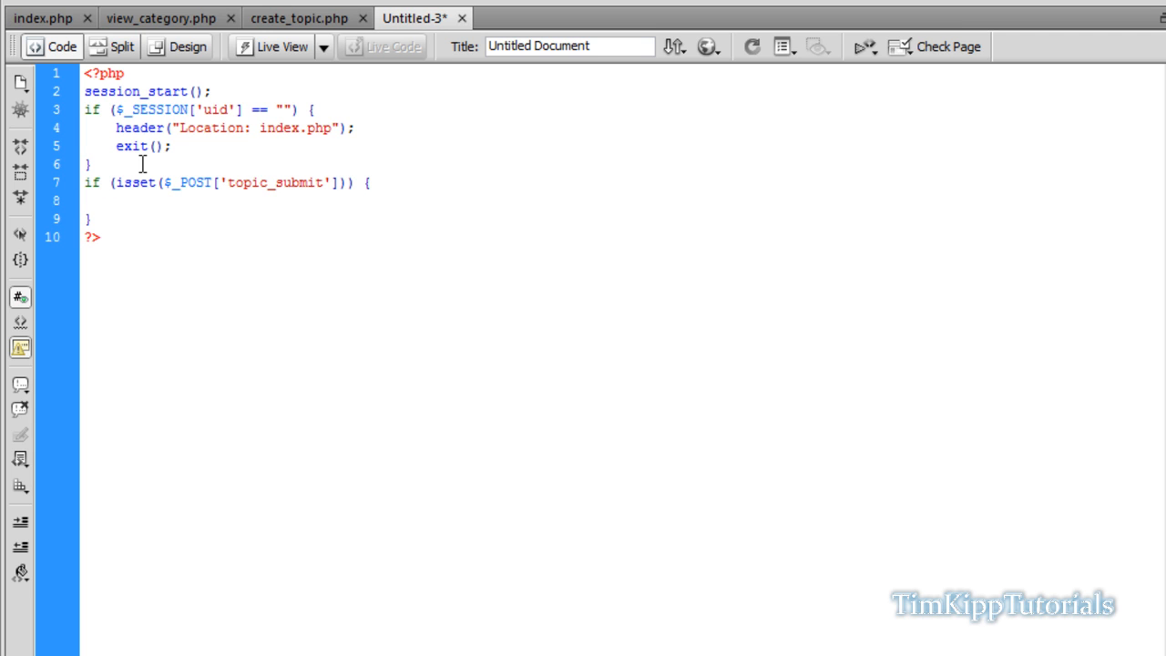
Step: Add if (($_POST['topic_title'] == "") && ($_POST['topic_content'] == "")) { } else { }
{"action": "type", "text": "if"}
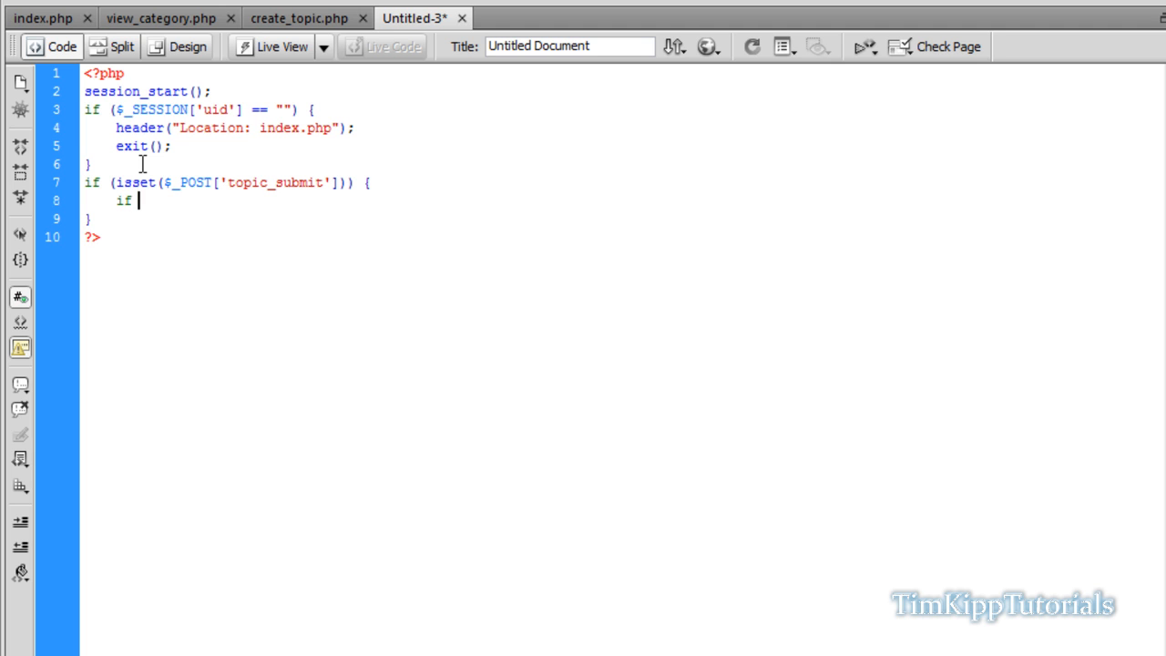
{"action": "type", "text": "("}
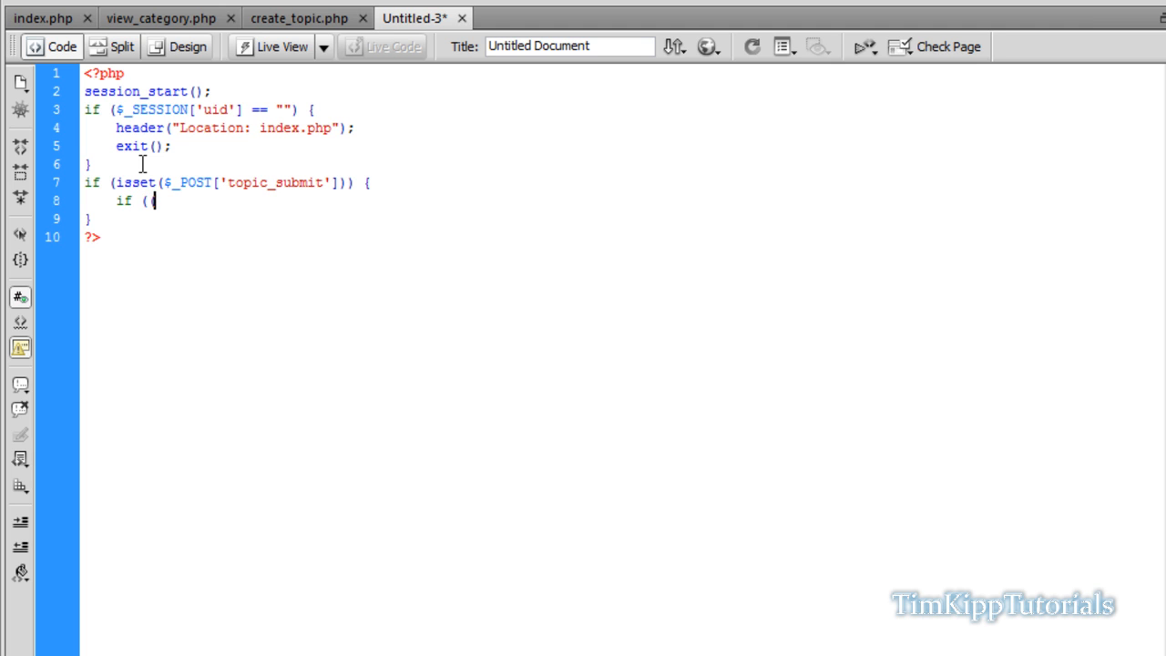
{"action": "type", "text": "($_POST["}
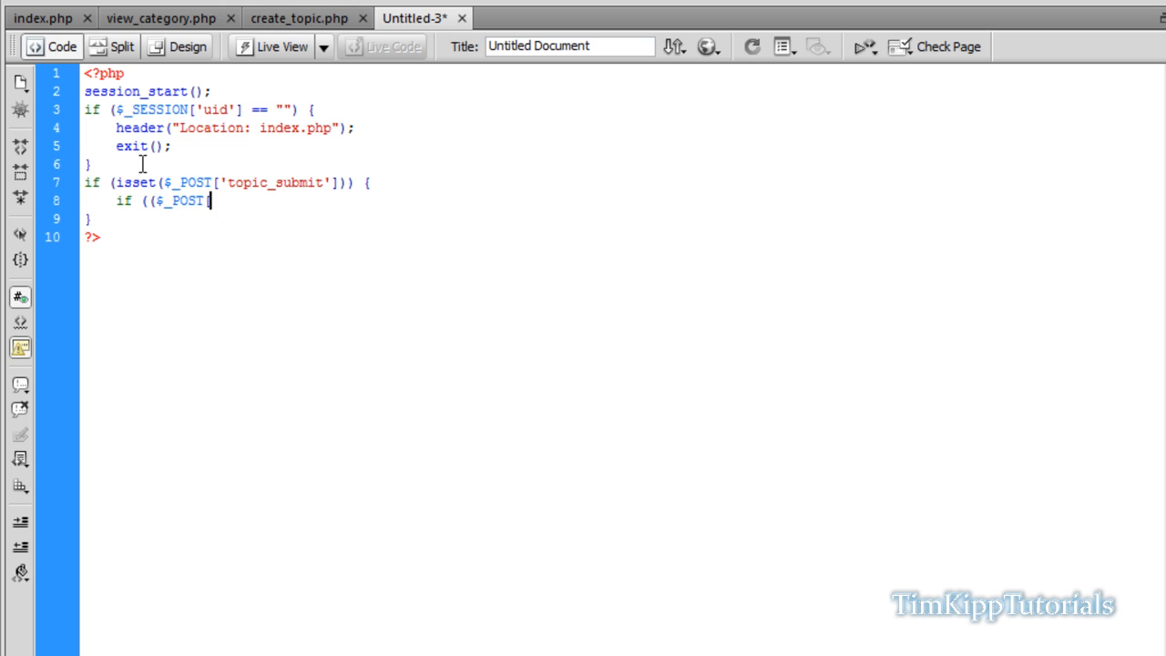
{"action": "type", "text": "'topic"}
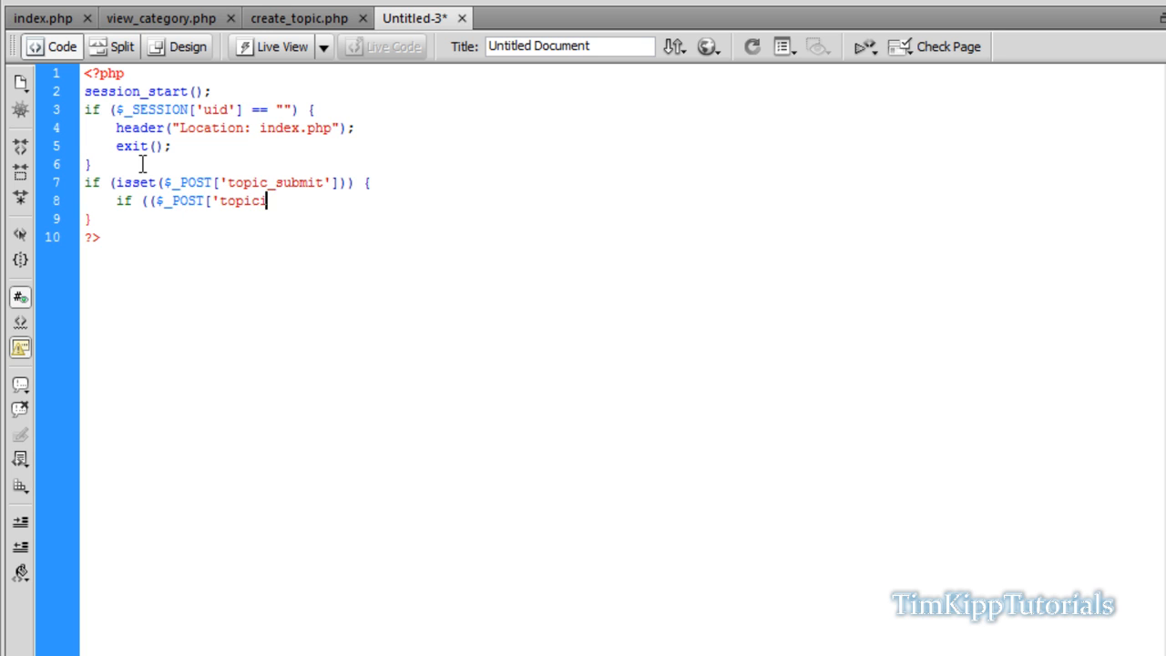
{"action": "type", "text": "_title"}
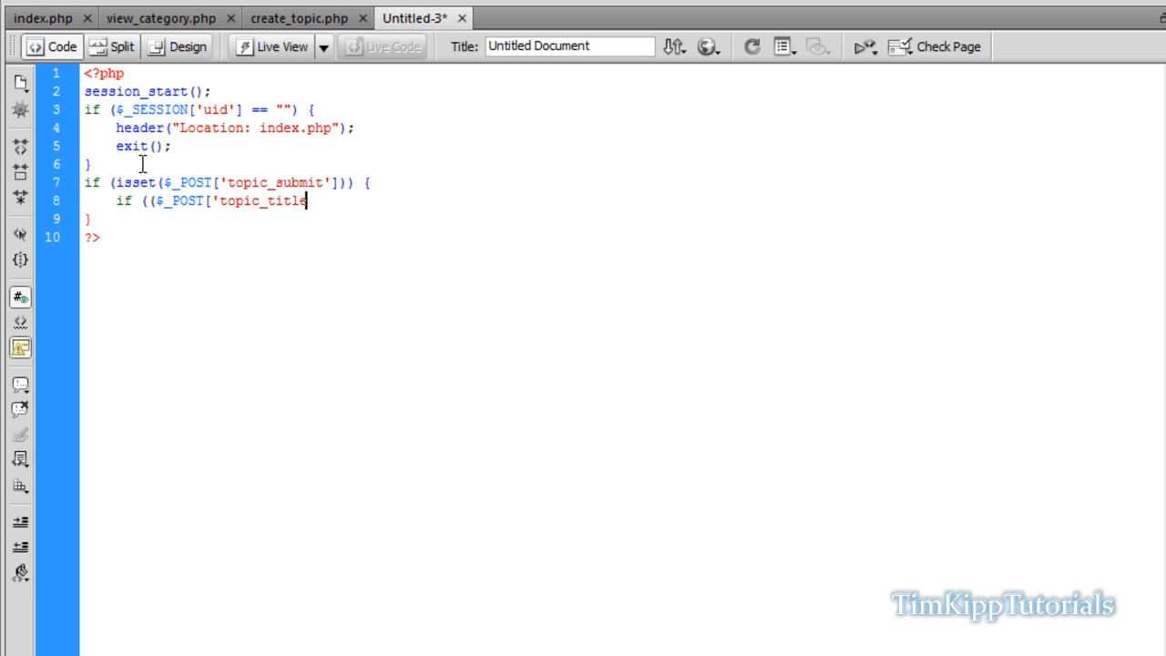
{"action": "type", "text": "']"}
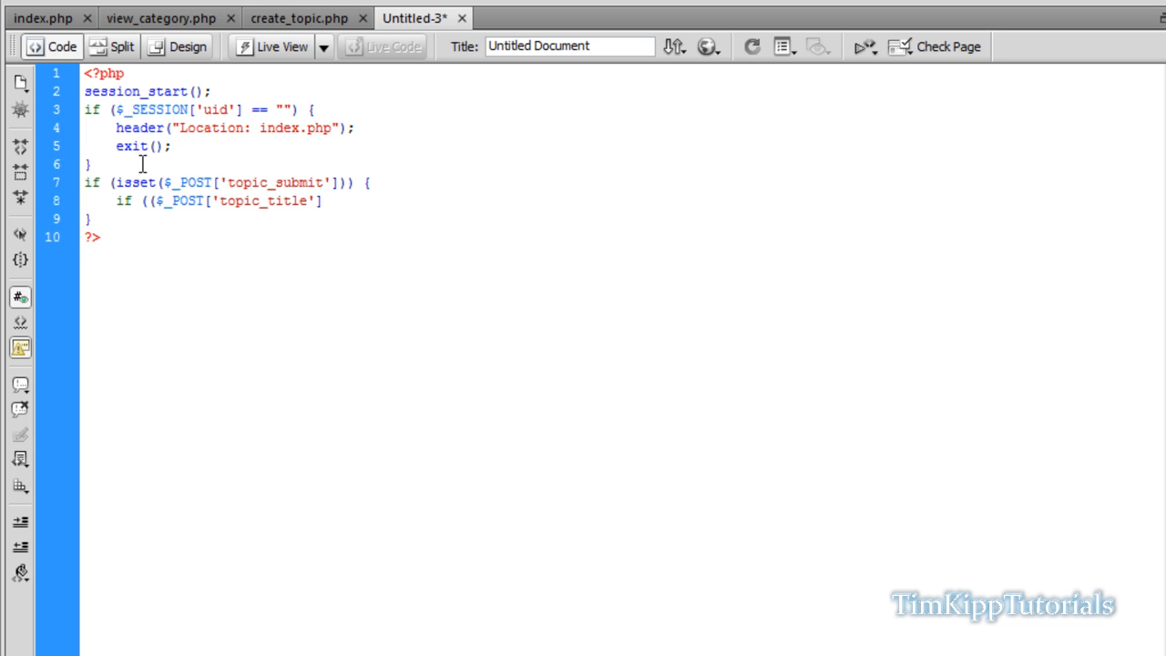
{"action": "type", "text": "== \"\""}
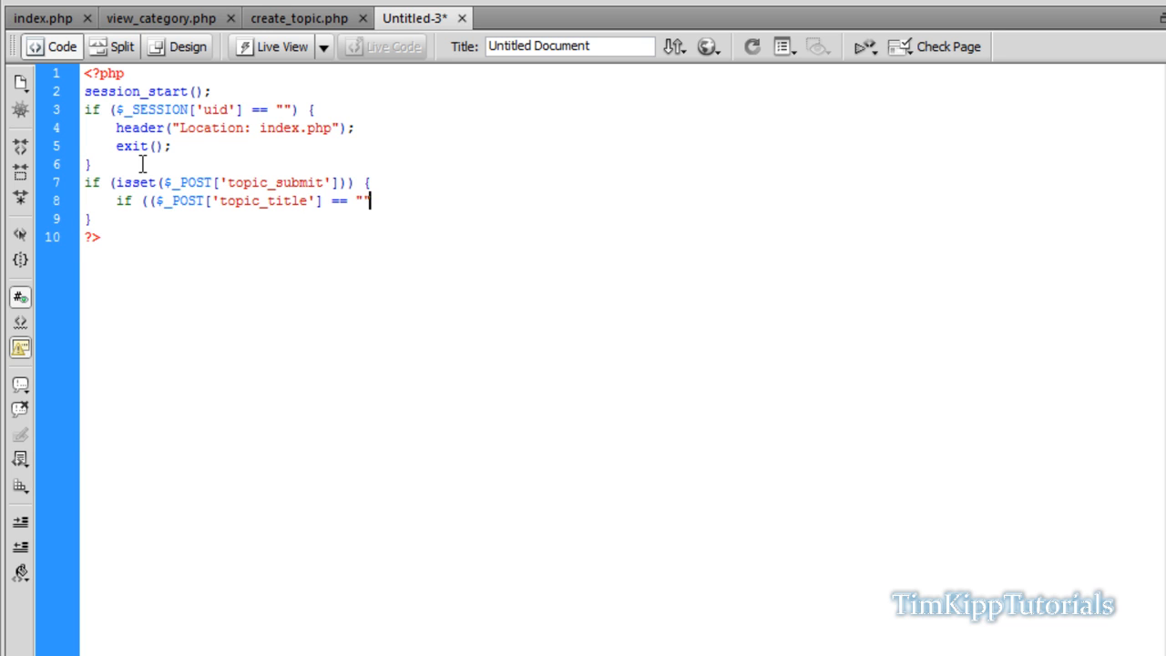
{"action": "type", "text": "\")"}
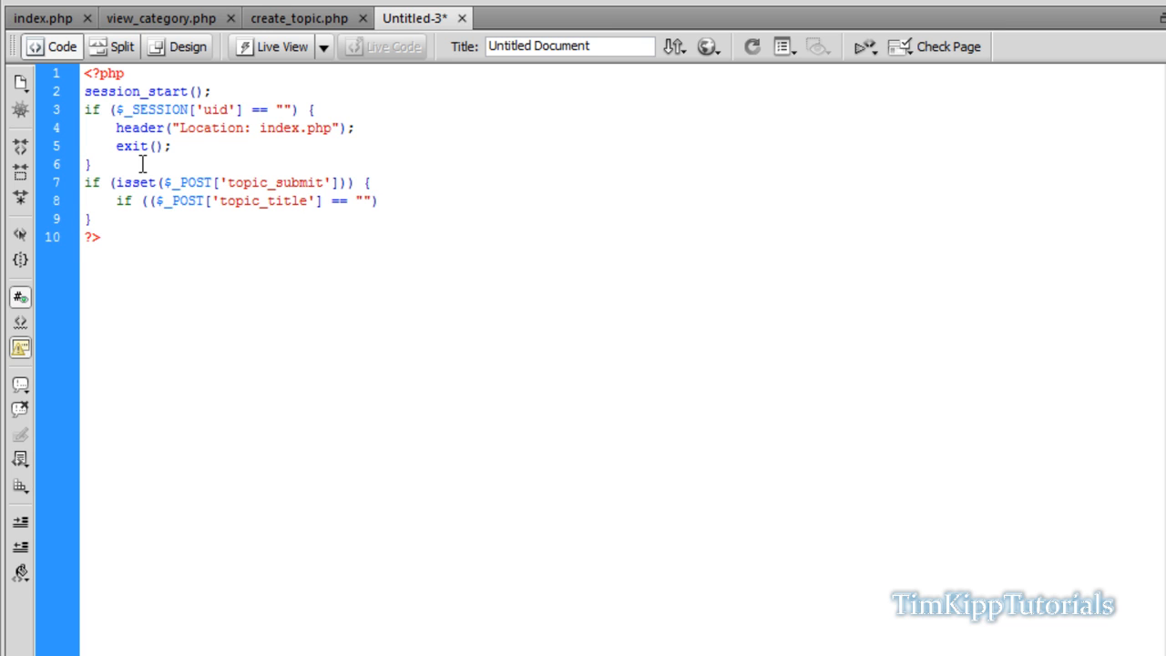
{"action": "type", "text": "&&"}
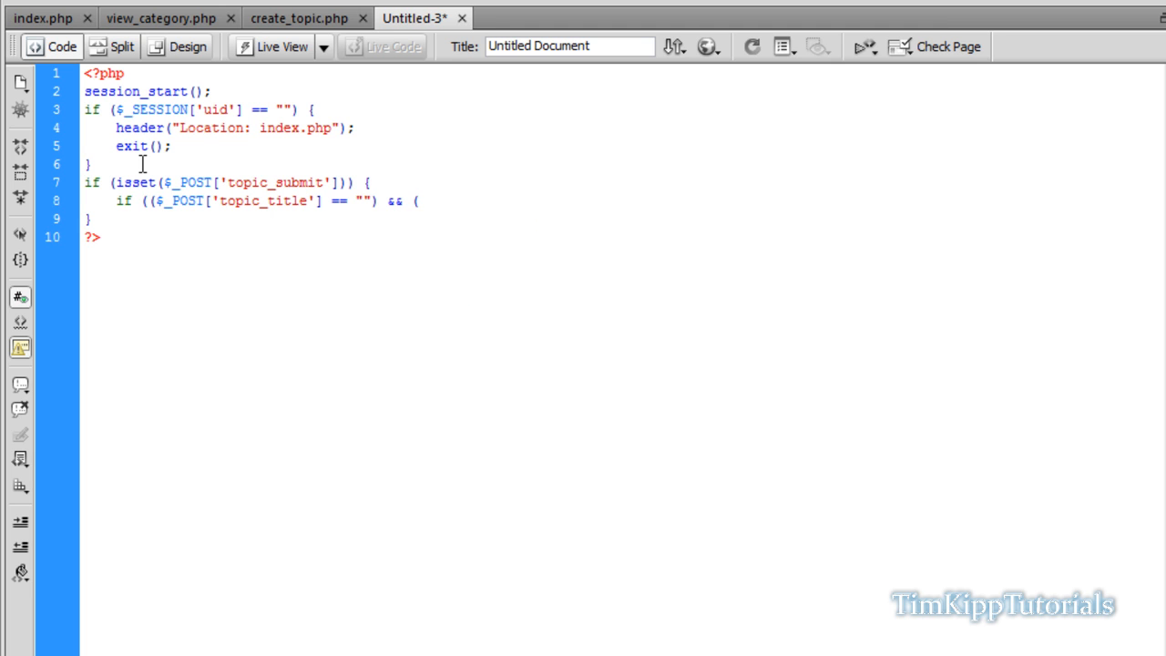
{"action": "type", "text": "()"}
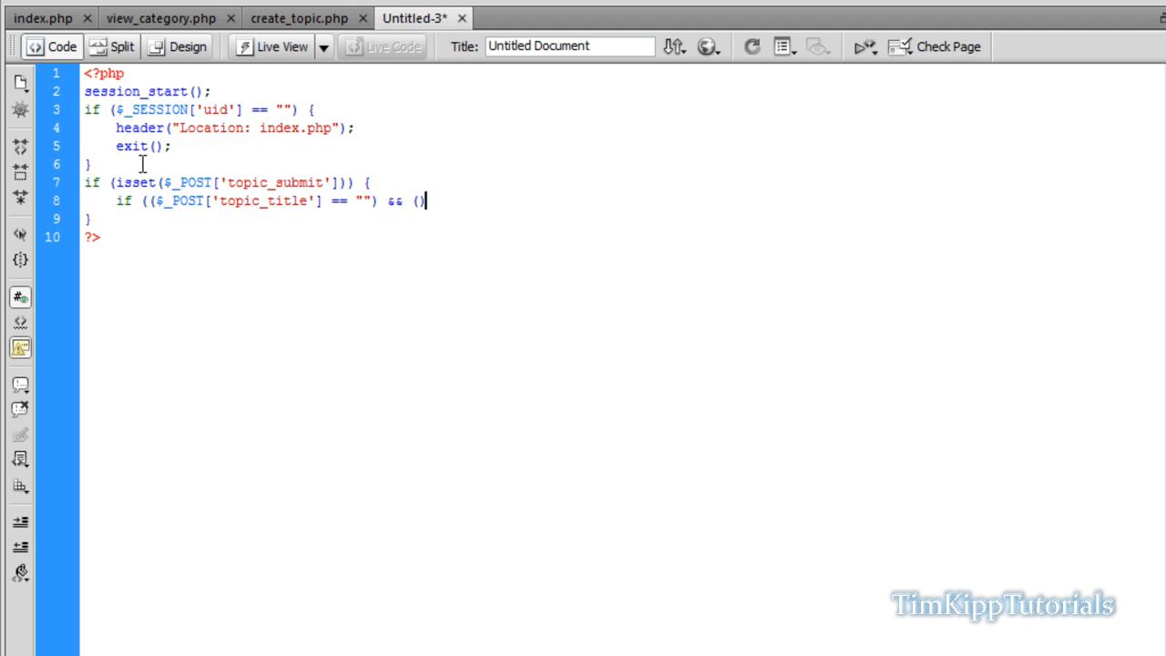
{"action": "type", "text": "$_POST['t'"}
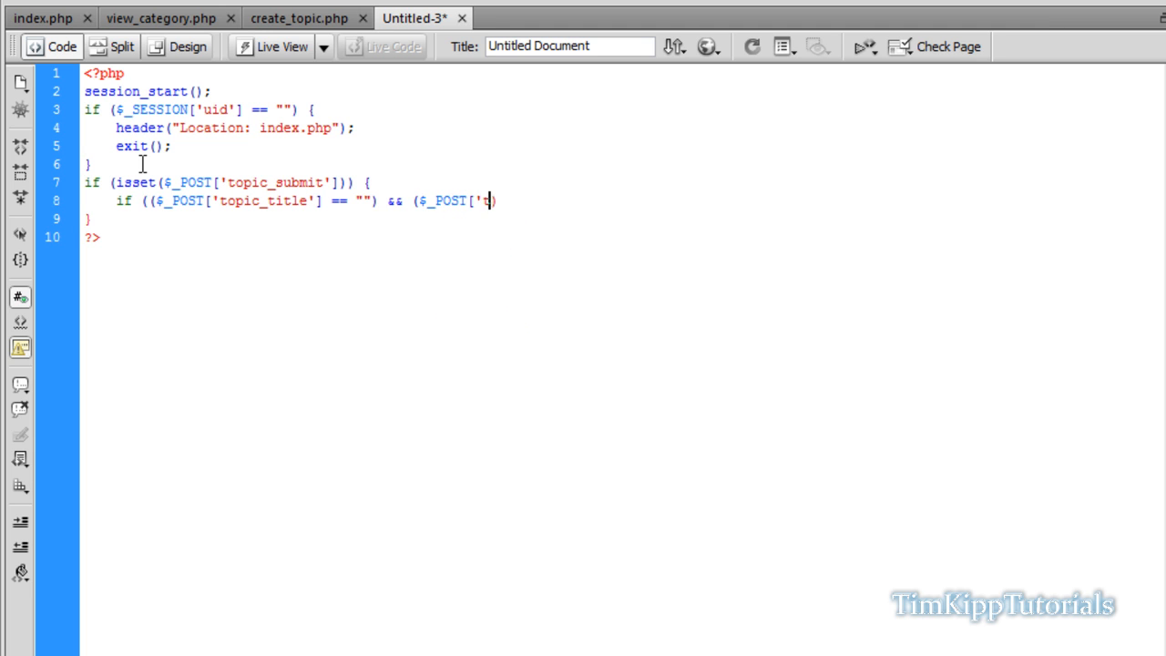
{"action": "type", "text": "opic_content)"}
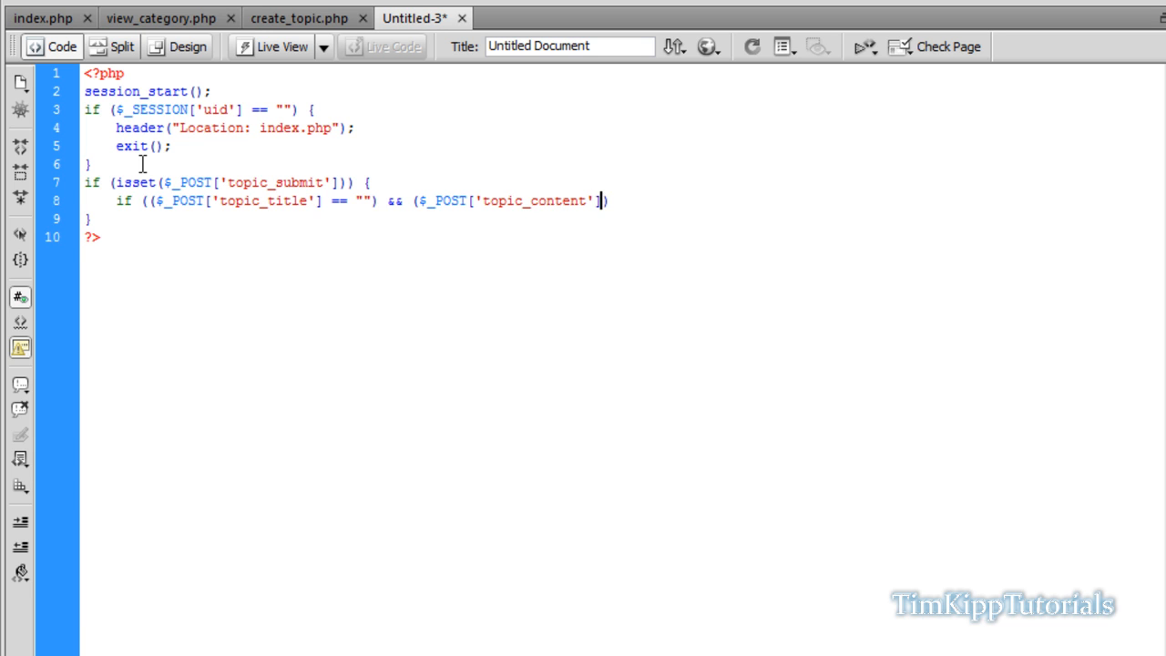
{"action": "type", "text": "== \"\""}
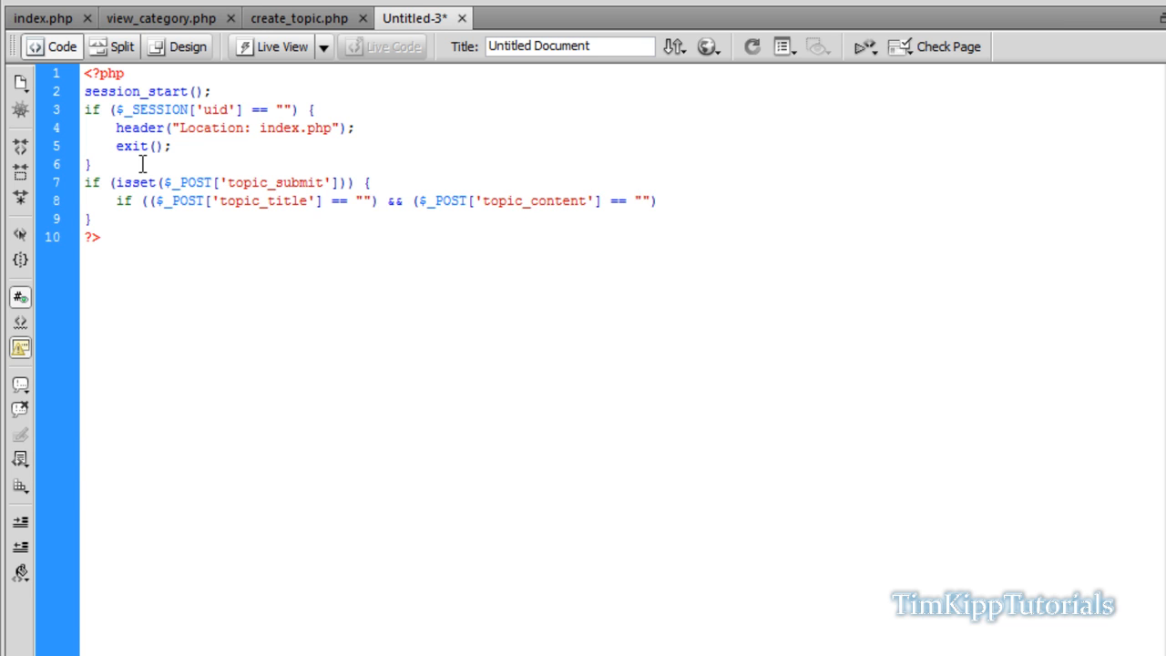
{"action": "type", "text": ") {"}
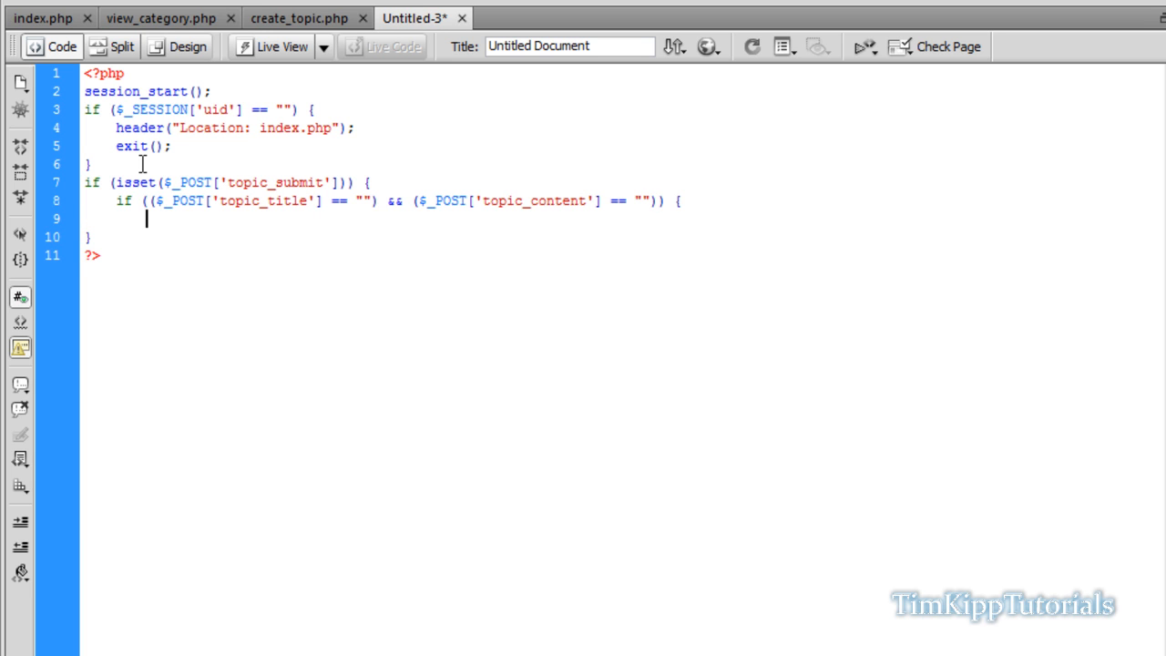
{"action": "type", "text": "}"}
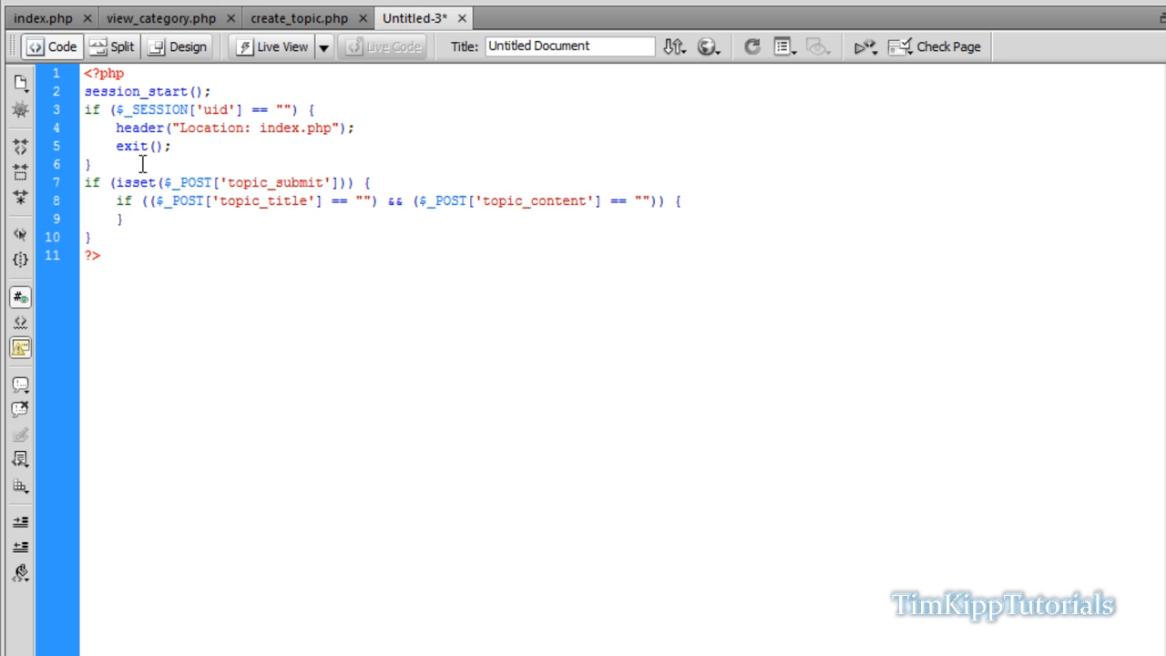
{"action": "type", "text": "e"}
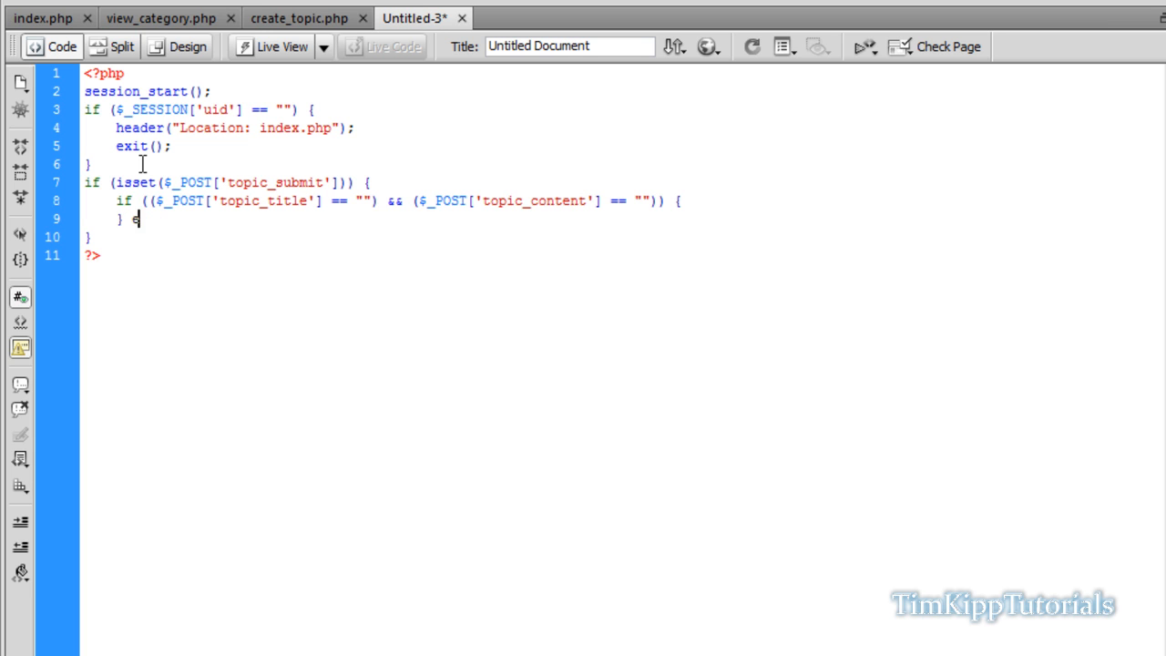
{"action": "type", "text": "lse {"}
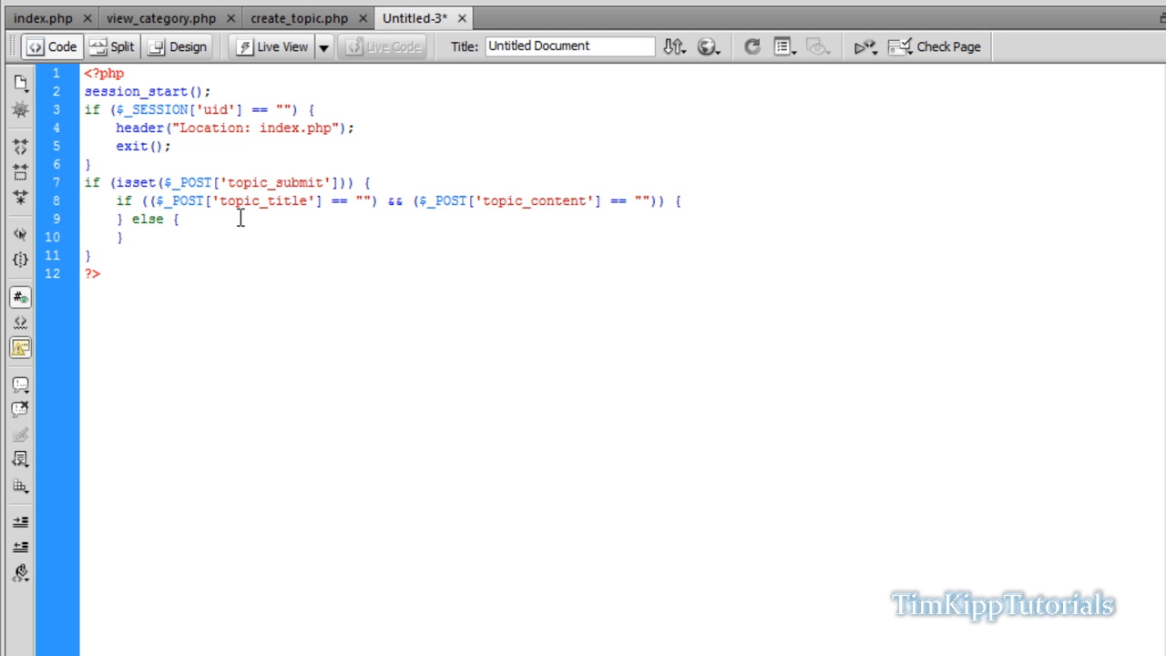
Step: Echo a 'fill in all fields, please return to the previous page' message and exit() in the empty case
{"action": "double_click", "coordinate": [270, 200]}
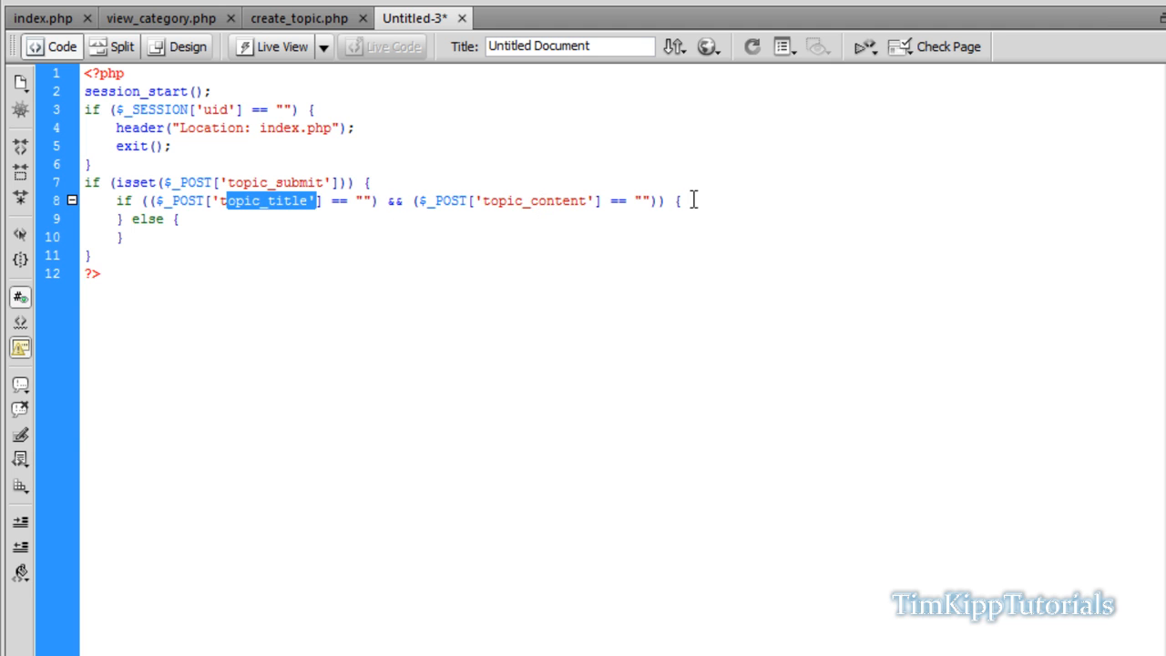
{"action": "type", "text": "echo"}
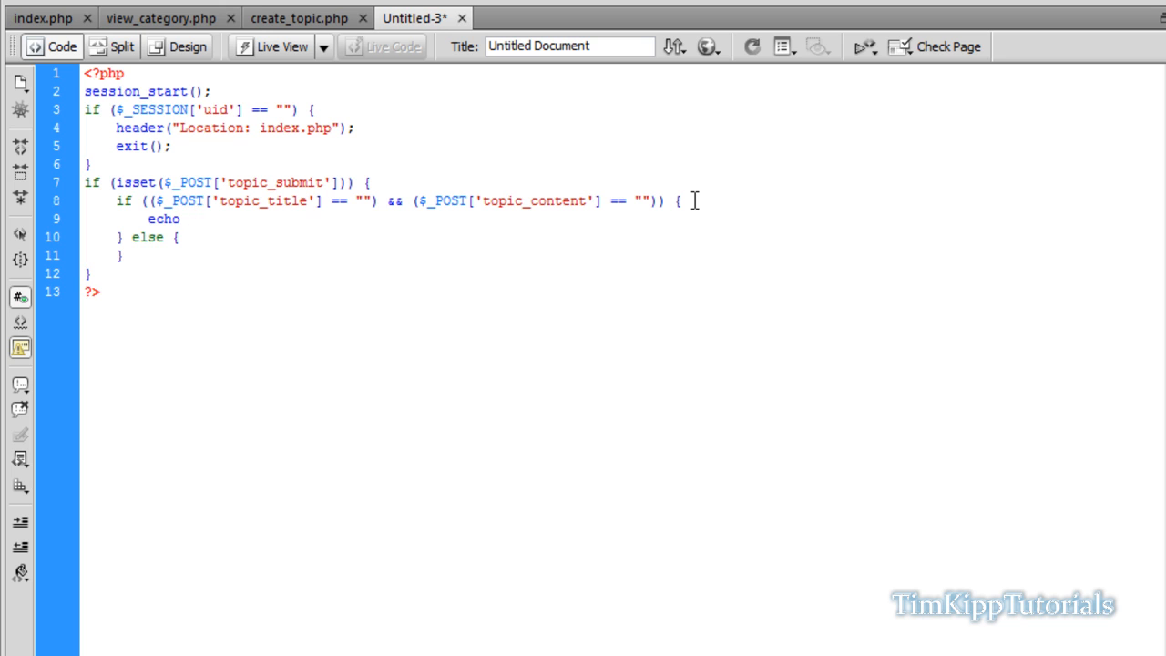
{"action": "type", "text": "\"You d\";"}
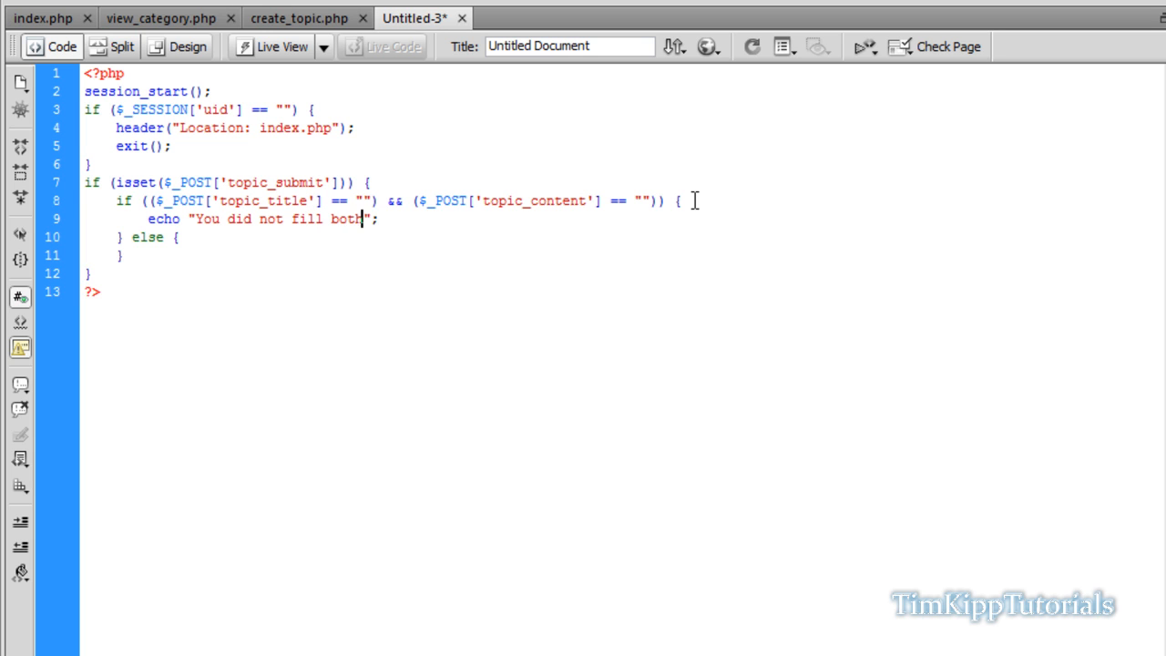
{"action": "key", "text": "Backspace"}
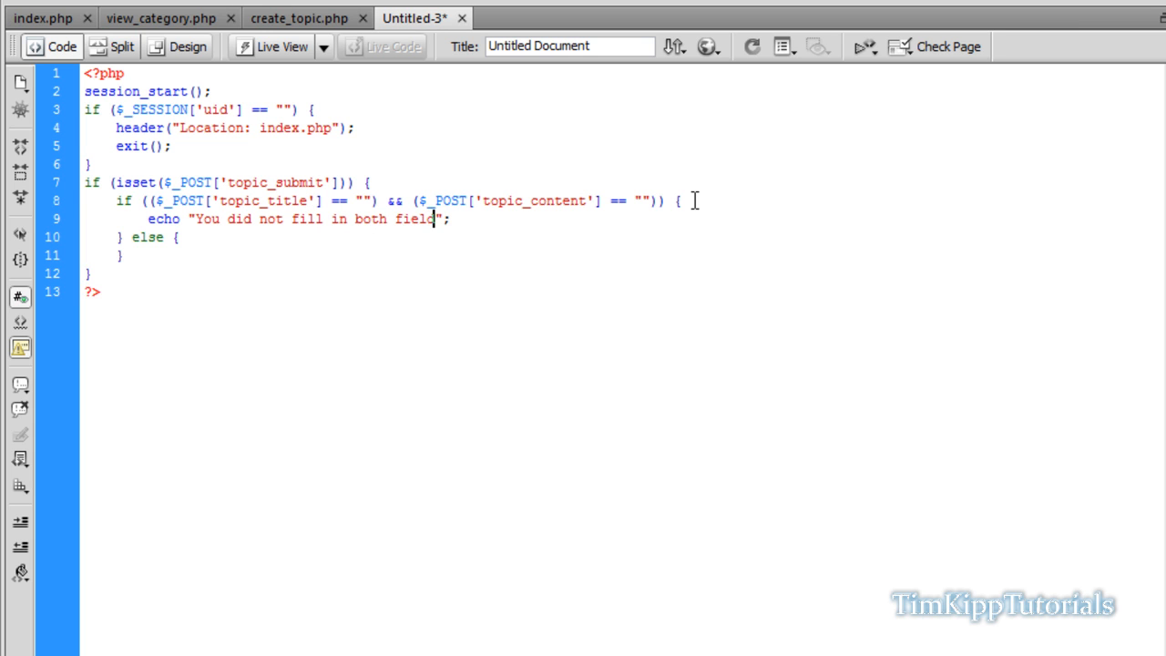
{"action": "type", "text": "s. Please"}
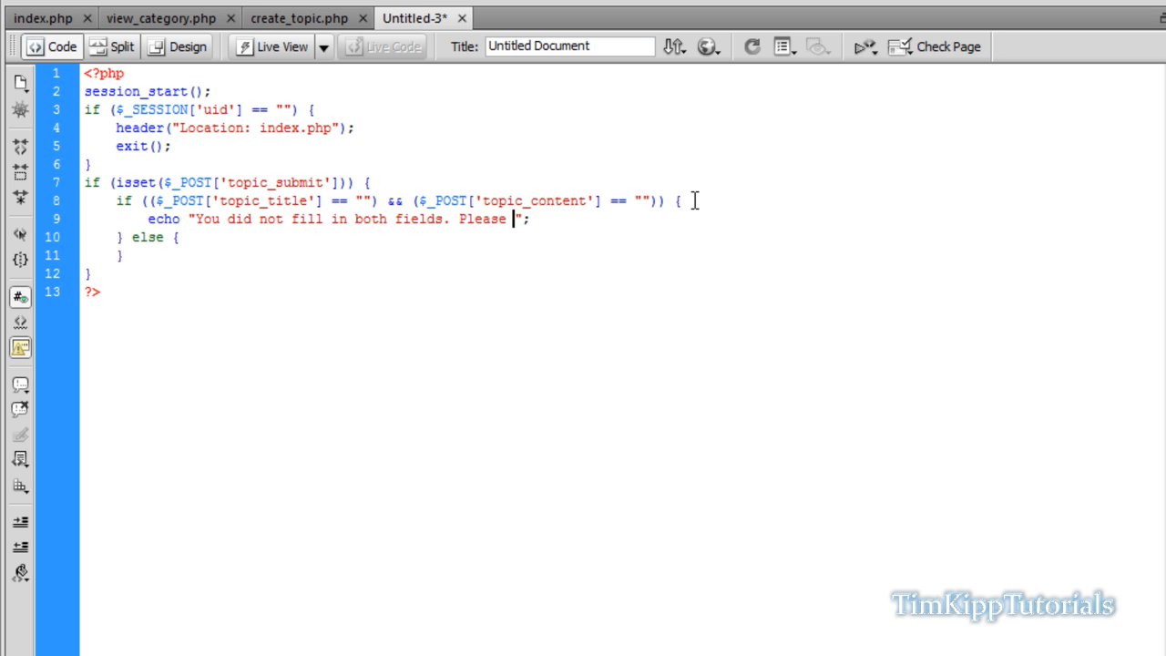
{"action": "type", "text": "reutn"}
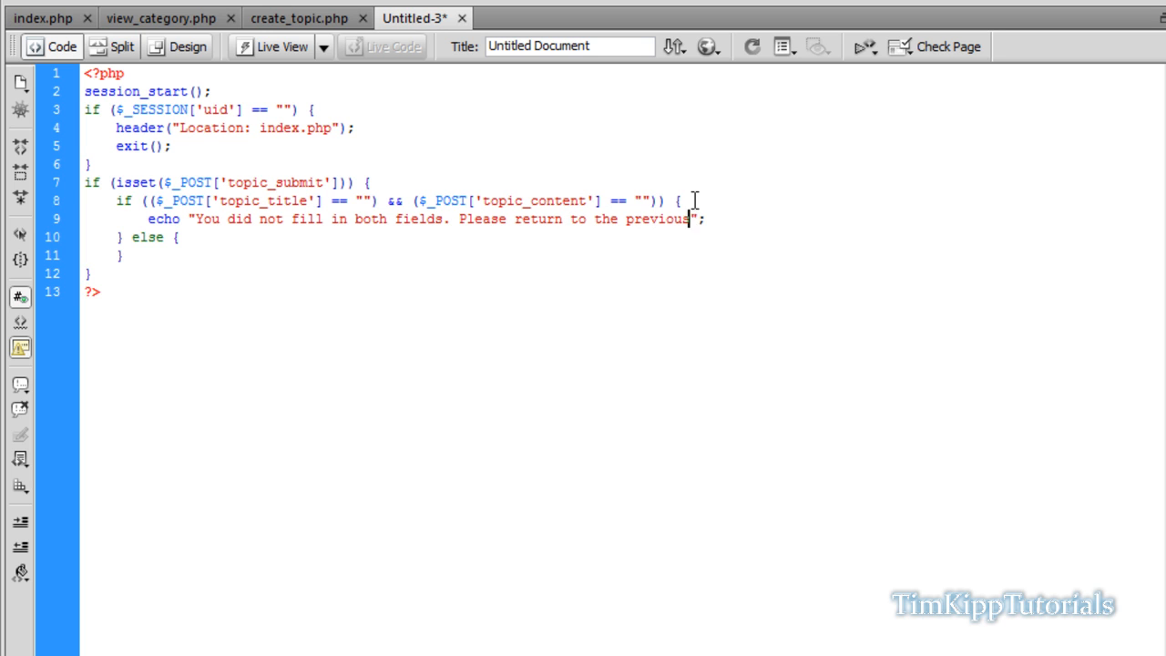
{"action": "type", "text": "page."}
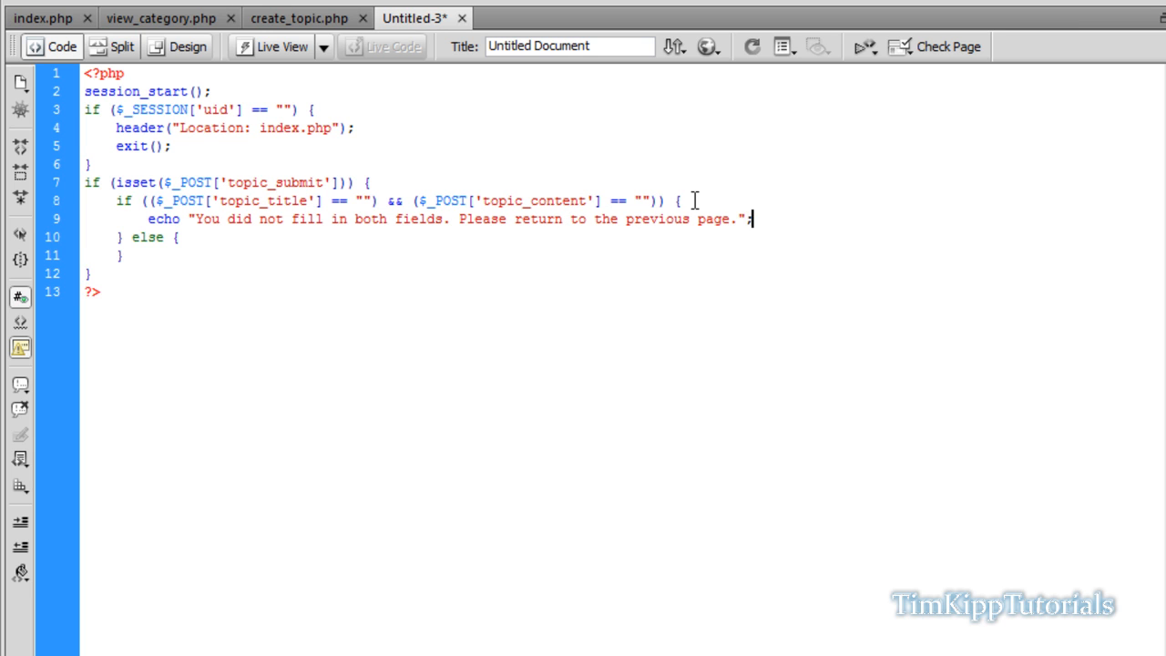
{"action": "type", "text": "exi"}
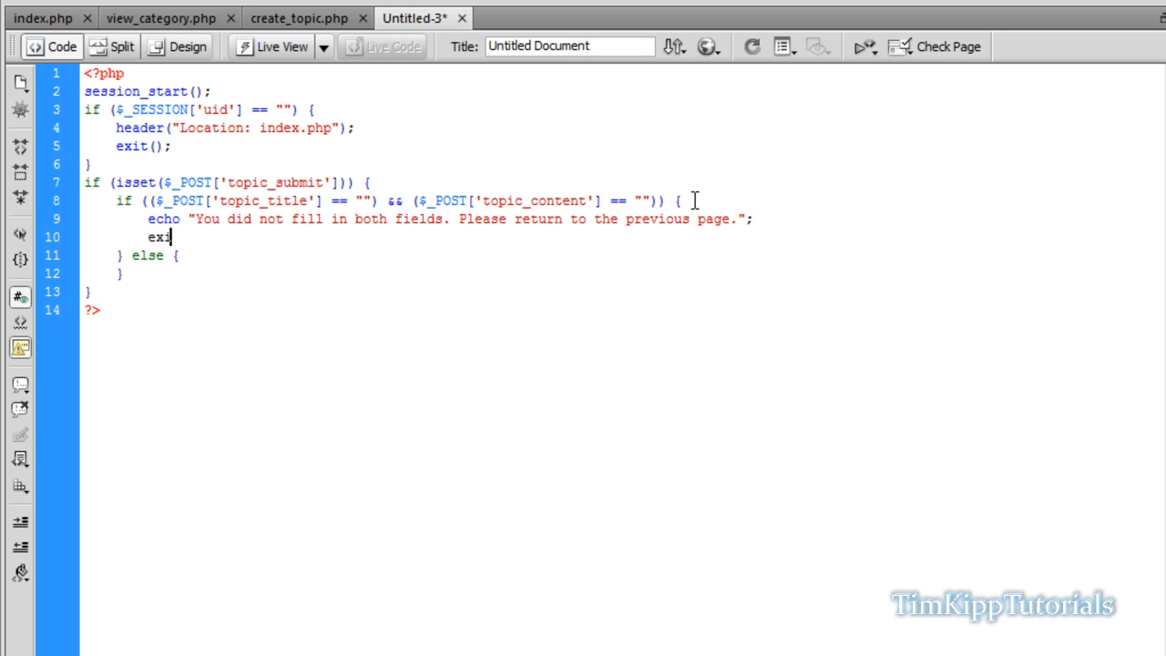
{"action": "type", "text": "t();"}
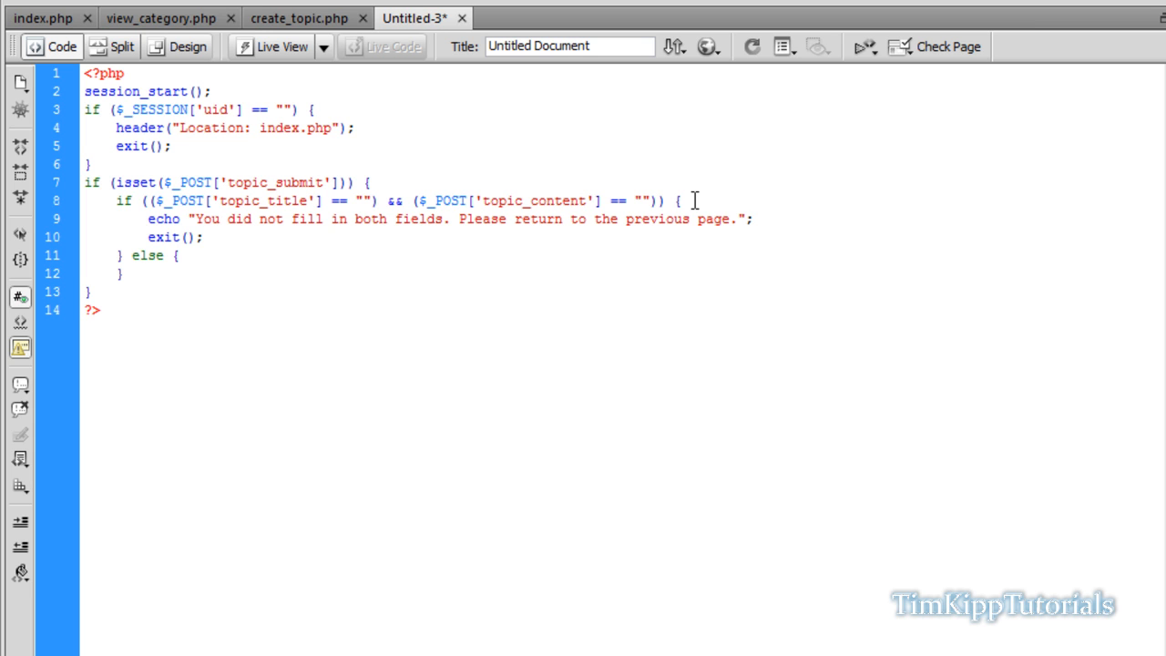
{"action": "type", "text": "if"}
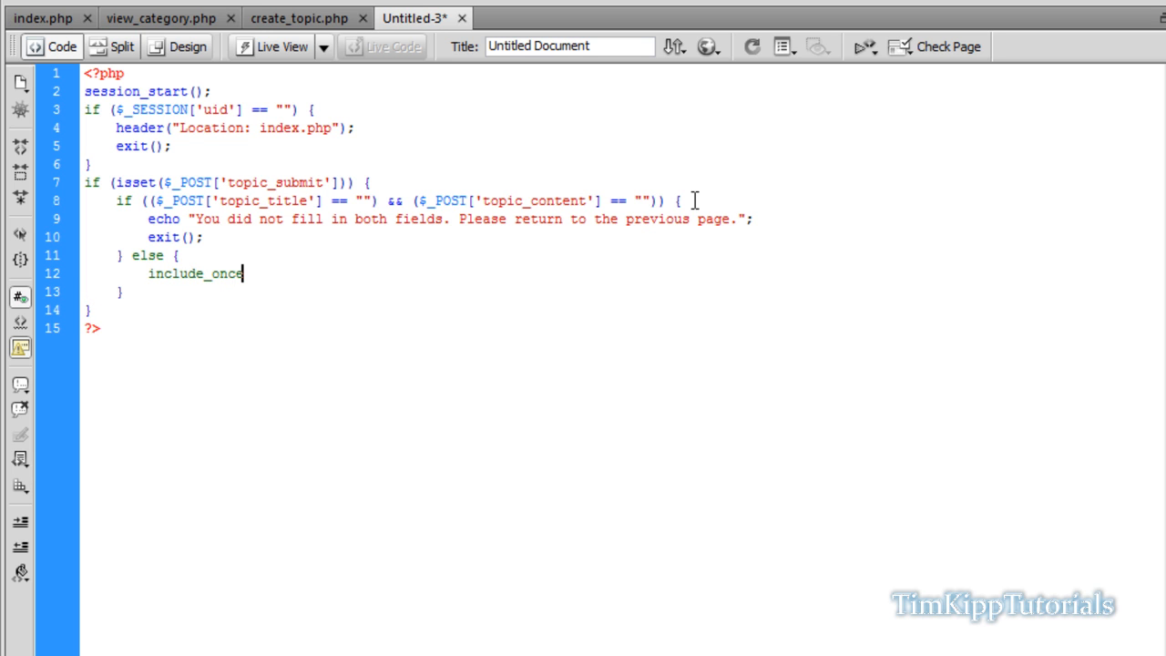
Step: Include connect.php and store $cid from $_POST in the else branch
{"action": "type", "text": "(\"connect.php\");"}
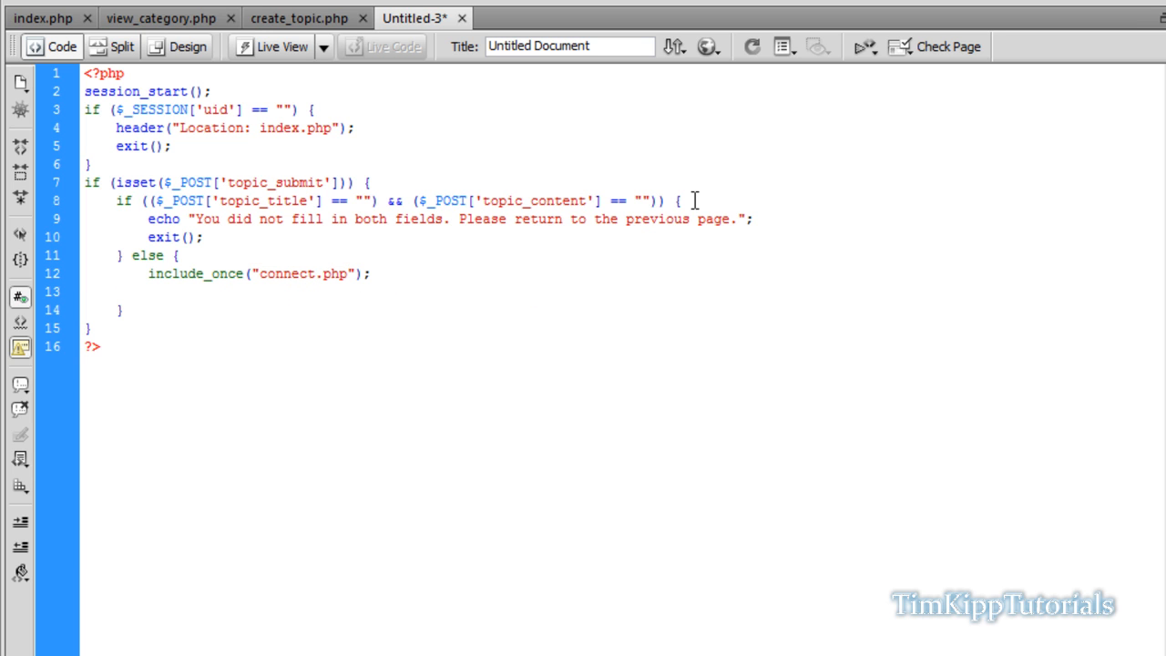
{"action": "type", "text": "$cid"}
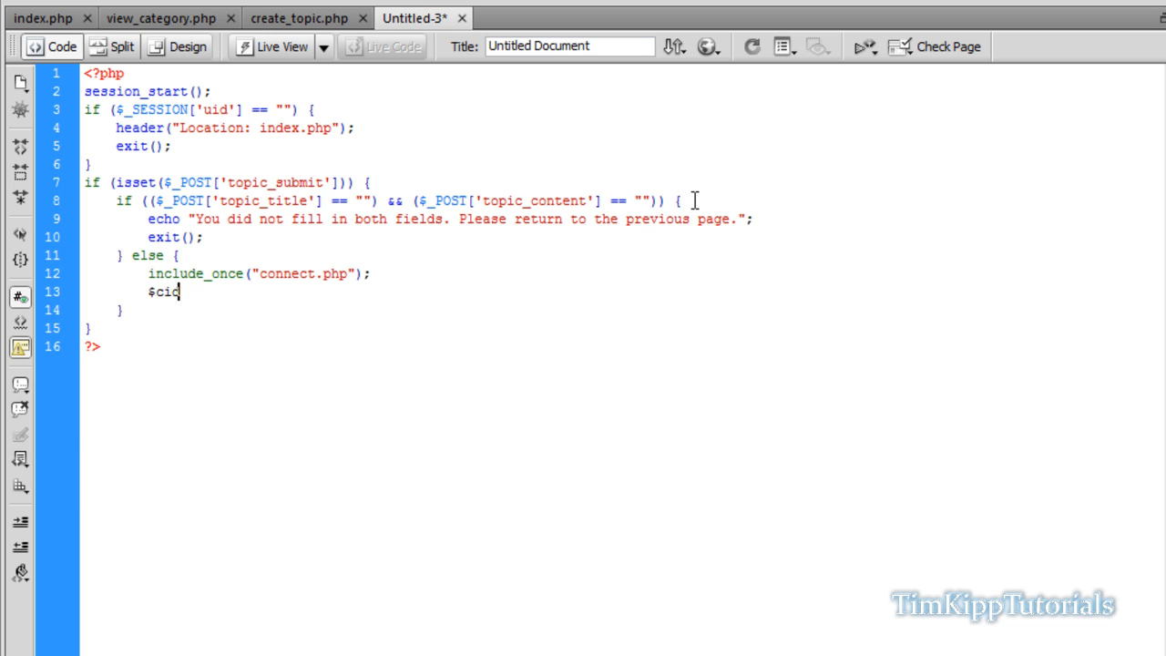
{"action": "type", "text": "= $"}
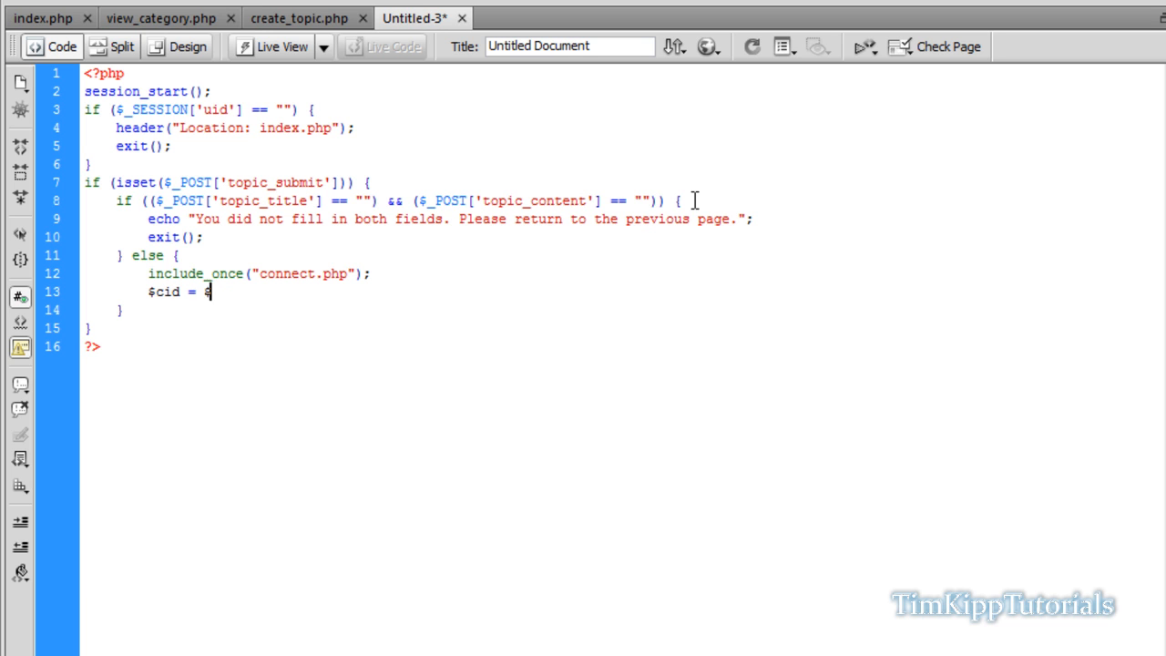
{"action": "type", "text": "$_POST['cid'];"}
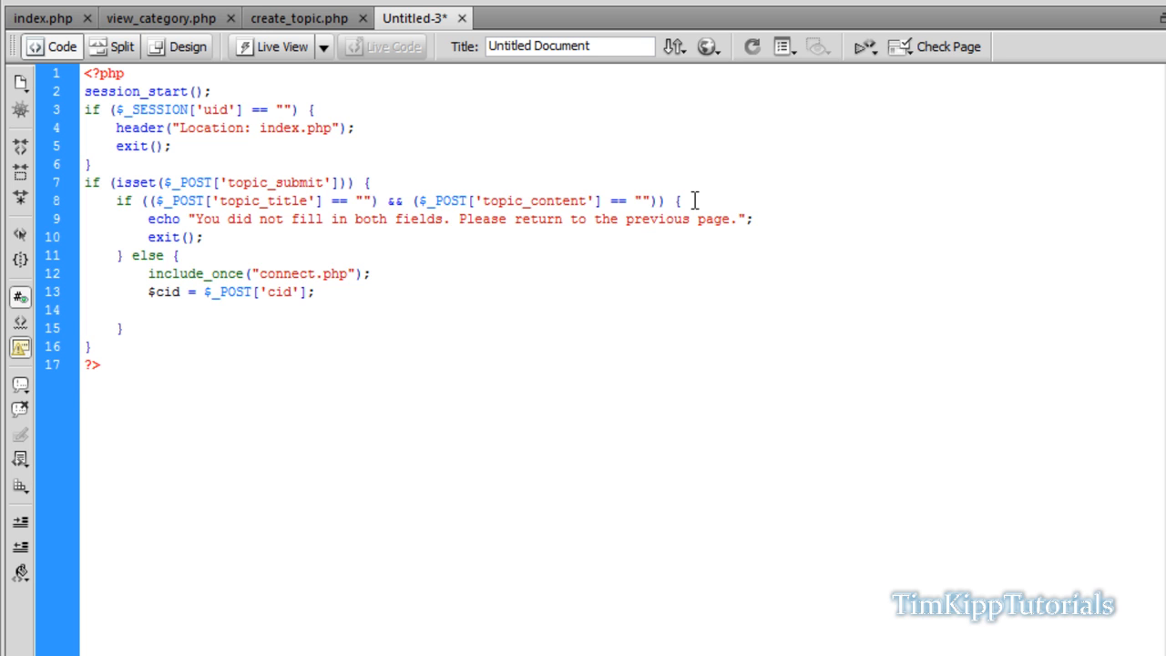
Step: Store $title and $content from the posted topic fields and $creator from $_SESSION['uid']
{"action": "type", "text": "$title ="}
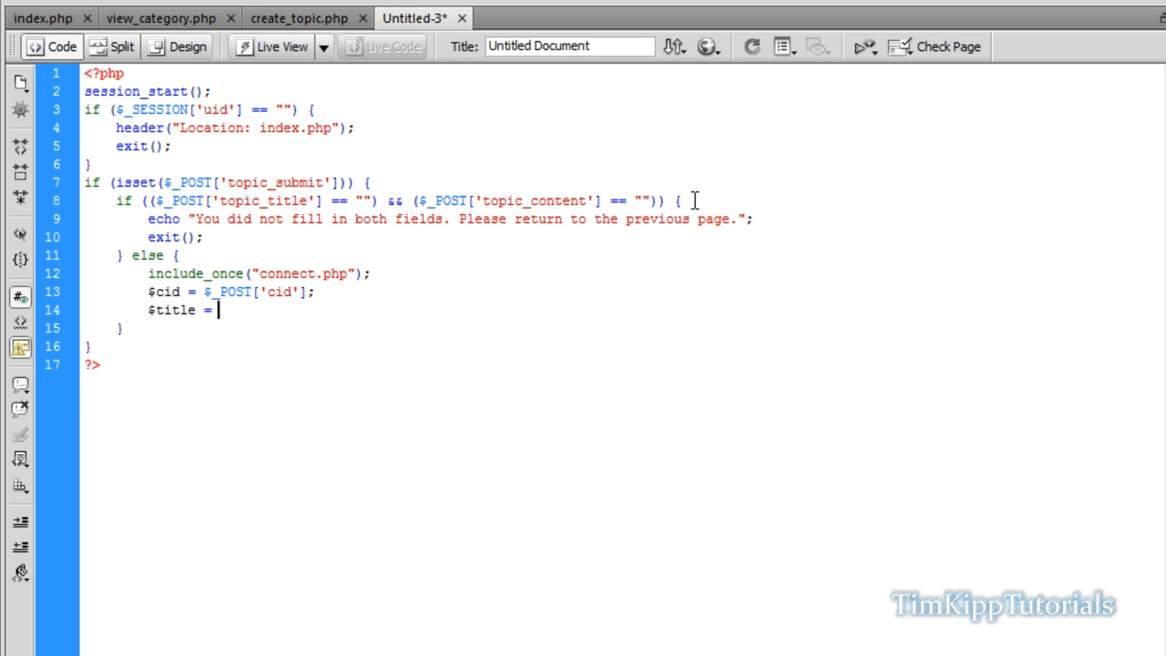
{"action": "type", "text": "$_POST"}
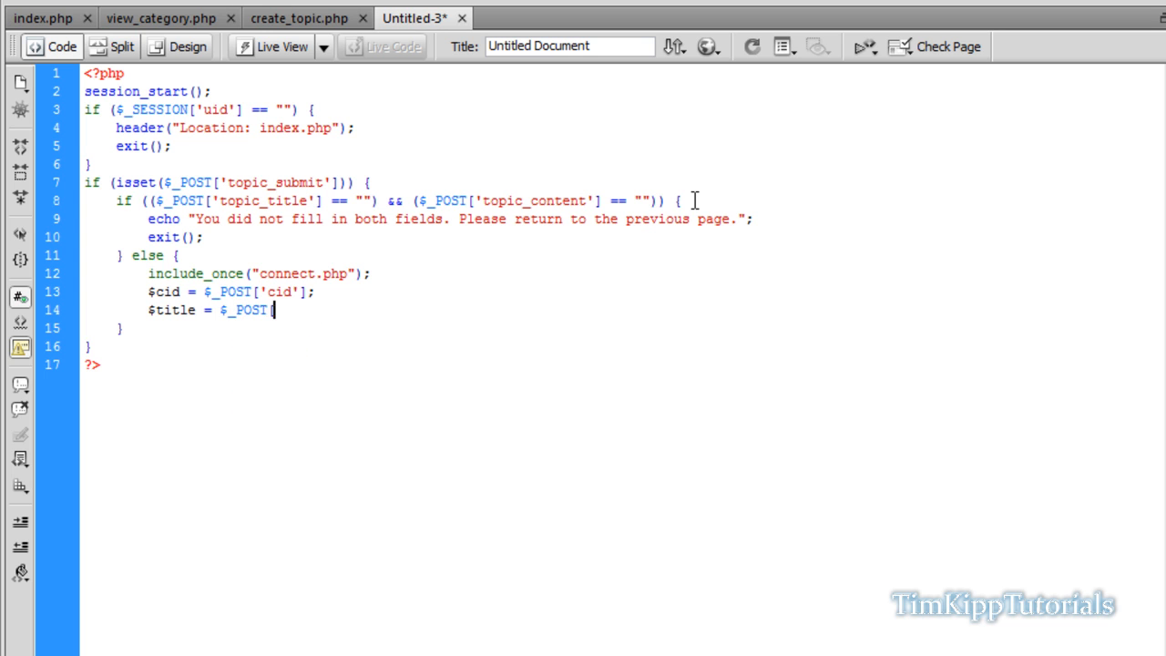
{"action": "type", "text": "['topic_t"}
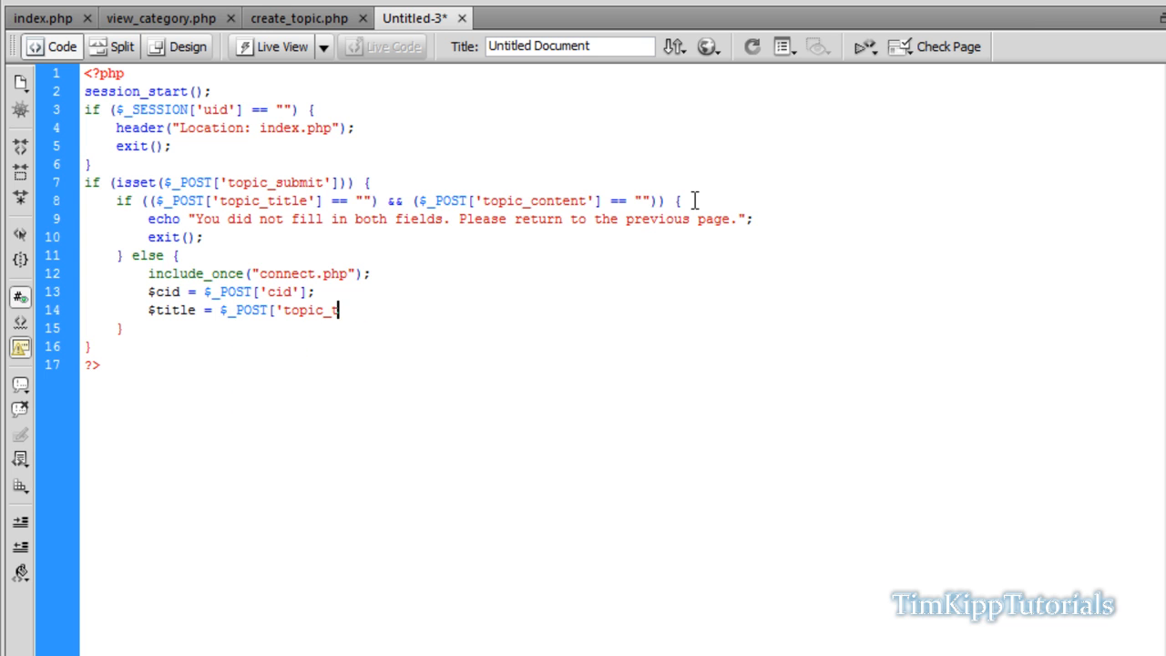
{"action": "type", "text": "itle'];"}
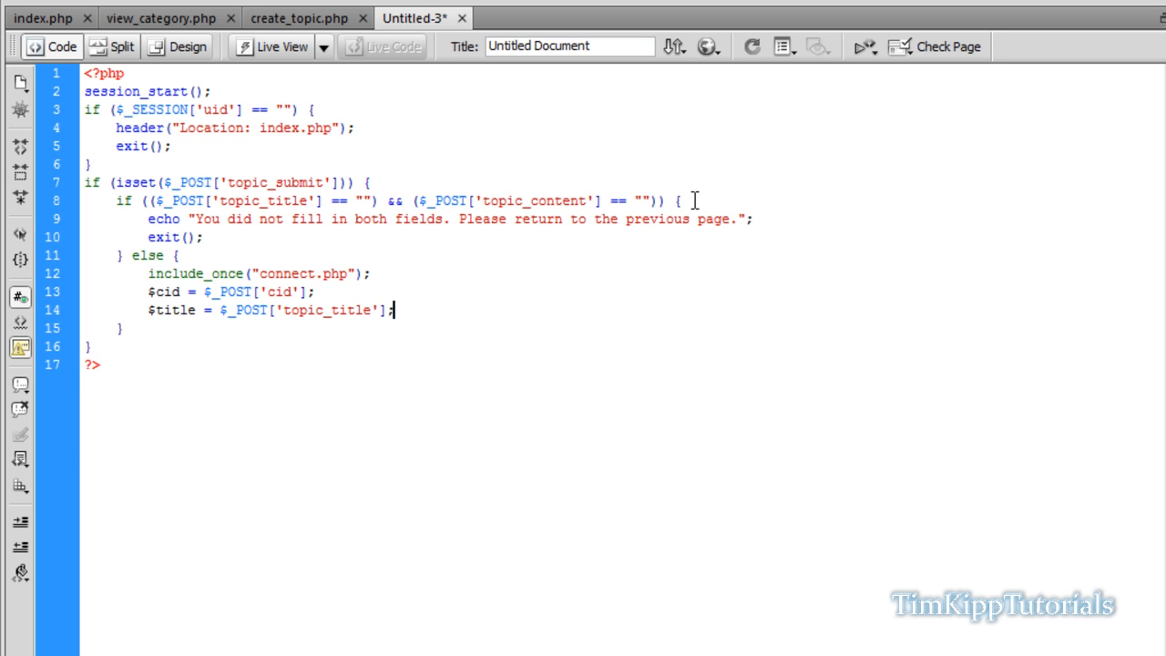
{"action": "type", "text": "$c"}
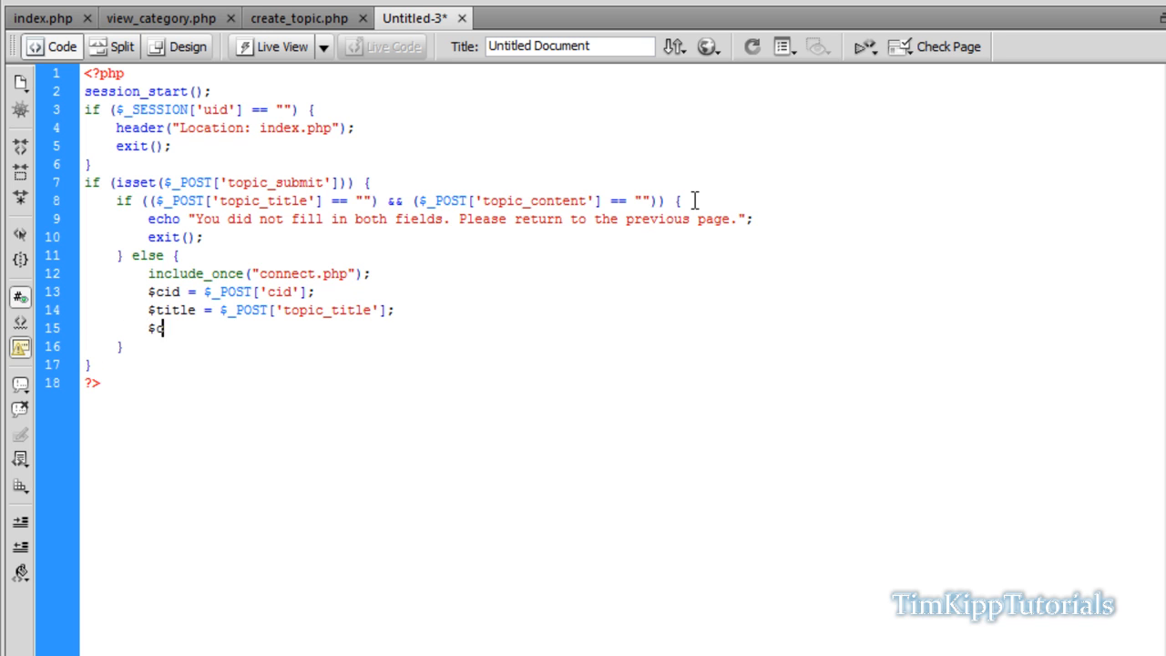
{"action": "type", "text": "content = $"}
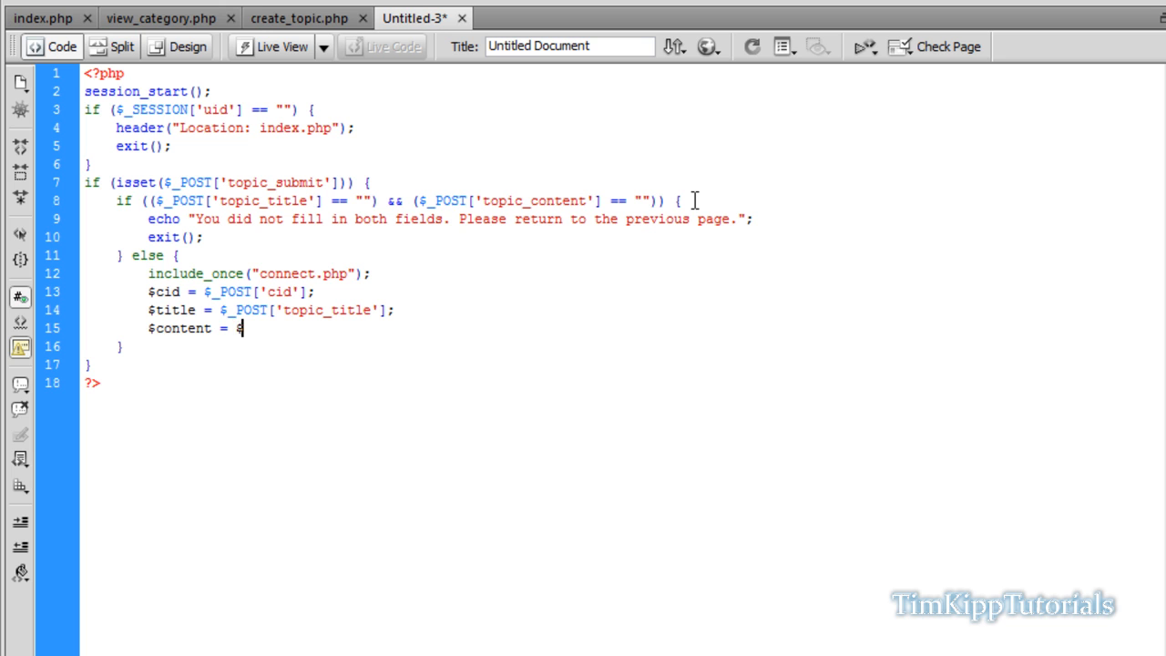
{"action": "type", "text": "$_POST['to"}
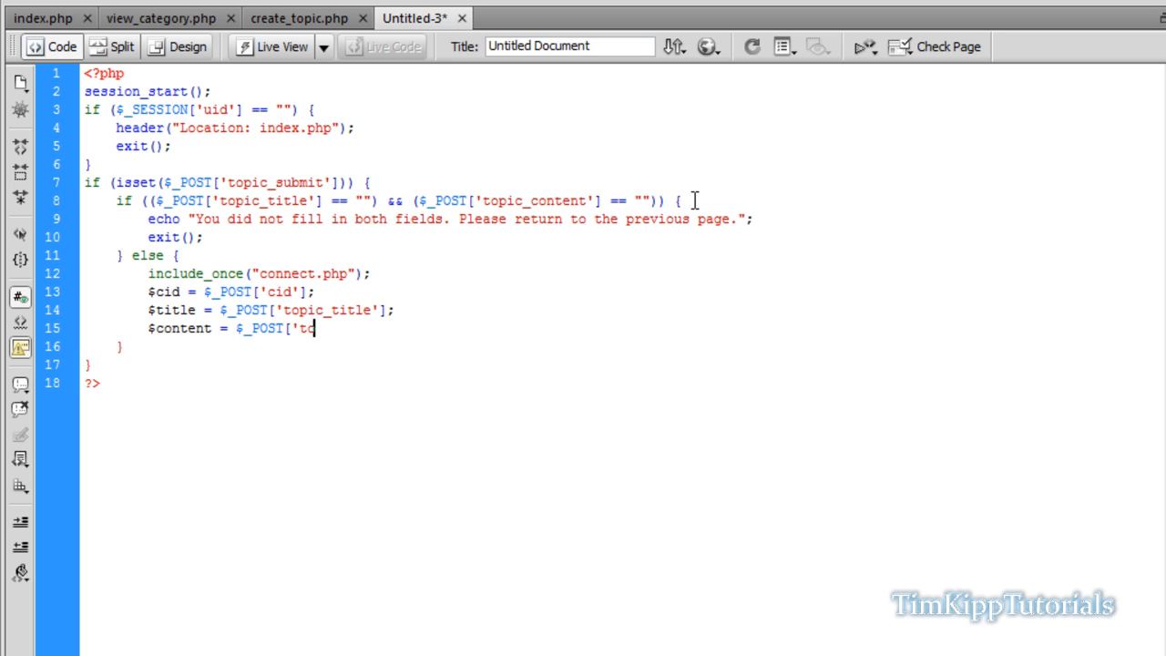
{"action": "type", "text": "opic_con"}
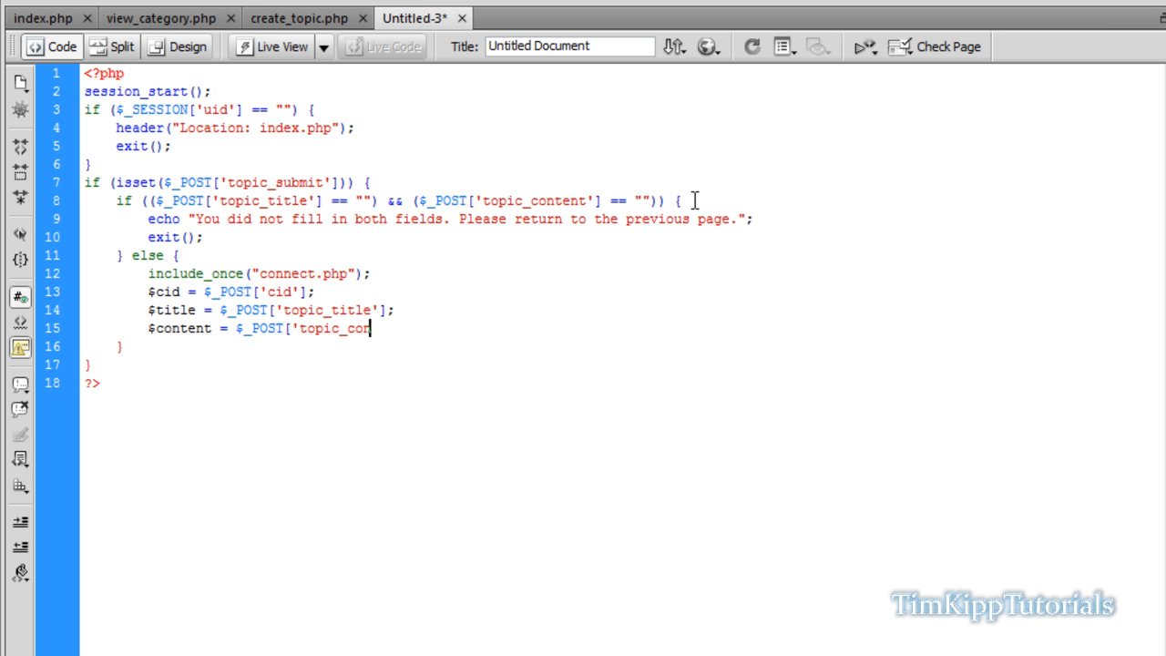
{"action": "type", "text": "tent'"}
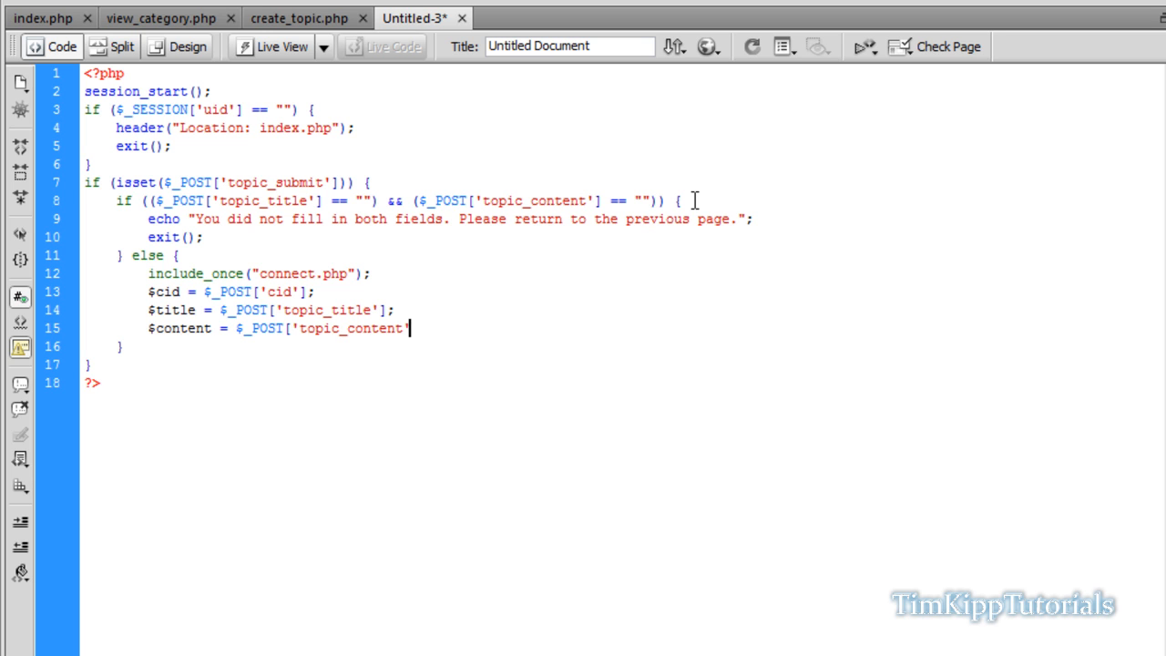
{"action": "type", "text": "];"}
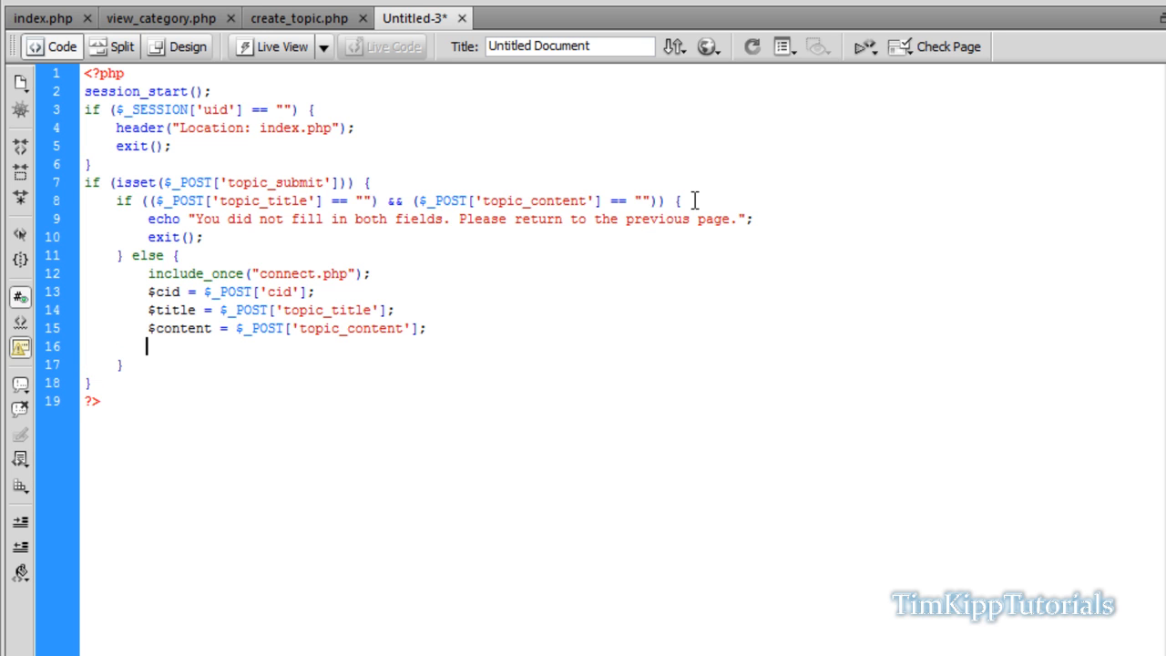
{"action": "type", "text": "$cre"}
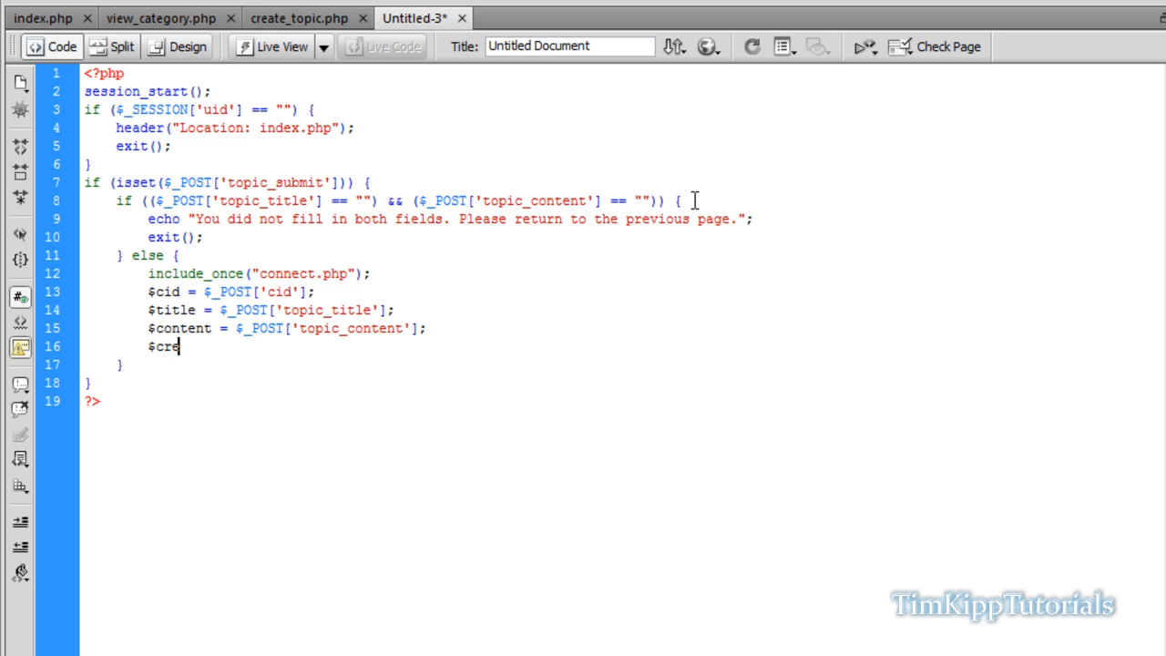
{"action": "type", "text": "ator = $"}
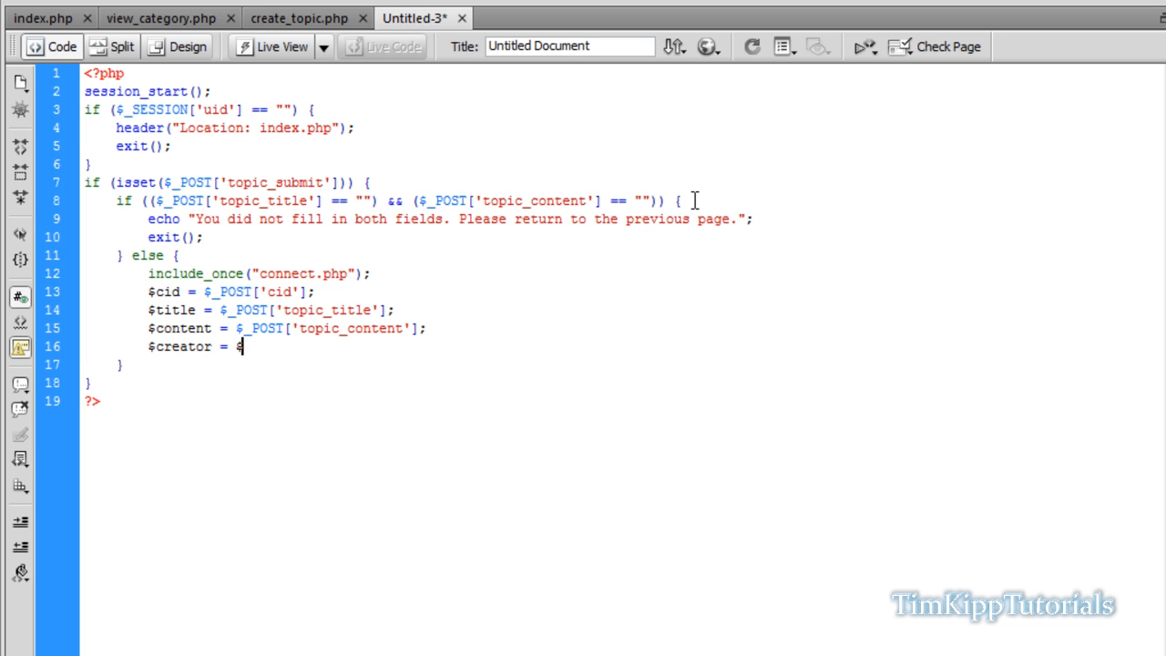
{"action": "type", "text": "_SESSION['u"}
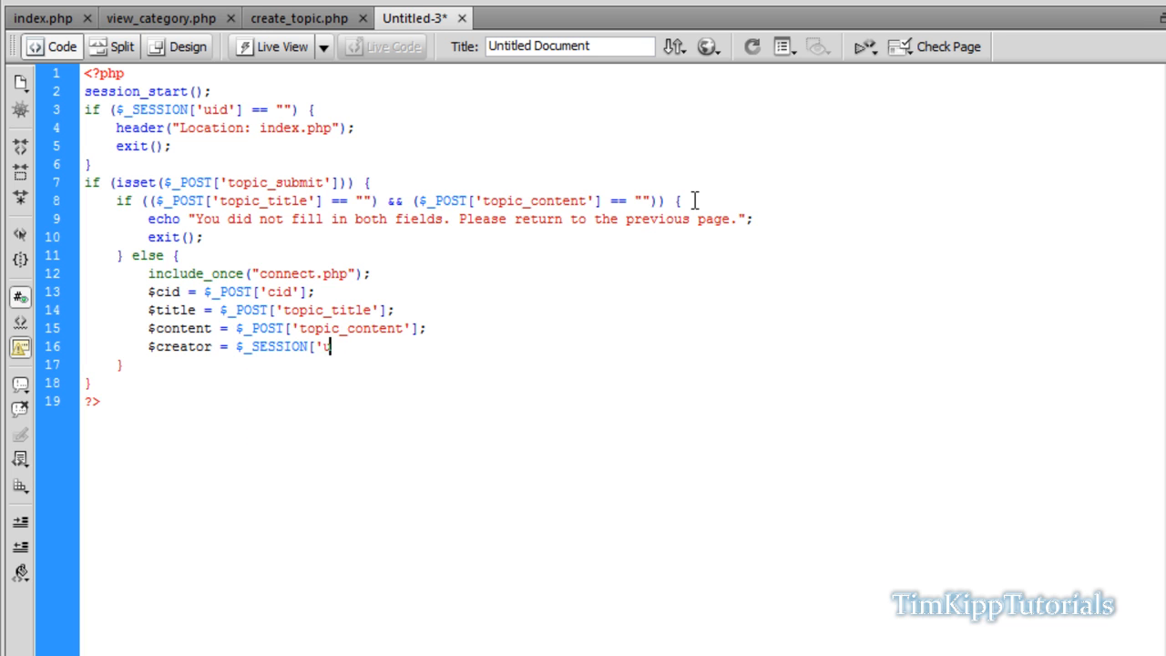
{"action": "type", "text": "id'];"}
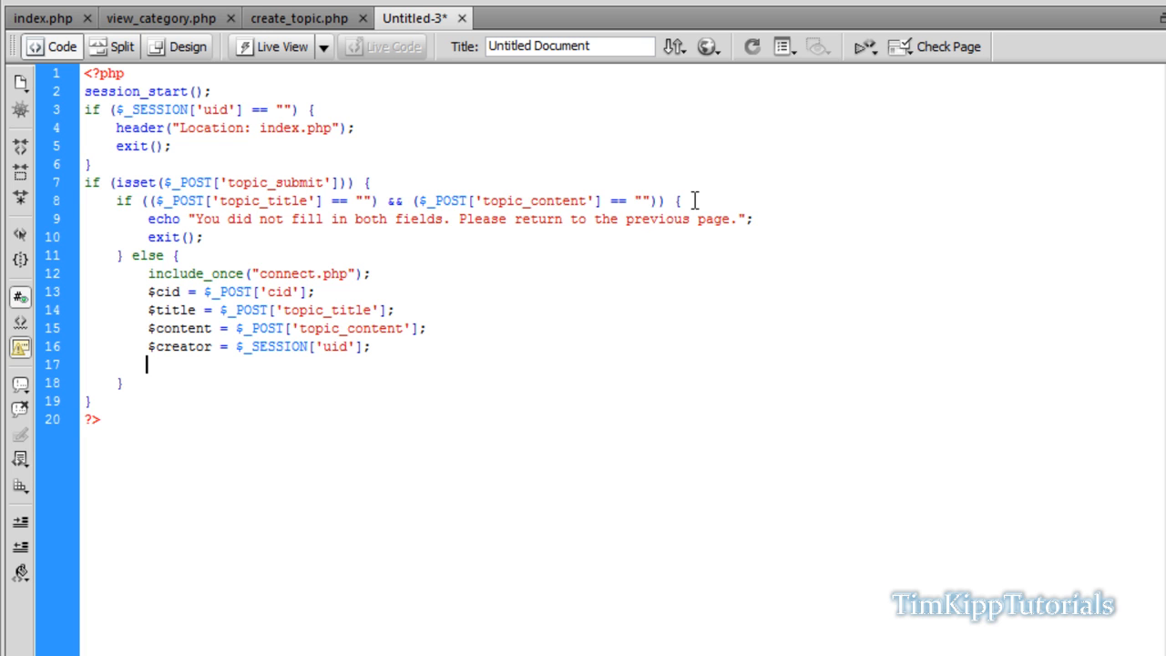
Step: Start $sql as INSERT INTO topics (category_id, topic_title, topic_creator, topic_date, topic_reply_date)
{"action": "type", "text": "$sql"}
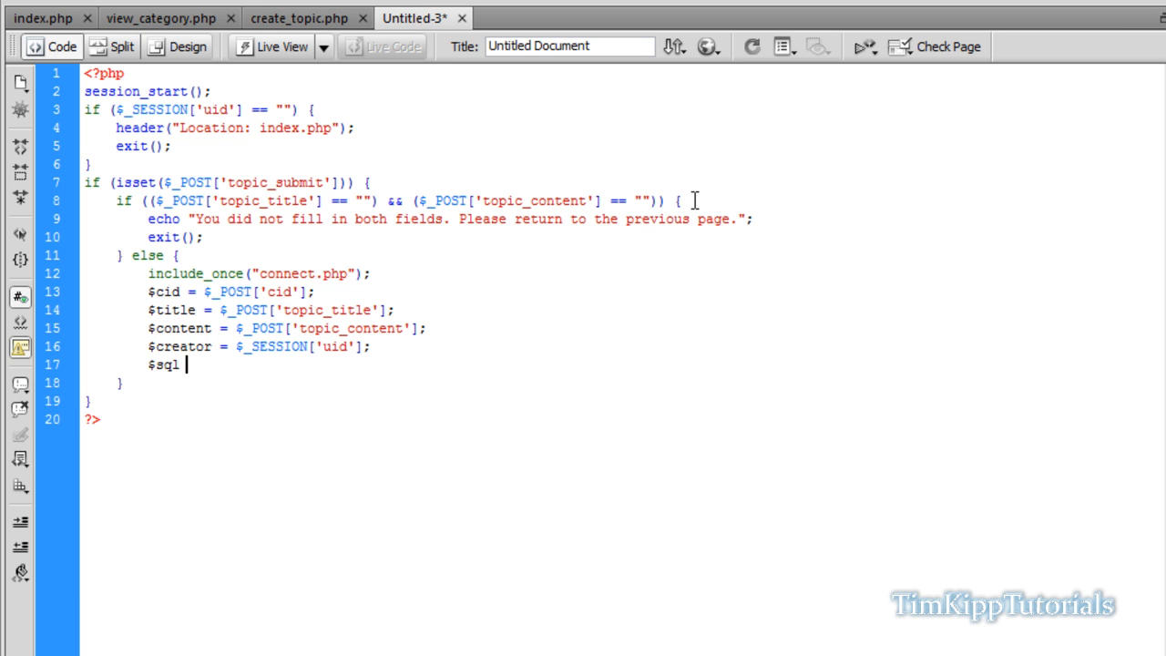
{"action": "type", "text": "= \"\";"}
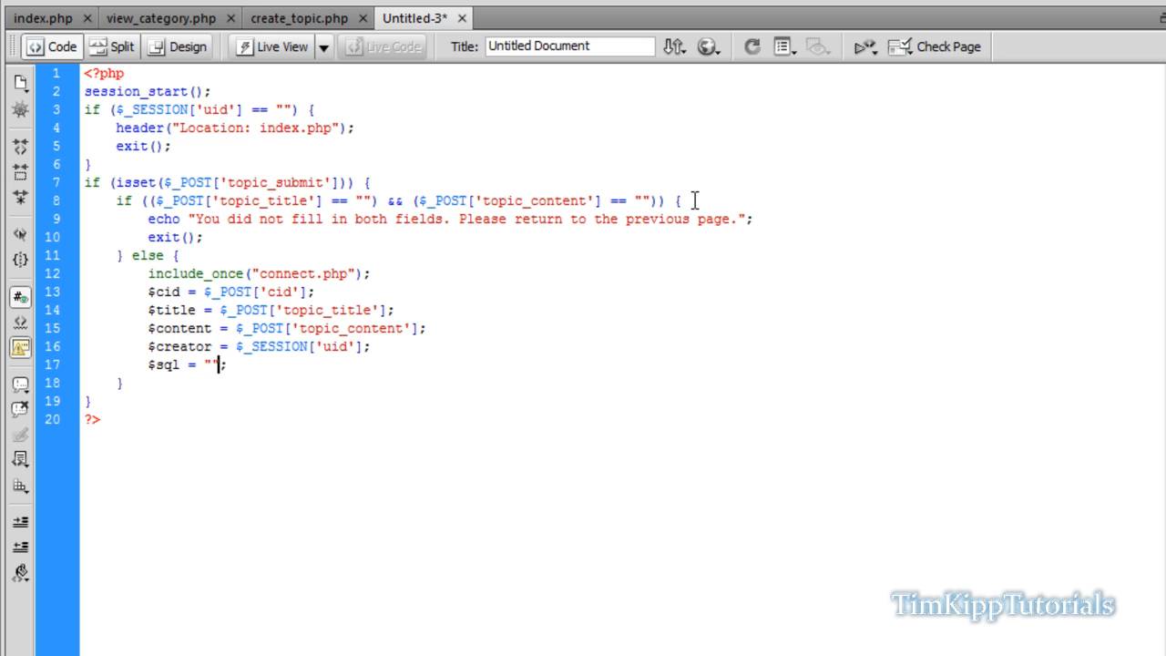
{"action": "type", "text": "IN"}
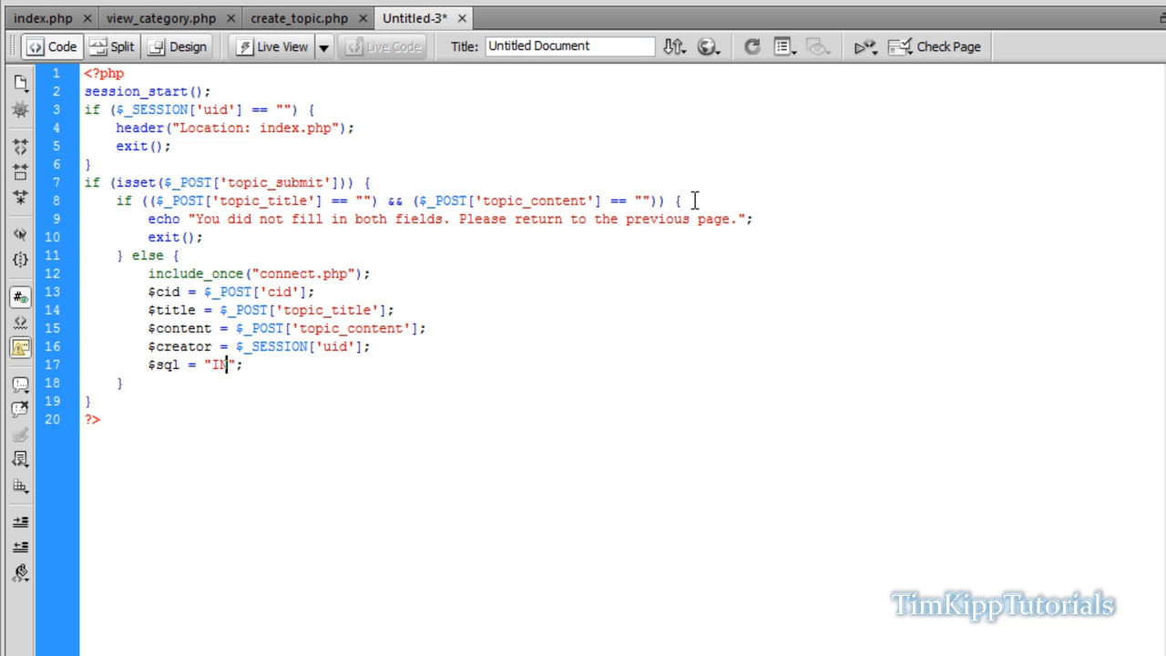
{"action": "type", "text": "SERT INTO topics"}
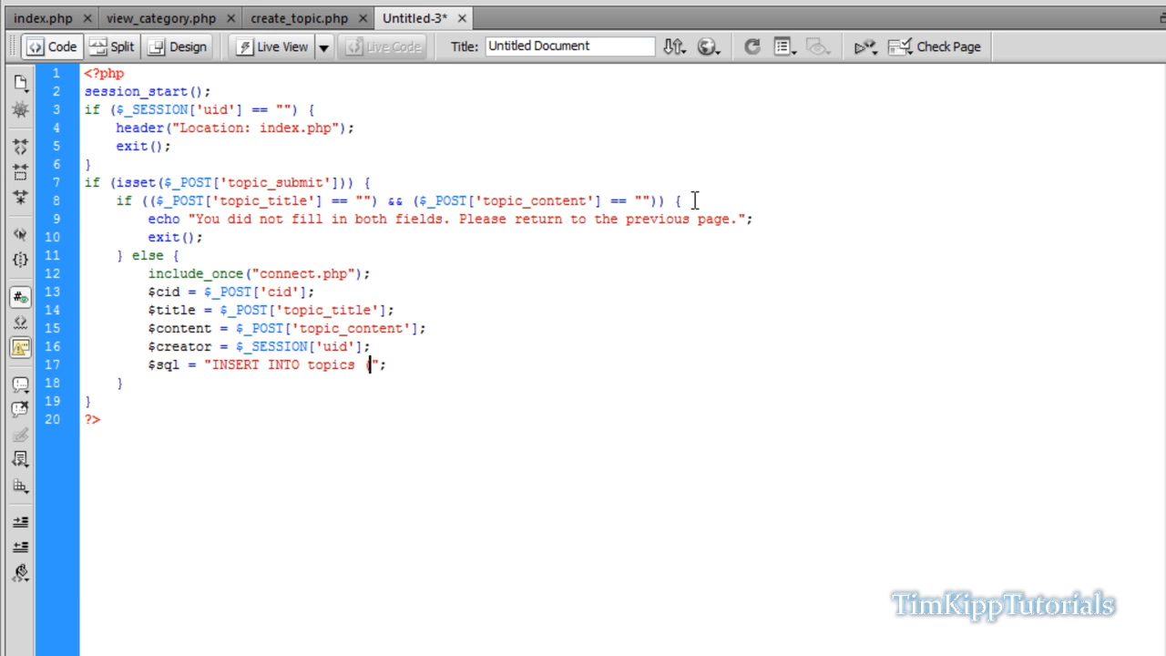
{"action": "type", "text": "(category_i"}
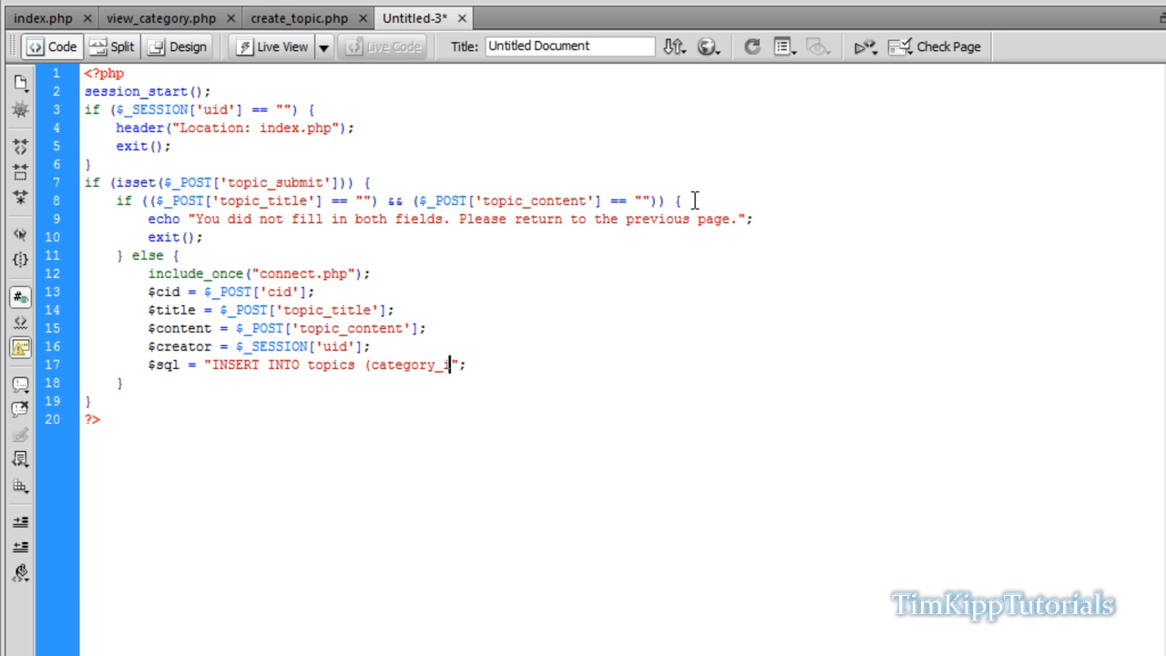
{"action": "type", "text": "d, topic_"}
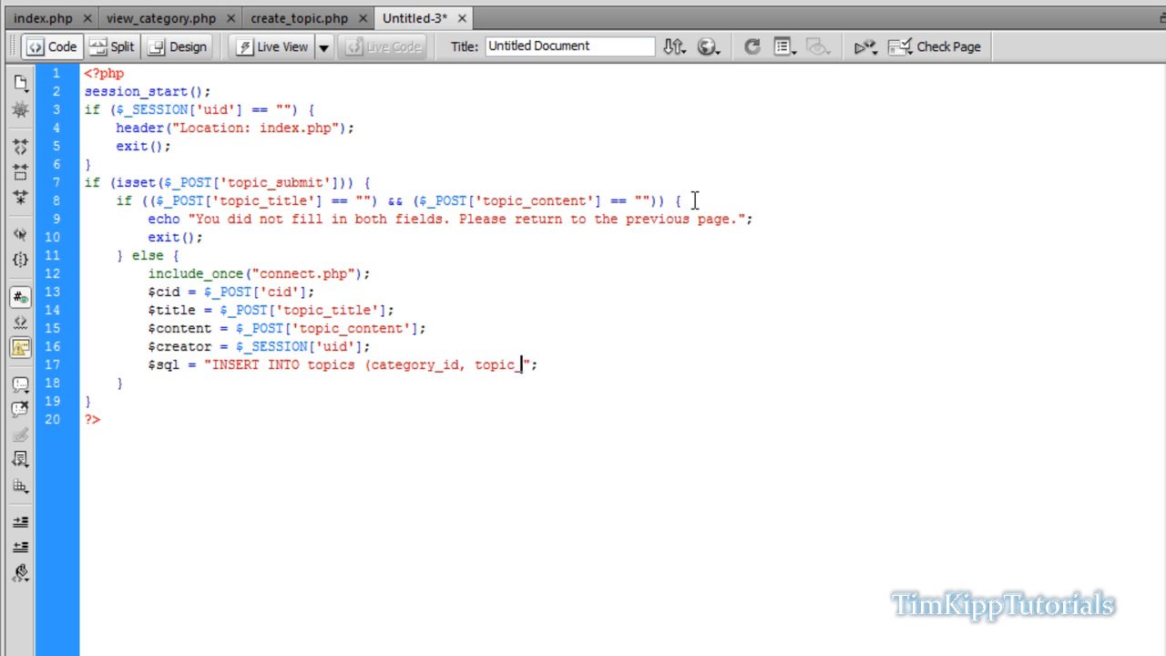
{"action": "type", "text": "title"}
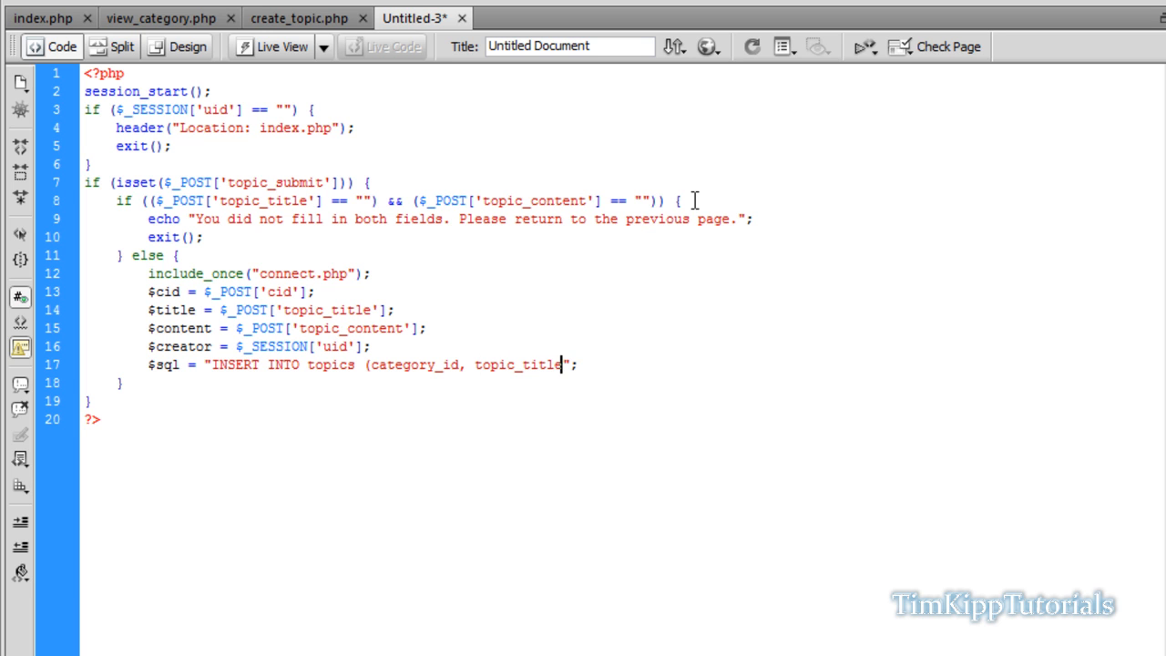
{"action": "type", "text": ","}
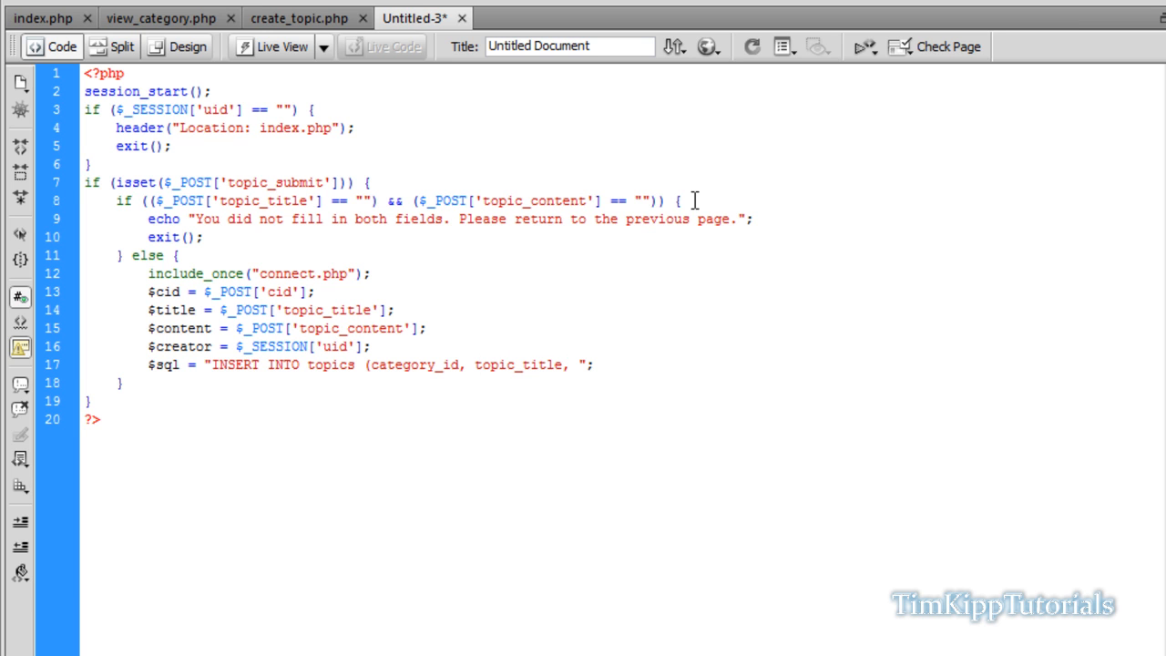
{"action": "type", "text": "topic_c"}
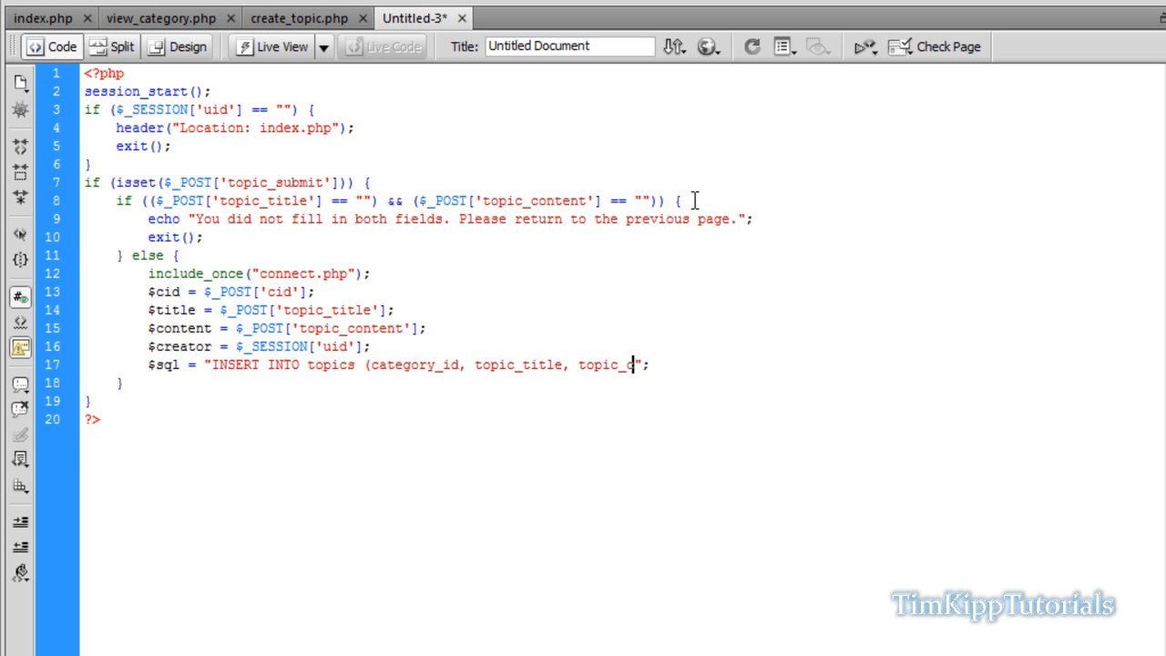
{"action": "type", "text": "reator"}
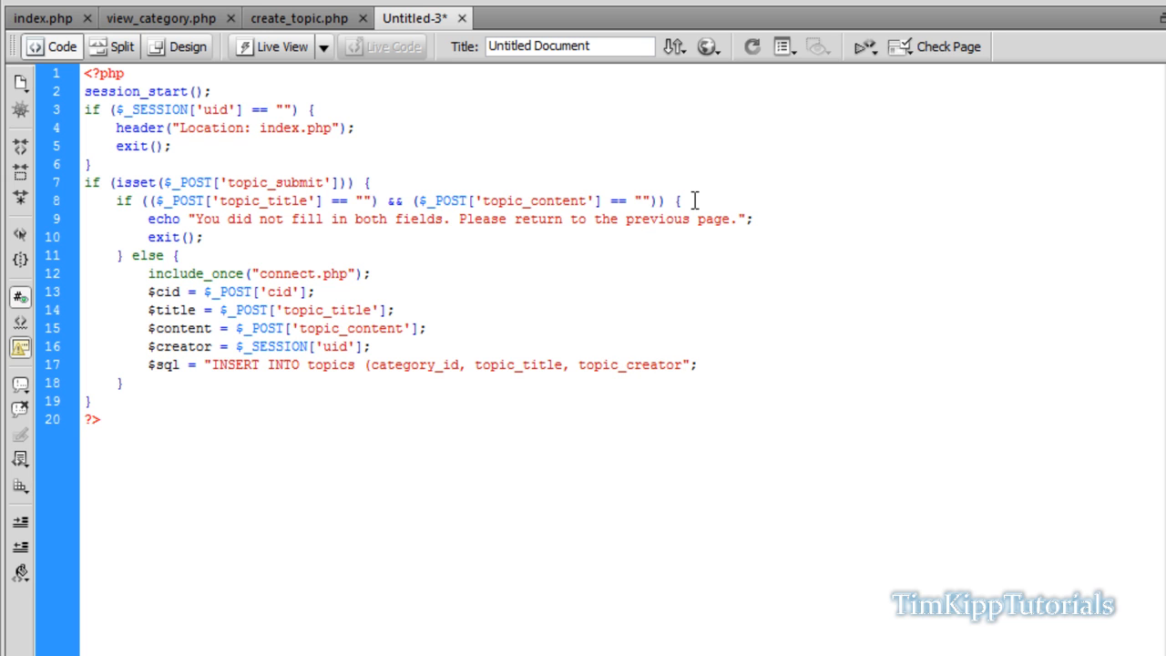
{"action": "type", "text": ", topic_date"}
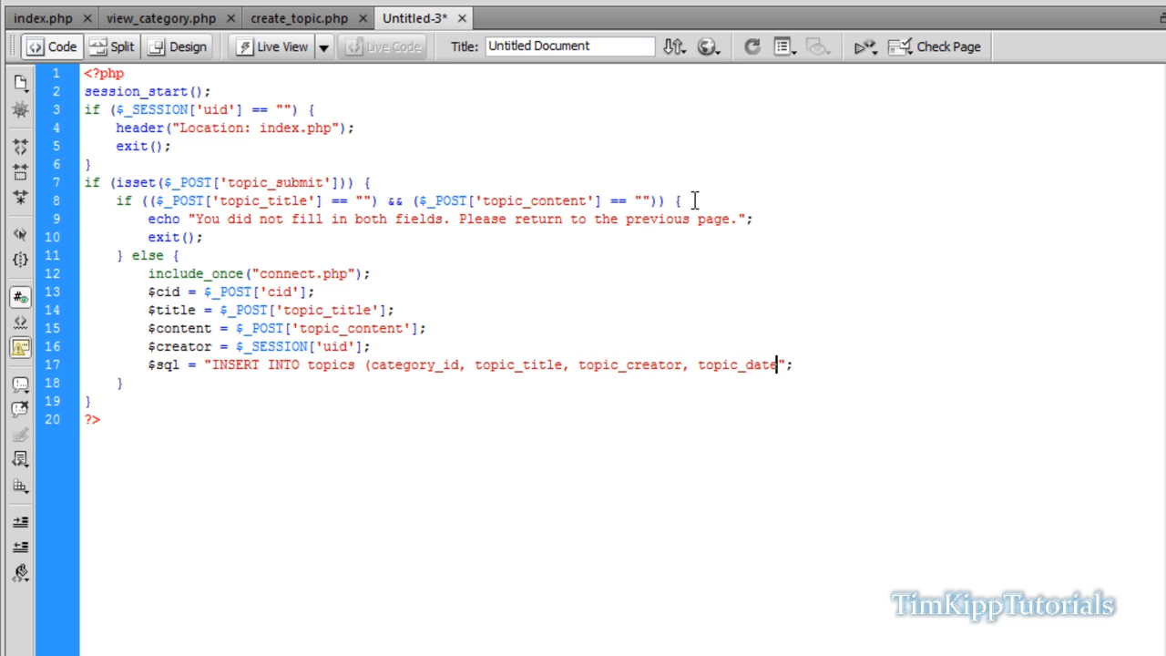
{"action": "key", "text": "Right"}
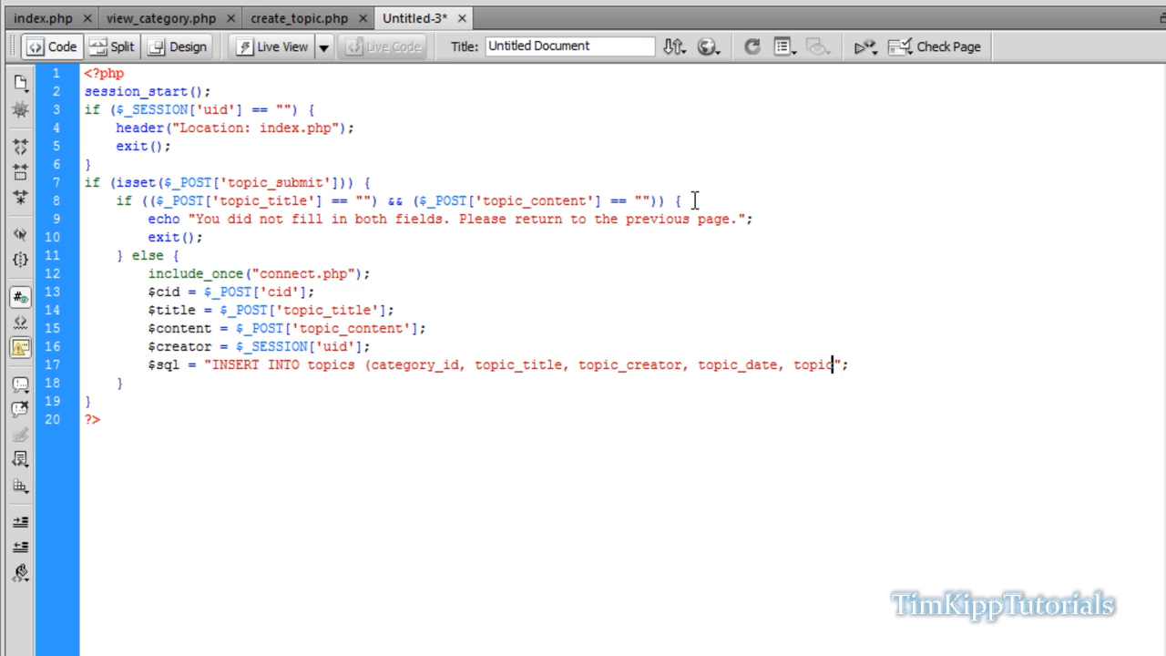
{"action": "type", "text": "_reply_date) VALUES ()"}
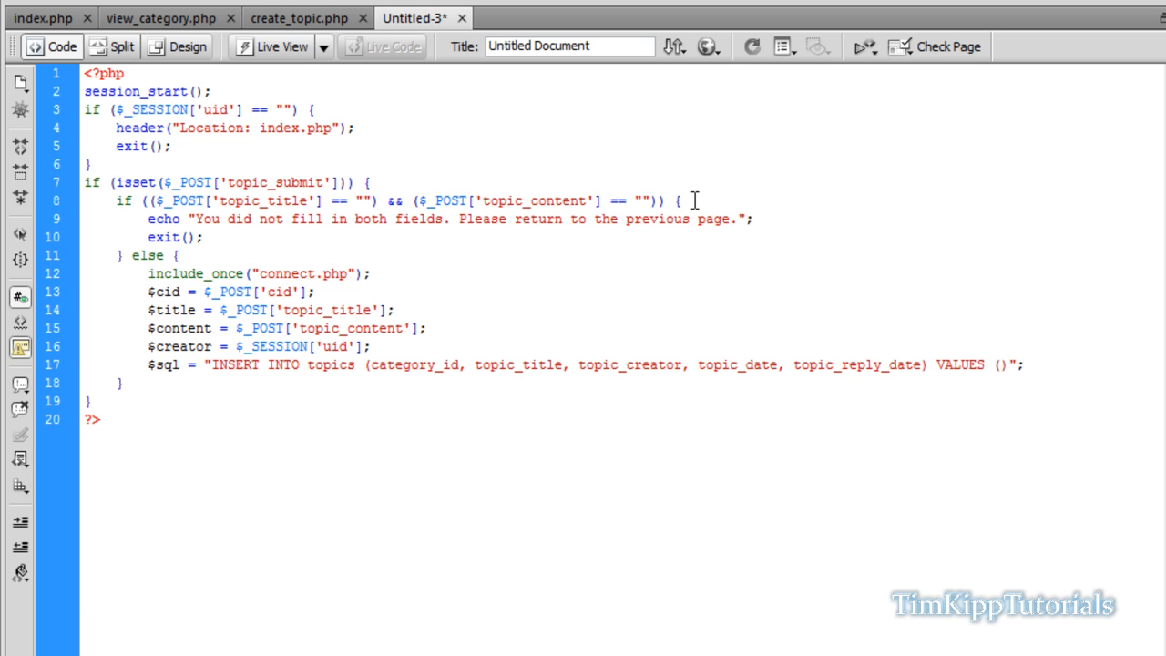
Step: Fill VALUES with '".$cid."', '".$title."', '".$creator."', now(), now()
{"action": "type", "text": "''"}
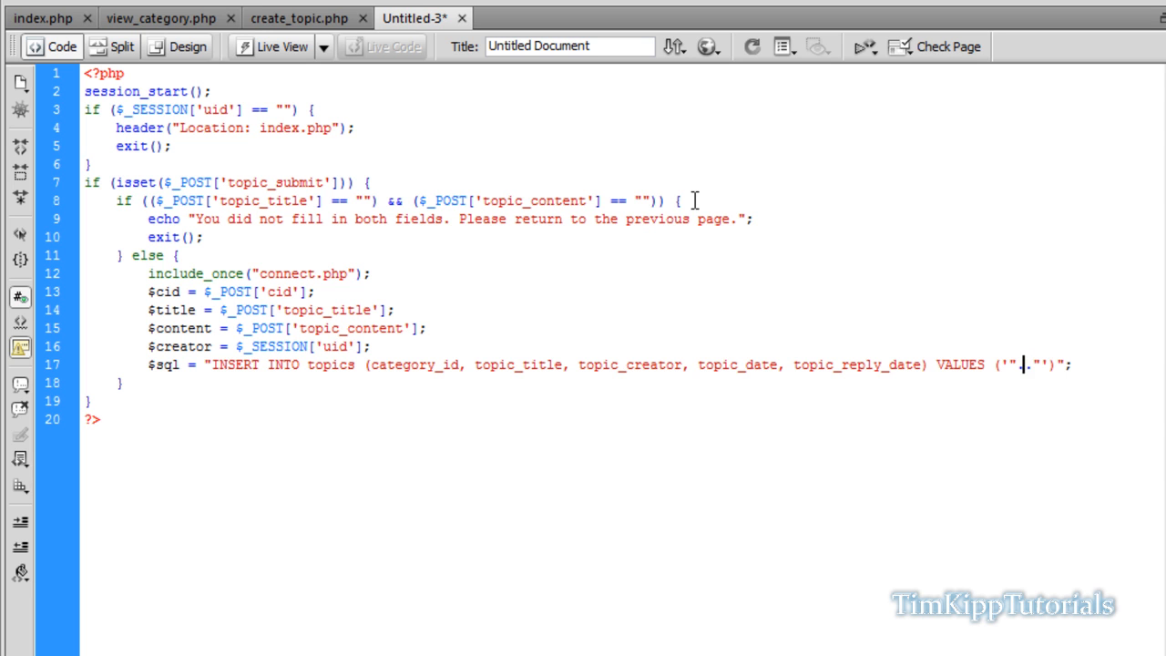
{"action": "type", "text": "$"}
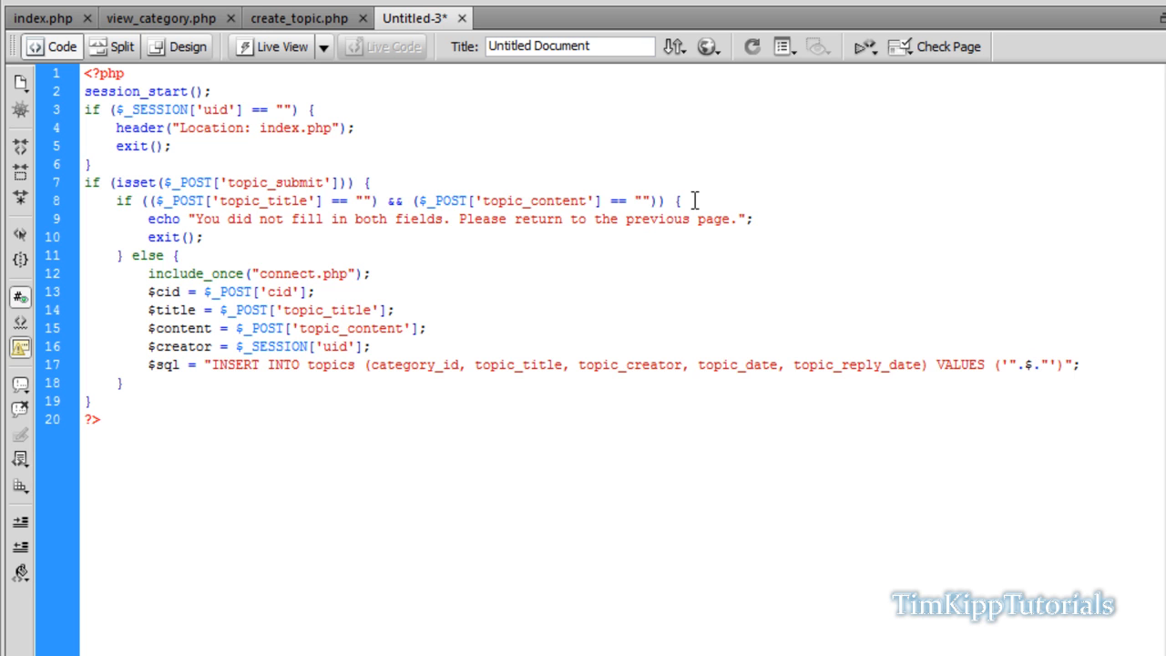
{"action": "type", "text": "$cid"}
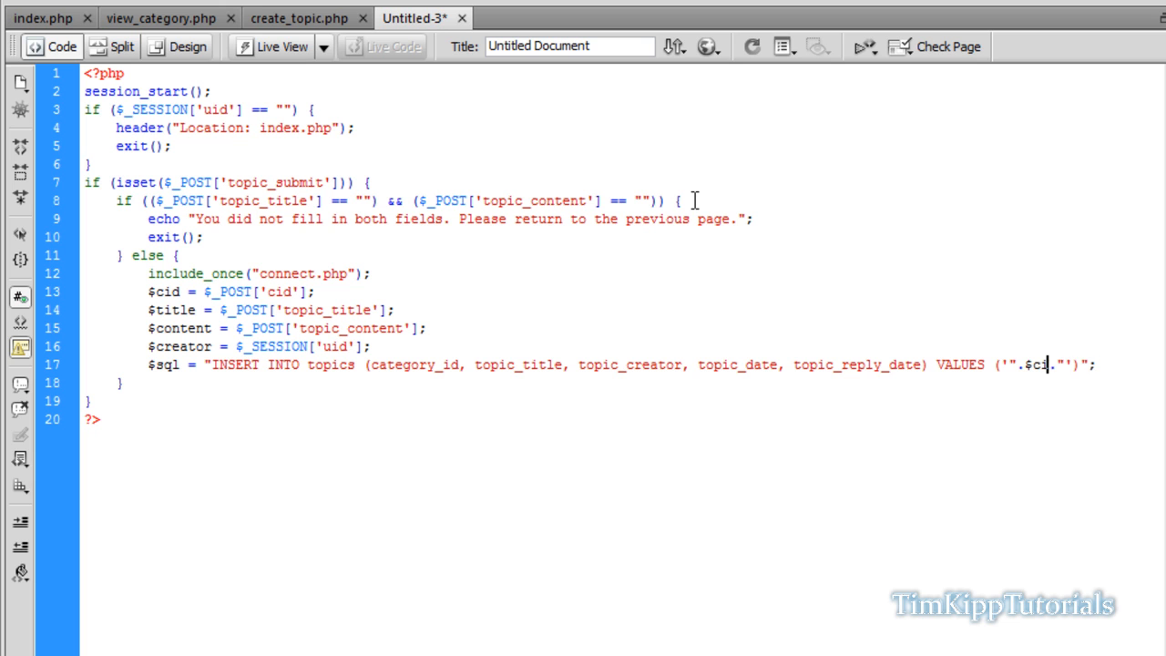
{"action": "type", "text": "d"}
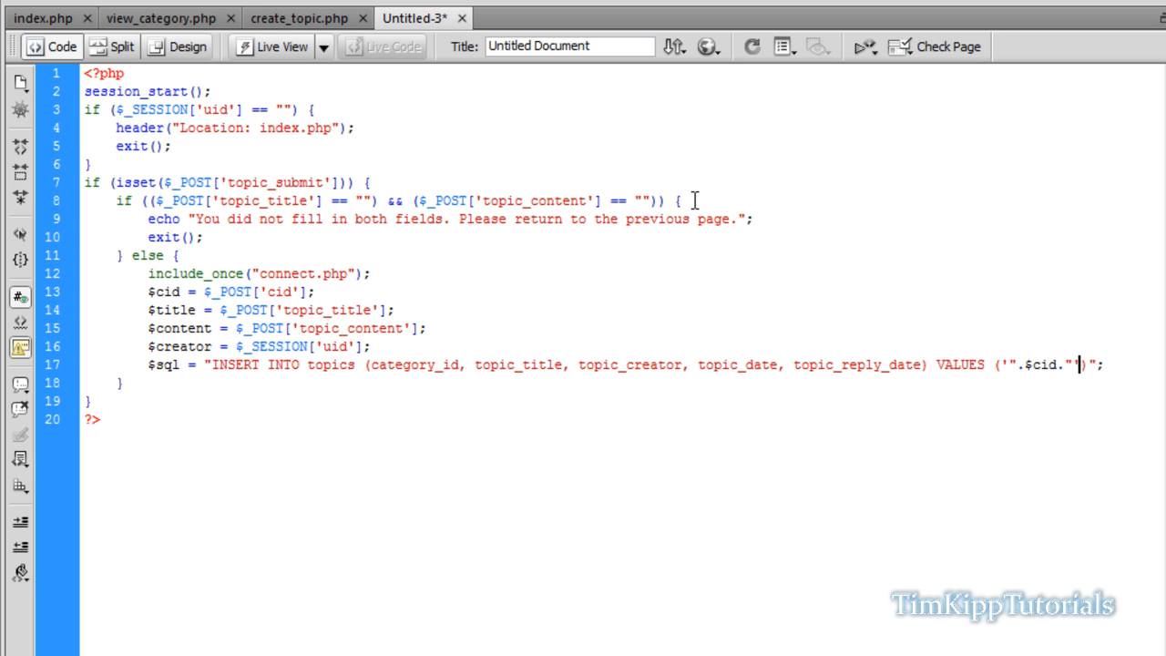
{"action": "type", "text": ", '\".$title.\"', '"}
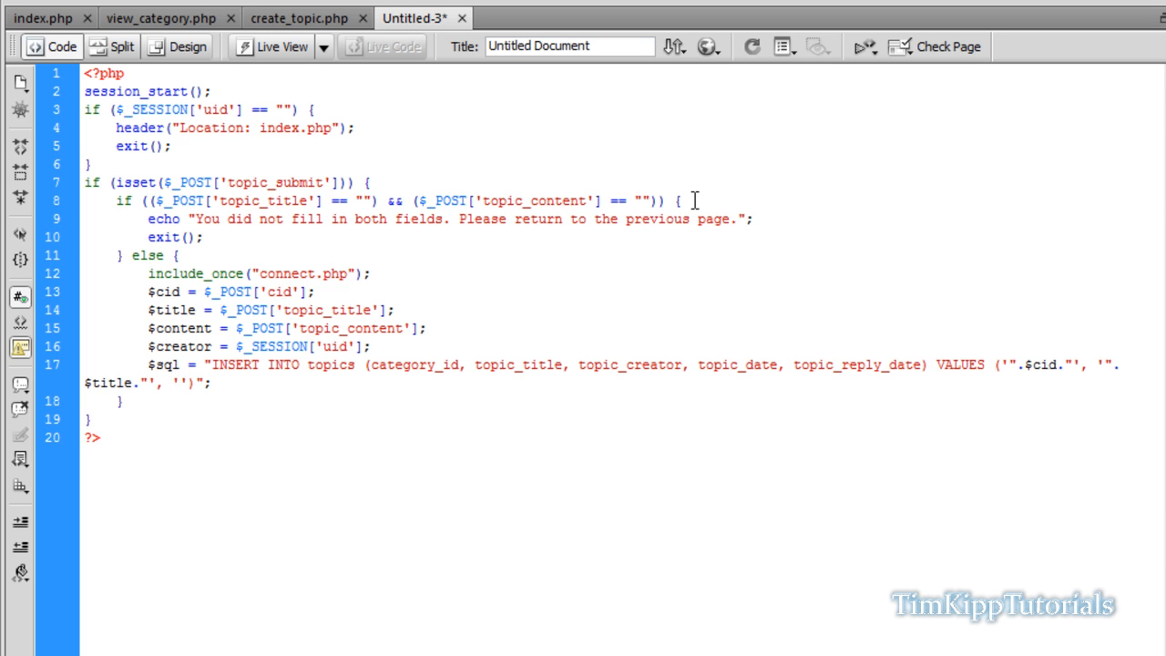
{"action": "type", "text": "..\""}
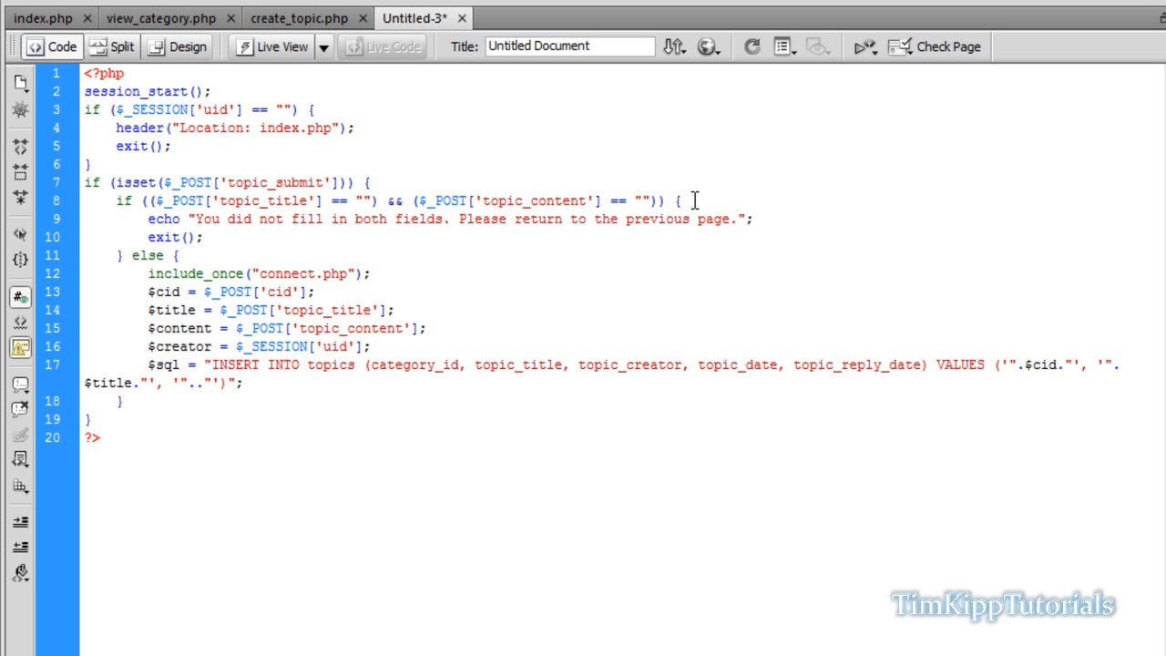
{"action": "type", "text": "$creator"}
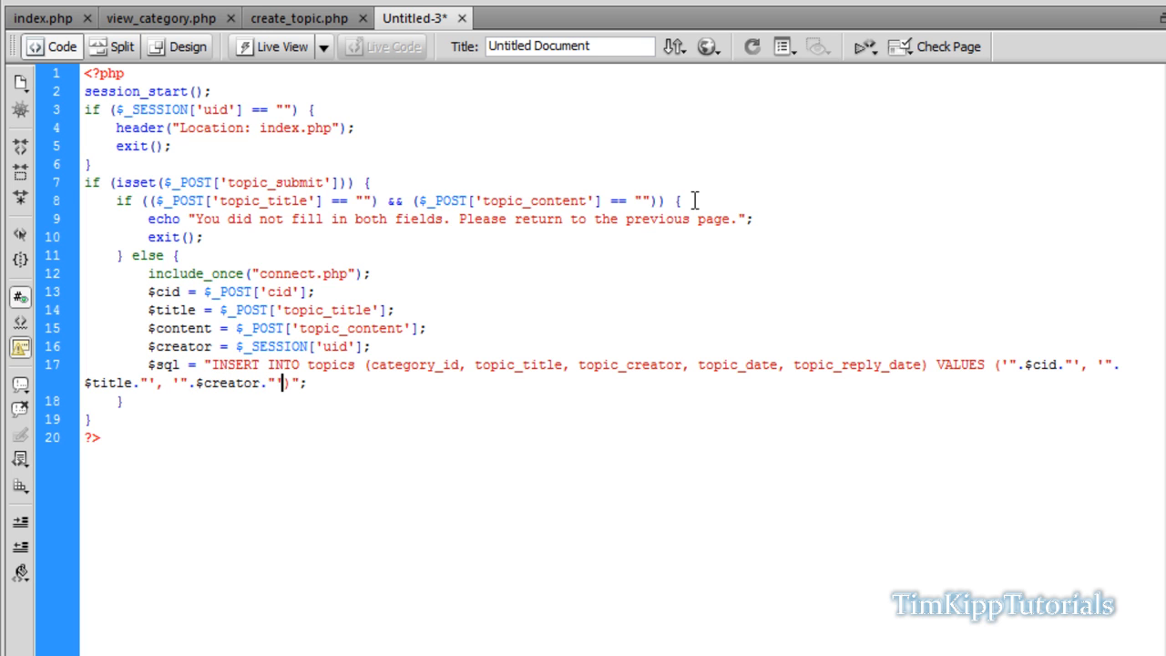
{"action": "type", "text": ", now(), now("}
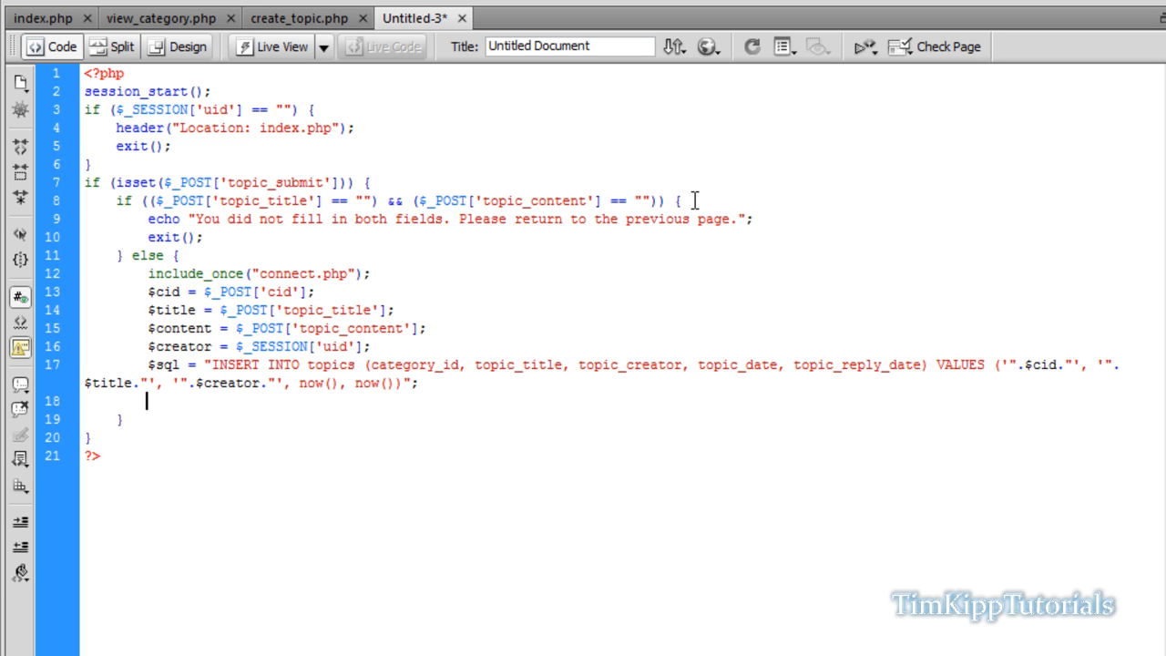
Step: Add $res = mysql_query($sql) or die(mysql_error());
{"action": "type", "text": "$res ="}
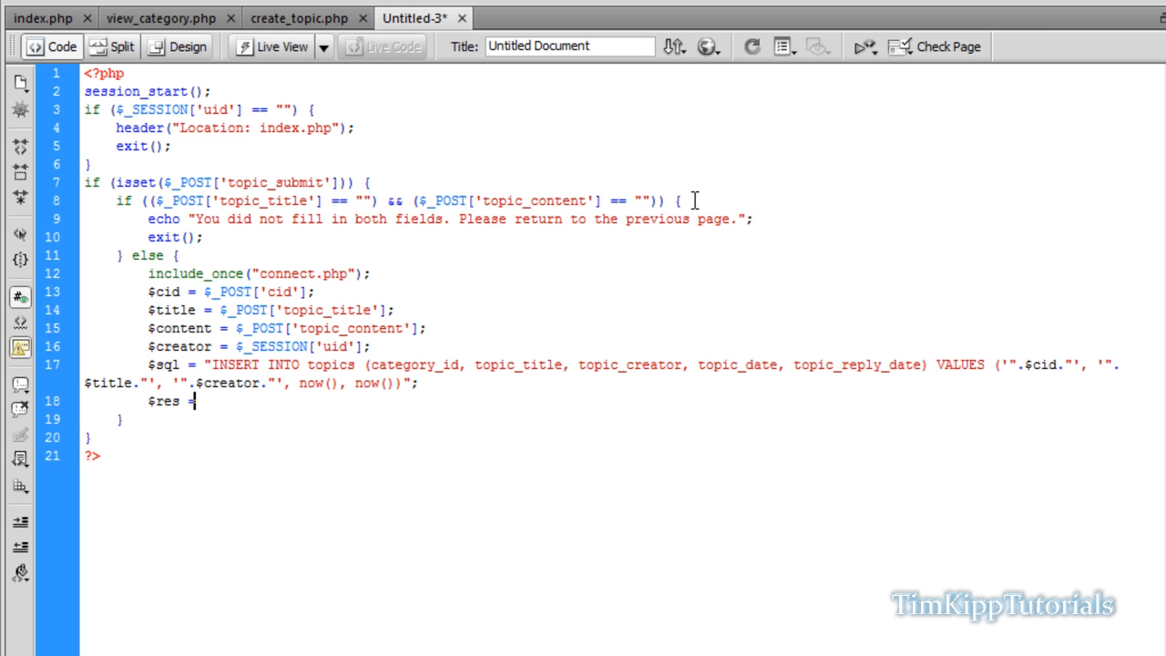
{"action": "type", "text": "mysql"}
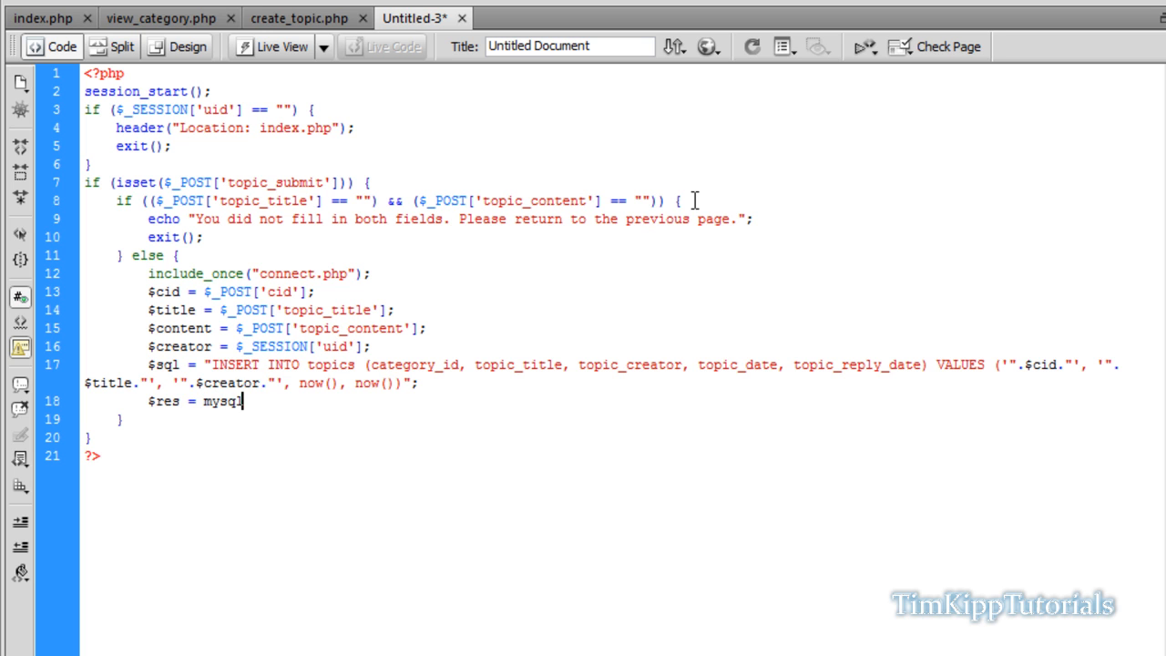
{"action": "type", "text": "_quer"}
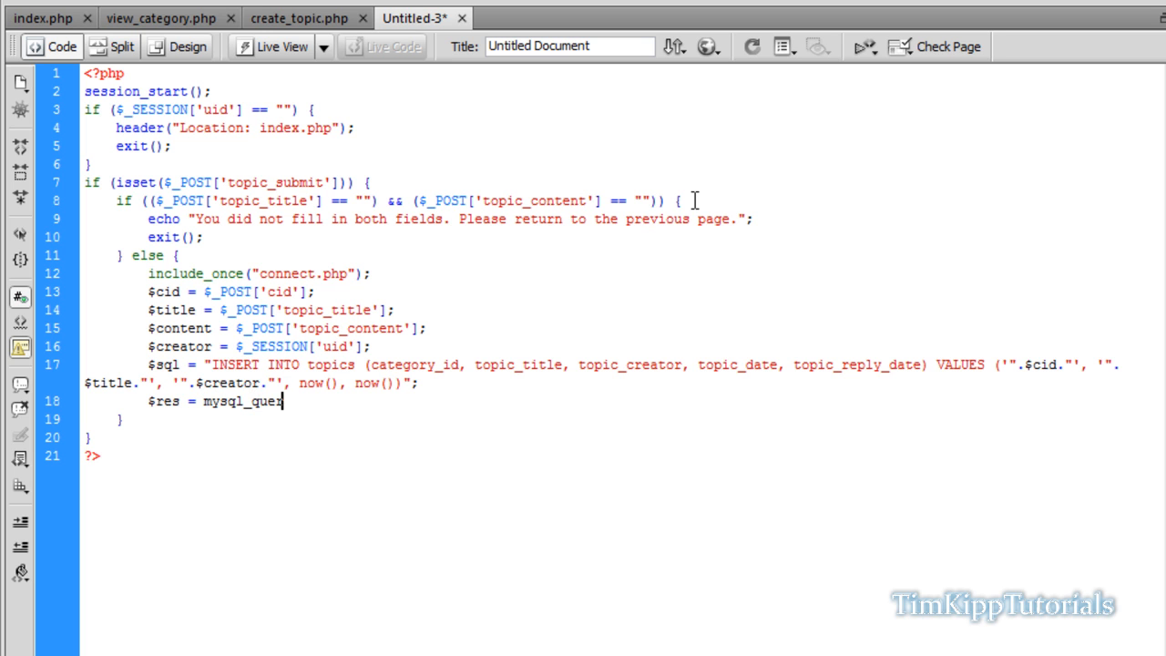
{"action": "type", "text": "("}
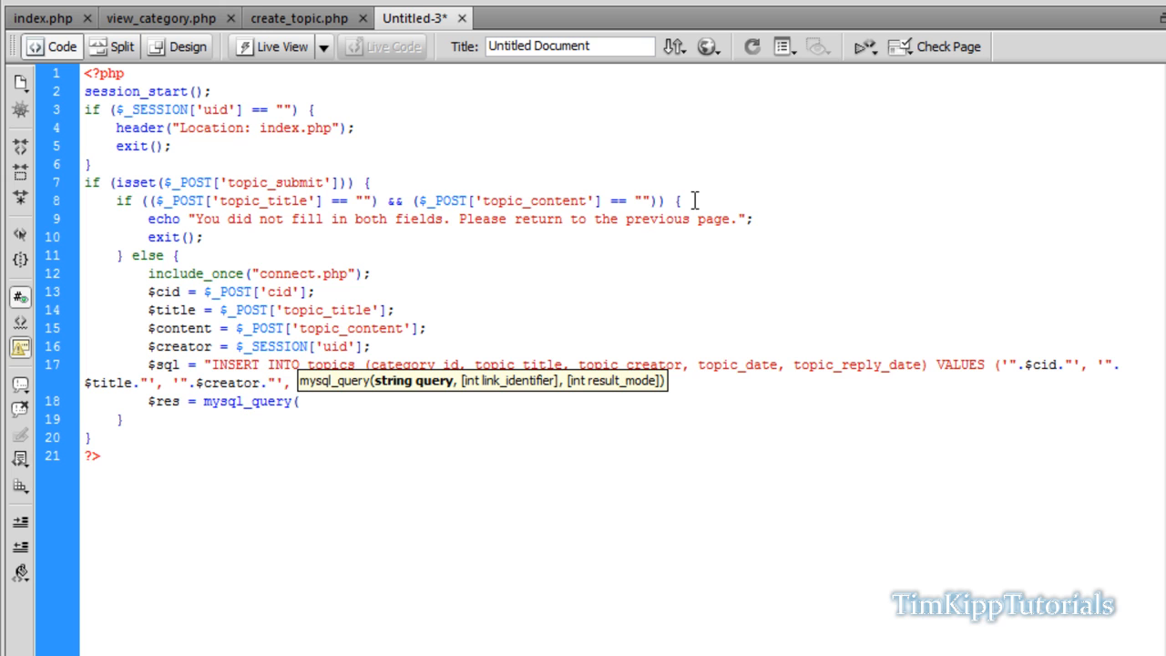
{"action": "type", "text": "$sql"}
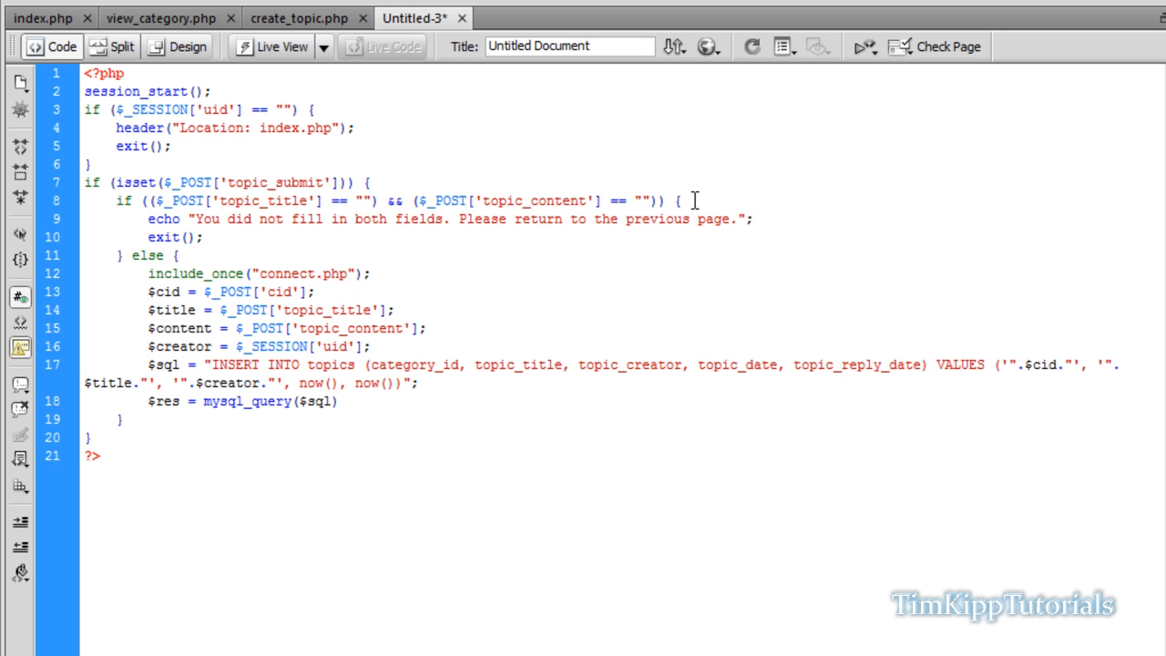
{"action": "type", "text": "or die"}
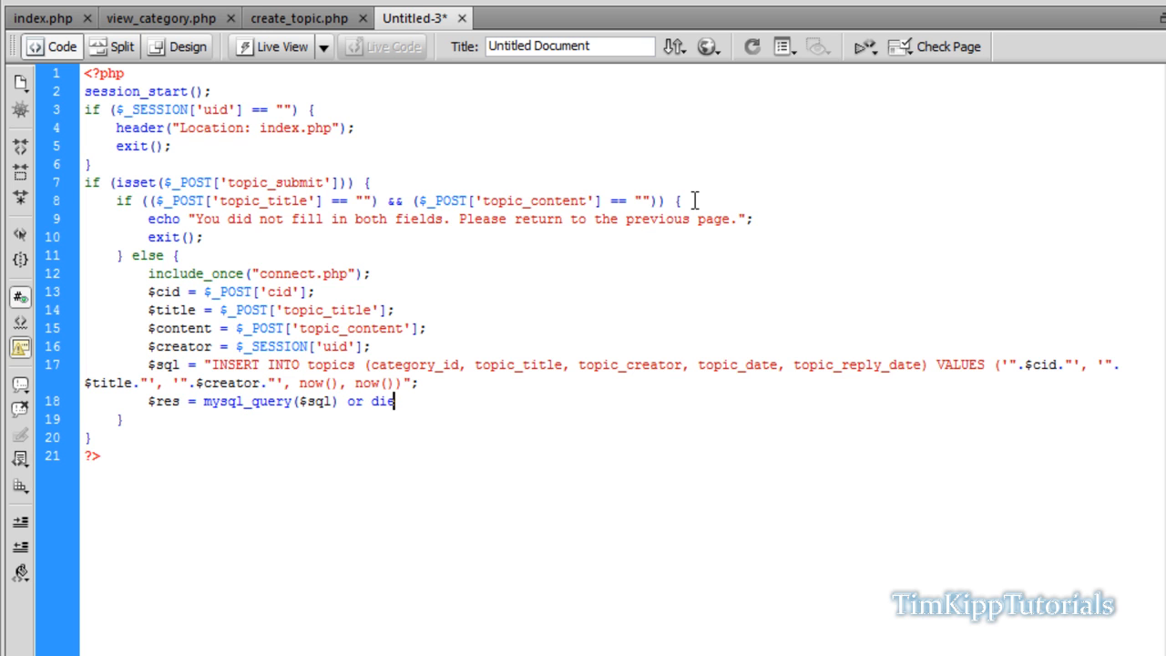
{"action": "type", "text": "(mysql_"}
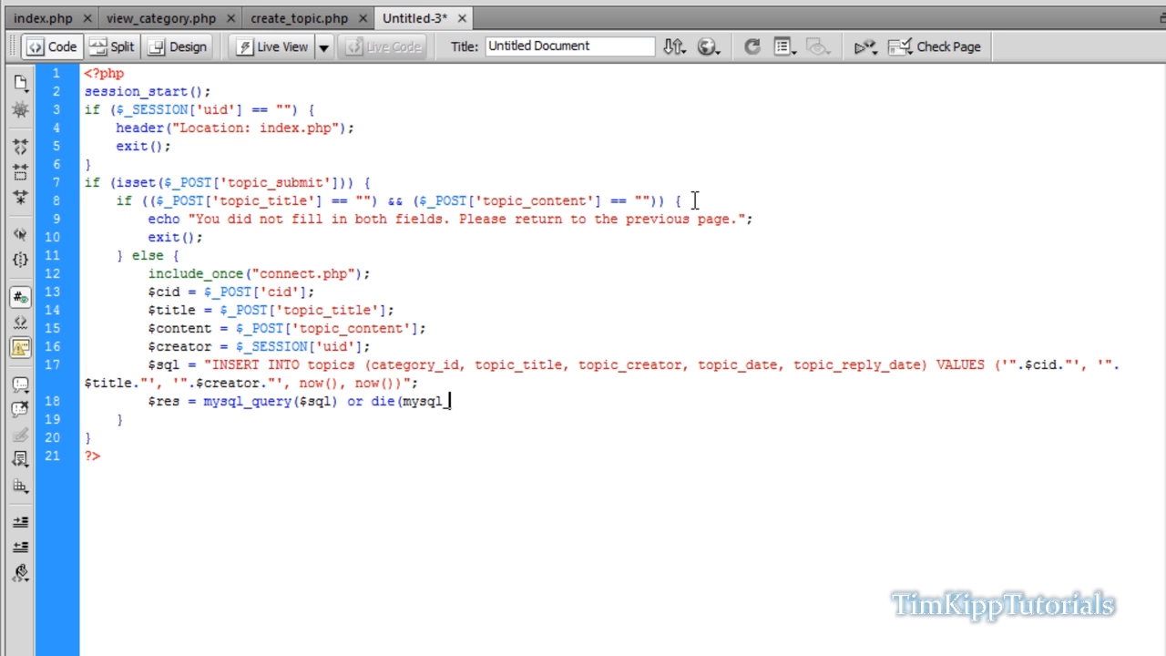
{"action": "type", "text": "error())"}
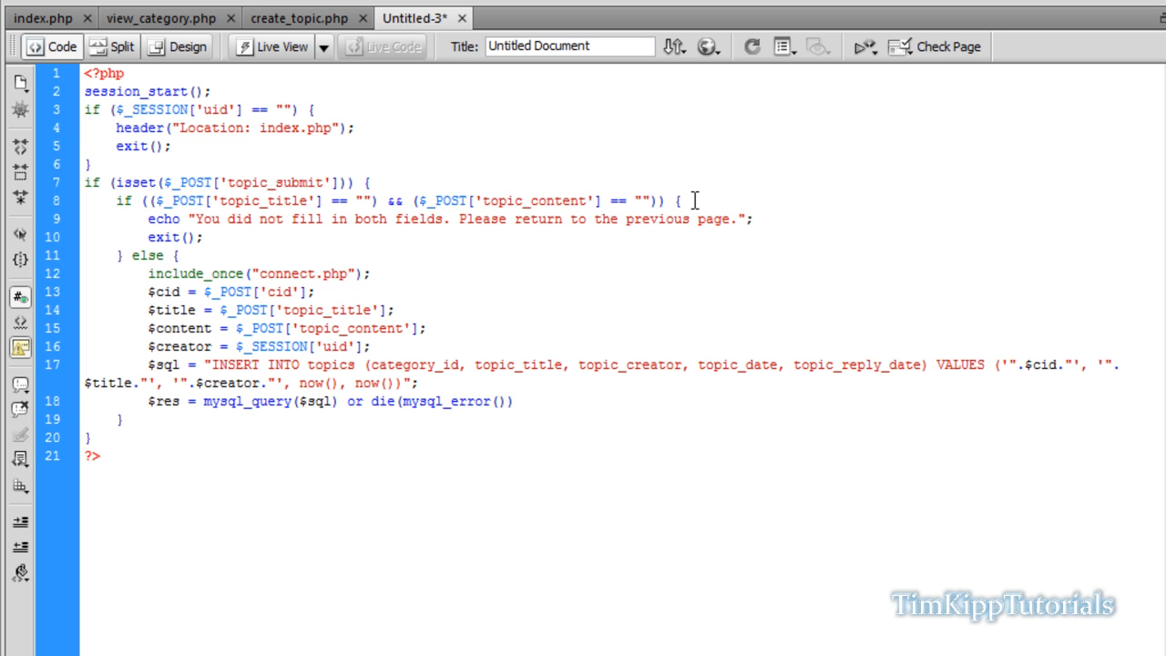
{"action": "type", "text": ";"}
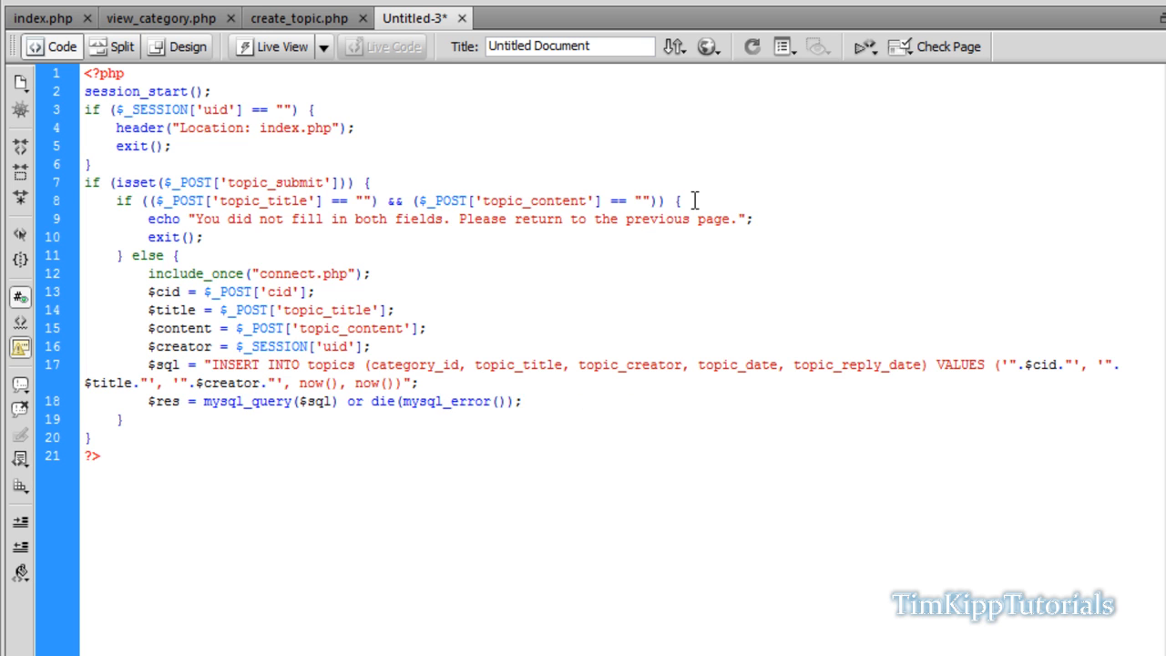
Step: Add $new_topic_id = mysql_insert_id(); after the query
{"action": "type", "text": "$new"}
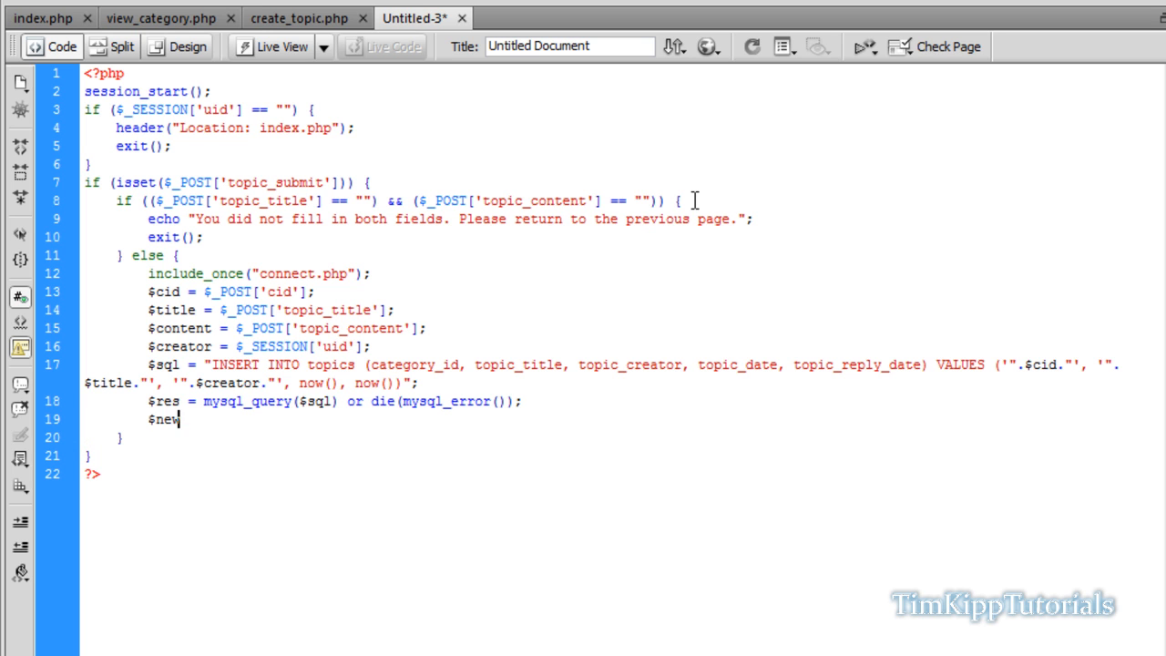
{"action": "type", "text": "_topic_id"}
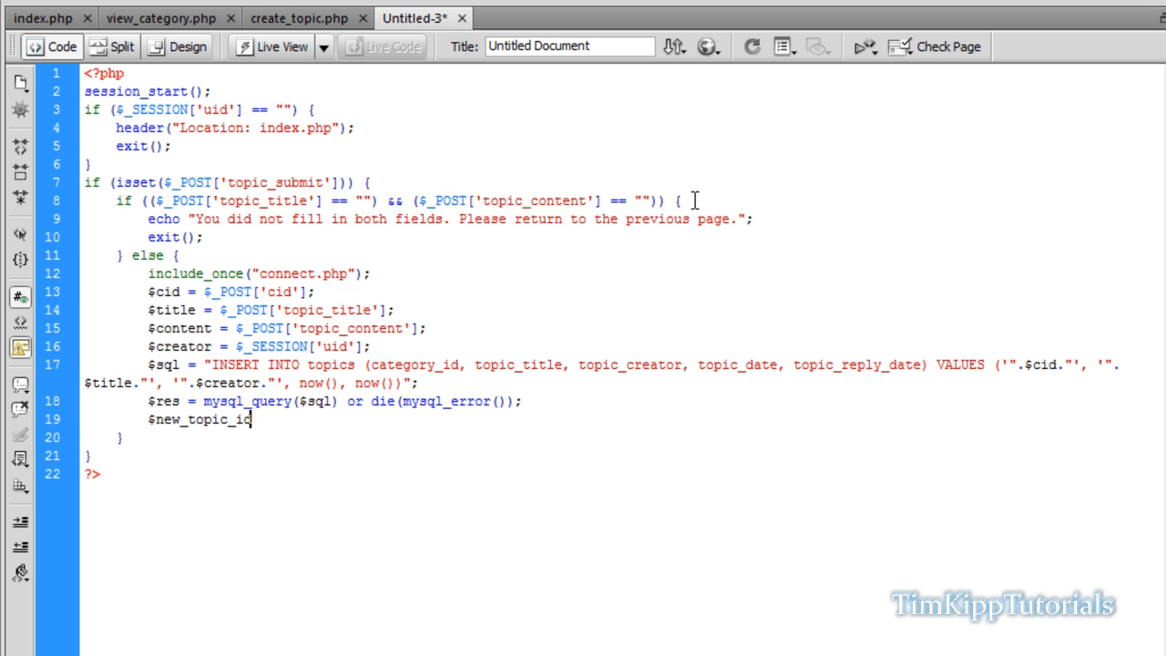
{"action": "type", "text": "= mys"}
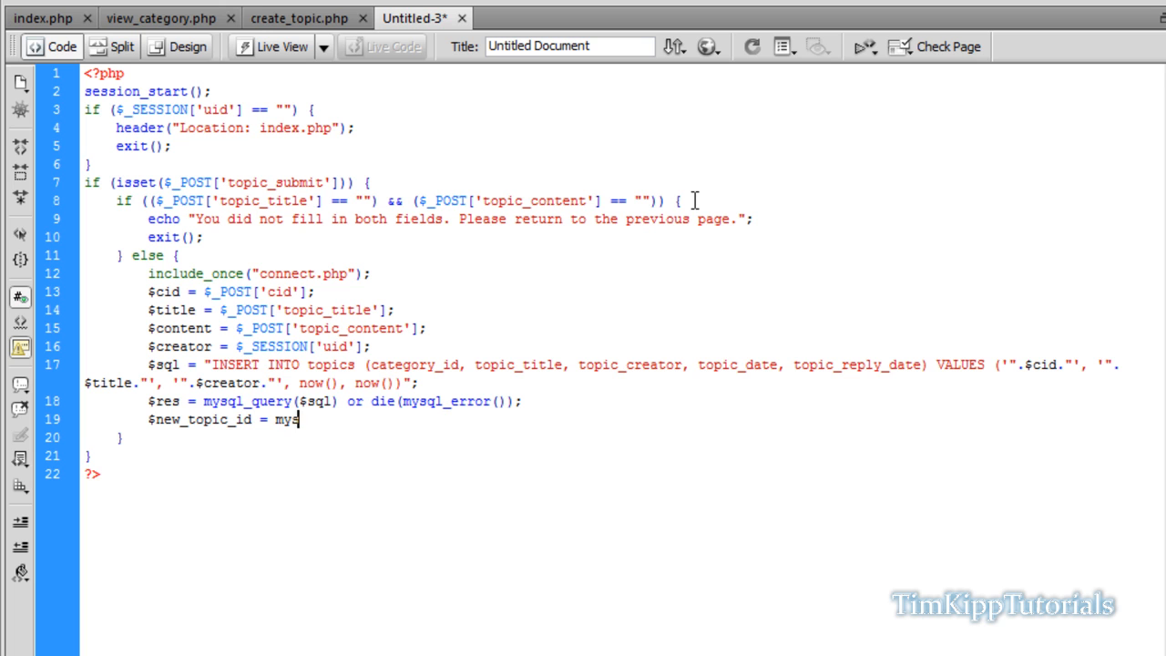
{"action": "type", "text": "ql_insert"}
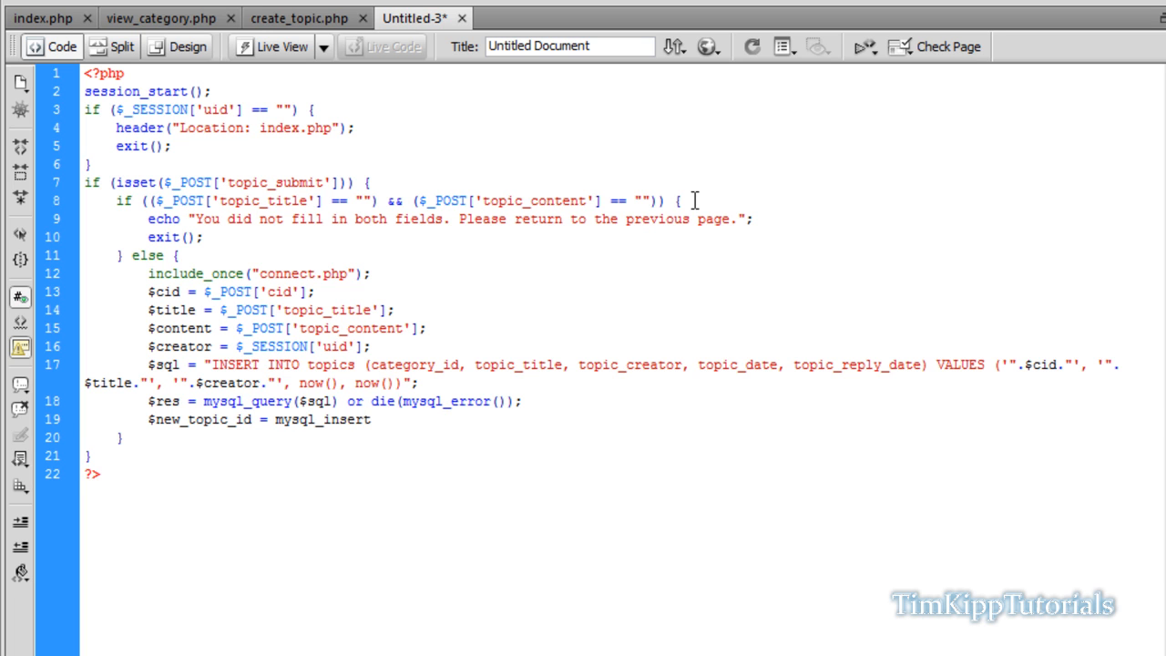
{"action": "type", "text": "_id"}
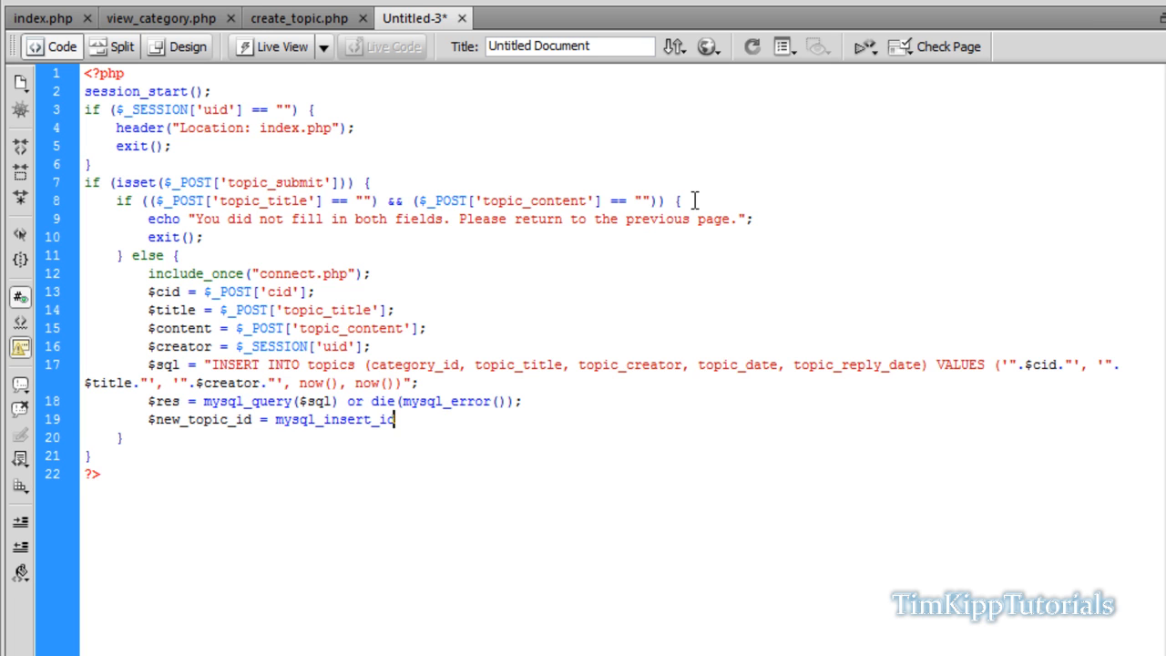
{"action": "type", "text": "();"}
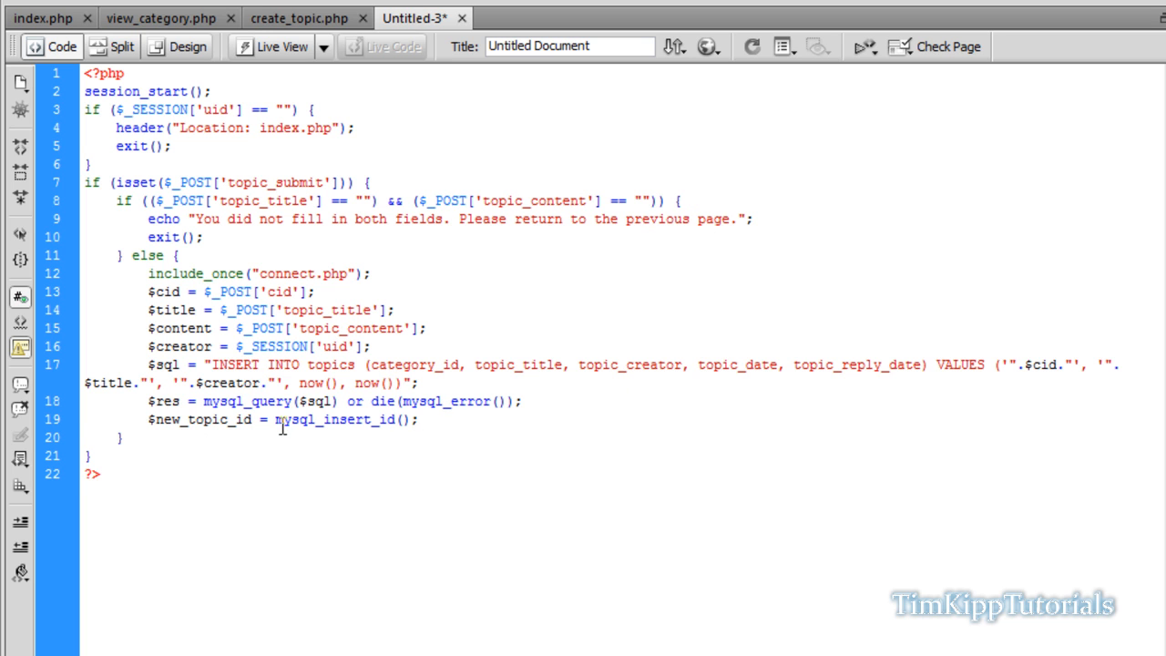
{"action": "double_click", "coordinate": [337, 419]}
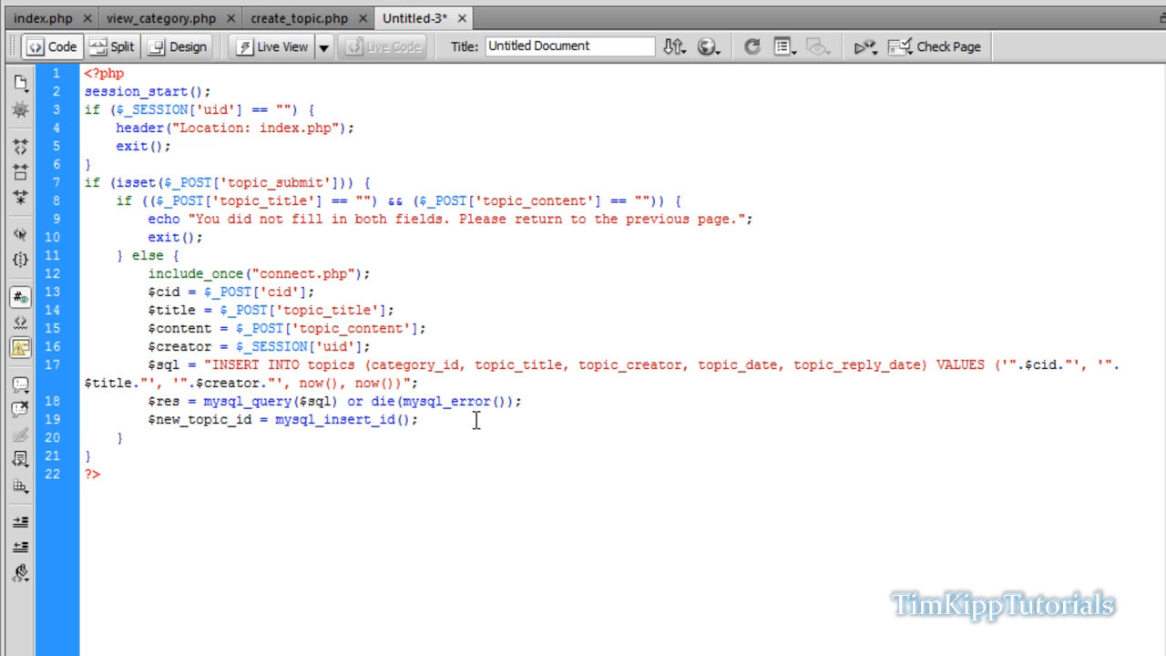
Step: Start $sql2 as INSERT INTO posts (category_id, topic_id, post_creator, post_content, post_date)
{"action": "key", "text": "enter"}
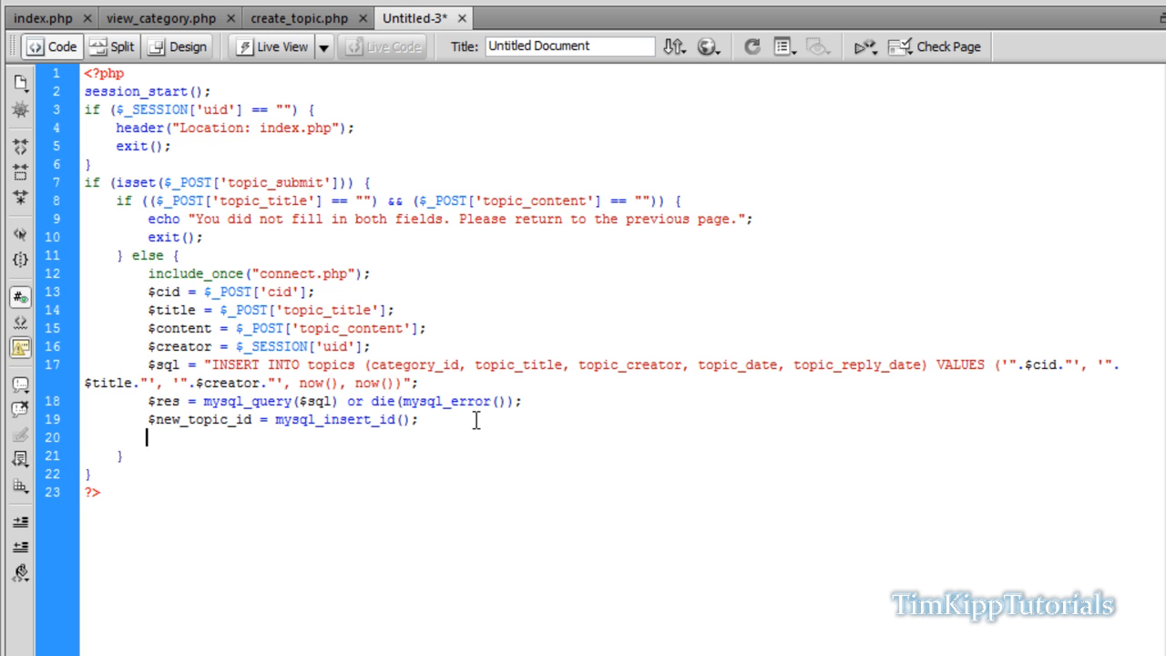
{"action": "type", "text": "$sql2 = \"\";"}
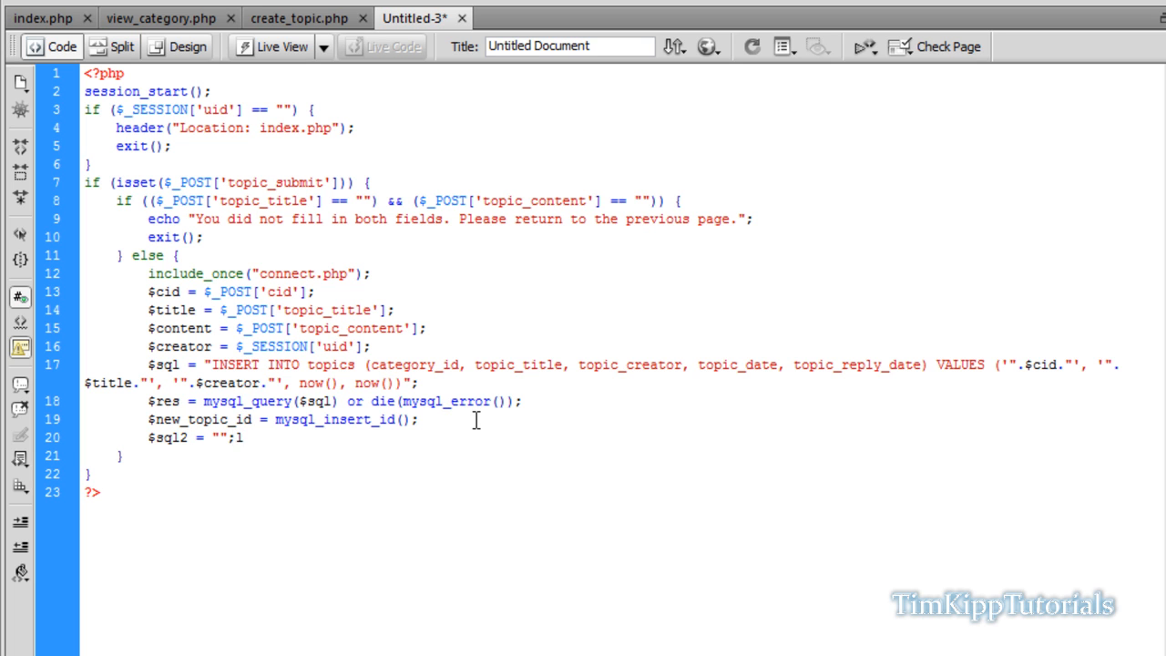
{"action": "type", "text": "INS"}
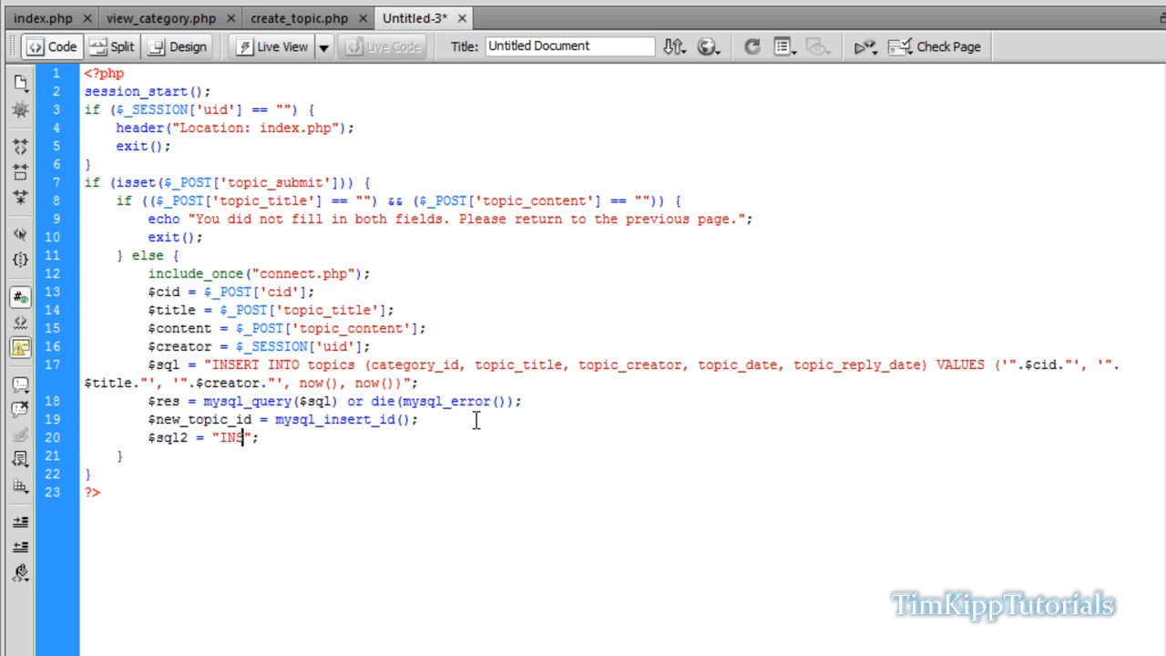
{"action": "type", "text": "ERT i"}
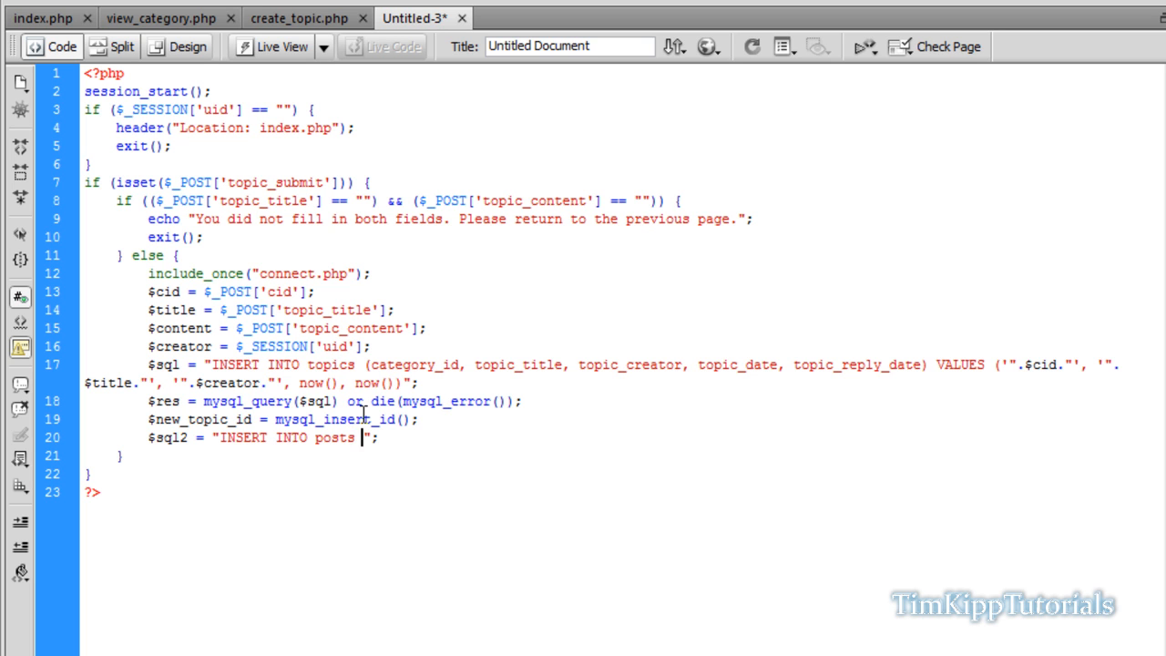
{"action": "type", "text": "("}
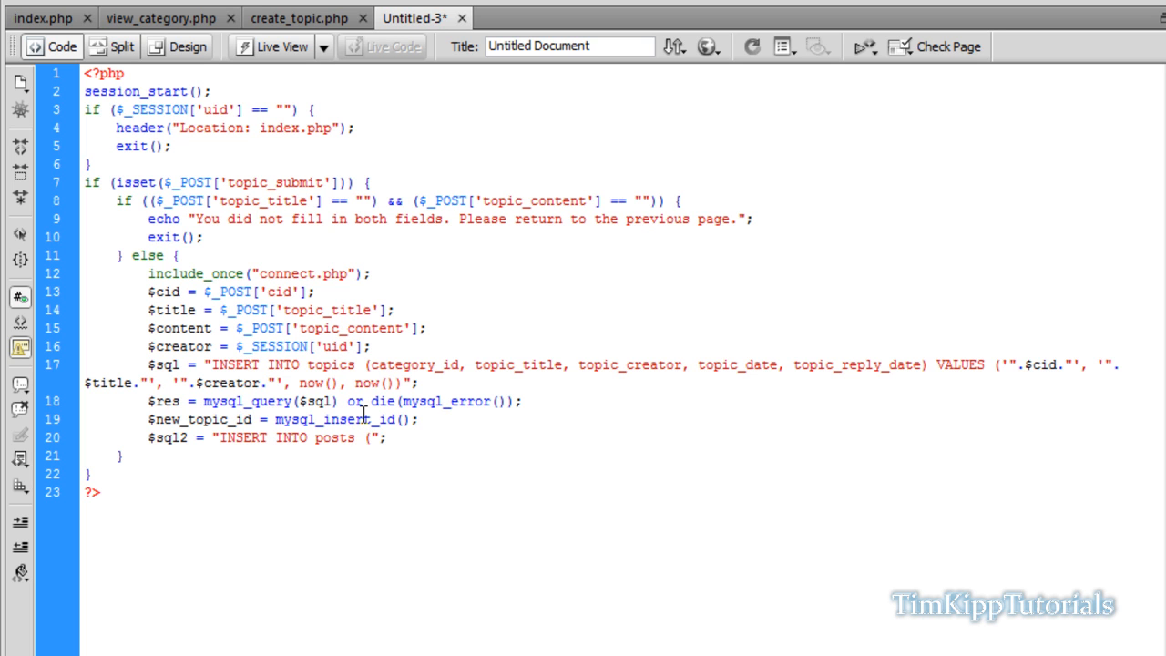
{"action": "type", "text": "category_id,"}
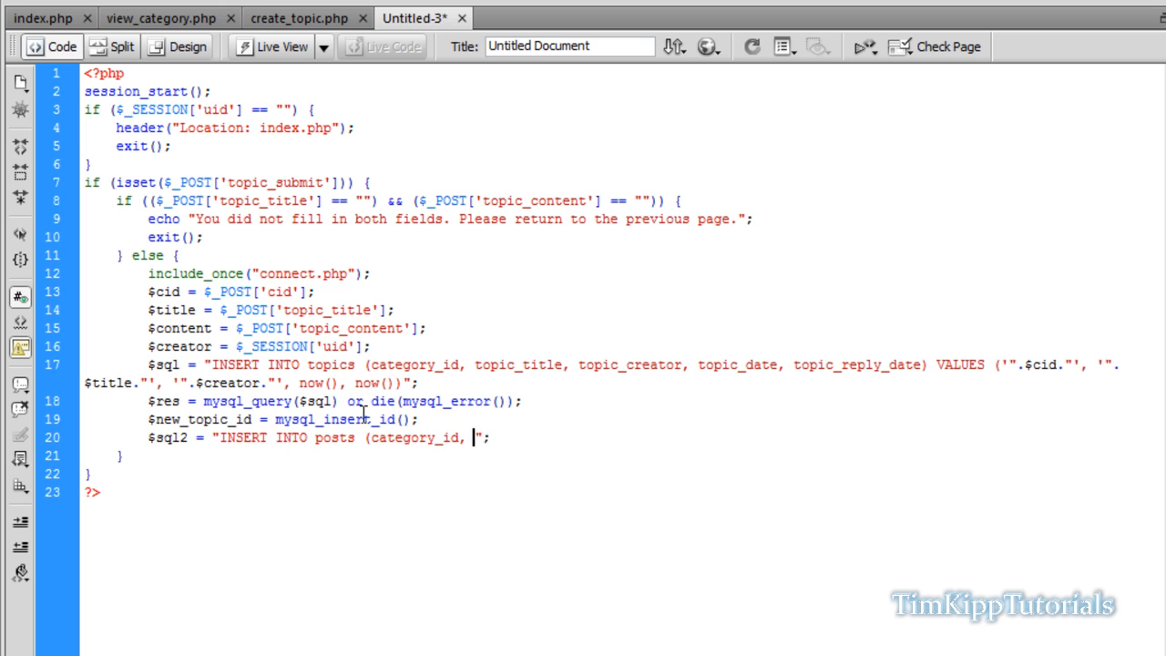
{"action": "type", "text": "topic_id, post_creator_post_content"}
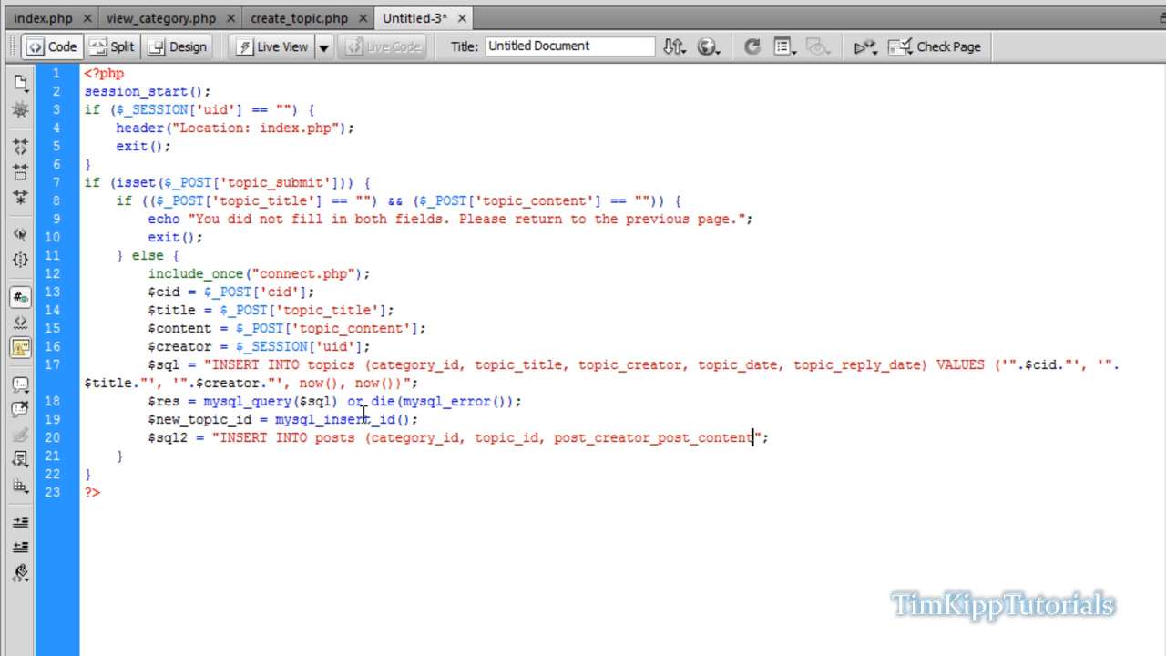
{"action": "type", "text": ","}
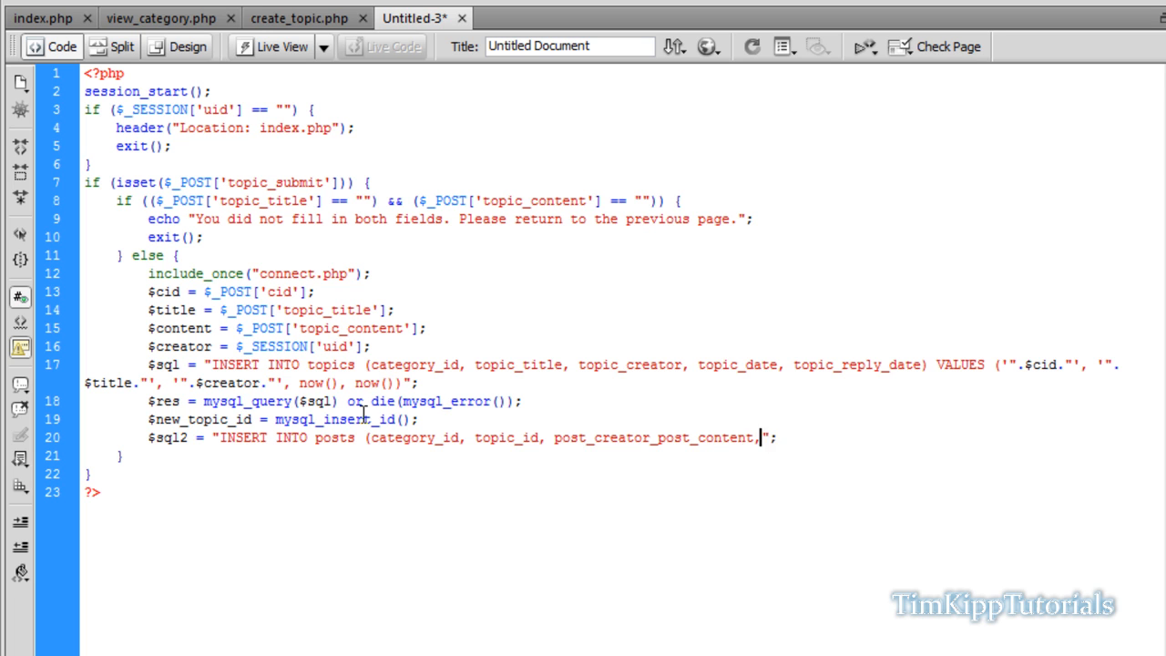
{"action": "type", "text": "post_date"}
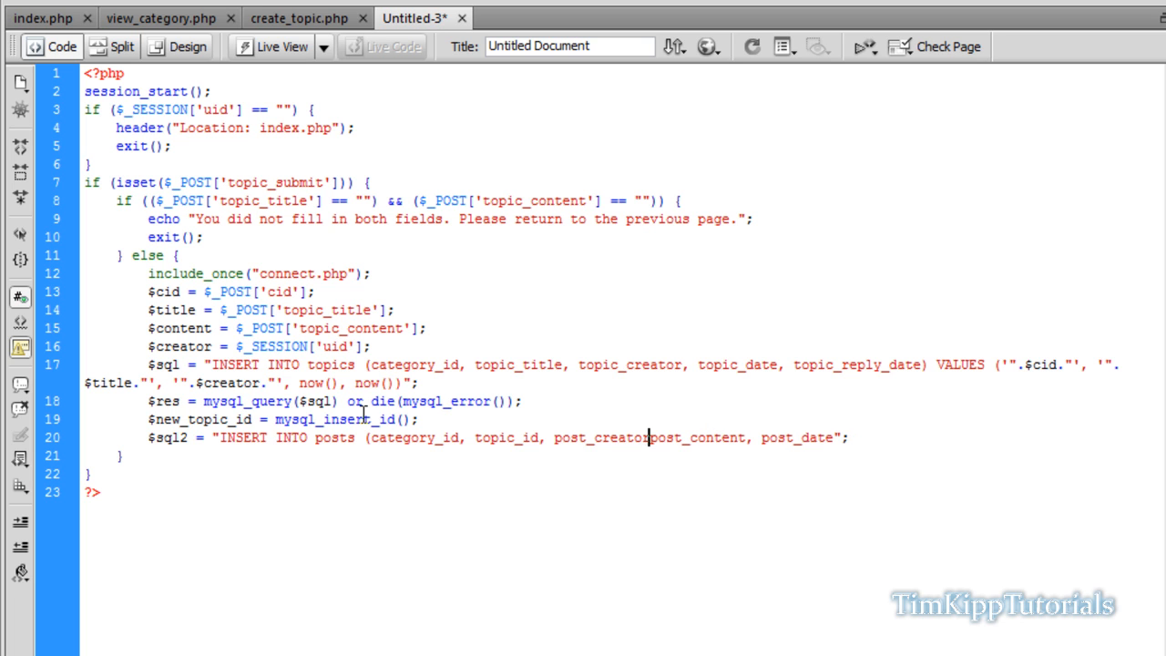
{"action": "type", "text": ","}
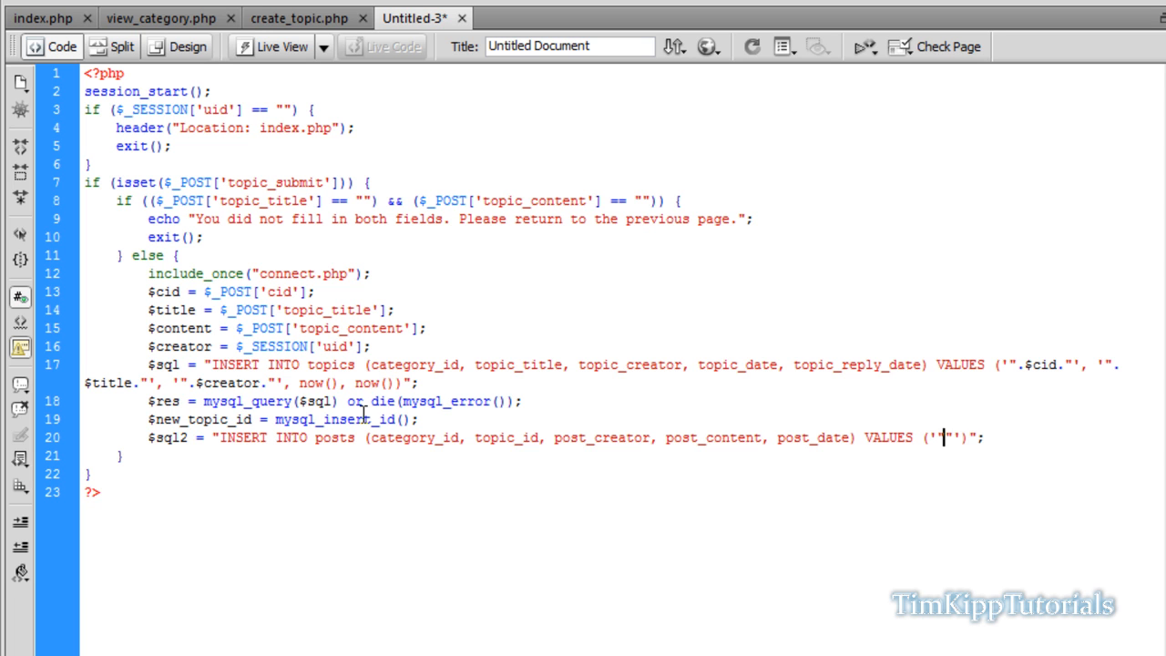
Step: Fill VALUES with $cid, $new_topic_id, $creator, $content and now()
{"action": "type", "text": ".."}
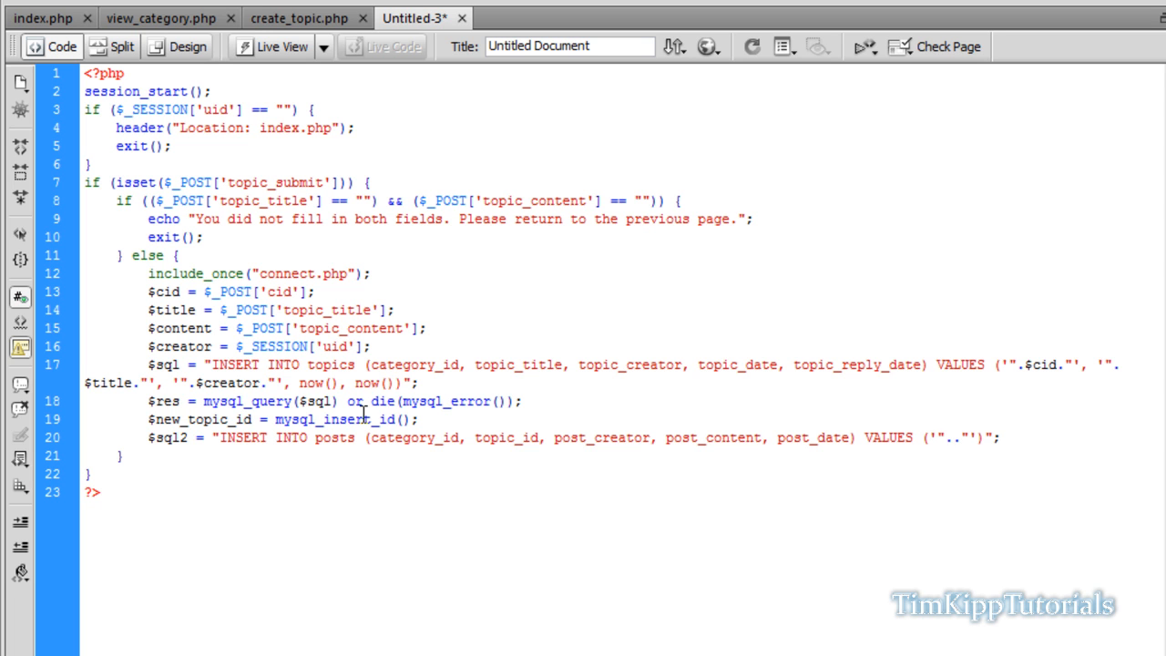
{"action": "type", "text": "$cid."}
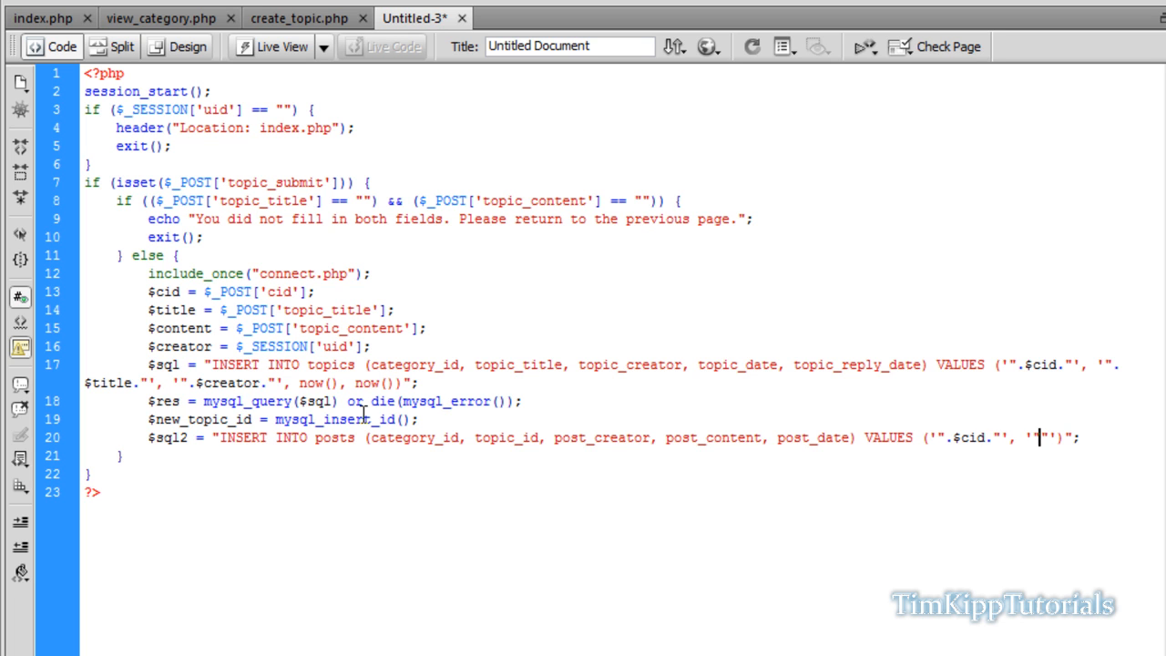
{"action": "type", "text": ".."}
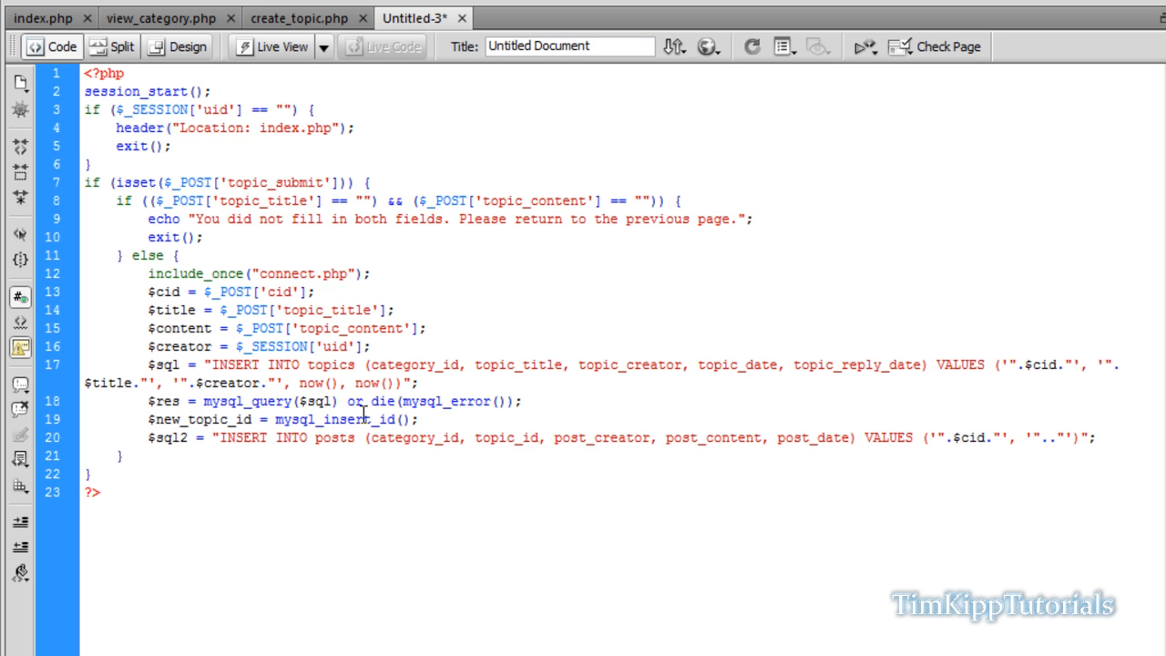
{"action": "type", "text": "$new_topic_id"}
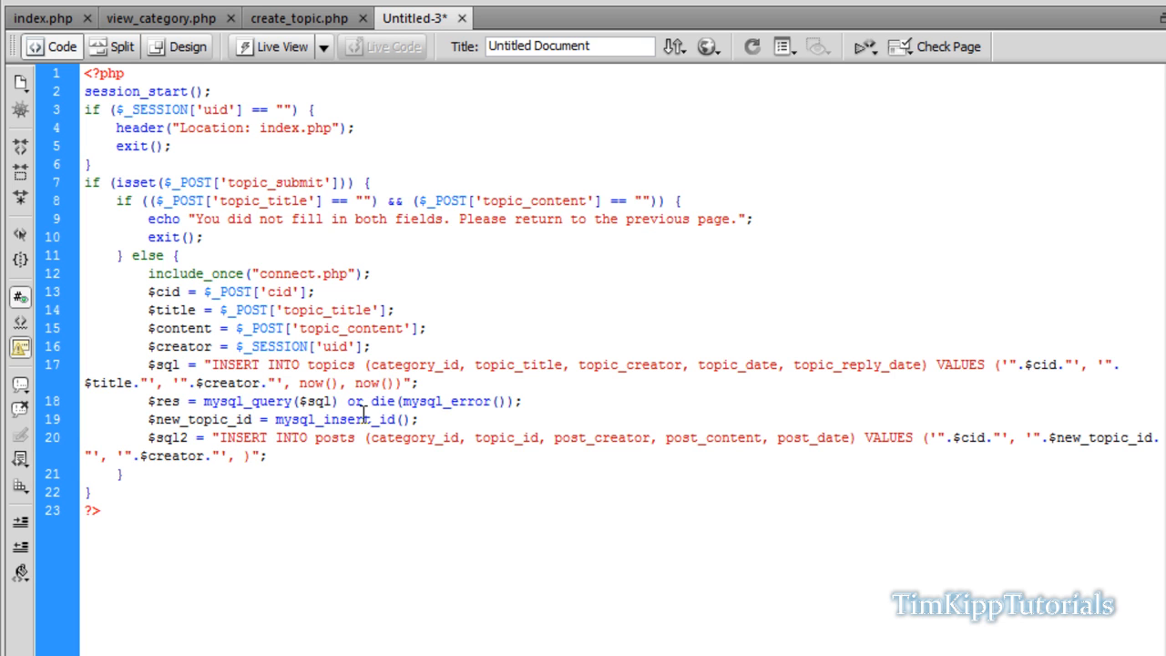
{"action": "type", "text": "\"\"'"}
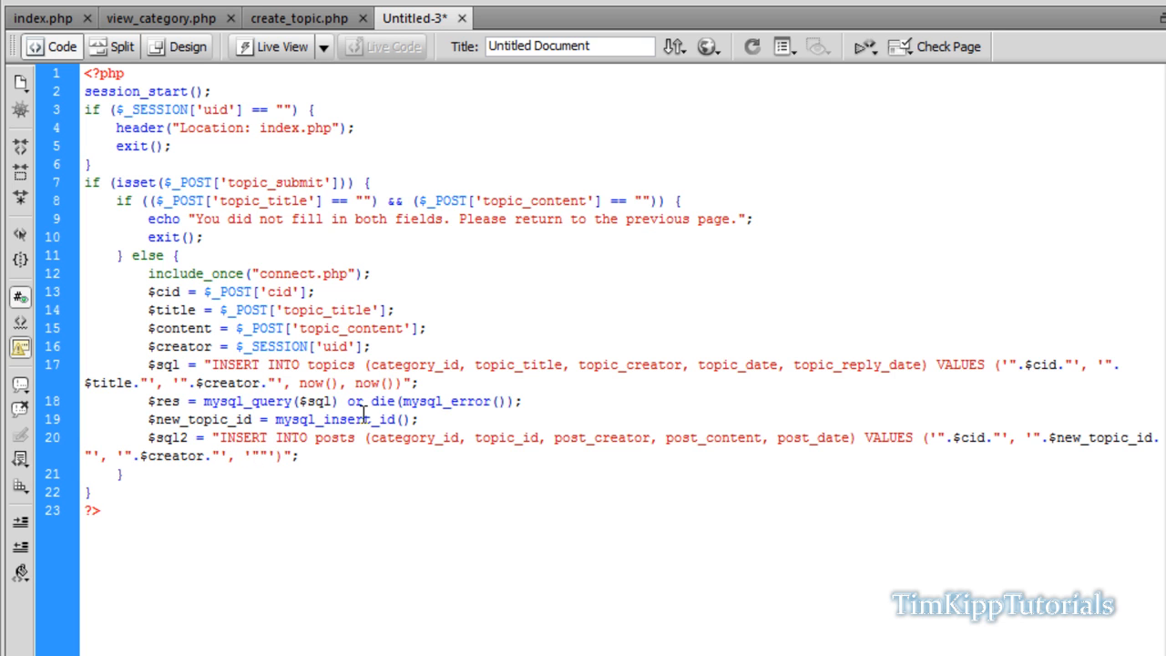
{"action": "type", "text": "$con."}
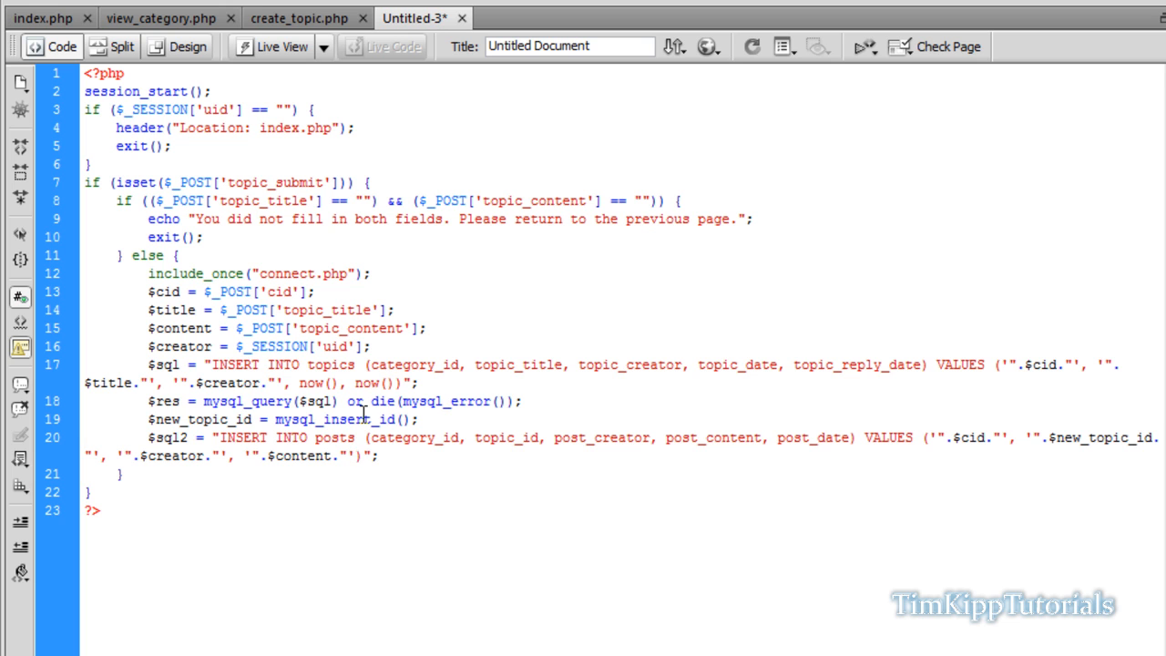
{"action": "type", "text": "now("}
{"action": "type", "text": "$"}
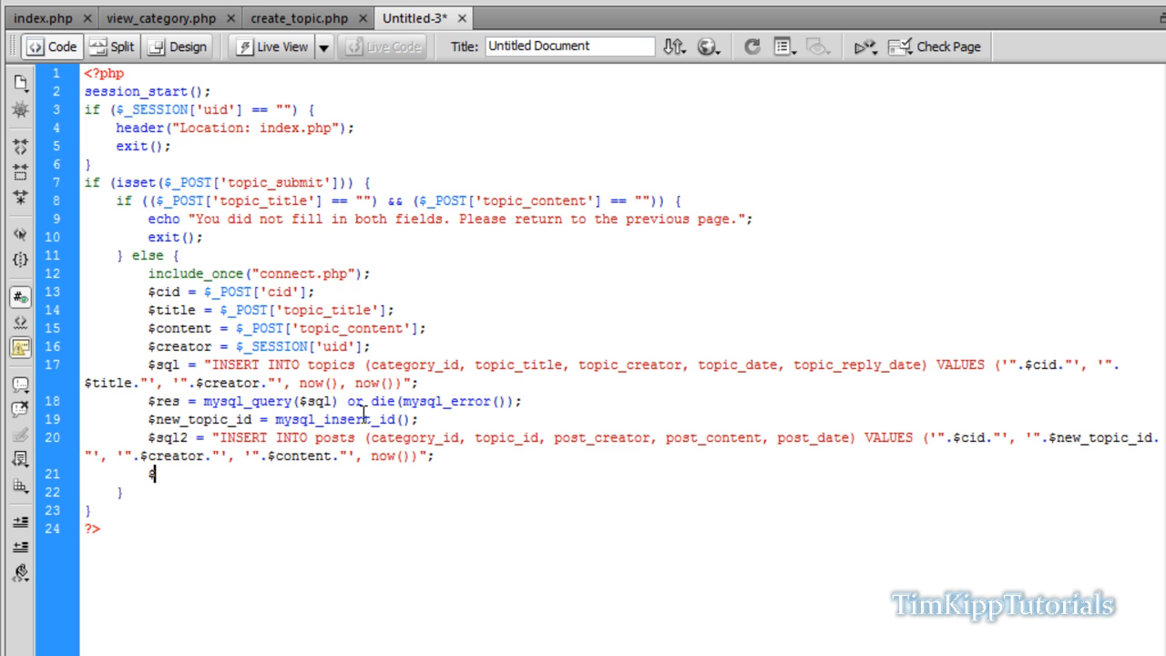
Step: Add $res2 = mysql_query($sql2) or die(mysql_error()); and begin a $sql3 line
{"action": "type", "text": "res2 = mysql_query($sql2) or die("}
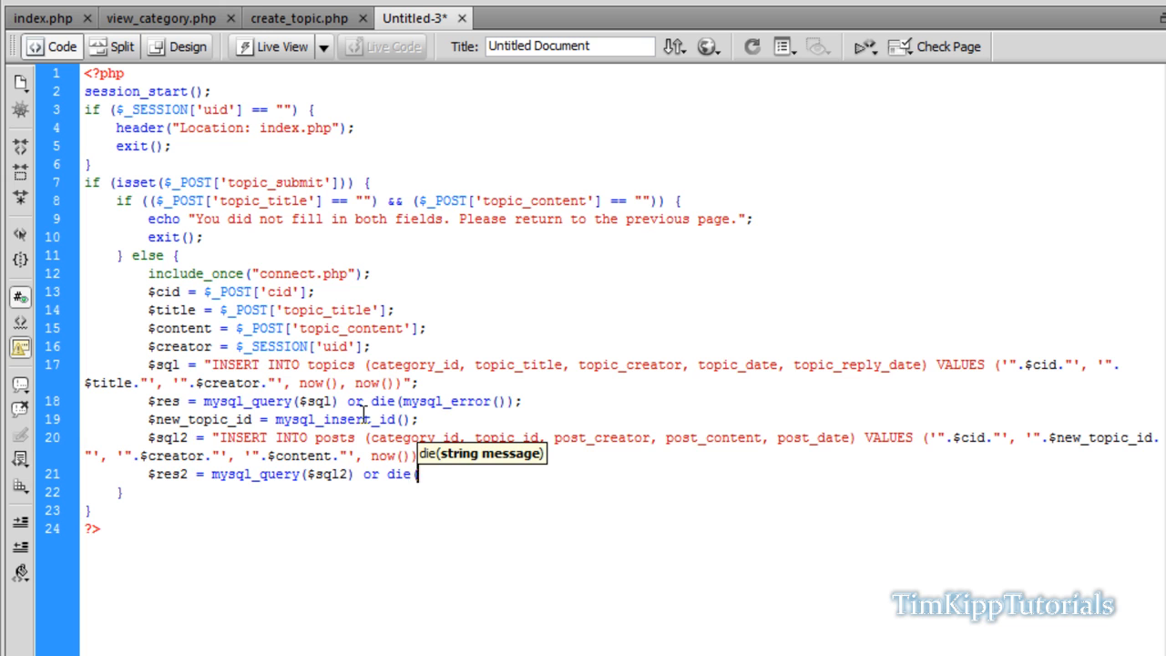
{"action": "type", "text": "mysql_error()"}
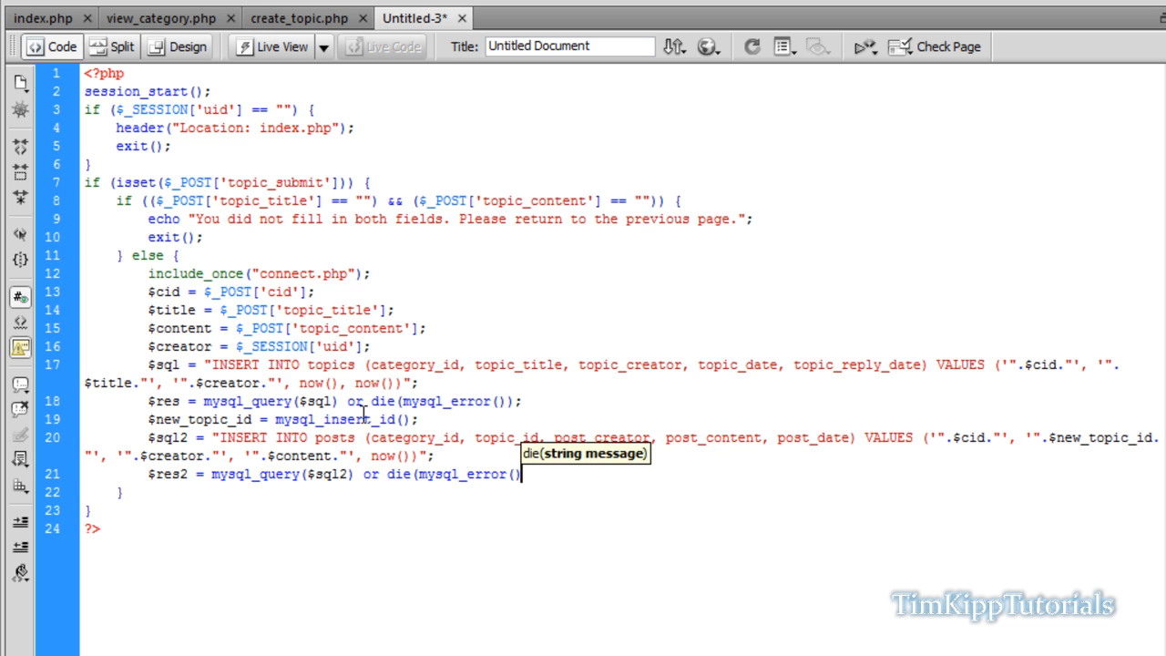
{"action": "type", "text": ");"}
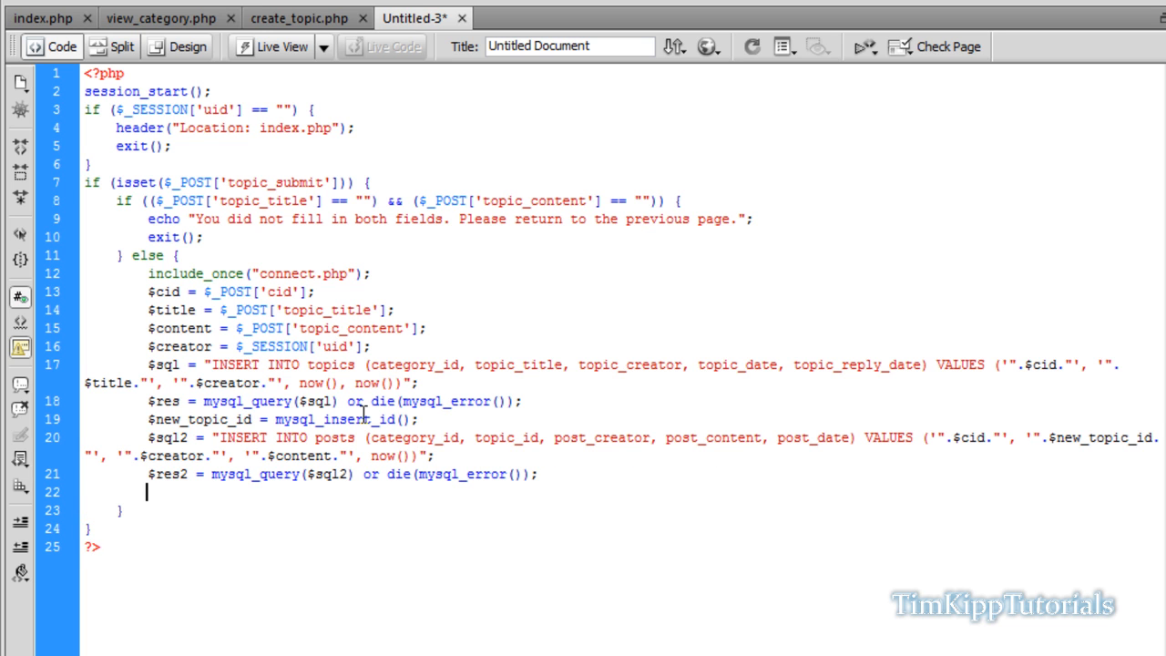
{"action": "type", "text": "$sql3 = \"\";"}
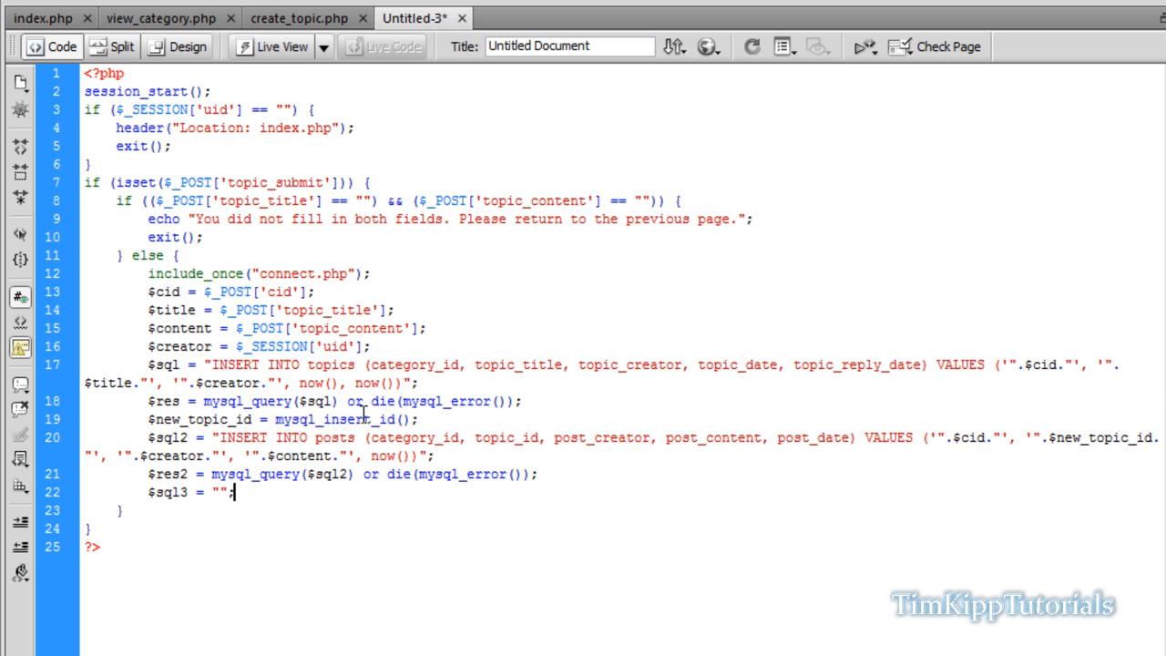
Step: Write $sql3 as UPDATE categories SET last_post_date=now(), last_user_posted set to the creator
{"action": "type", "text": "UPD"}
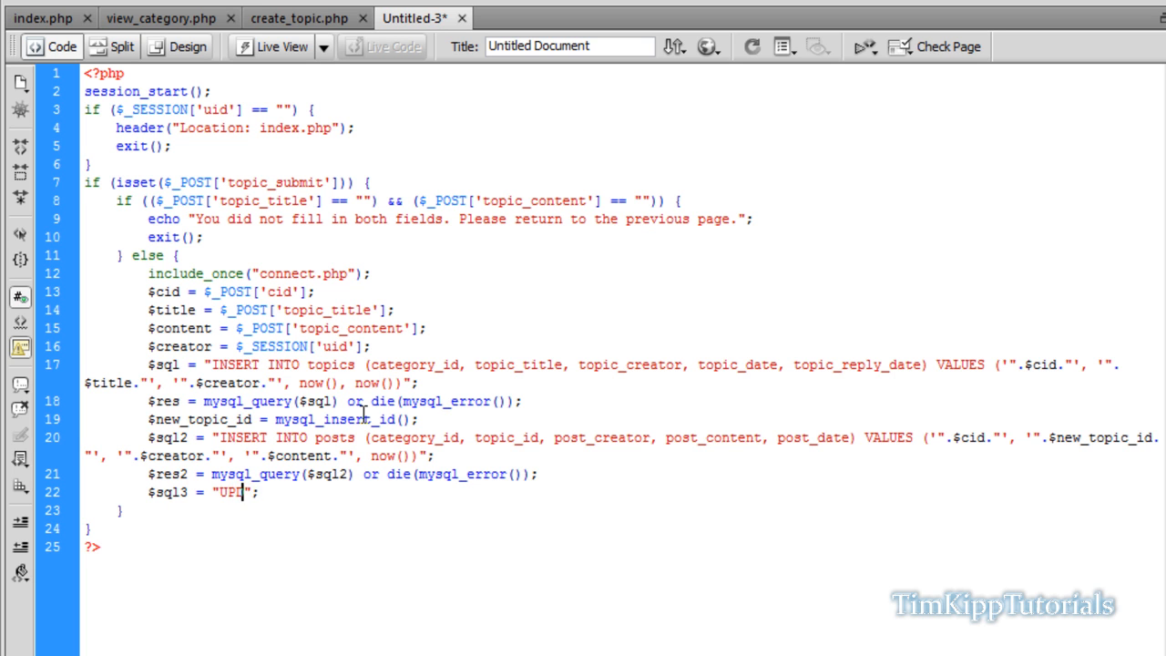
{"action": "type", "text": "ATE"}
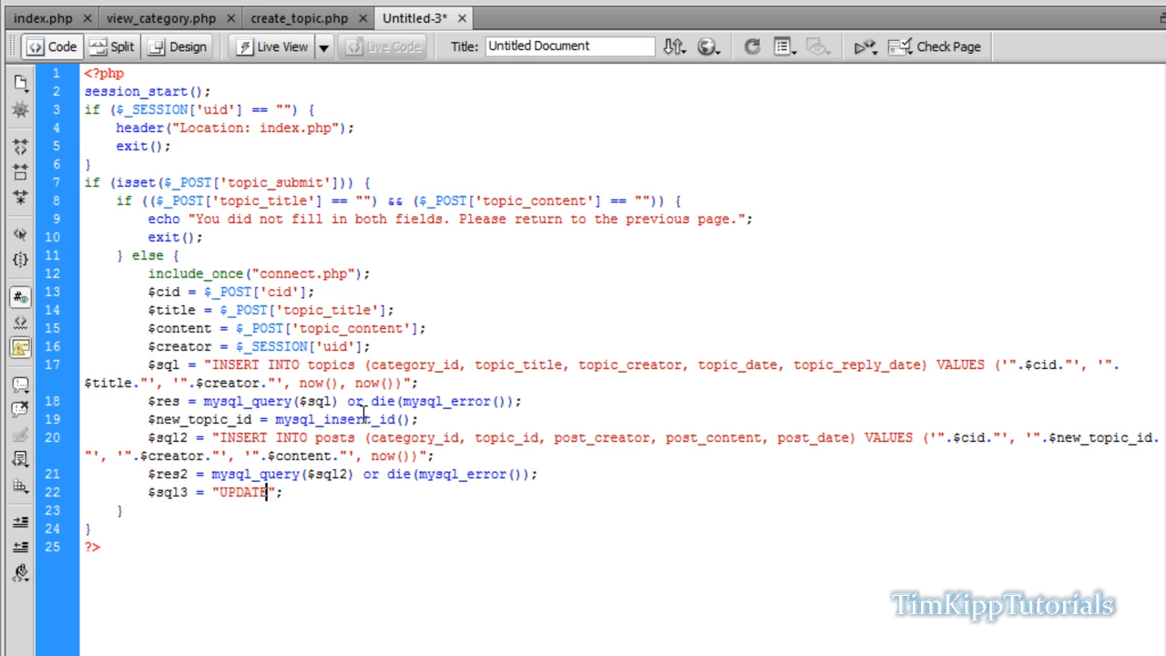
{"action": "type", "text": "\" \""}
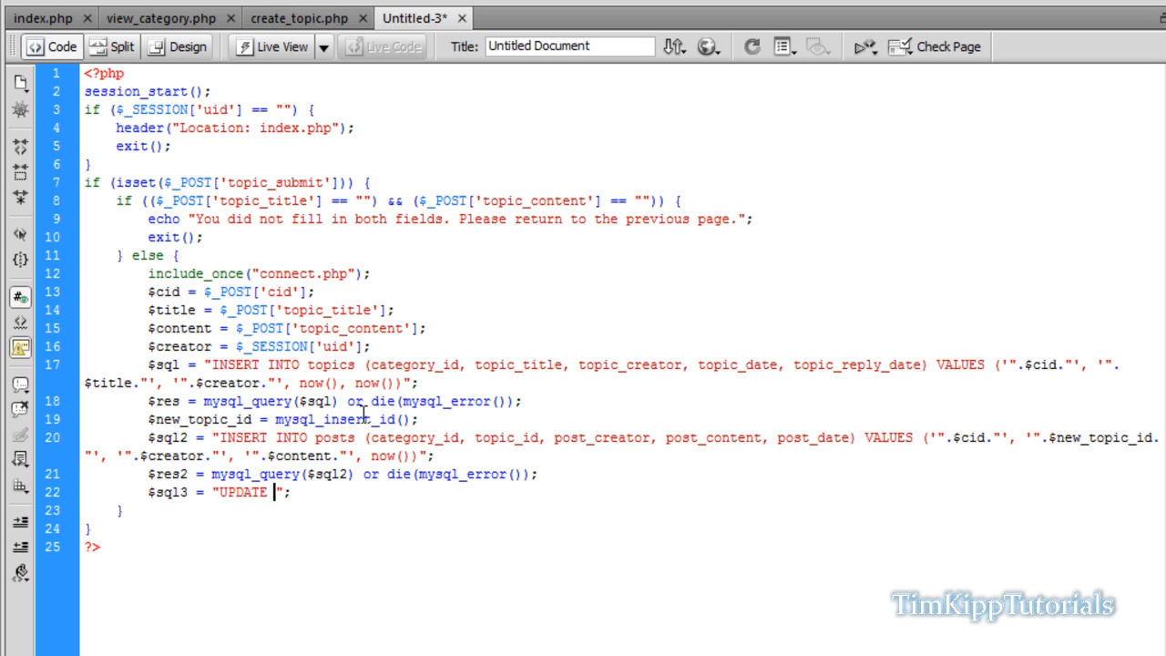
{"action": "type", "text": "cagt"}
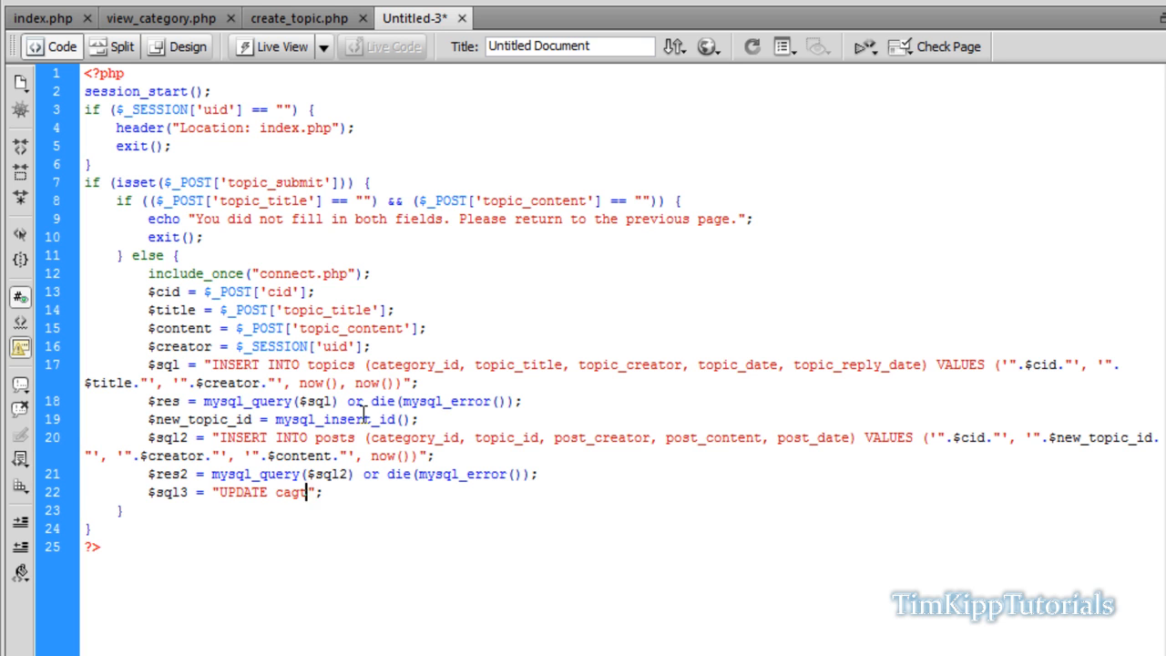
{"action": "type", "text": "egories"}
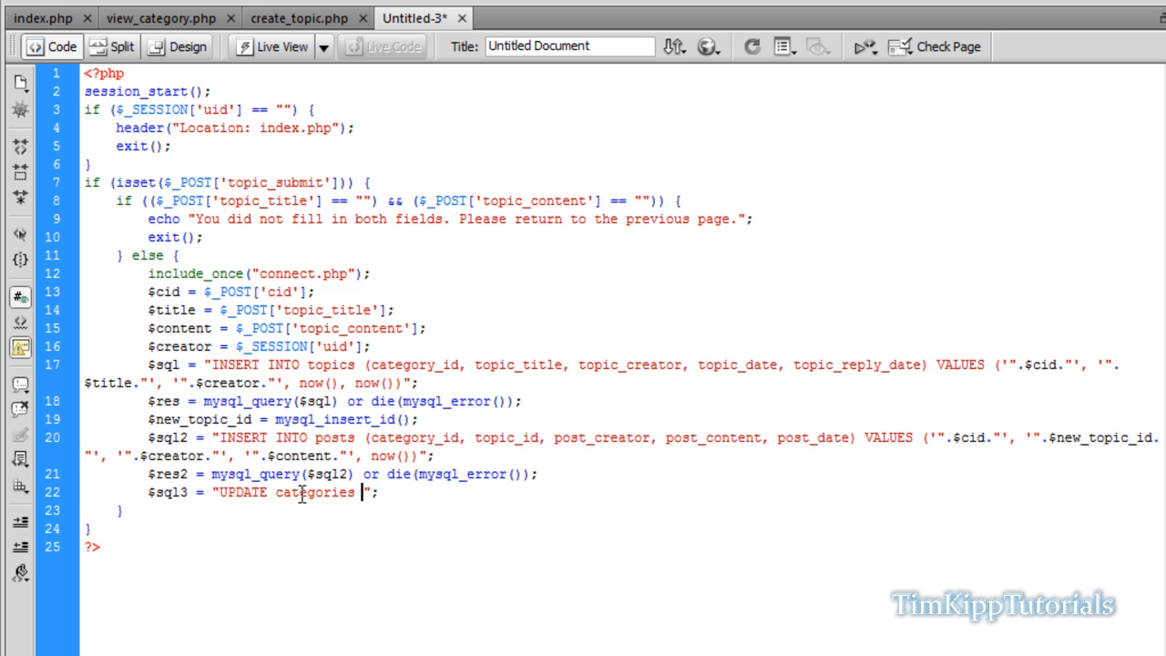
{"action": "type", "text": "SET last_p"}
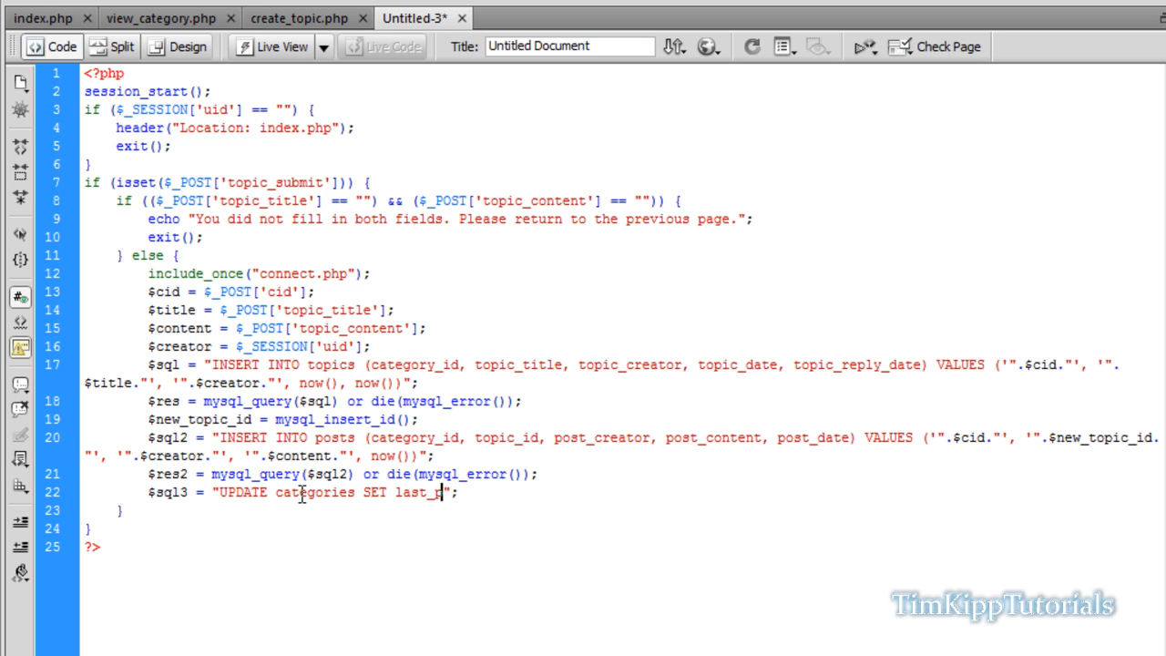
{"action": "type", "text": "ost_date"}
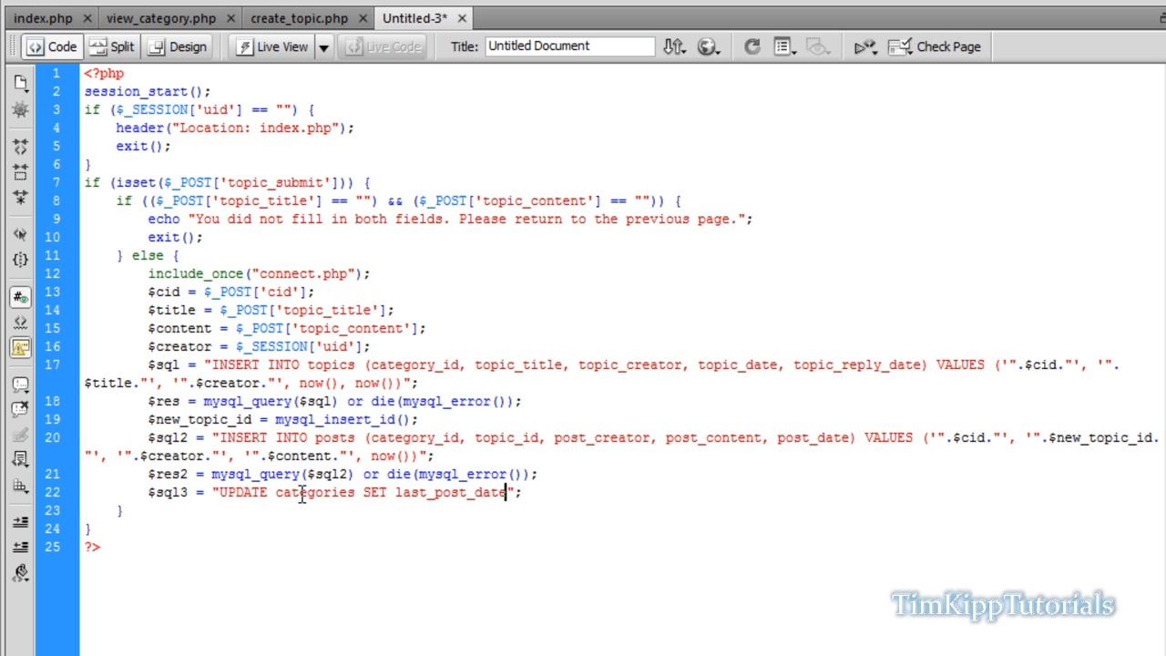
{"action": "type", "text": "=now(),"}
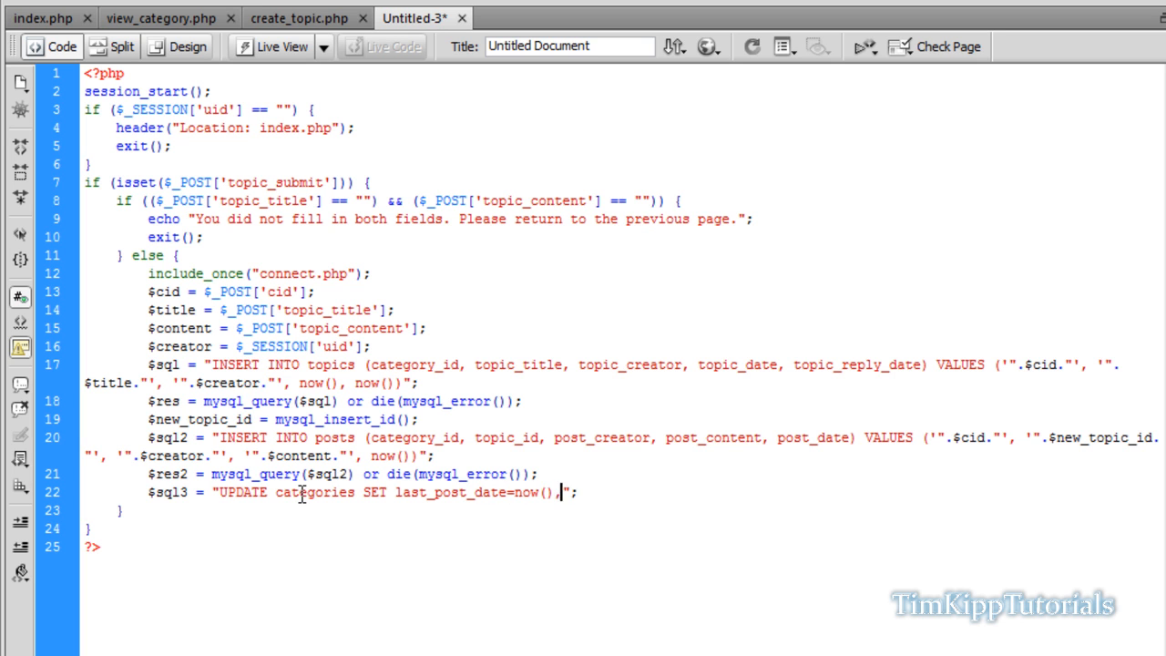
{"action": "type", "text": "last_"}
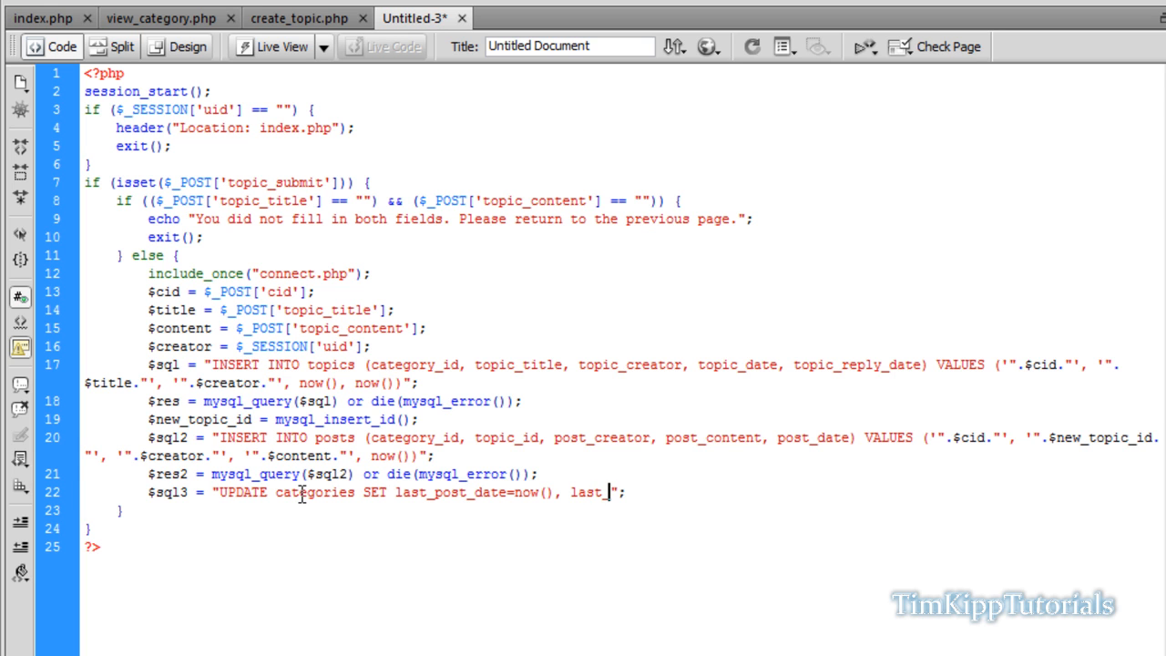
{"action": "type", "text": "user_posted="}
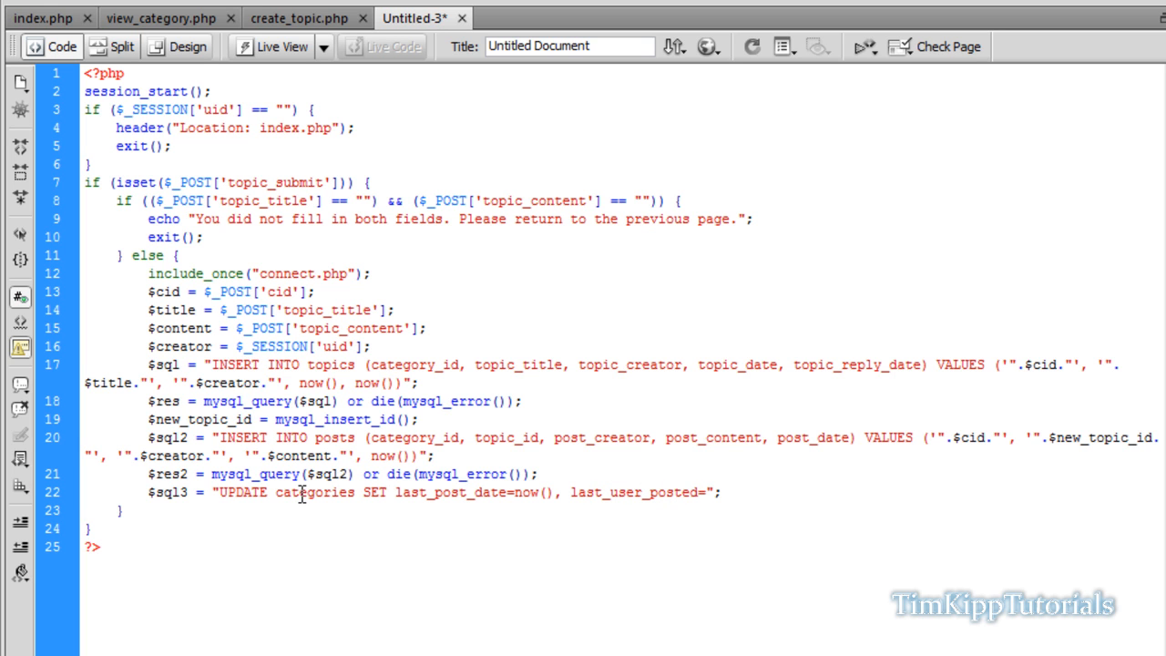
{"action": "type", "text": "'\""}
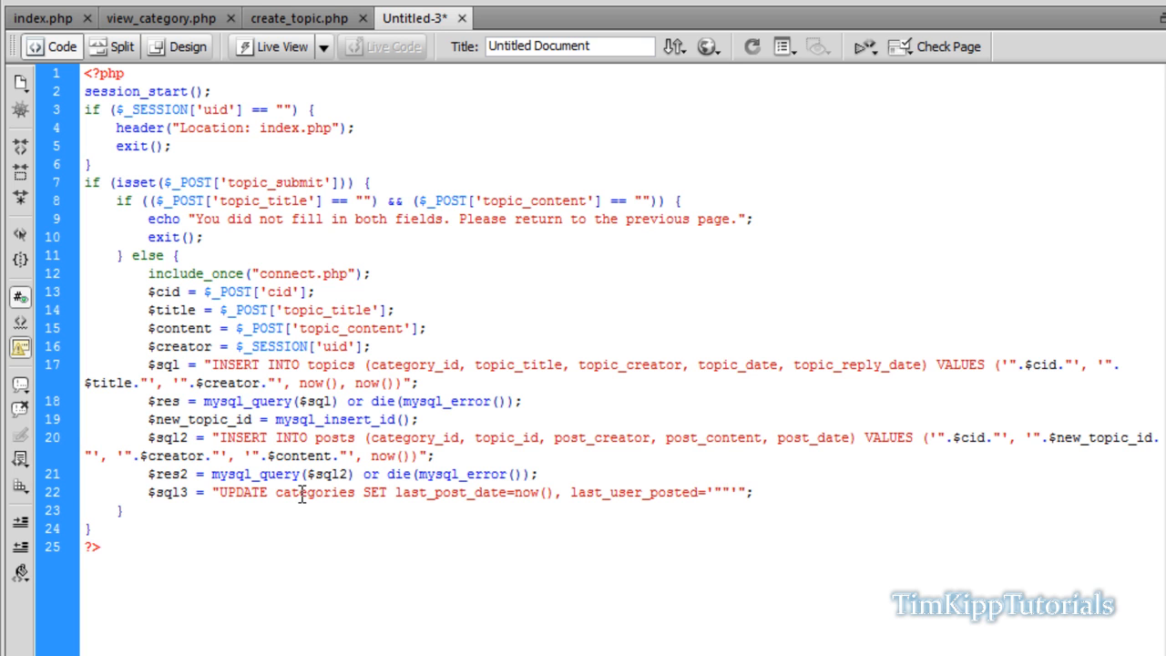
{"action": "type", "text": ".."}
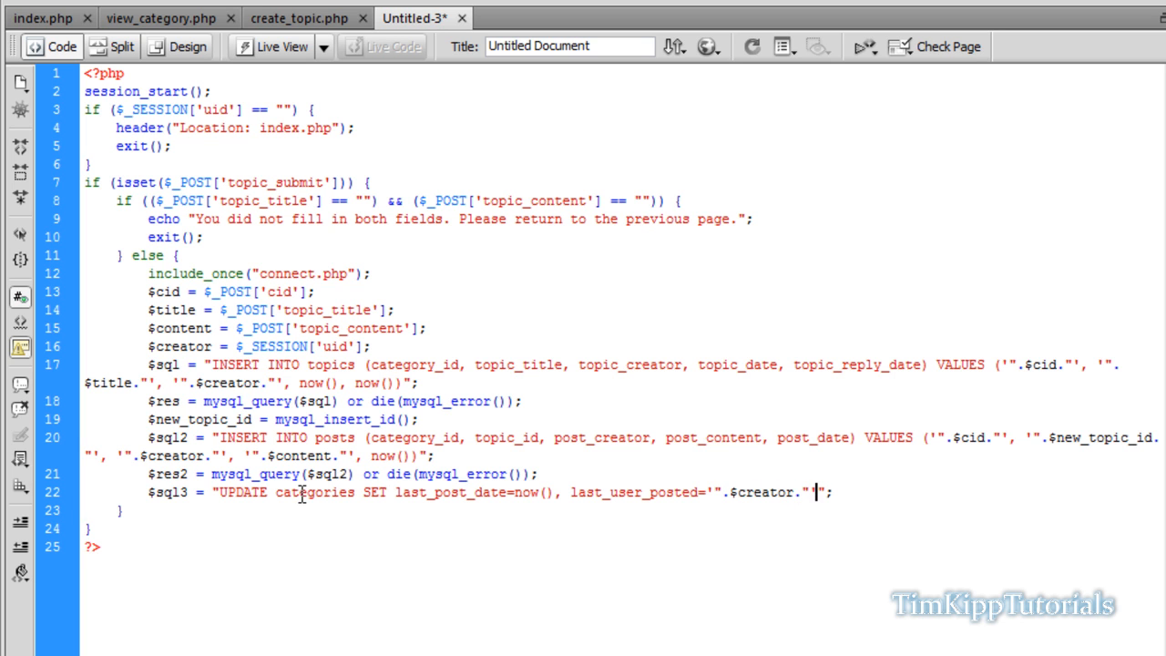
Step: Finish the update with WHERE id='$cid' LIMIT 1 and move to a new line
{"action": "type", "text": "WHERE"}
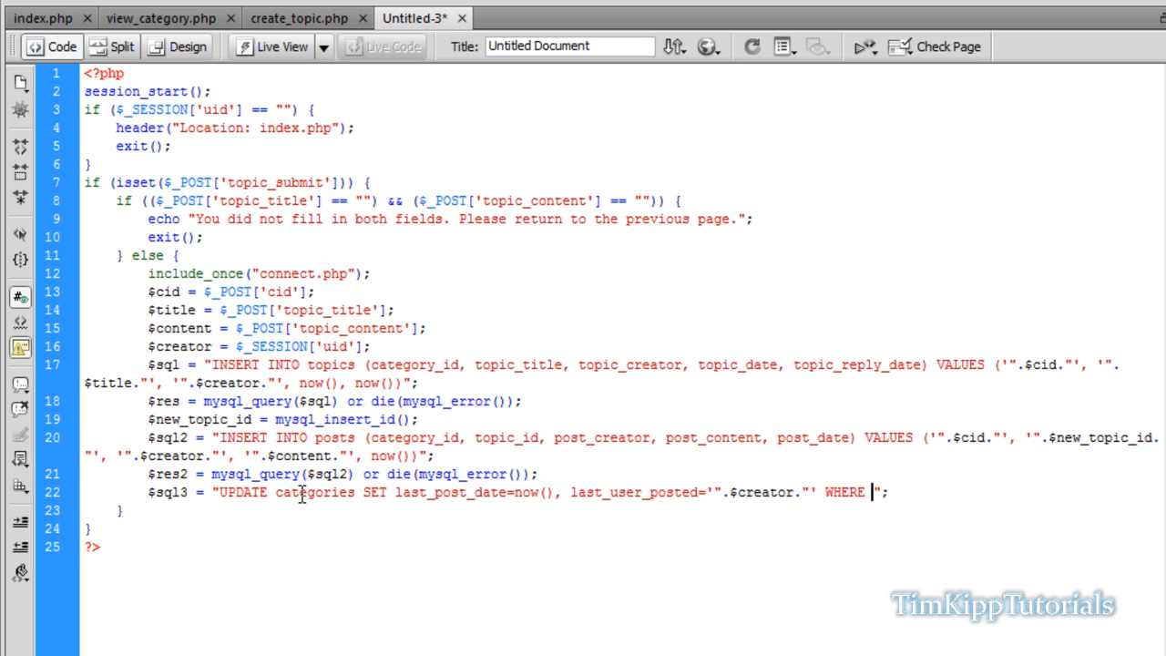
{"action": "type", "text": "id"}
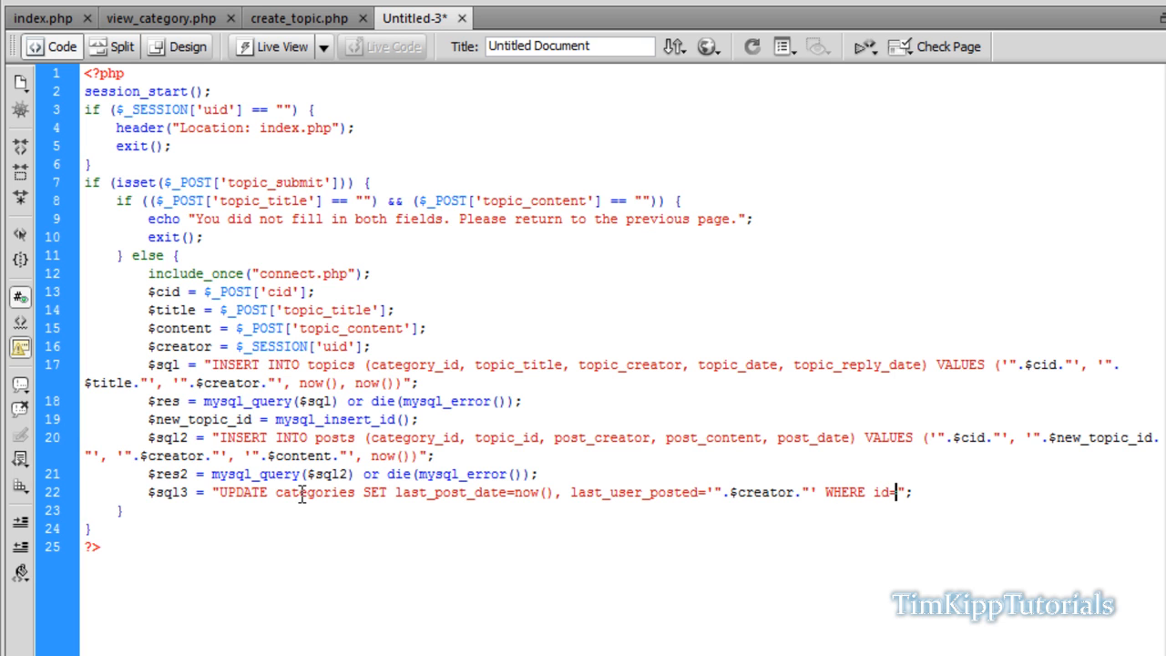
{"action": "type", "text": "=''"}
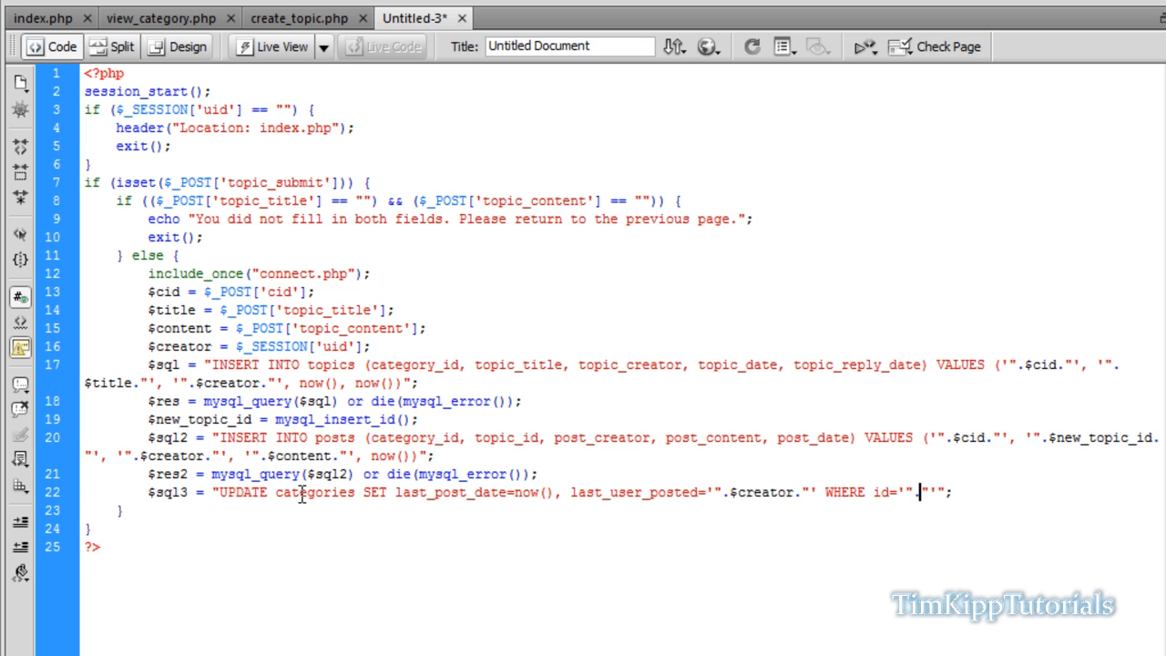
{"action": "type", "text": "cid."}
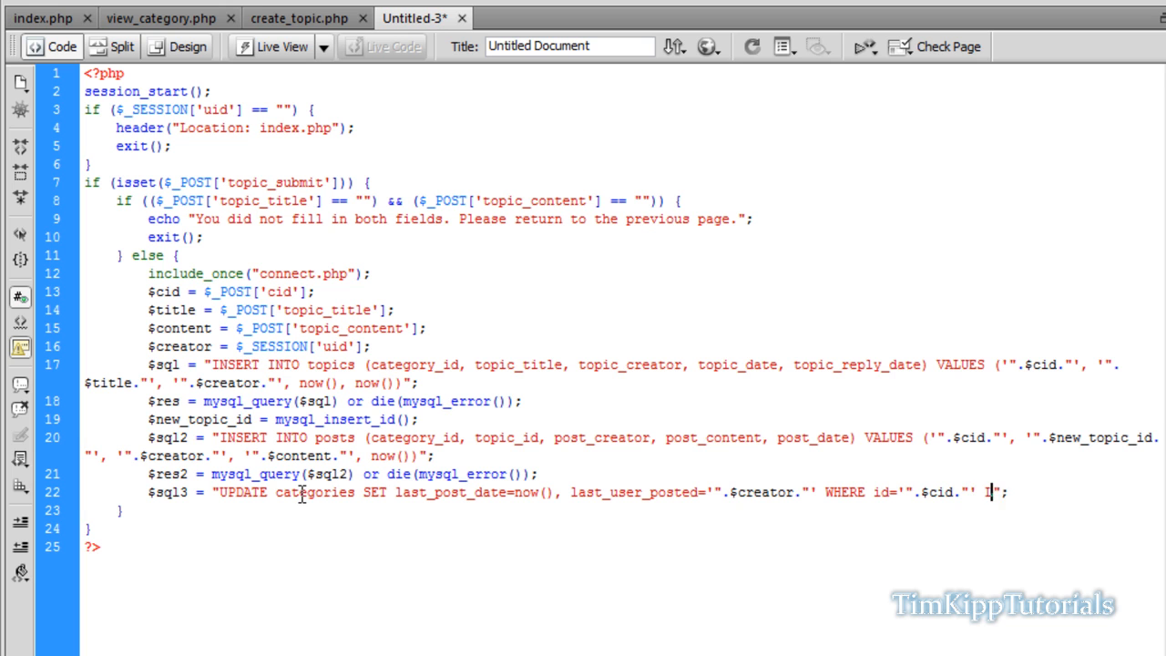
{"action": "type", "text": "LIMIT 1"}
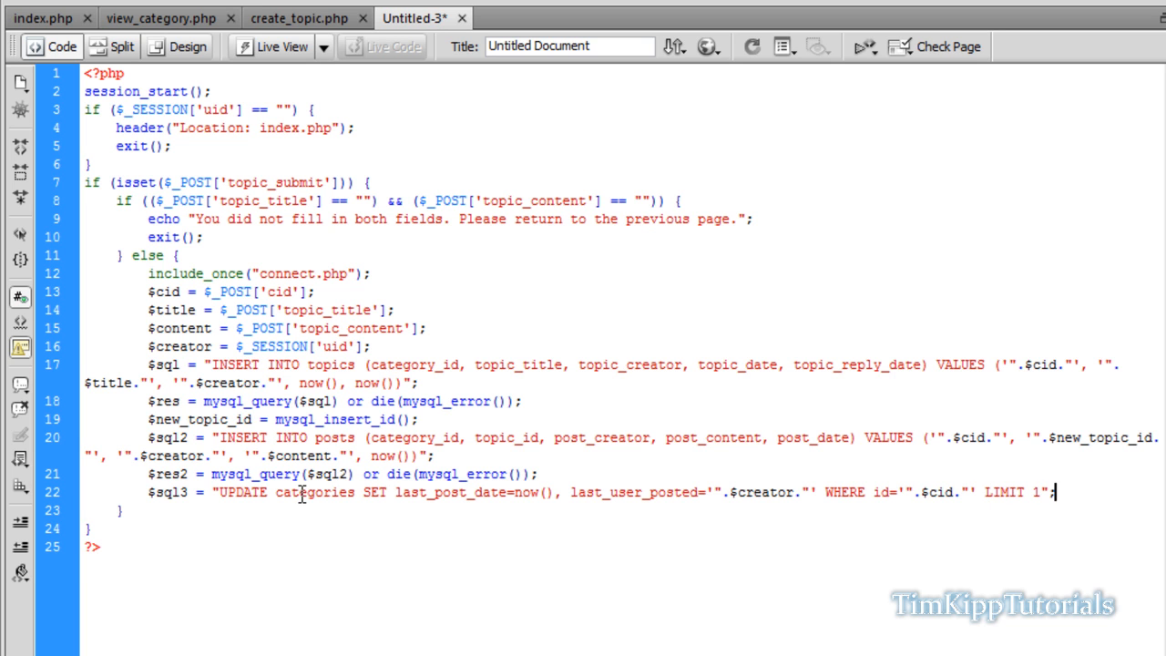
{"action": "key", "text": "Enter"}
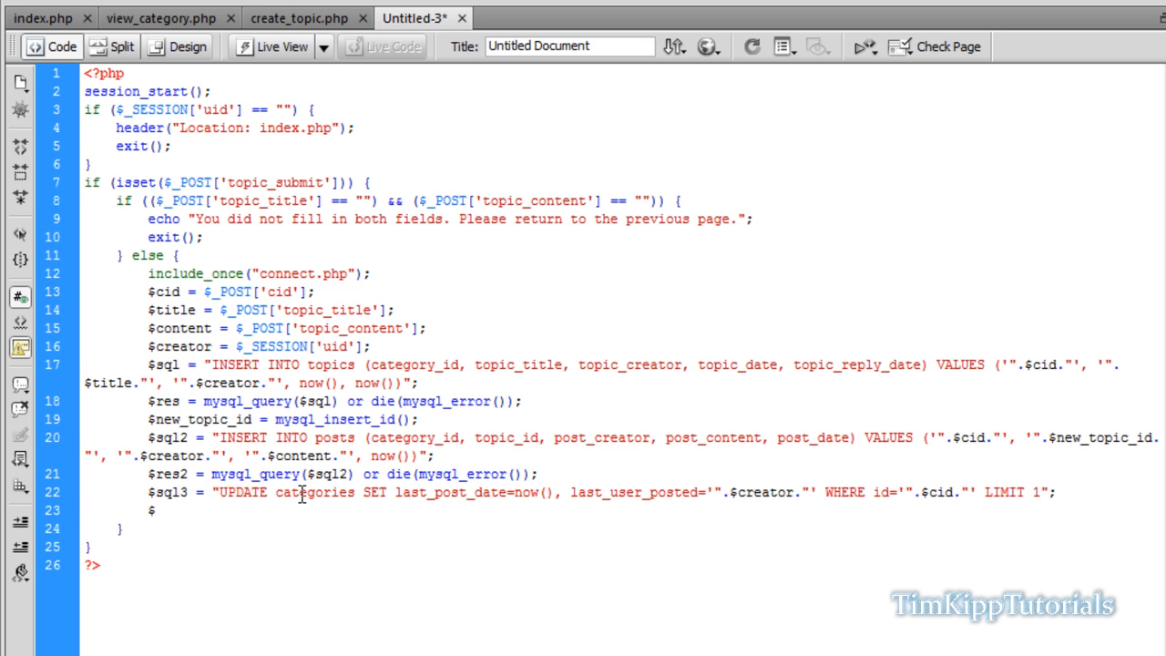
Step: Write $res3 = mysql_query($sql3) or die(mysql_error());
{"action": "type", "text": "res3 = mysql_query($"}
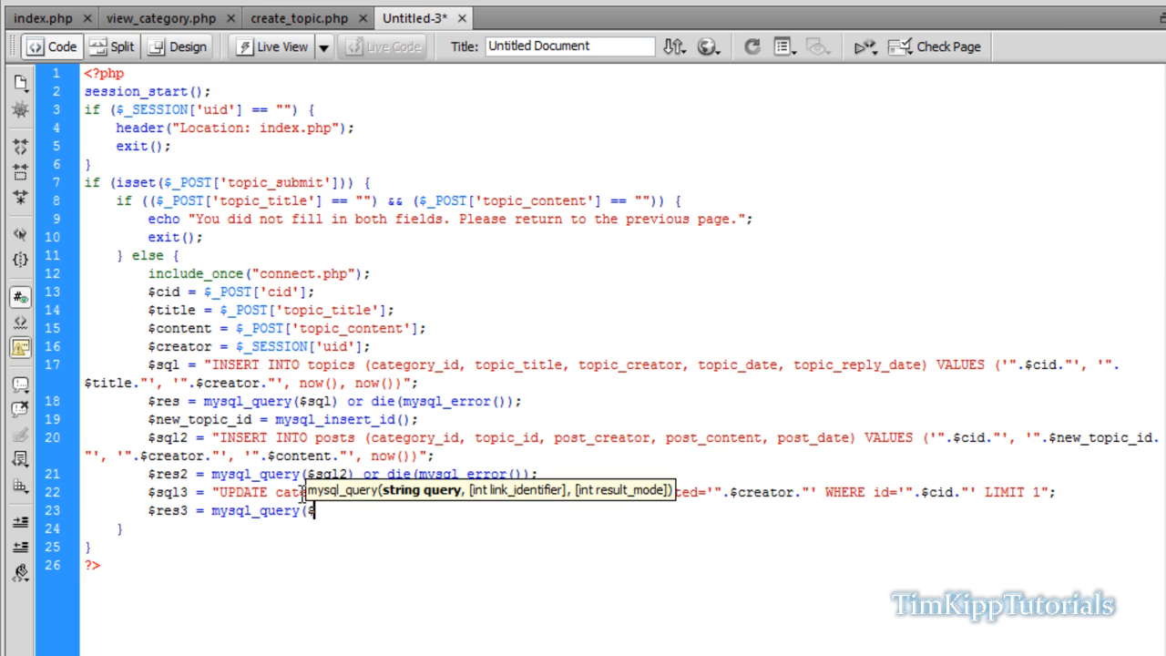
{"action": "type", "text": "sql3) o"}
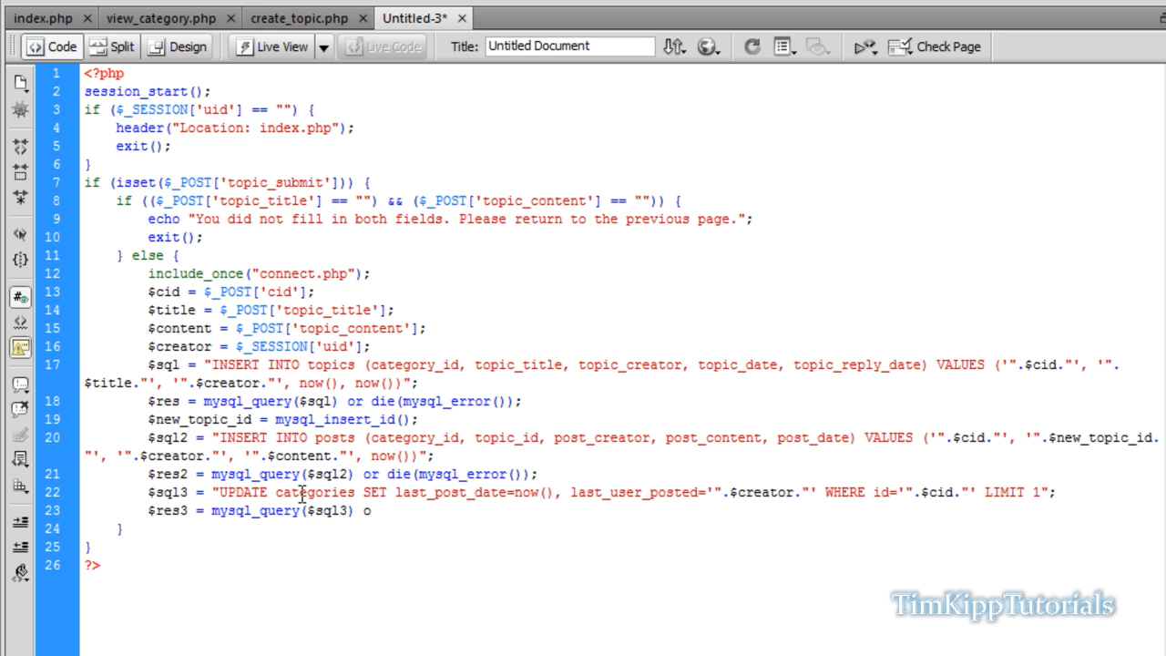
{"action": "type", "text": "or die(my"}
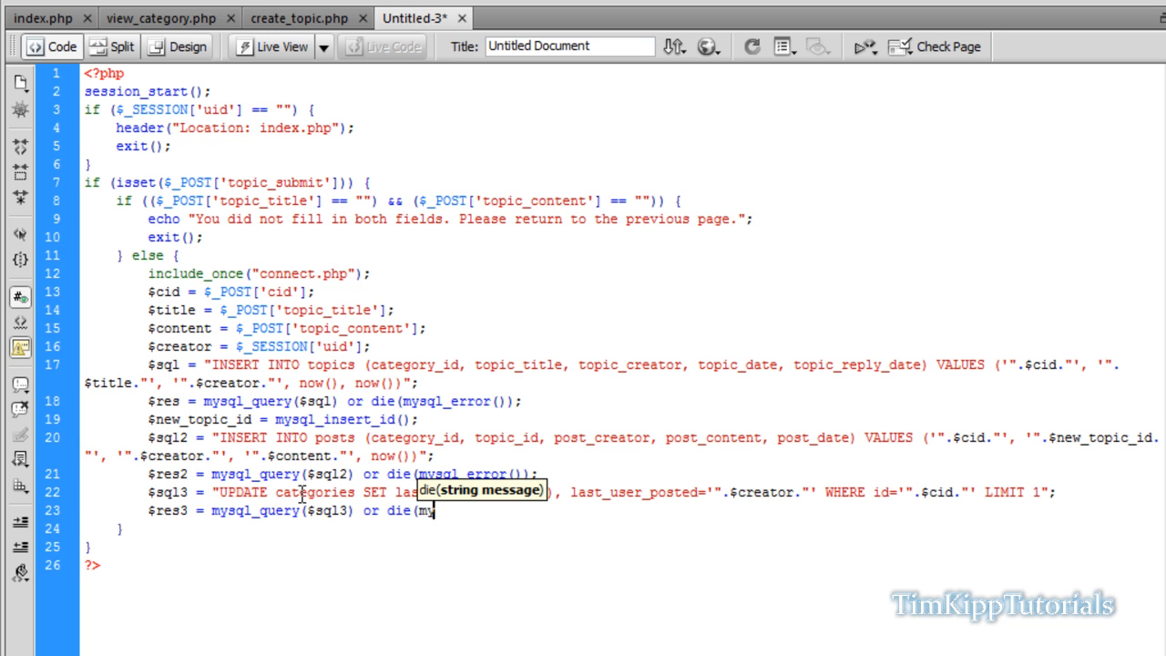
{"action": "type", "text": "mysql_error());"}
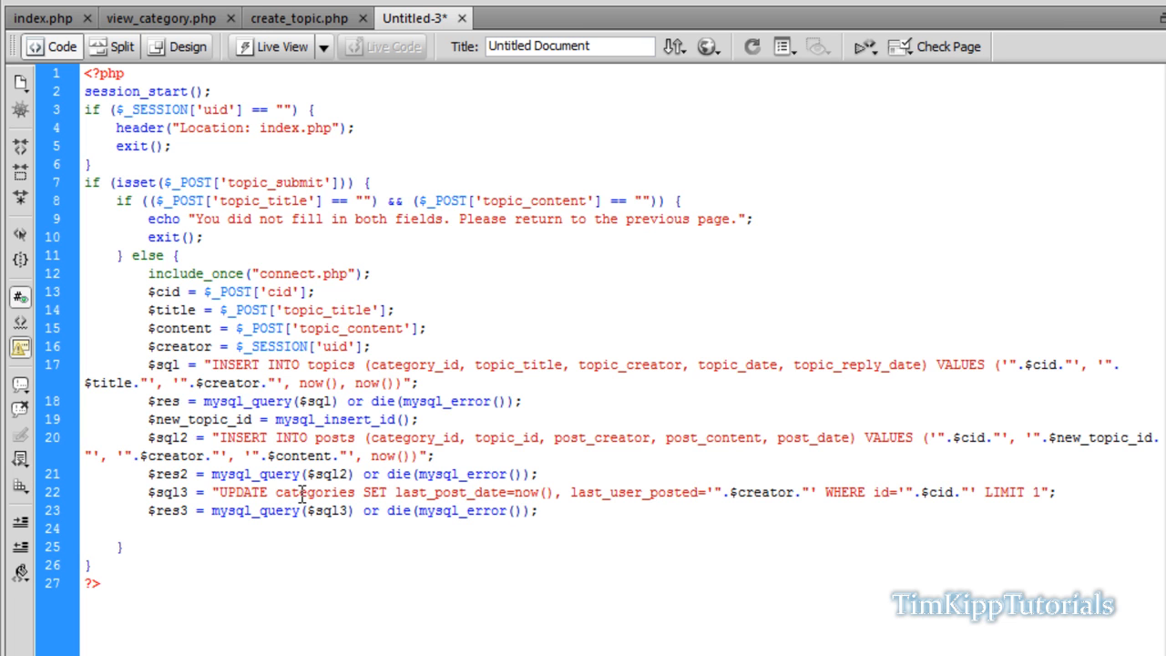
Step: Write if (($res) && ($res2) && ($res3)) { } else { with a line opened inside the else
{"action": "type", "text": "if ("}
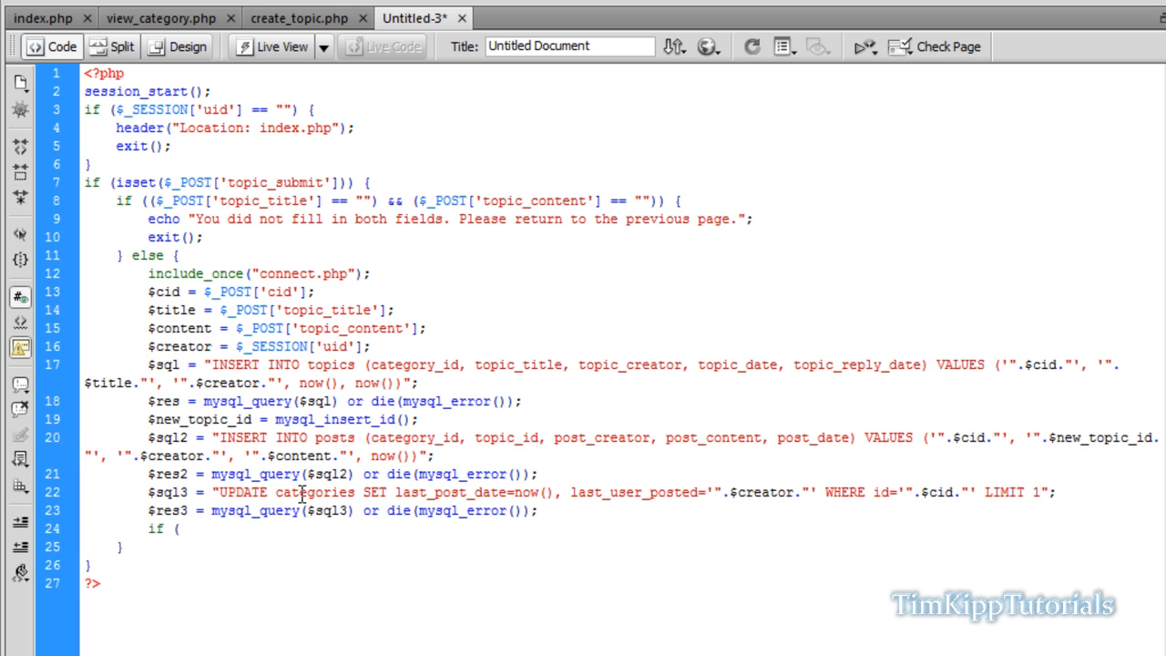
{"action": "type", "text": "$re"}
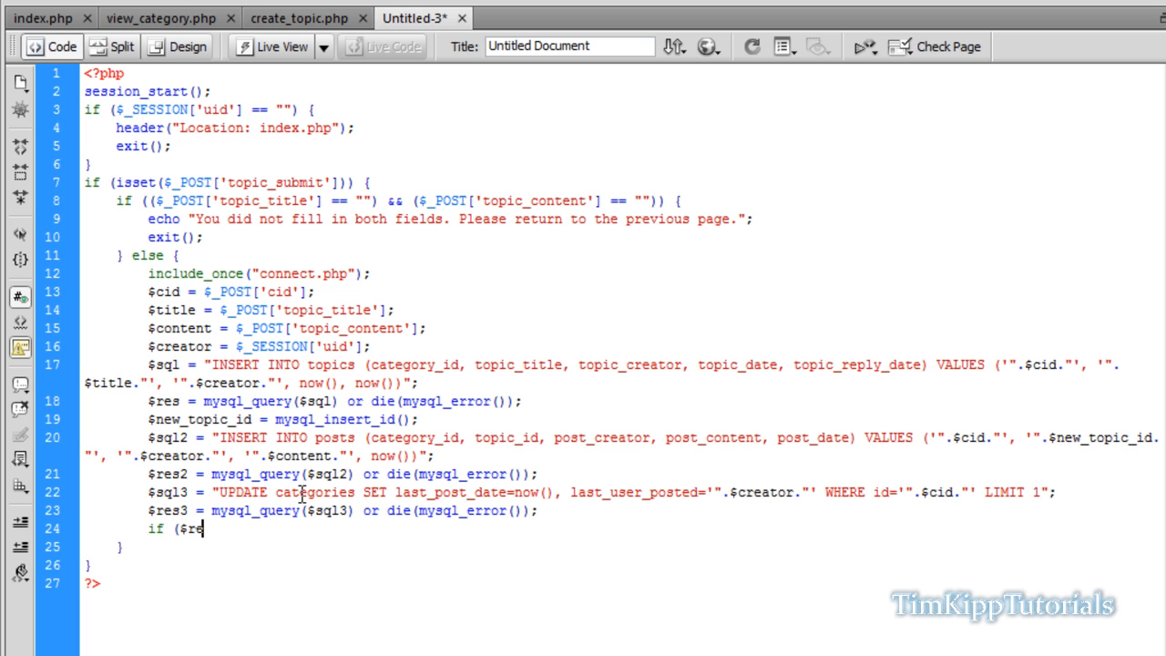
{"action": "type", "text": "(("}
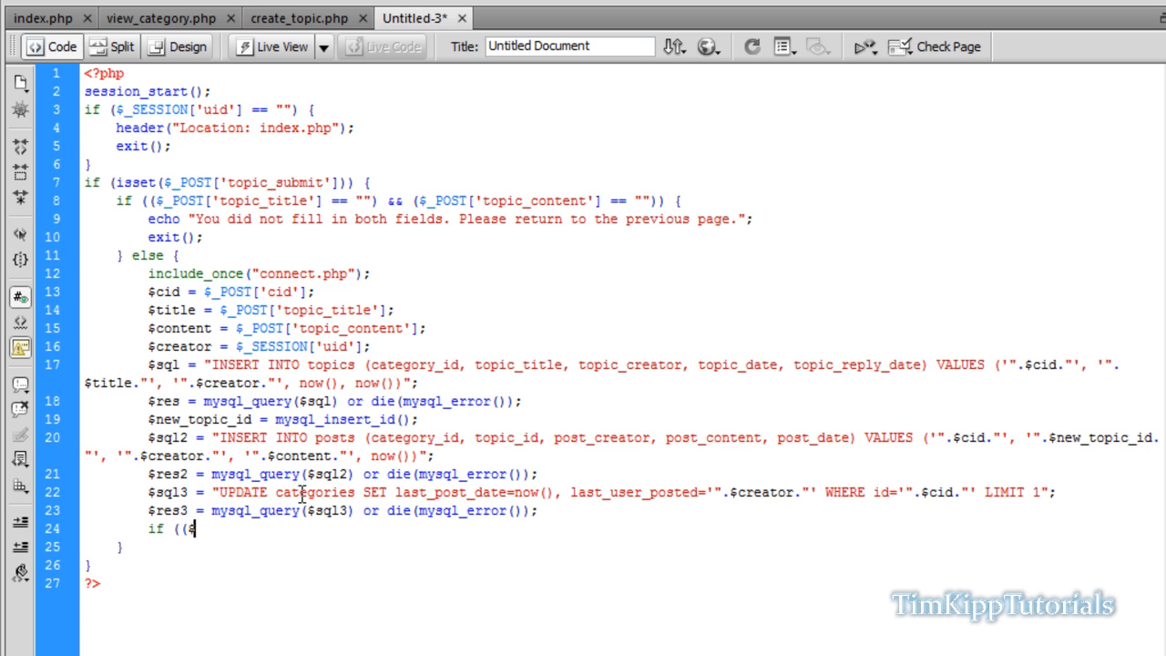
{"action": "type", "text": "res)"}
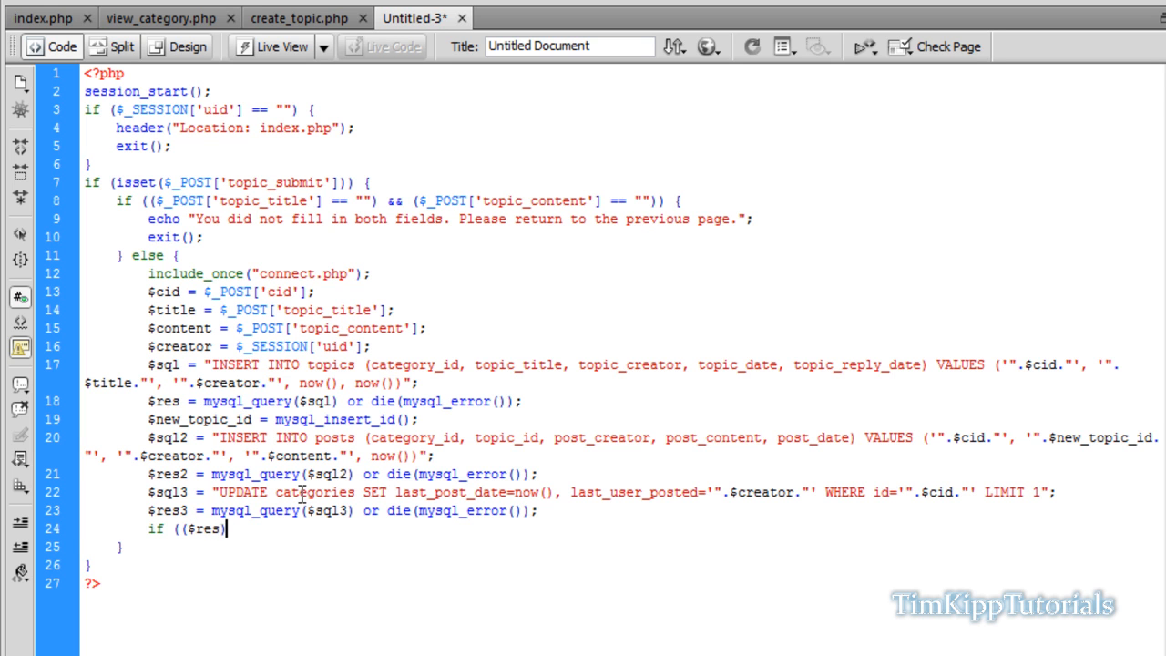
{"action": "type", "text": "\" \""}
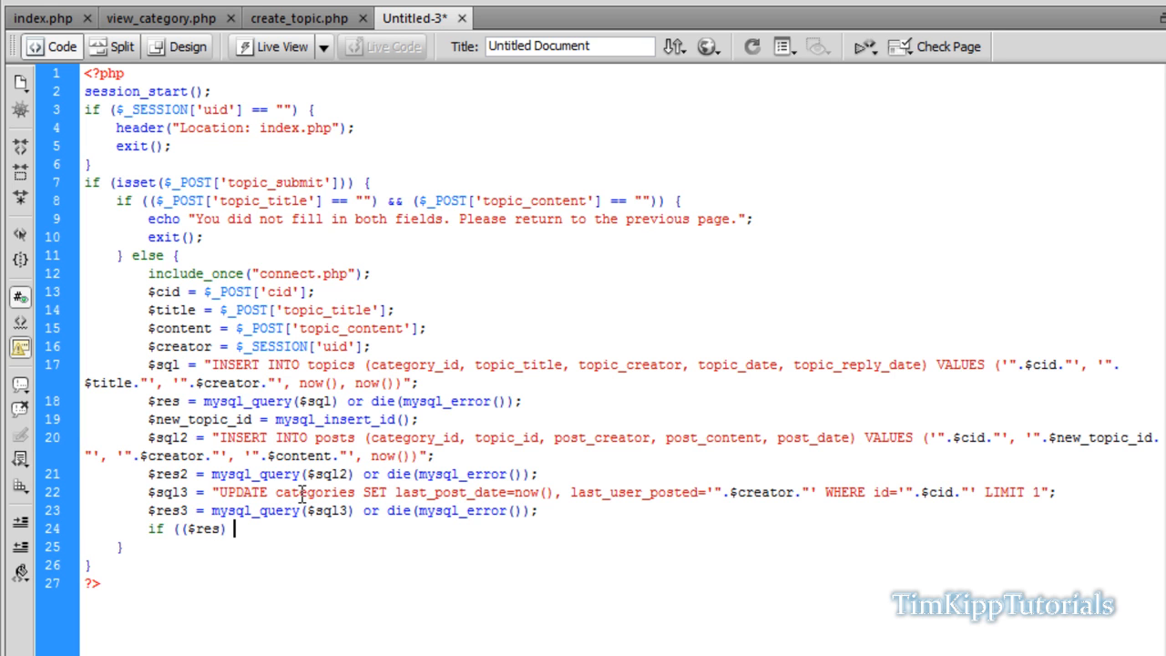
{"action": "type", "text": "&&"}
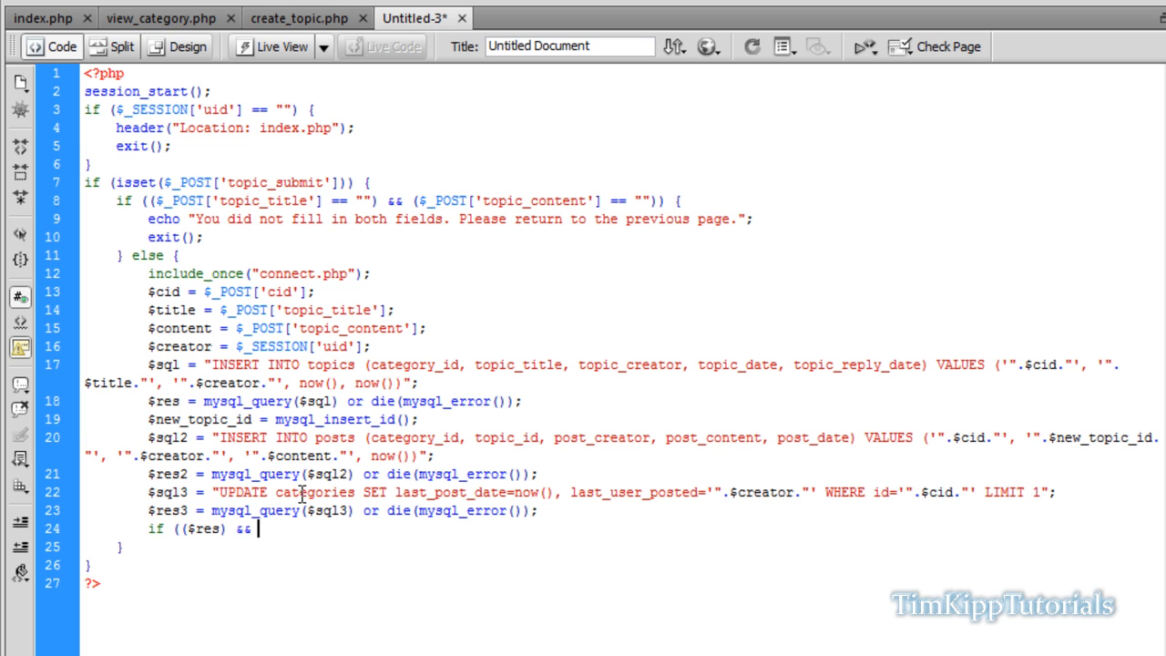
{"action": "type", "text": "($res2) &&"}
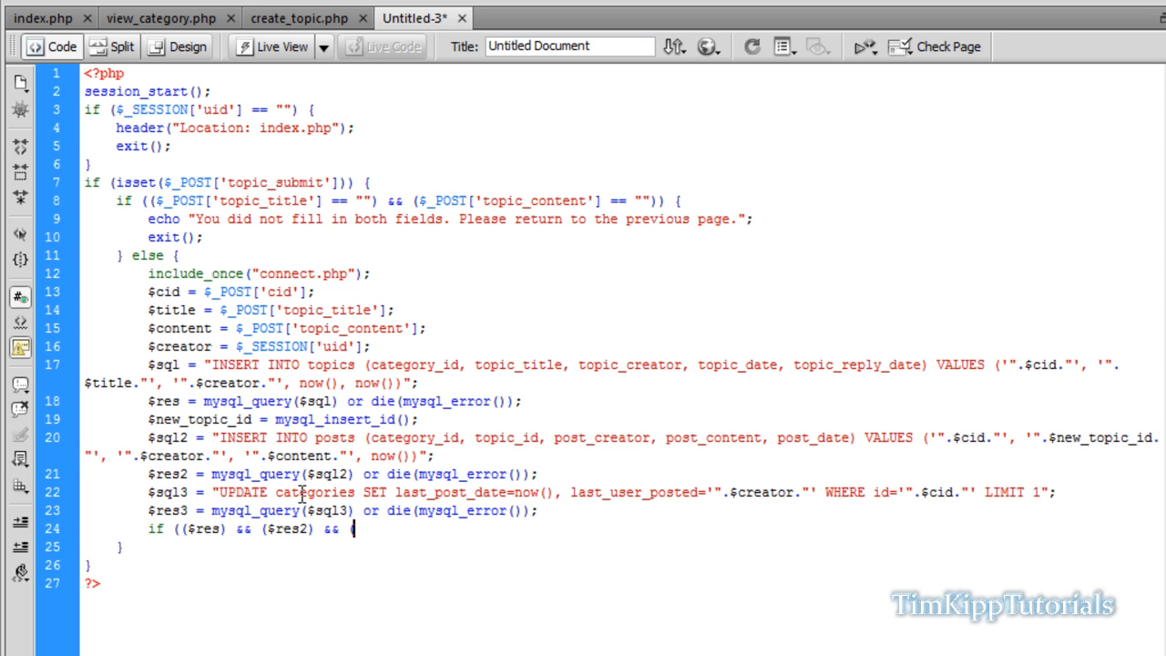
{"action": "type", "text": "($res3"}
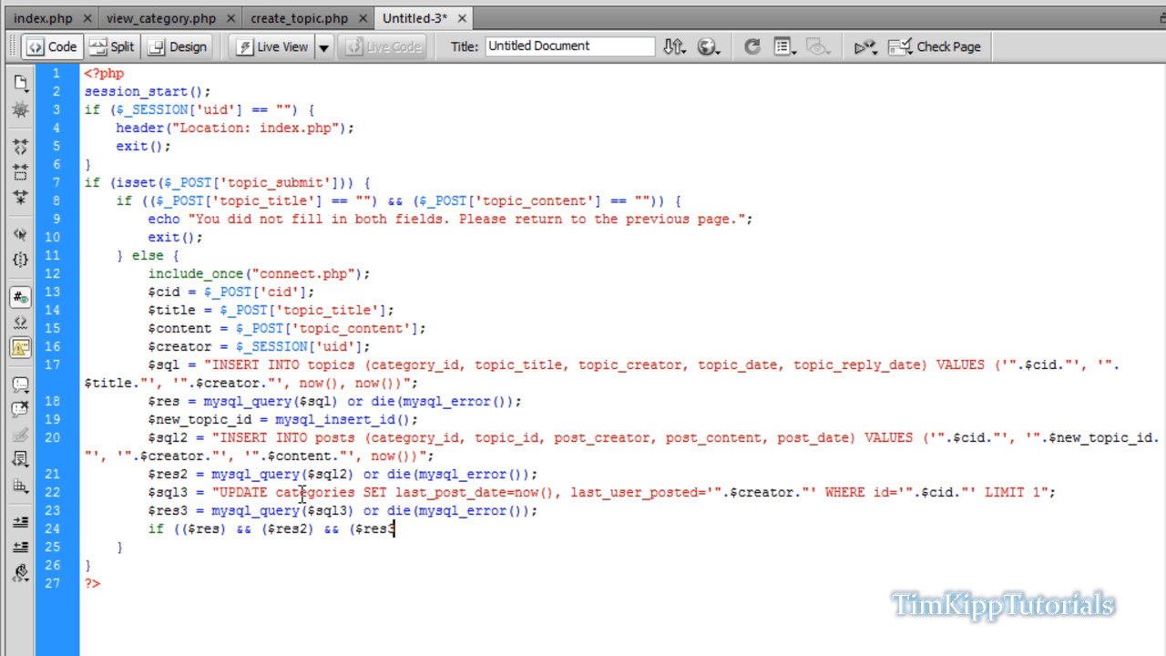
{"action": "type", "text": "3"}
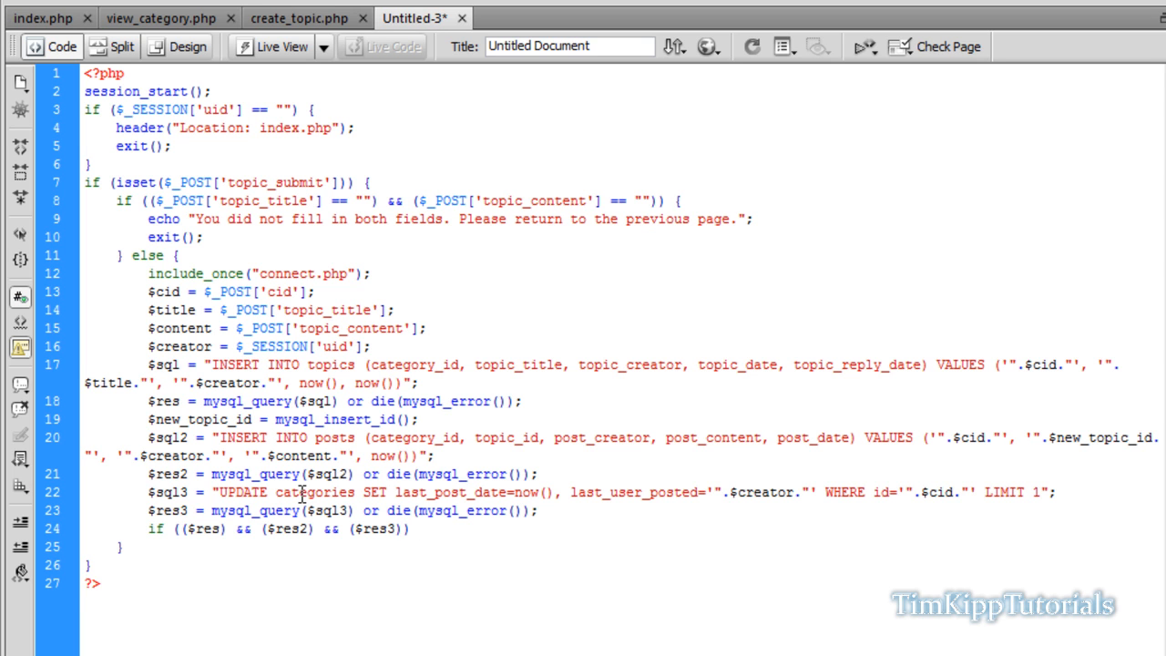
{"action": "type", "text": "{"}
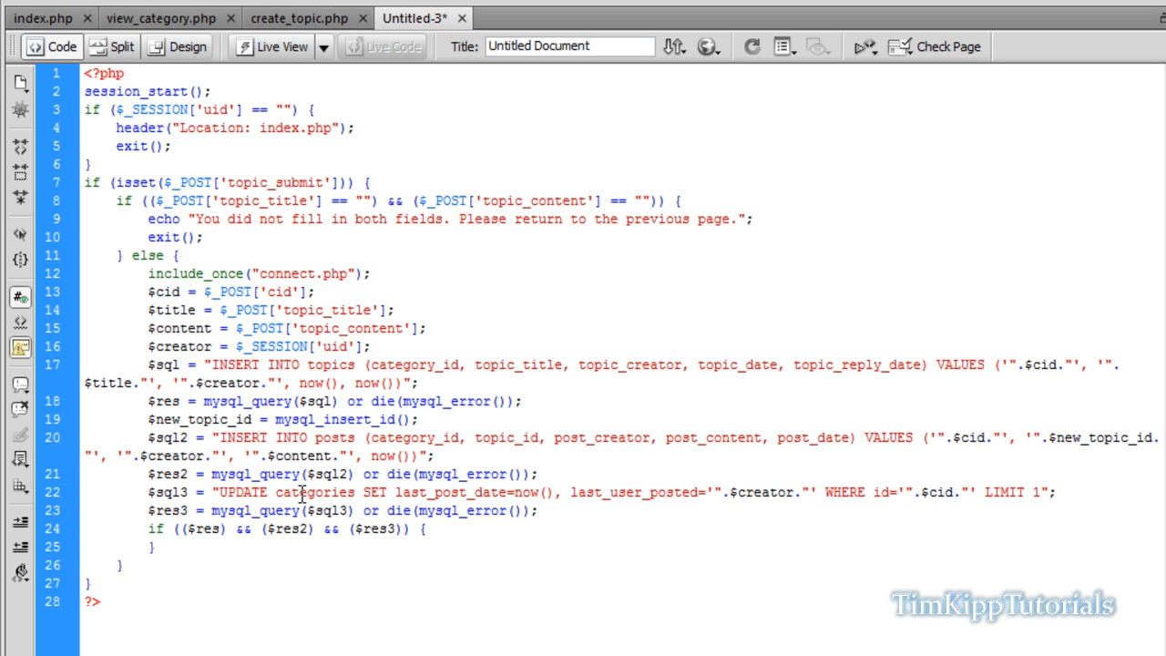
{"action": "type", "text": "else {"}
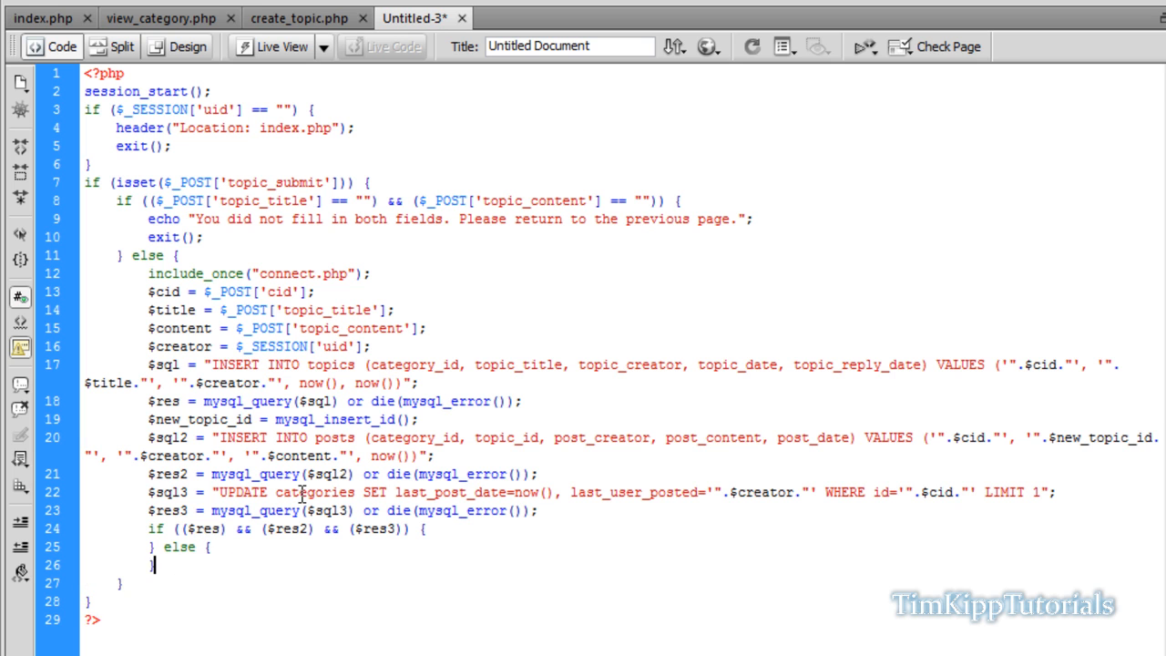
{"action": "key", "text": "enter"}
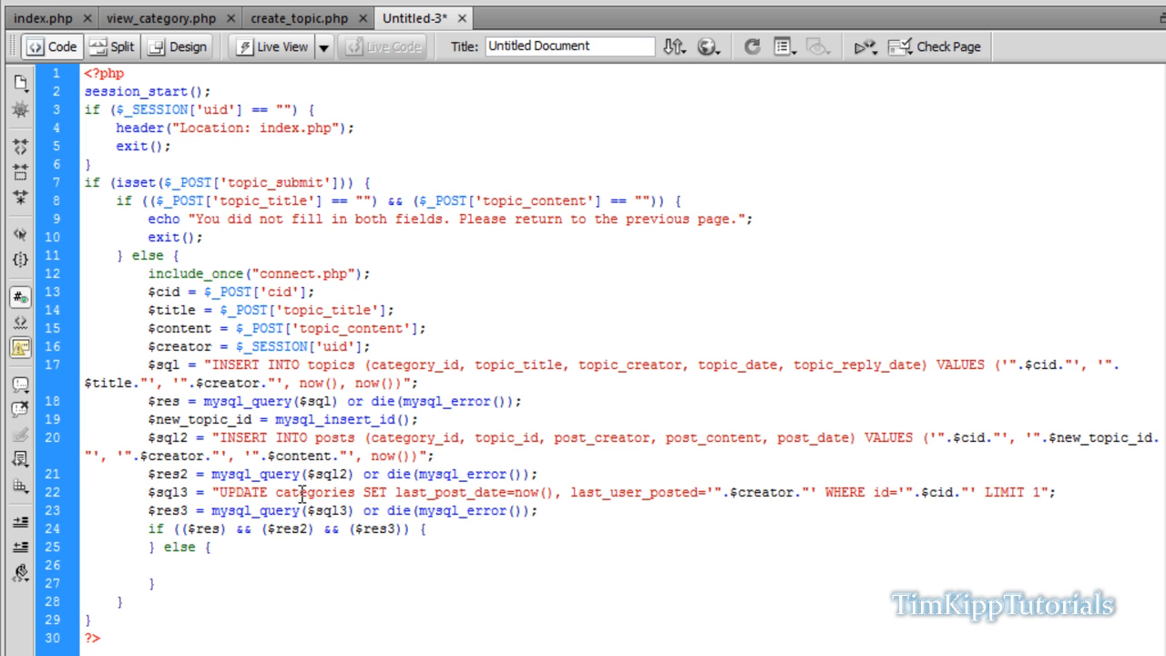
Step: Echo "There was a problem creating your topic. Please try again." in the else branch
{"action": "type", "text": "echo \"There was a p"}
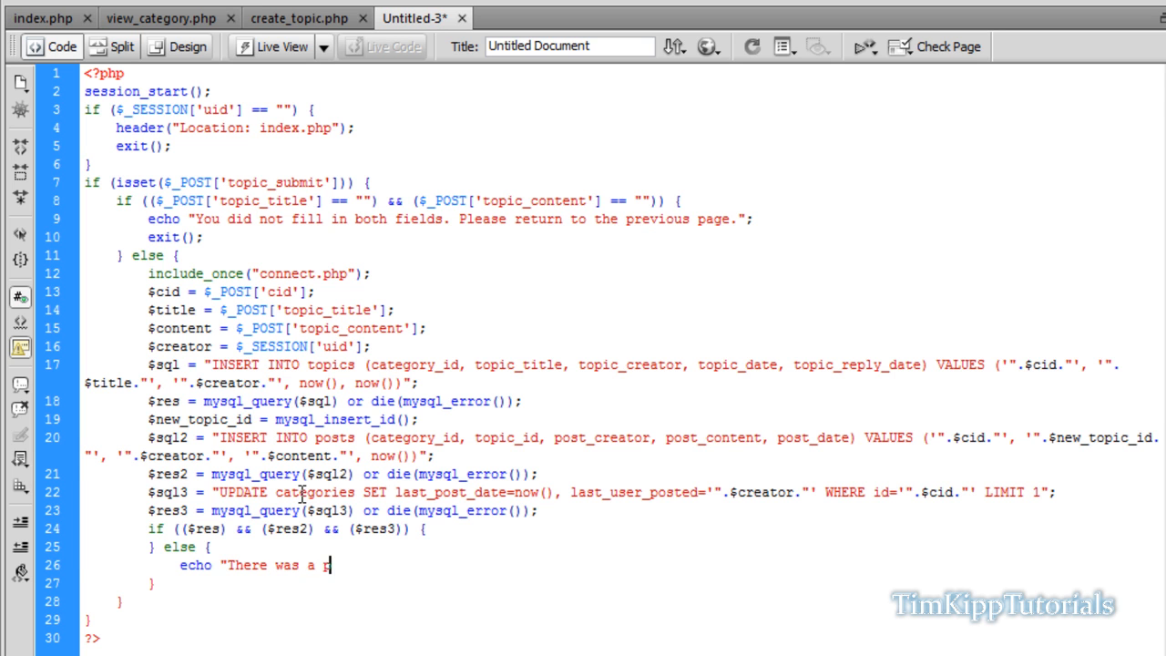
{"action": "type", "text": "roblem creating"}
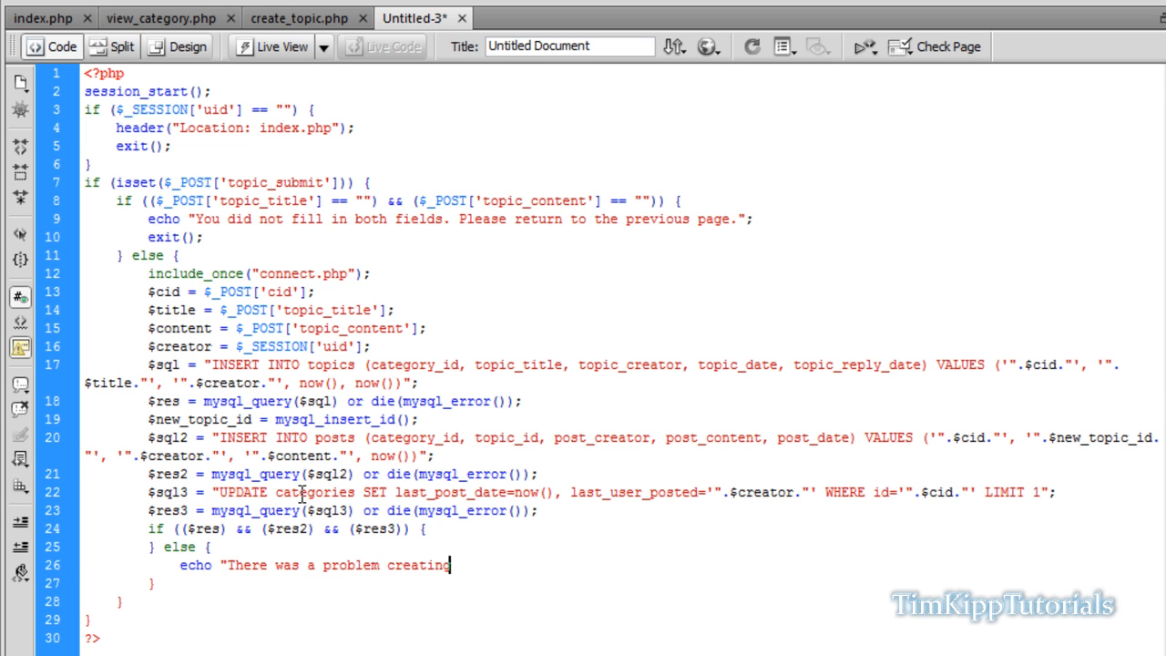
{"action": "type", "text": "your topic"}
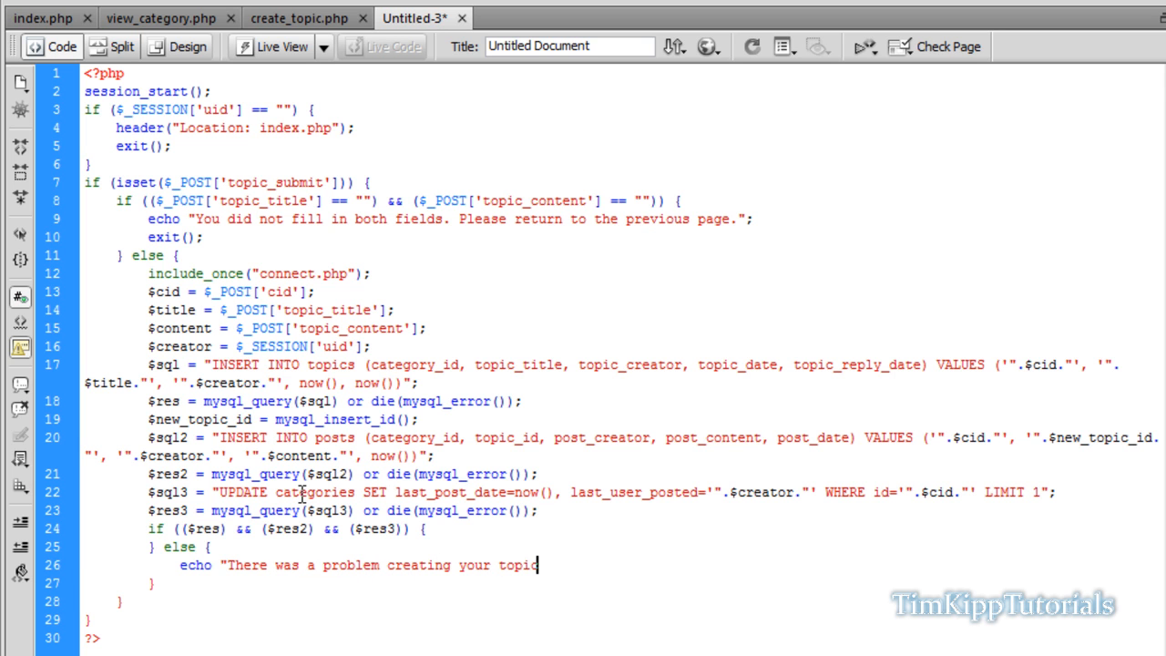
{"action": "type", "text": ". Please"}
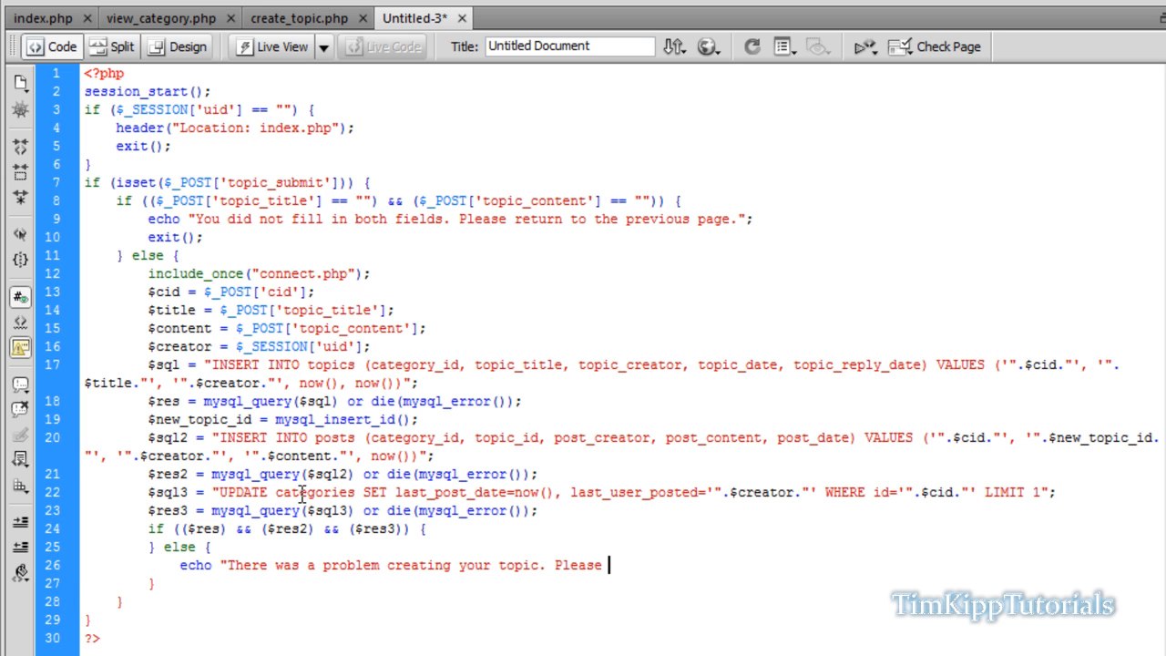
{"action": "type", "text": "try again"}
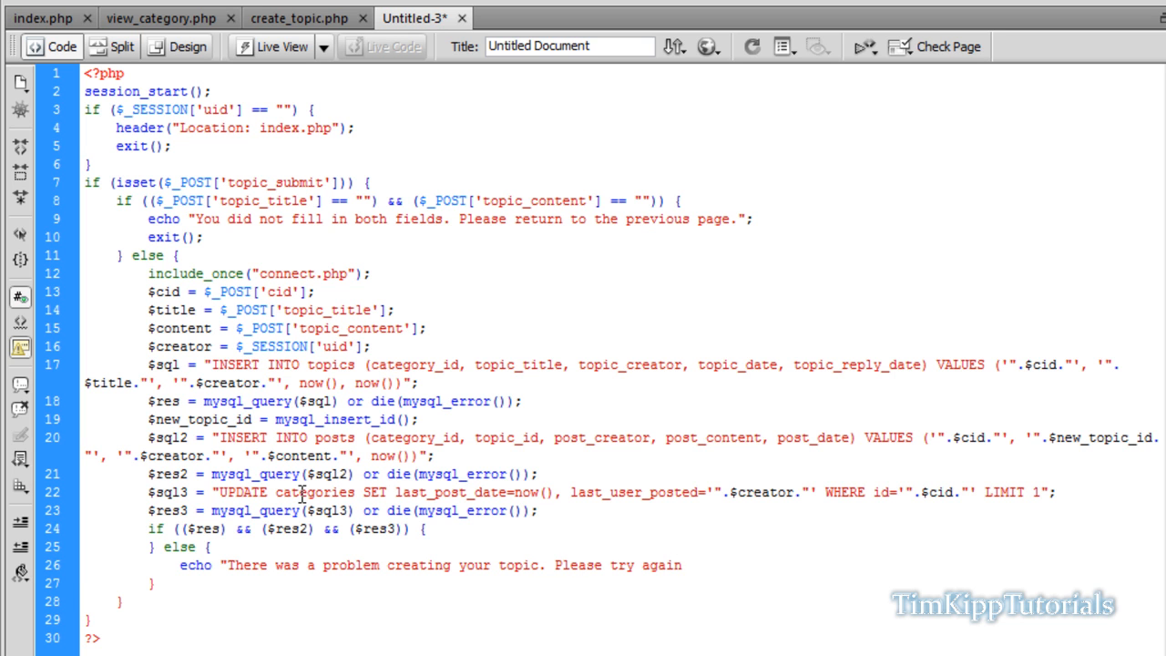
{"action": "type", "text": ".\";"}
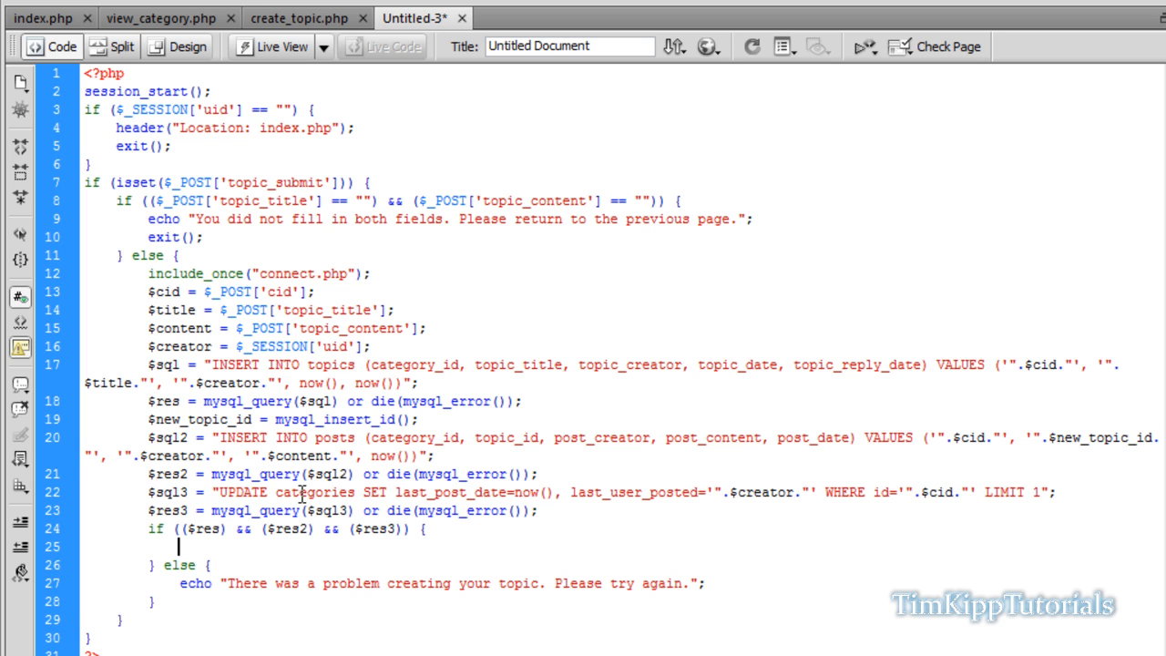
Step: Write the header Location redirect to view_topic.php?cid= concatenated with $cid
{"action": "type", "text": "header(\""}
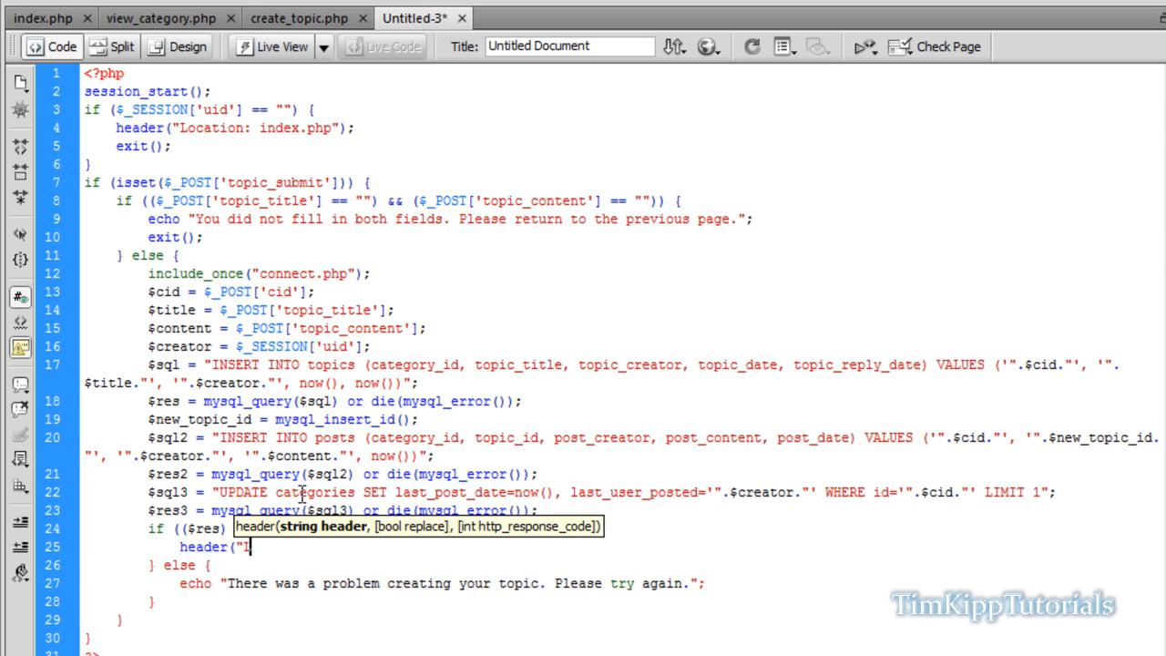
{"action": "type", "text": "ocation:"}
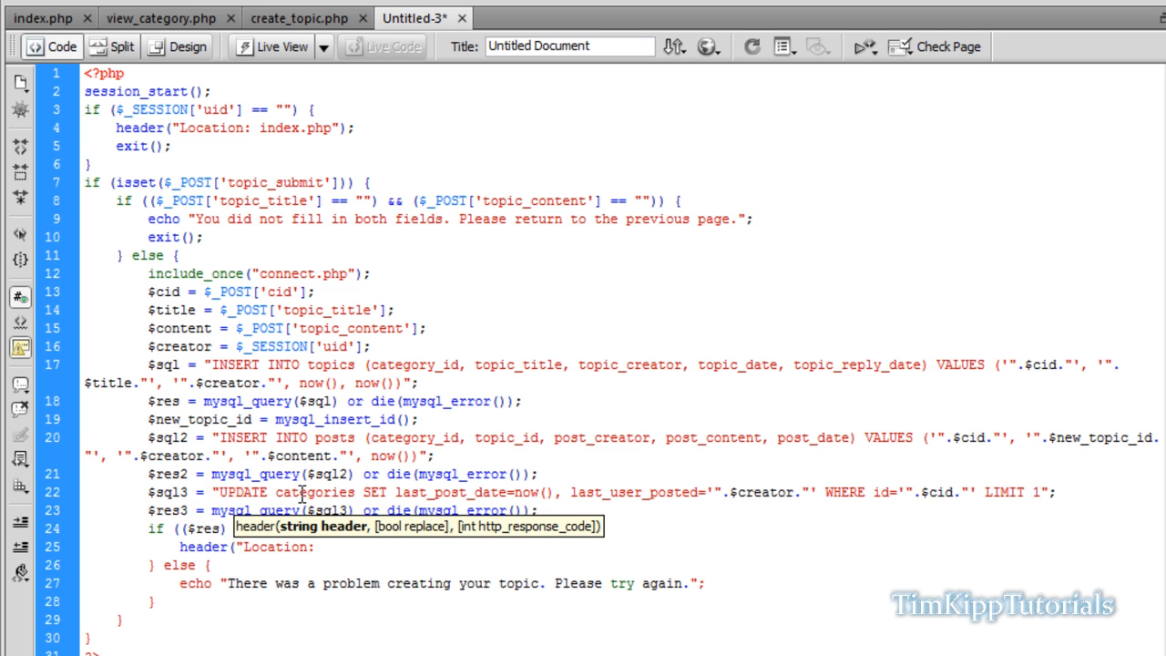
{"action": "left_click", "coordinate": [321, 546]}
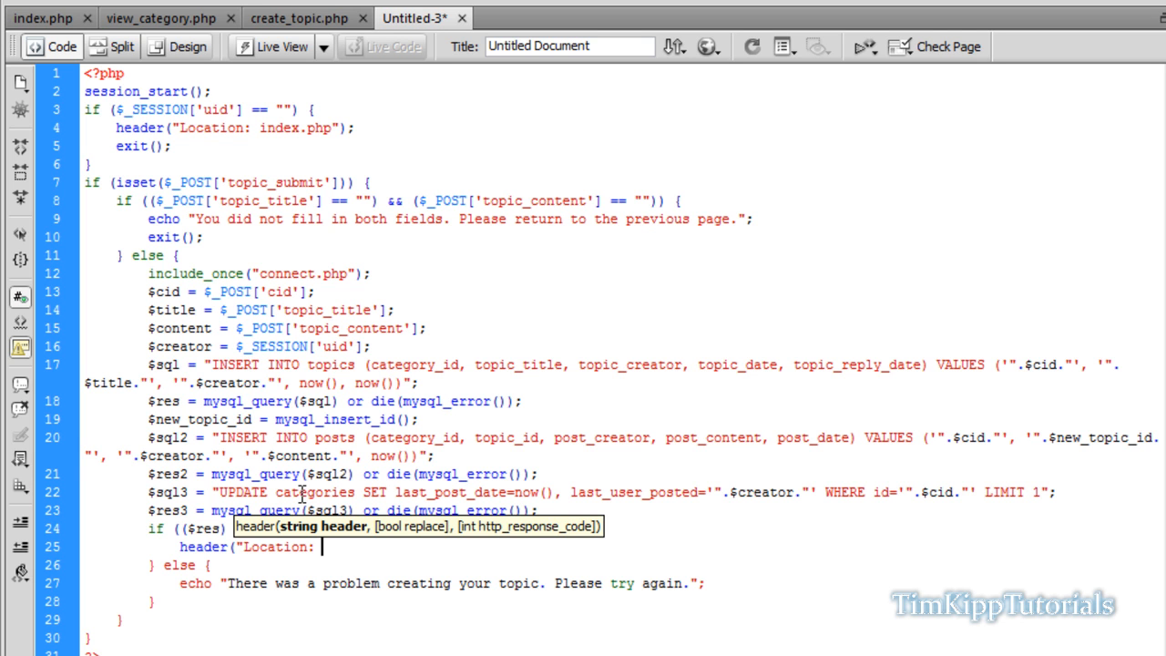
{"action": "type", "text": "view"}
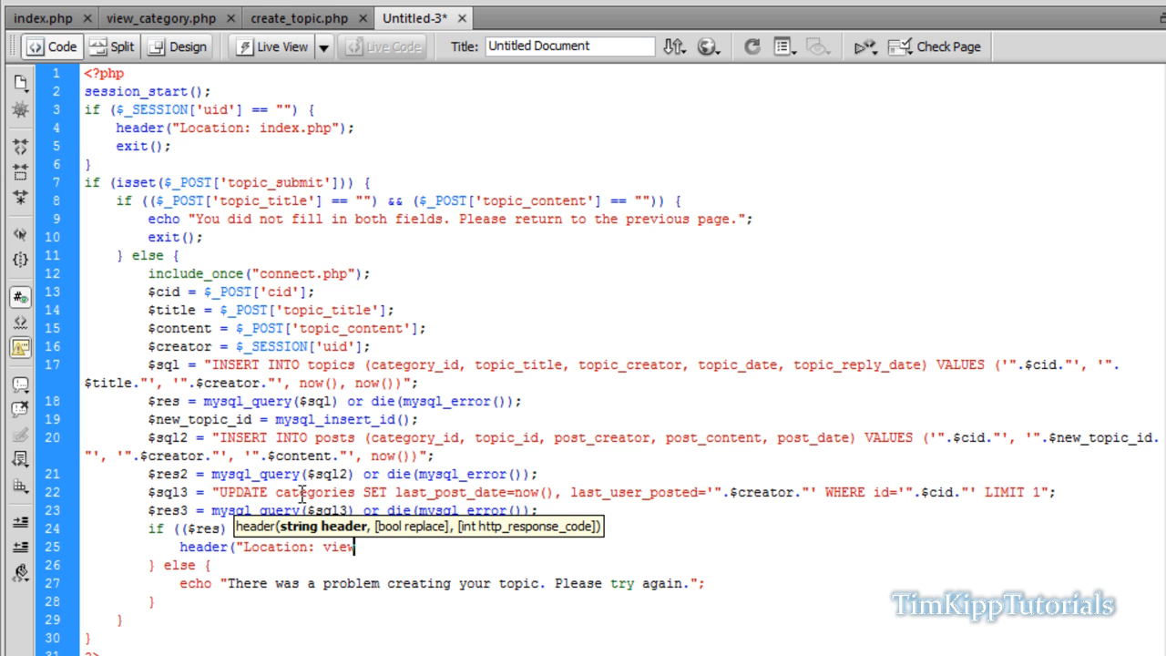
{"action": "type", "text": "_topic"}
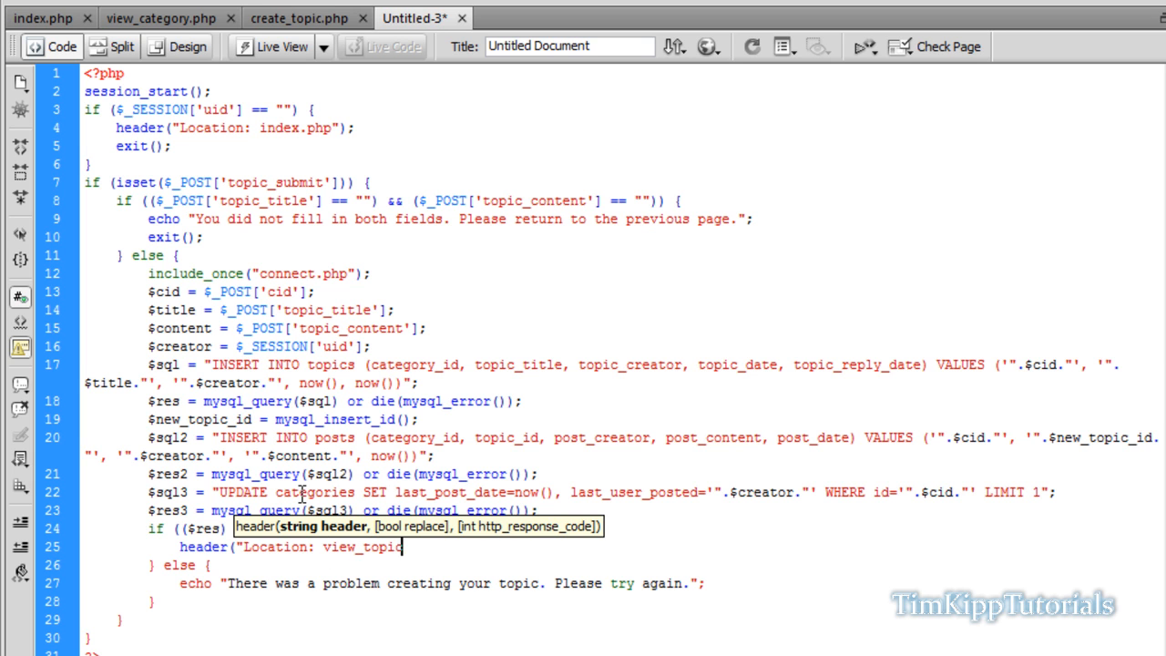
{"action": "type", "text": ".php"}
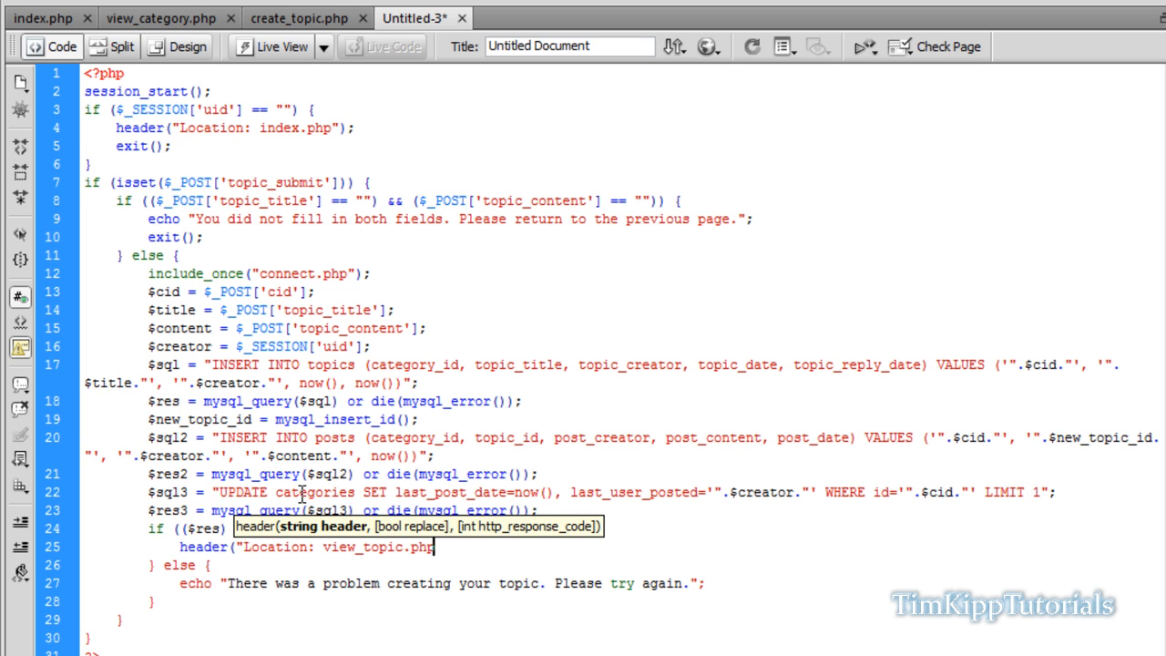
{"action": "type", "text": "?c"}
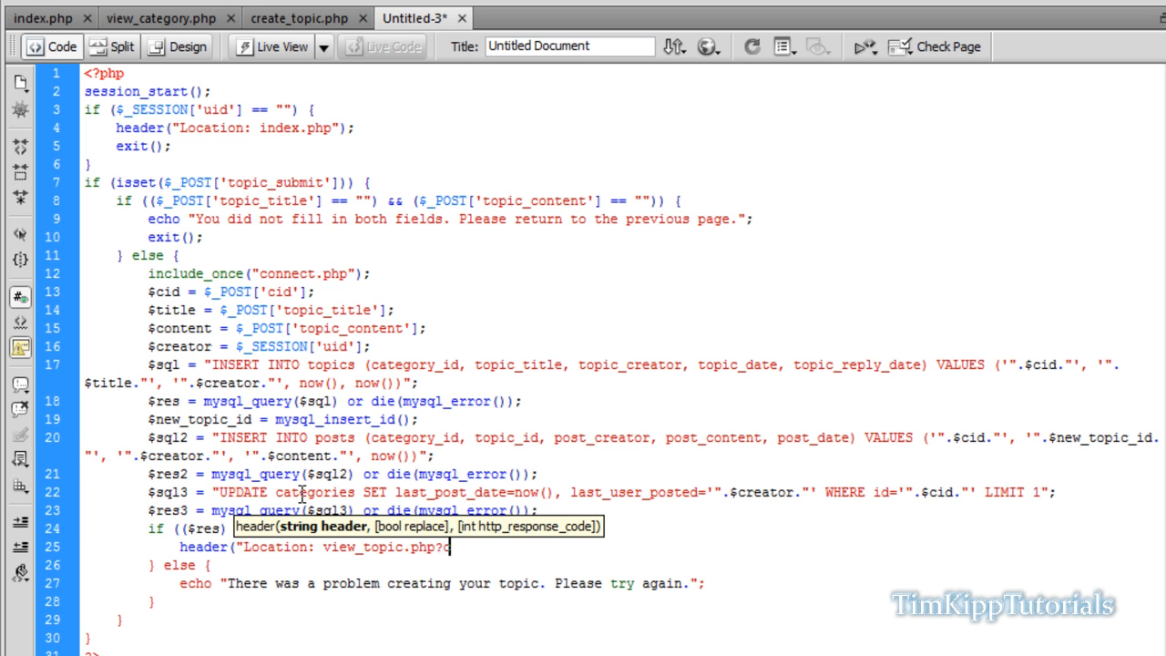
{"action": "type", "text": "cid=\".$."}
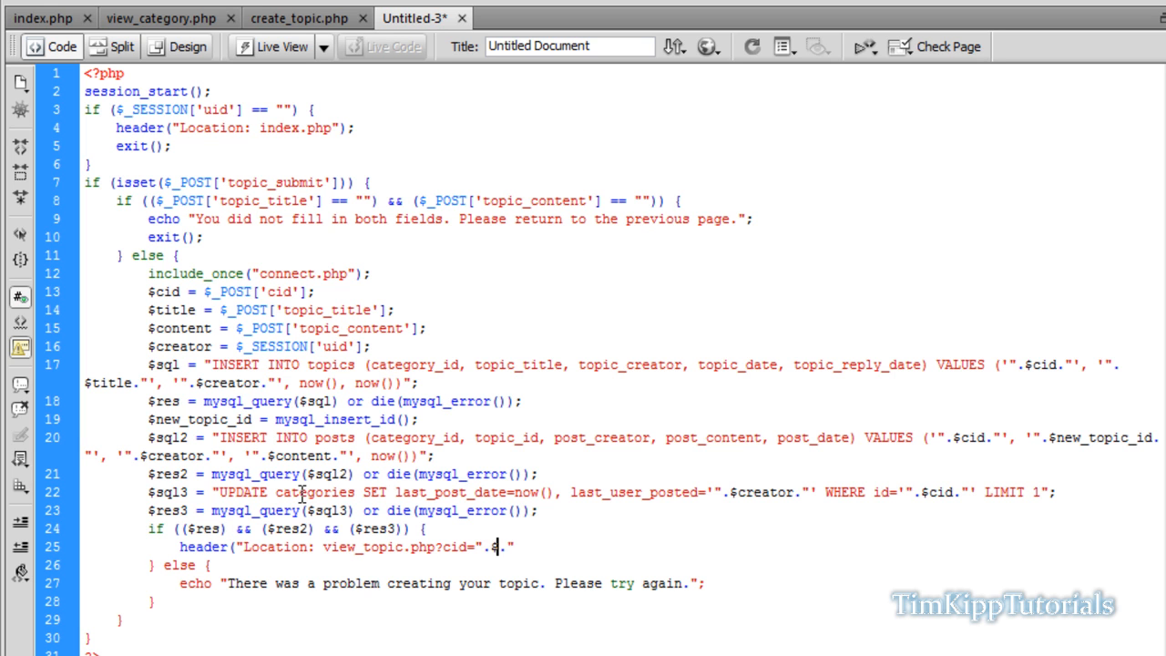
{"action": "type", "text": "cid."}
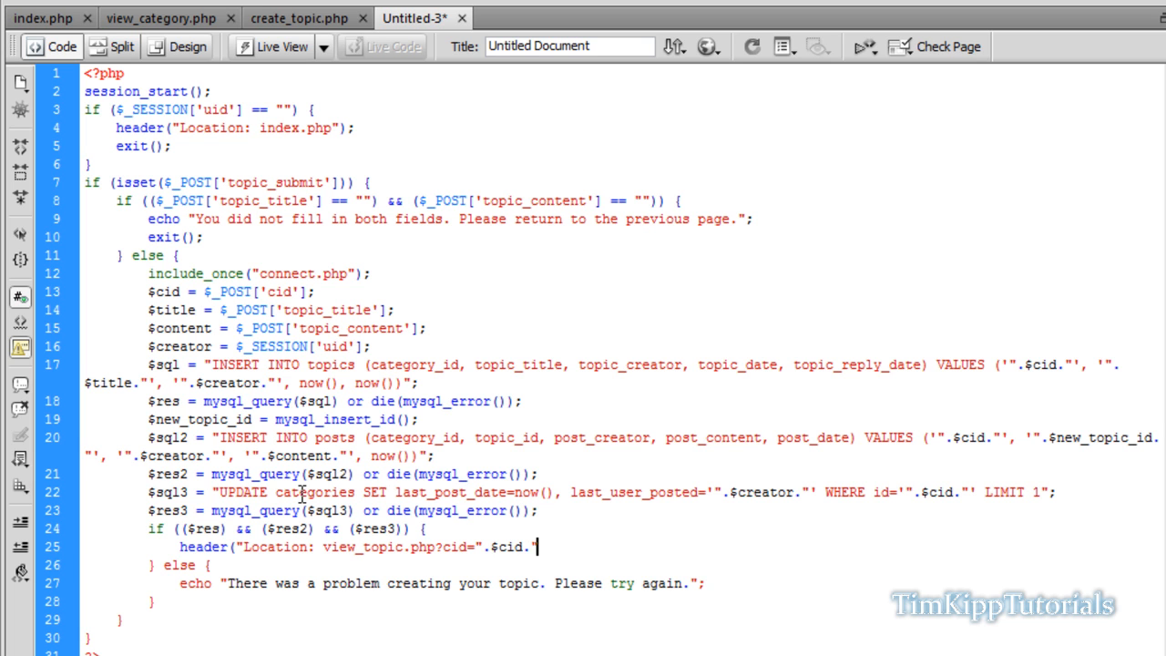
Step: Append &tid= with $new_topic_id to the redirect, then save with Ctrl+S
{"action": "type", "text": "&tid="}
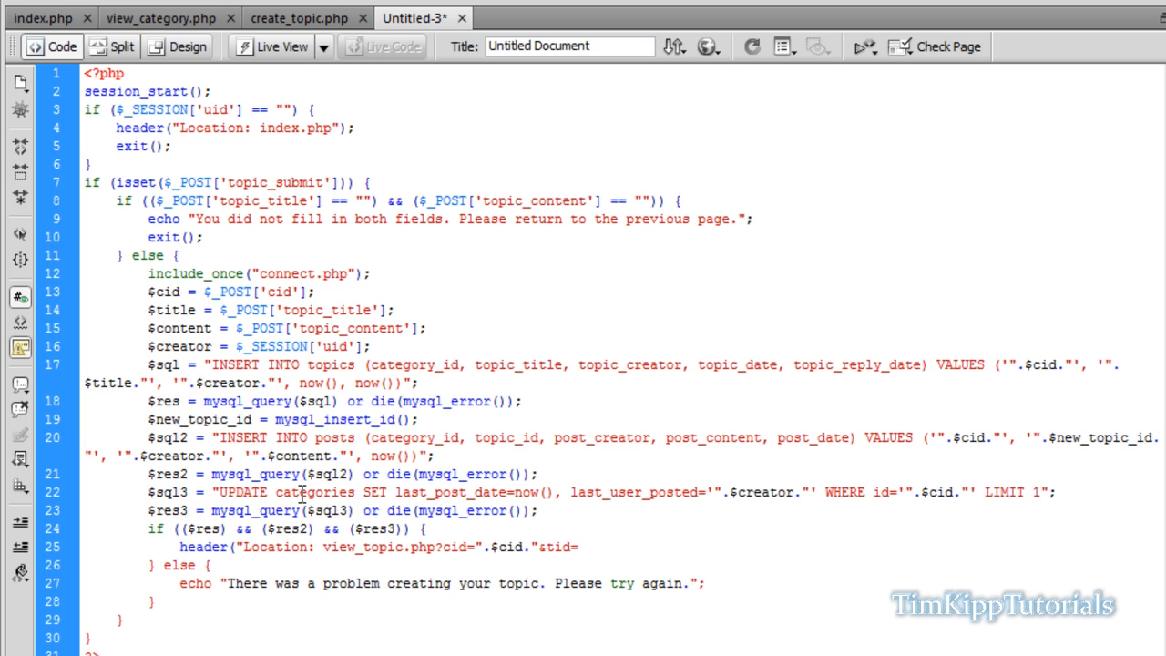
{"action": "type", "text": "."}
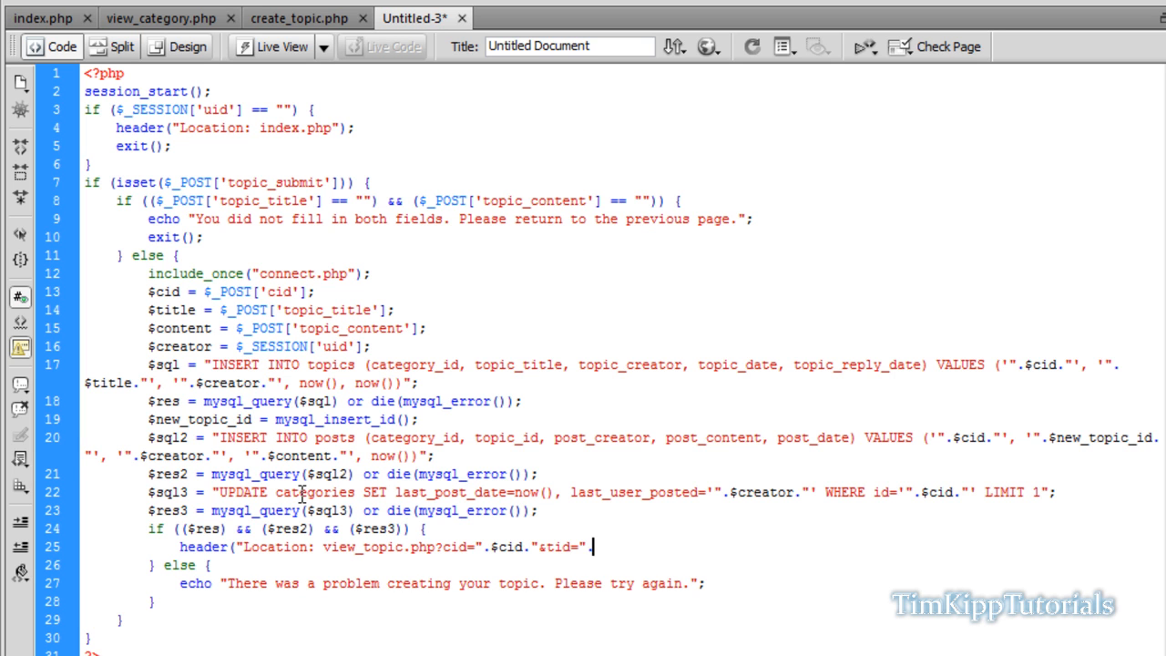
{"action": "type", "text": "$new"}
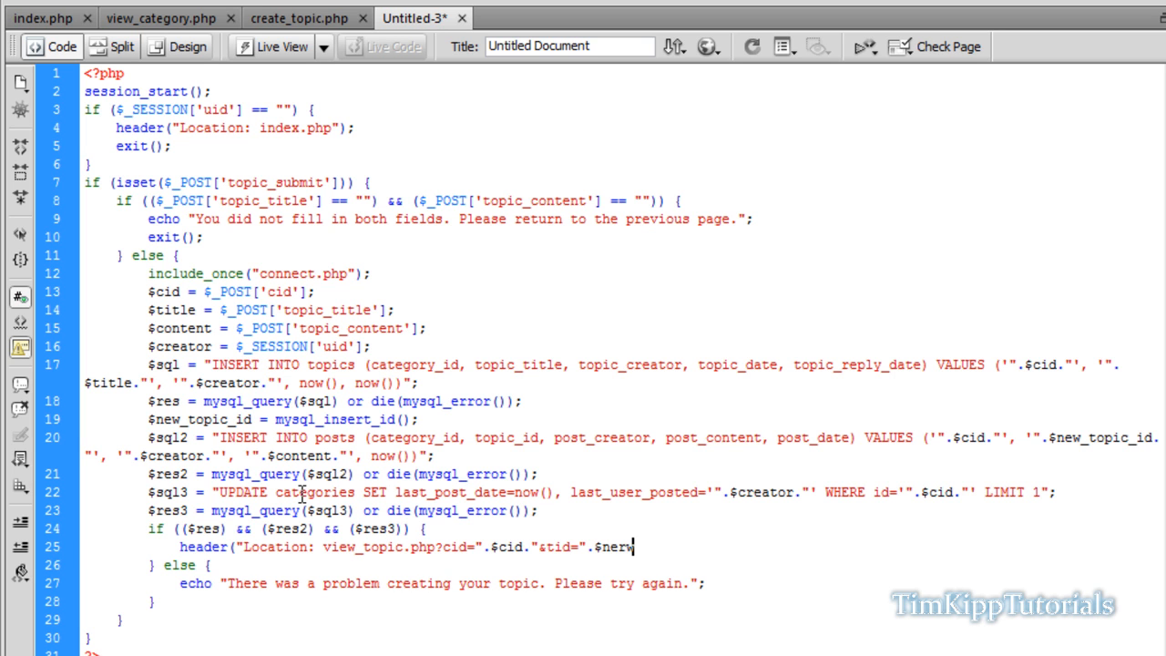
{"action": "type", "text": "_topic"}
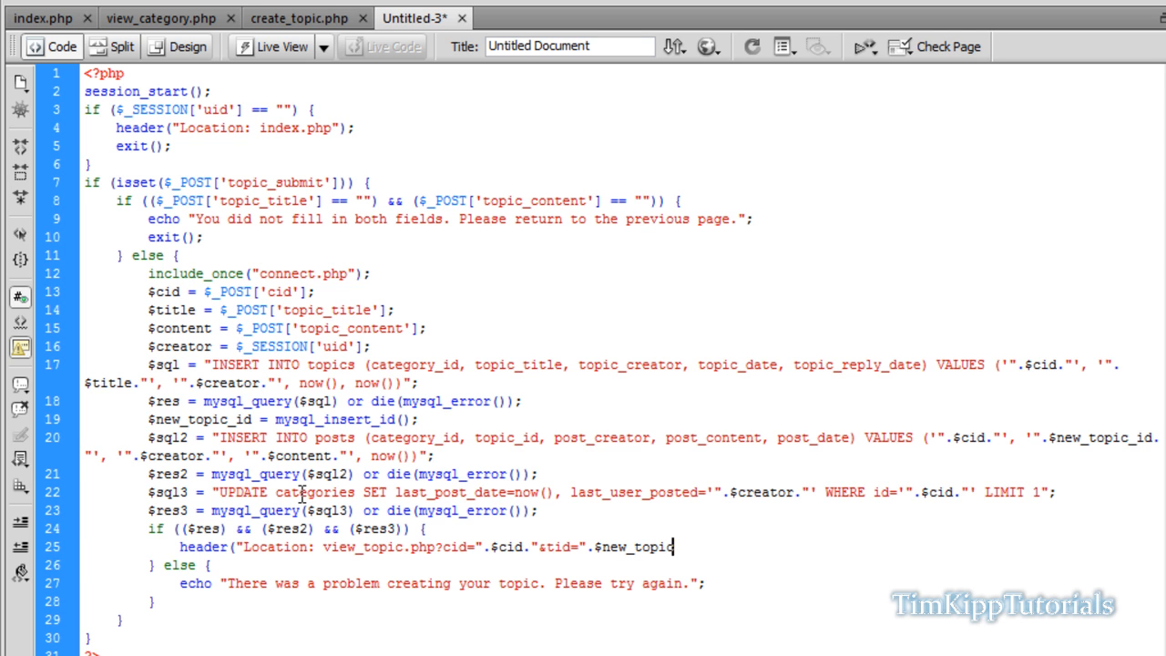
{"action": "type", "text": "_id);"}
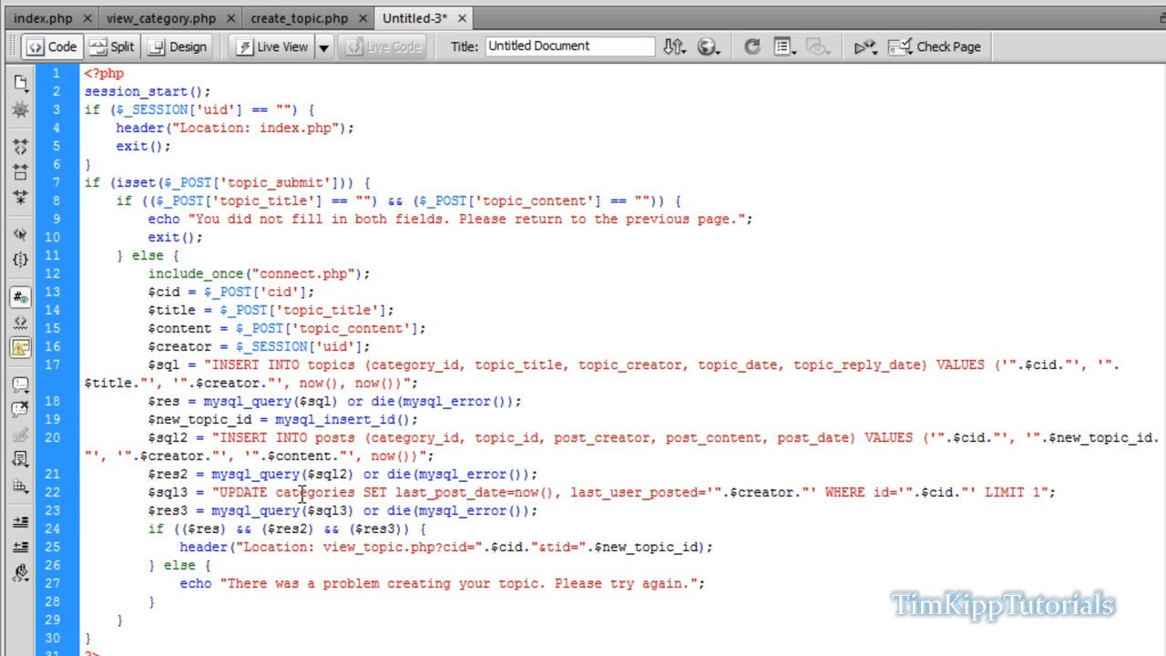
{"action": "key", "text": "ctrl+s"}
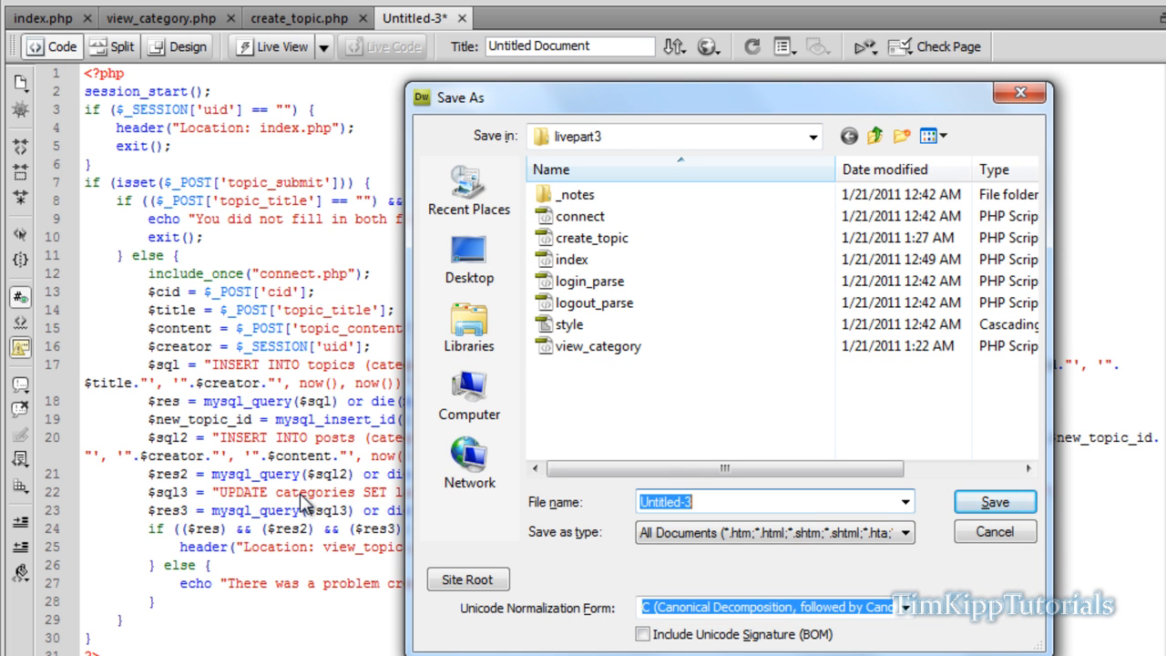
Step: Name the file create_topic_parse.php and save it in livepart3
{"action": "type", "text": "create_topic_parse.php"}
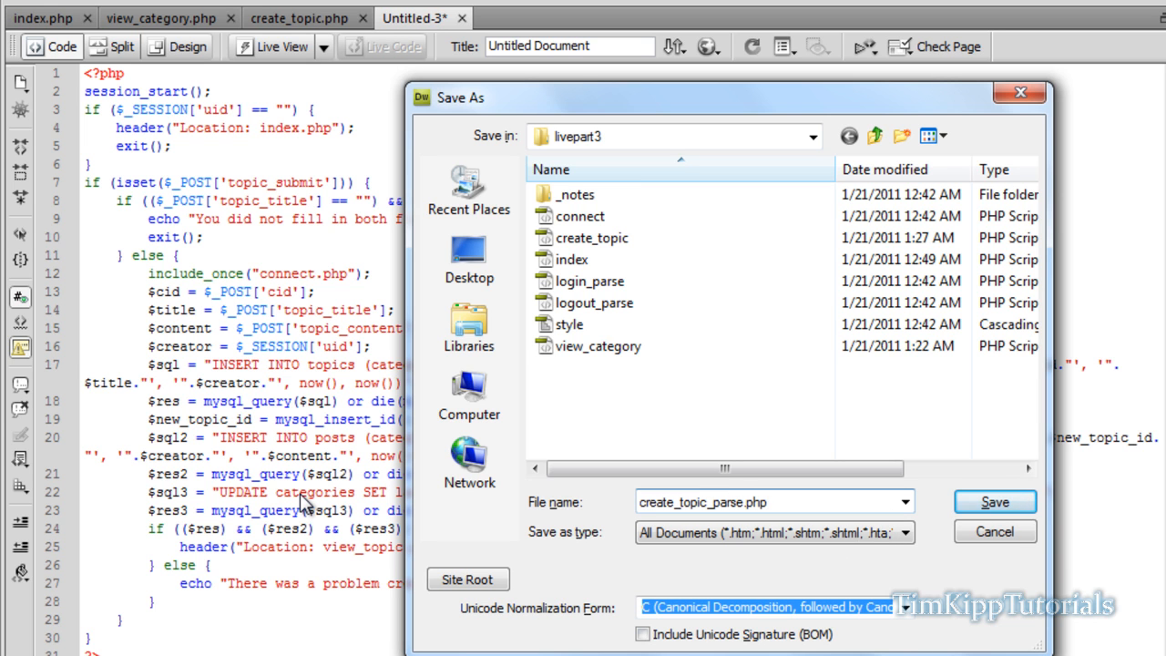
{"action": "left_click", "coordinate": [994, 503]}
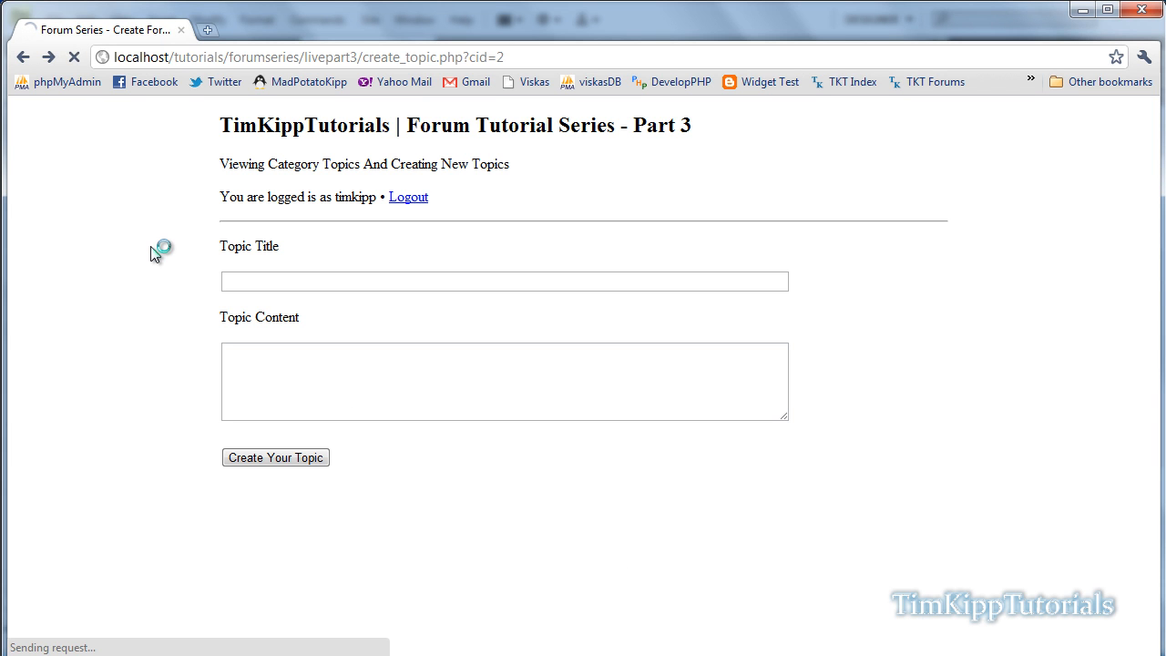
Step: Submit a topic titled Test Topic with Test Content, landing on view_topic.php?cid=2&tid=1
{"action": "left_click", "coordinate": [503, 280]}
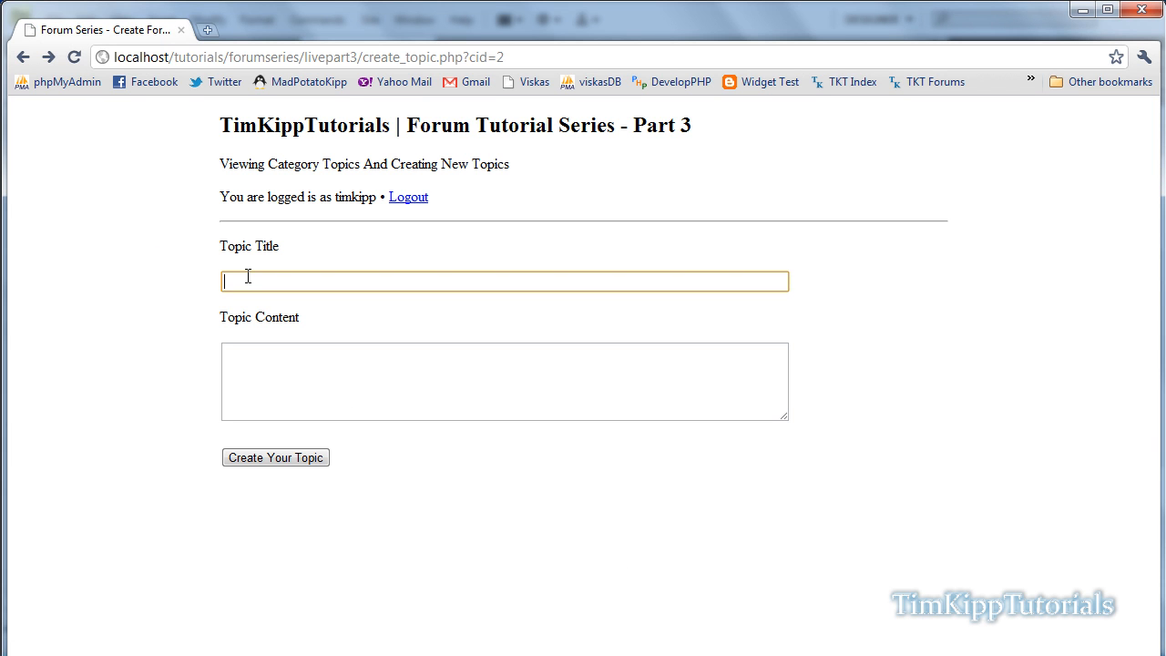
{"action": "type", "text": "T"}
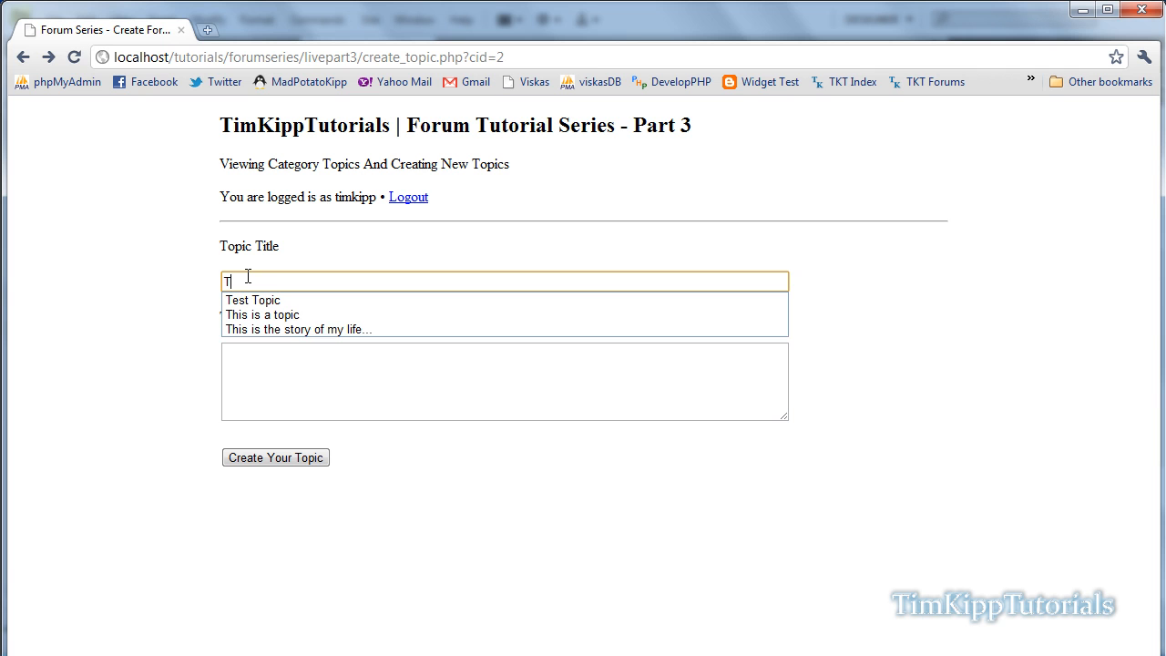
{"action": "type", "text": "est Topic"}
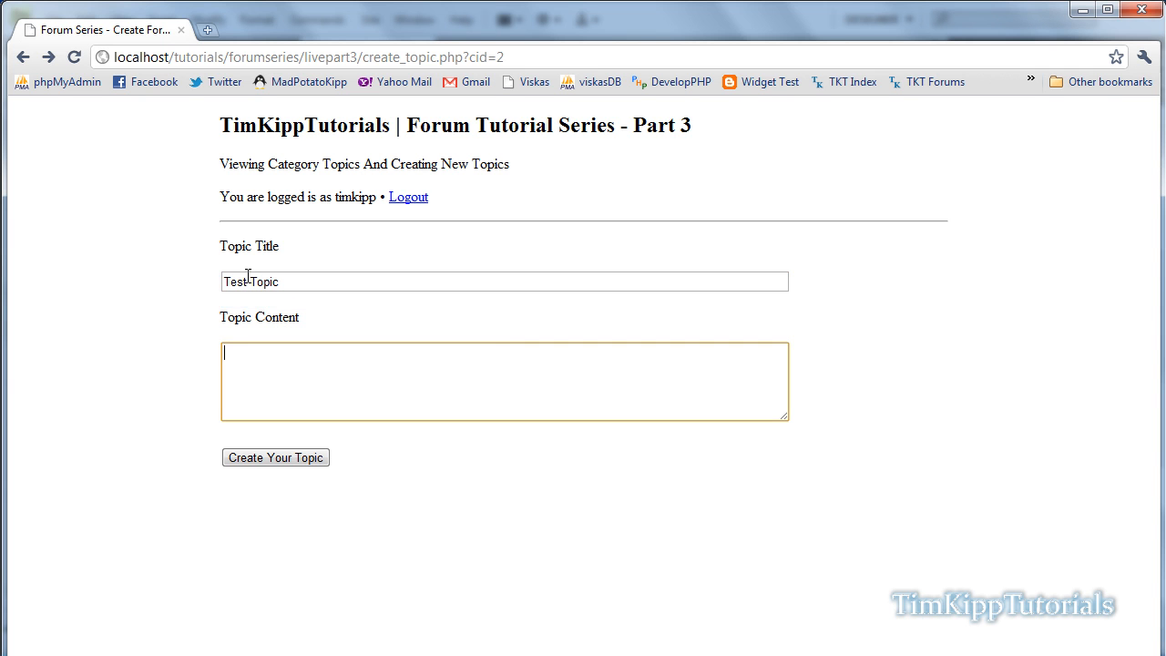
{"action": "type", "text": "Test"}
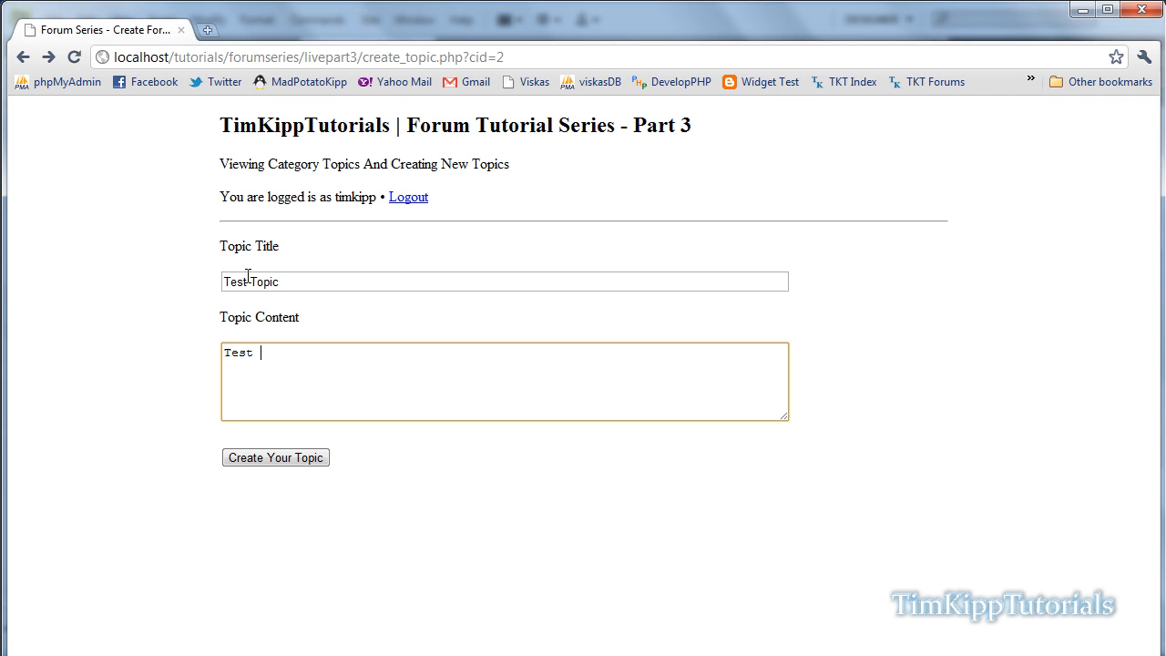
{"action": "type", "text": "Content"}
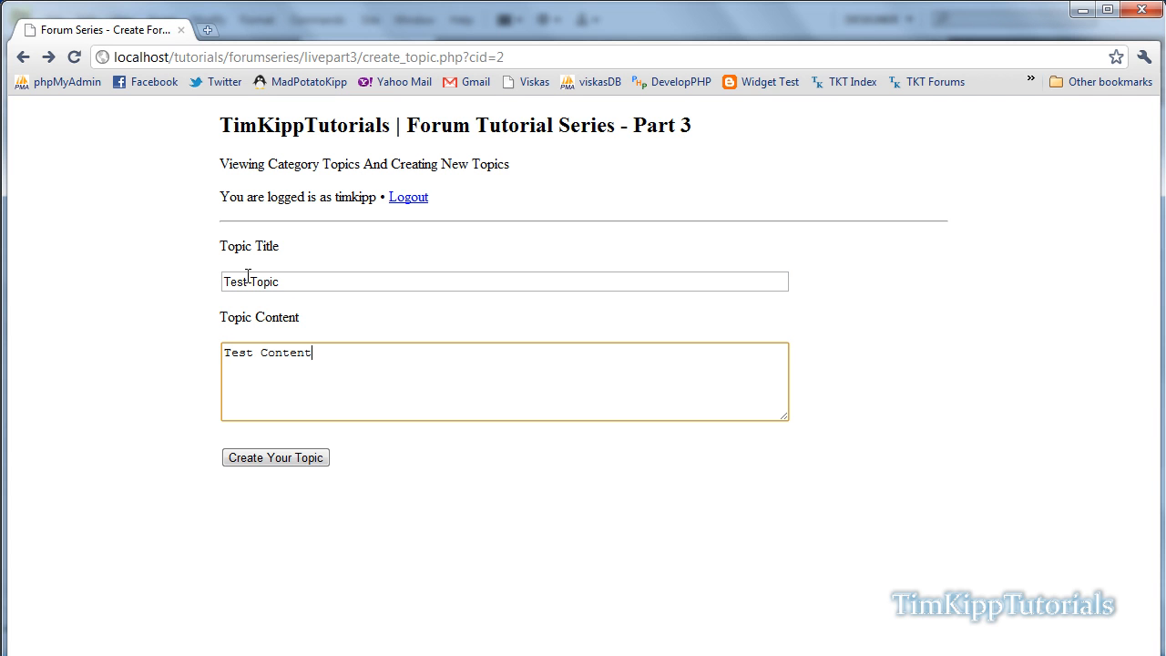
{"action": "left_click", "coordinate": [275, 456]}
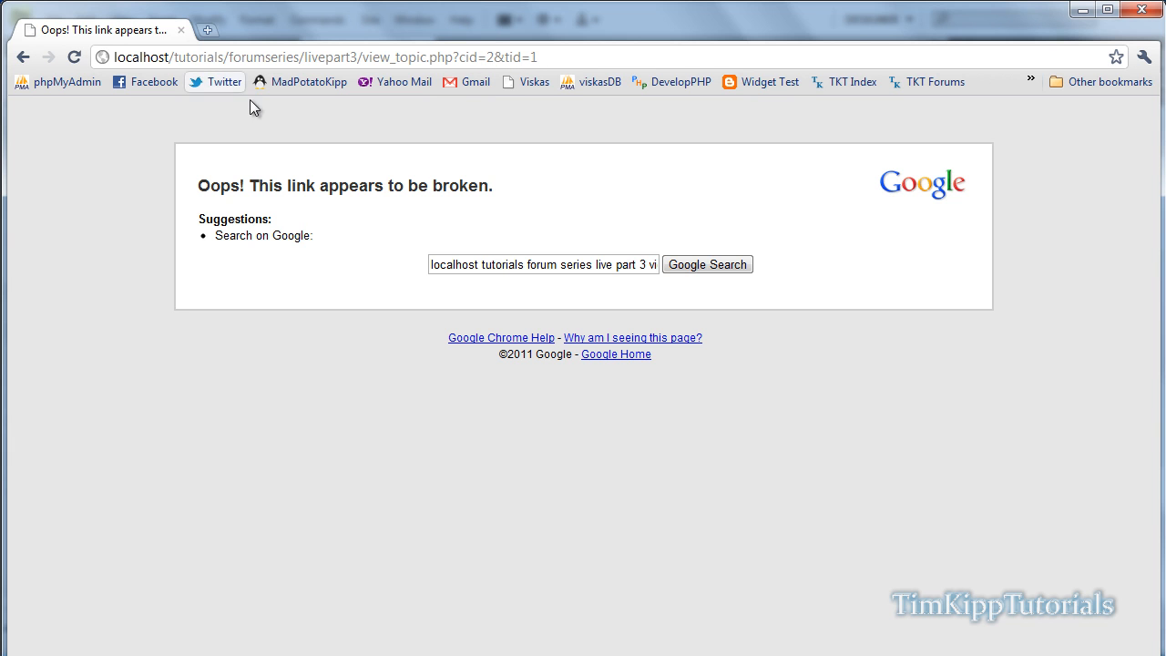
{"action": "left_click", "coordinate": [208, 29]}
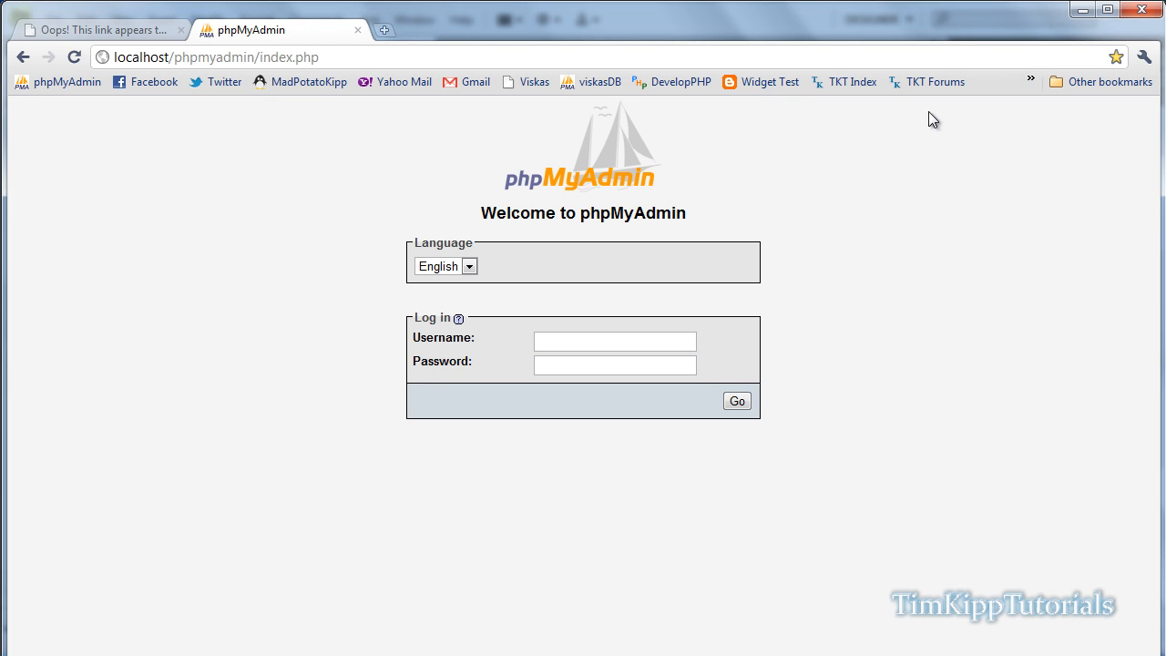
Step: Log in to phpMyAdmin as root and browse the posts table for the Test Content row
{"action": "type", "text": "root"}
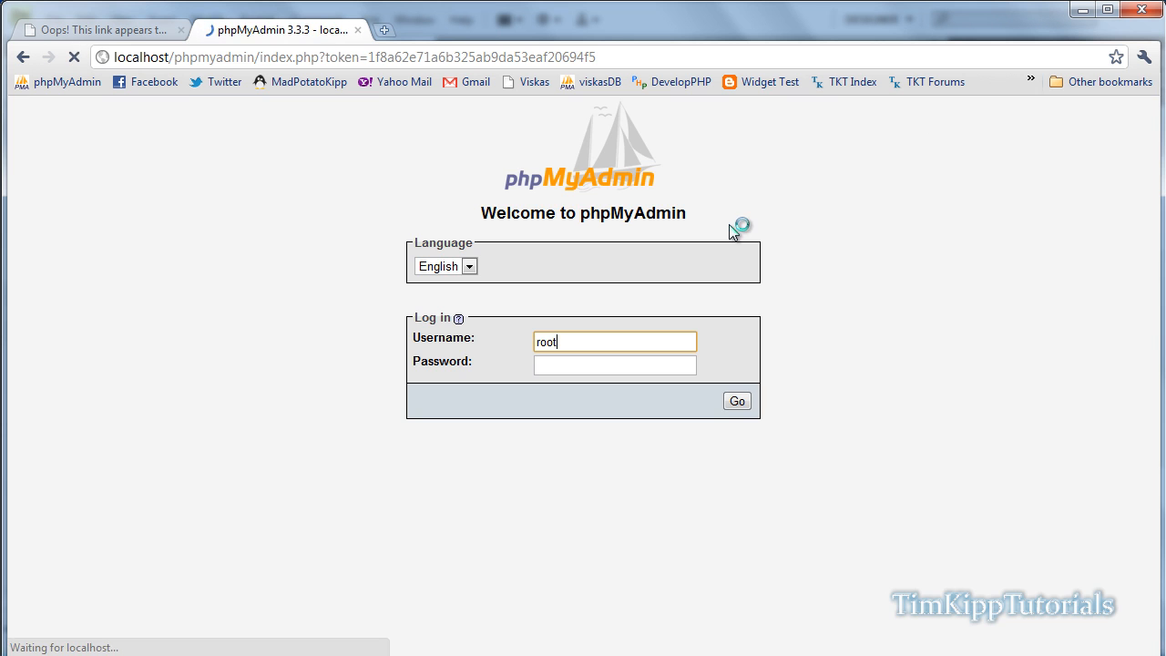
{"action": "left_click", "coordinate": [736, 401]}
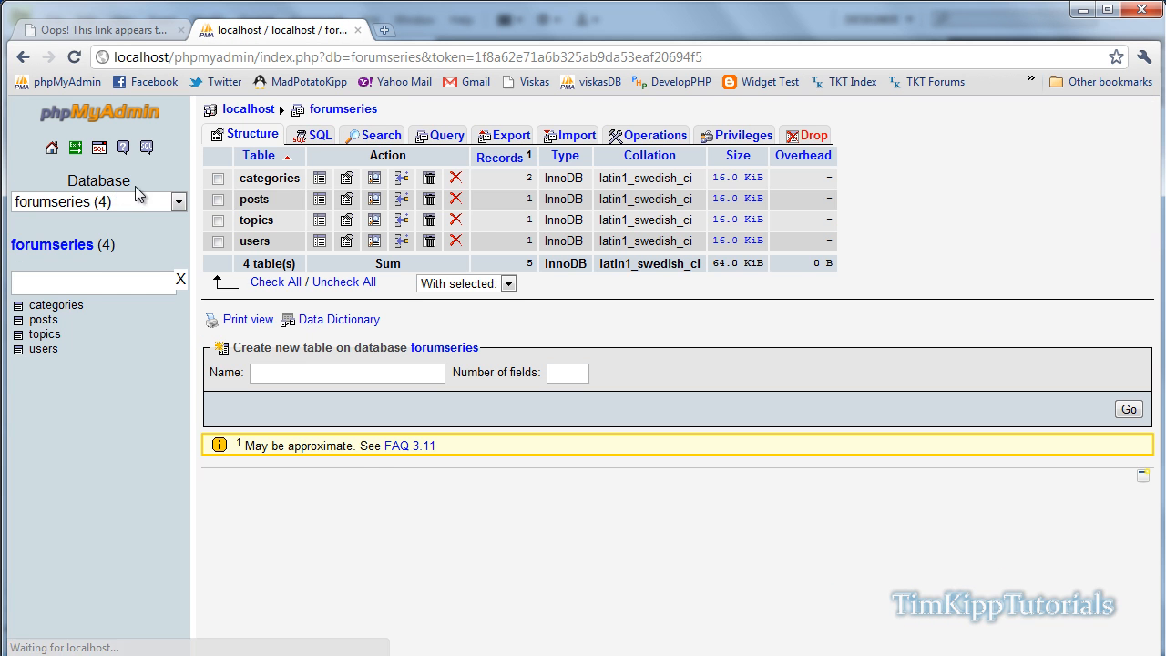
{"action": "left_click", "coordinate": [44, 319]}
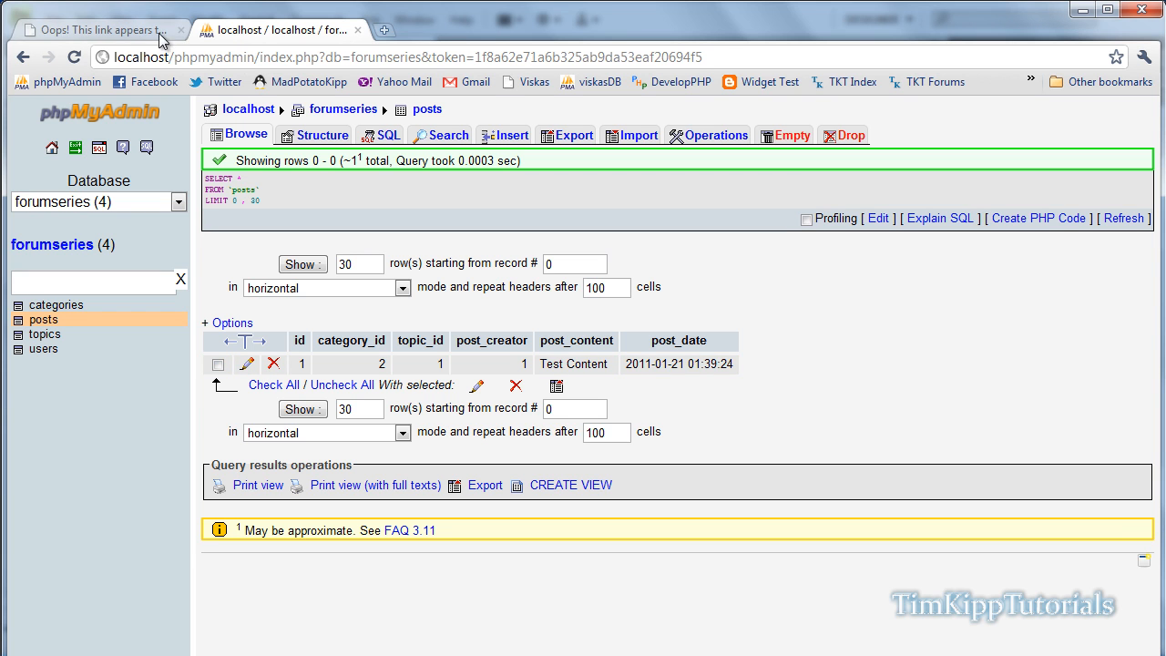
Step: Glance back at the broken topic page, then browse the topics table rows
{"action": "left_click", "coordinate": [91, 29]}
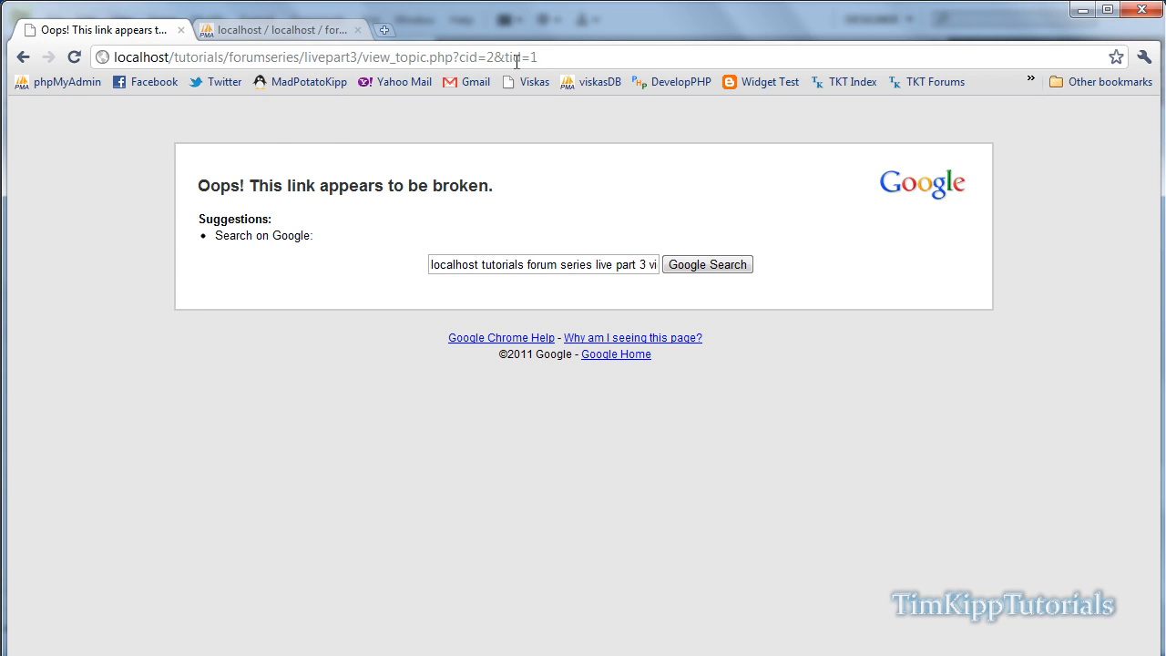
{"action": "left_click", "coordinate": [277, 29]}
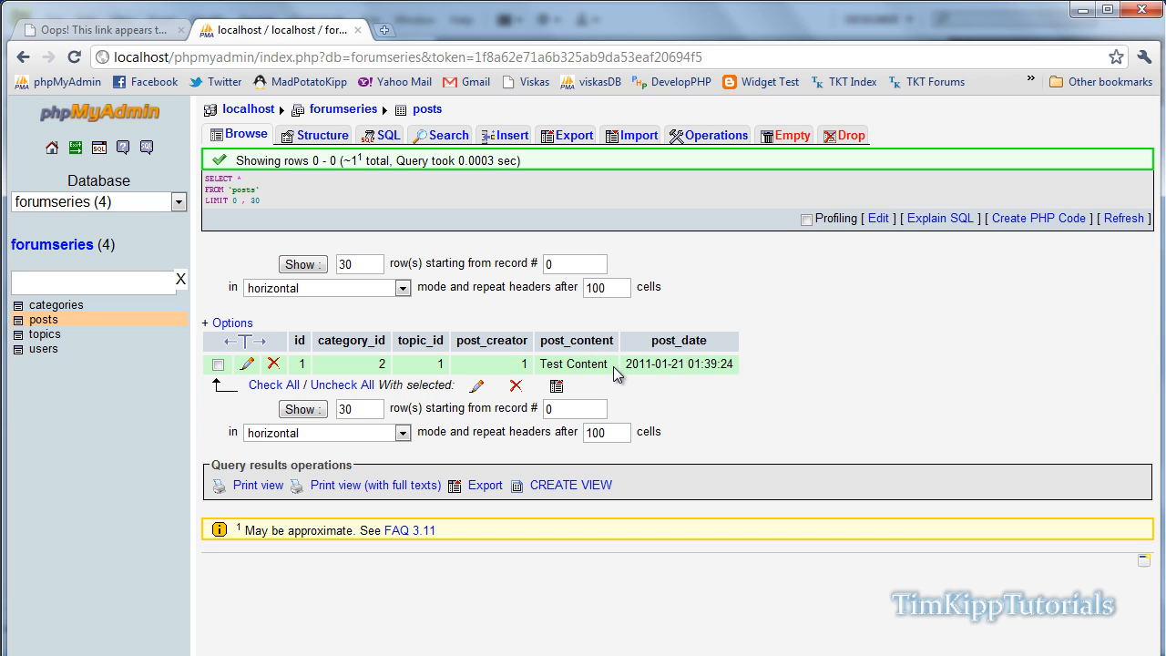
{"action": "mouse_move", "coordinate": [390, 329]}
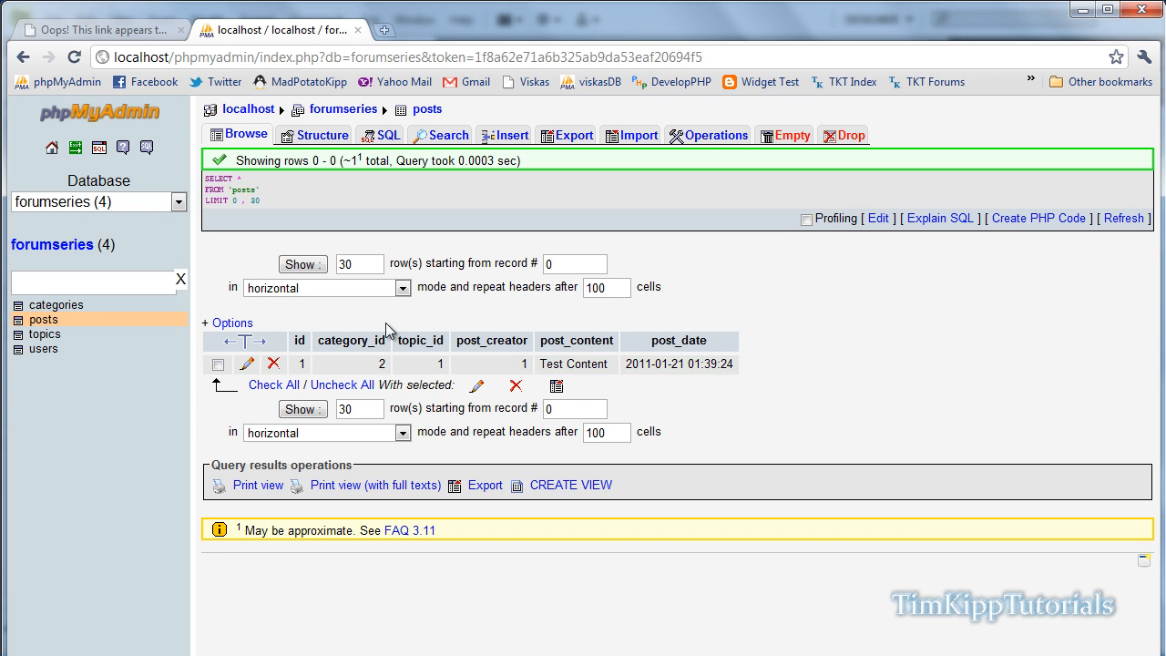
{"action": "left_click", "coordinate": [43, 334]}
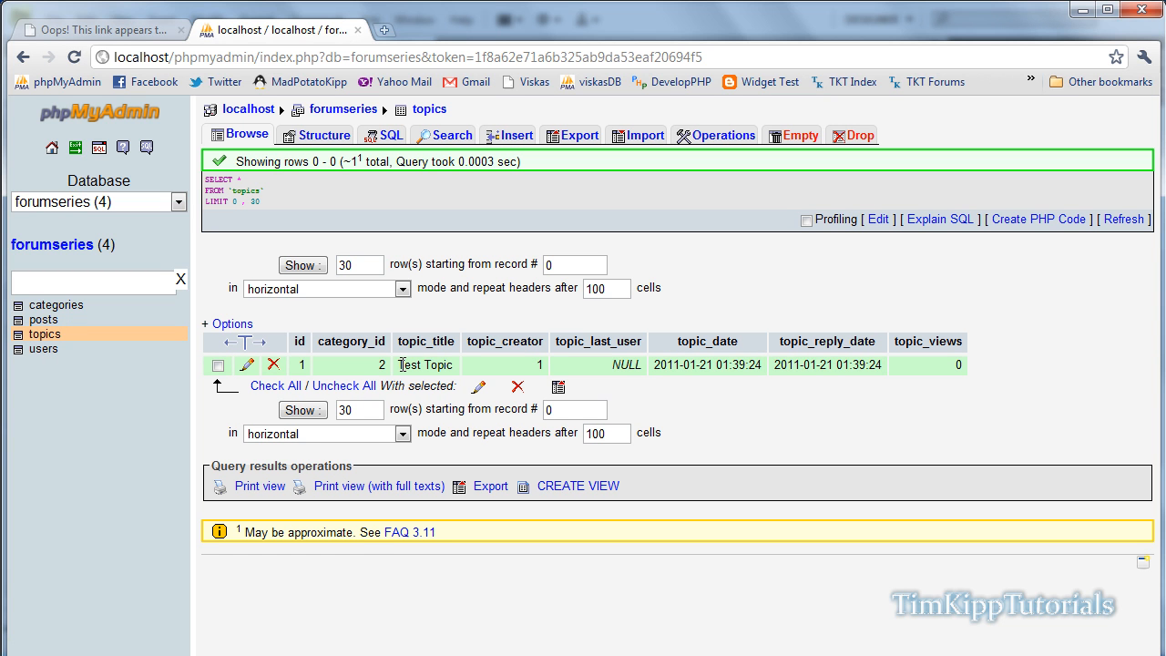
{"action": "mouse_move", "coordinate": [558, 368]}
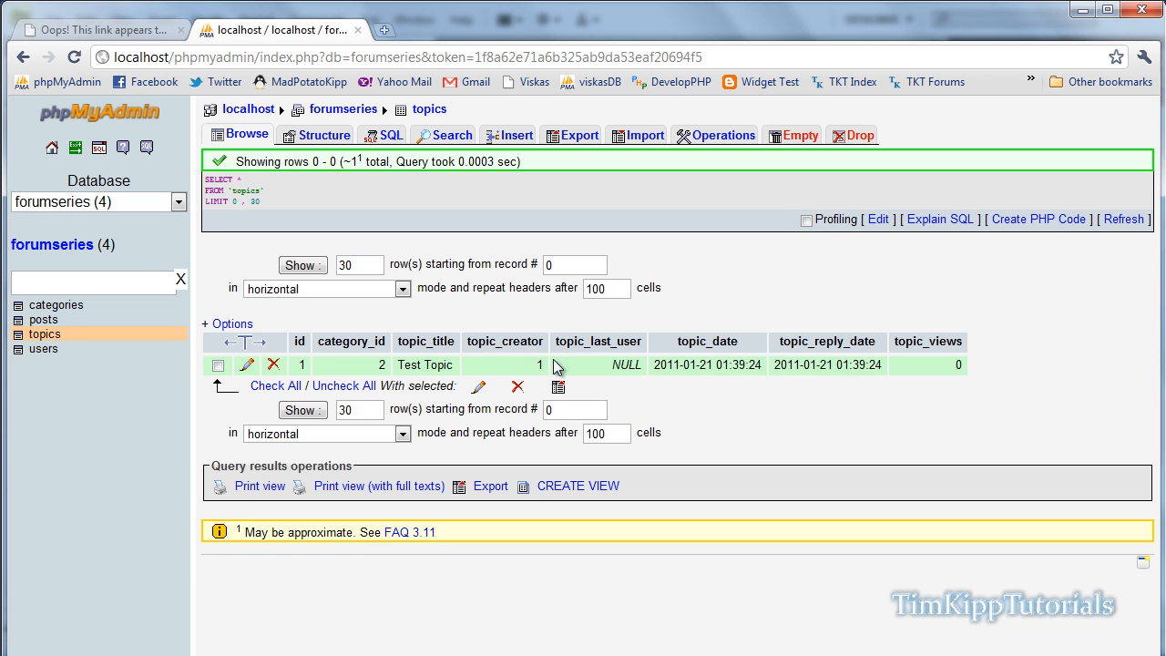
{"action": "mouse_move", "coordinate": [623, 356]}
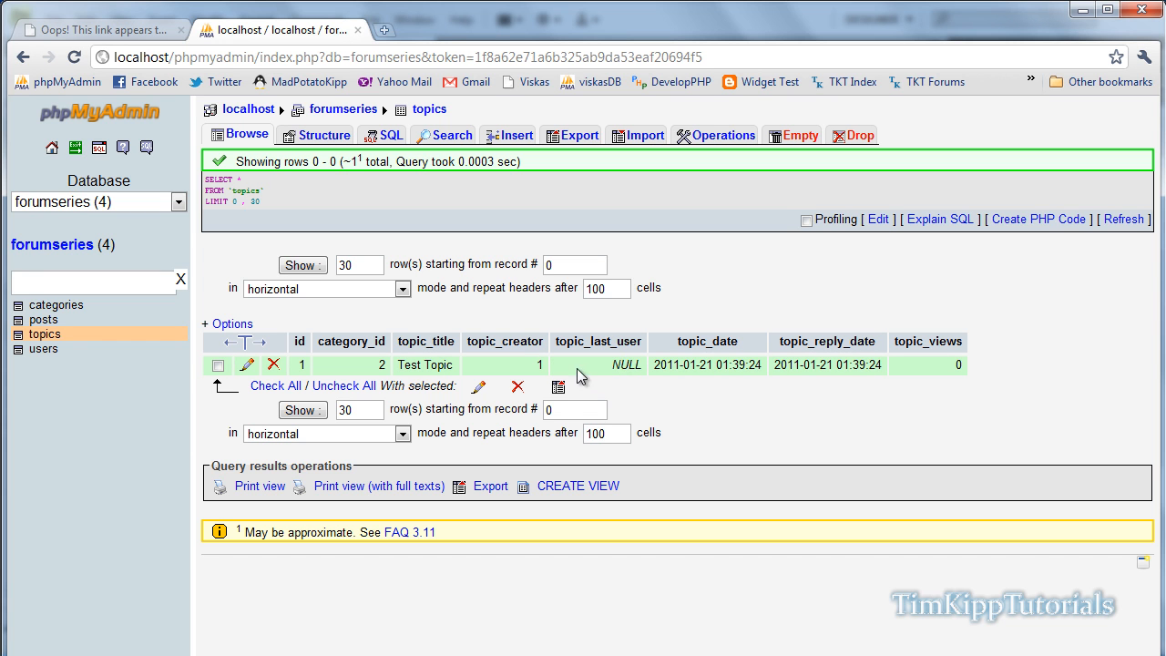
{"action": "mouse_move", "coordinate": [610, 381]}
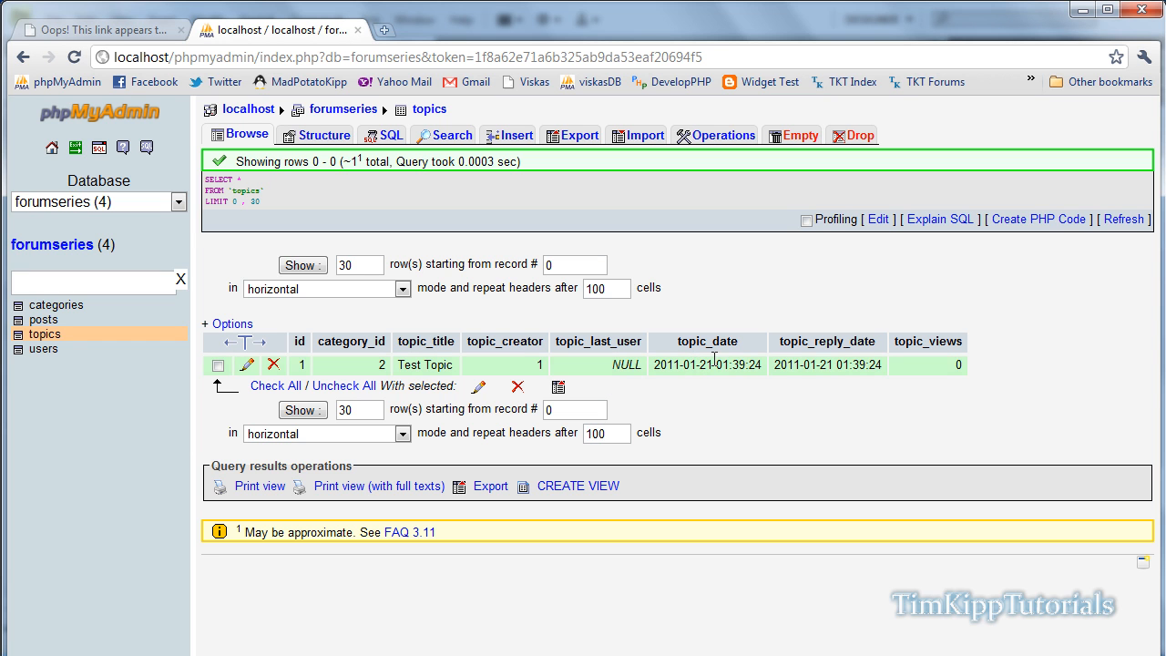
{"action": "mouse_move", "coordinate": [642, 383]}
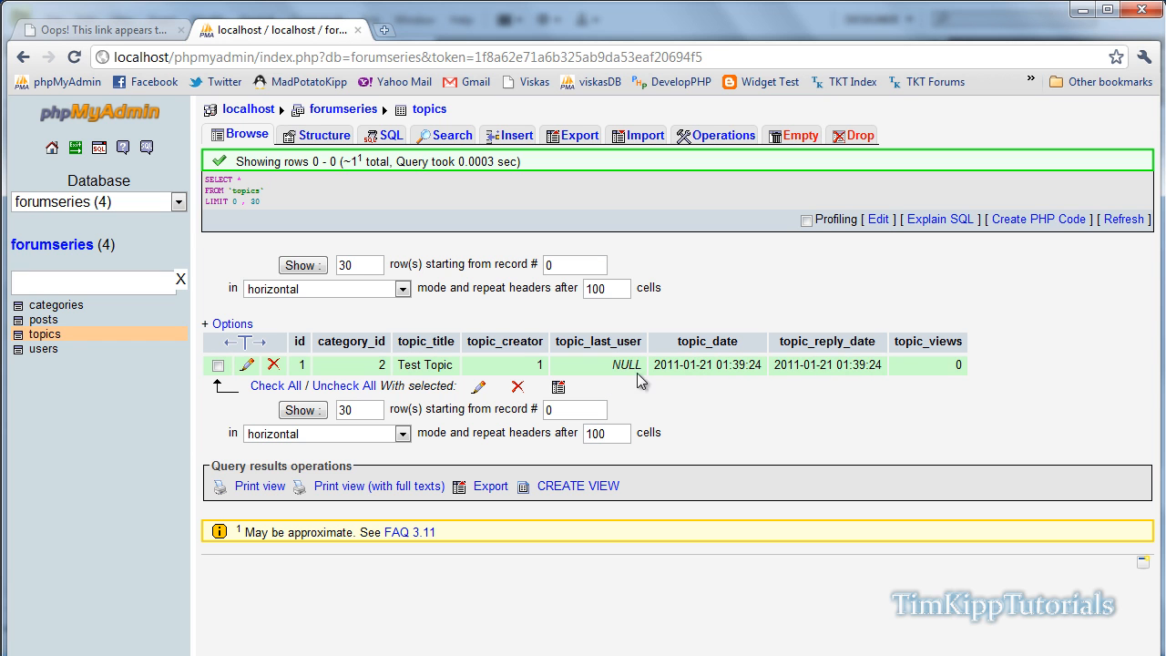
{"action": "mouse_move", "coordinate": [611, 383]}
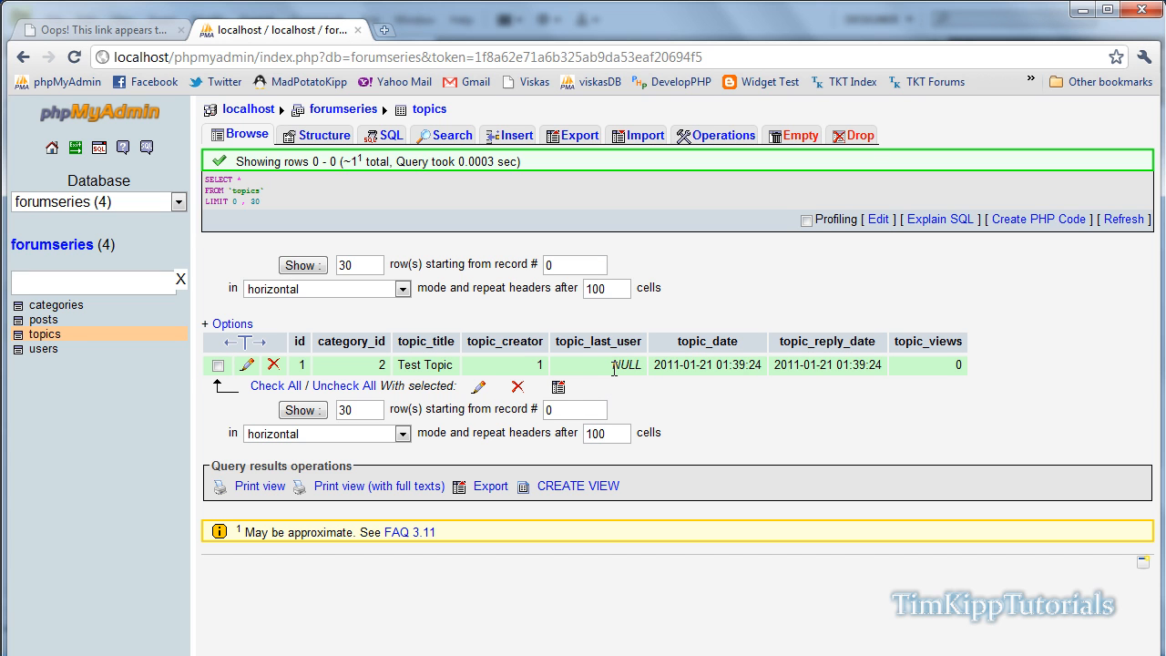
{"action": "mouse_move", "coordinate": [614, 364]}
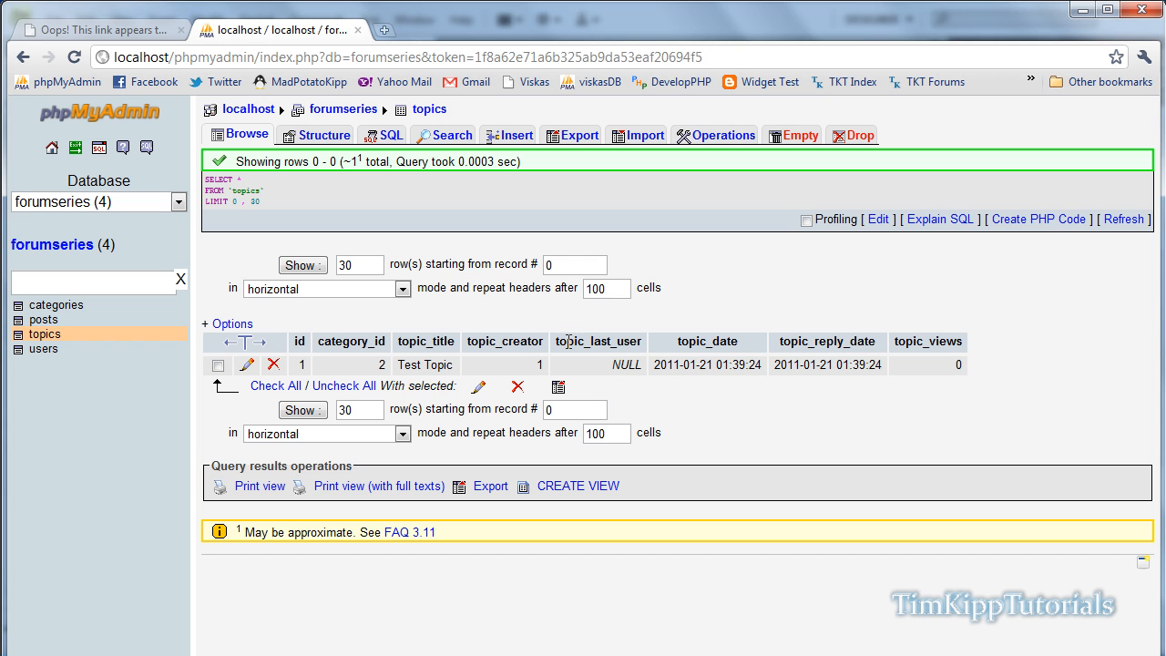
{"action": "mouse_move", "coordinate": [325, 160]}
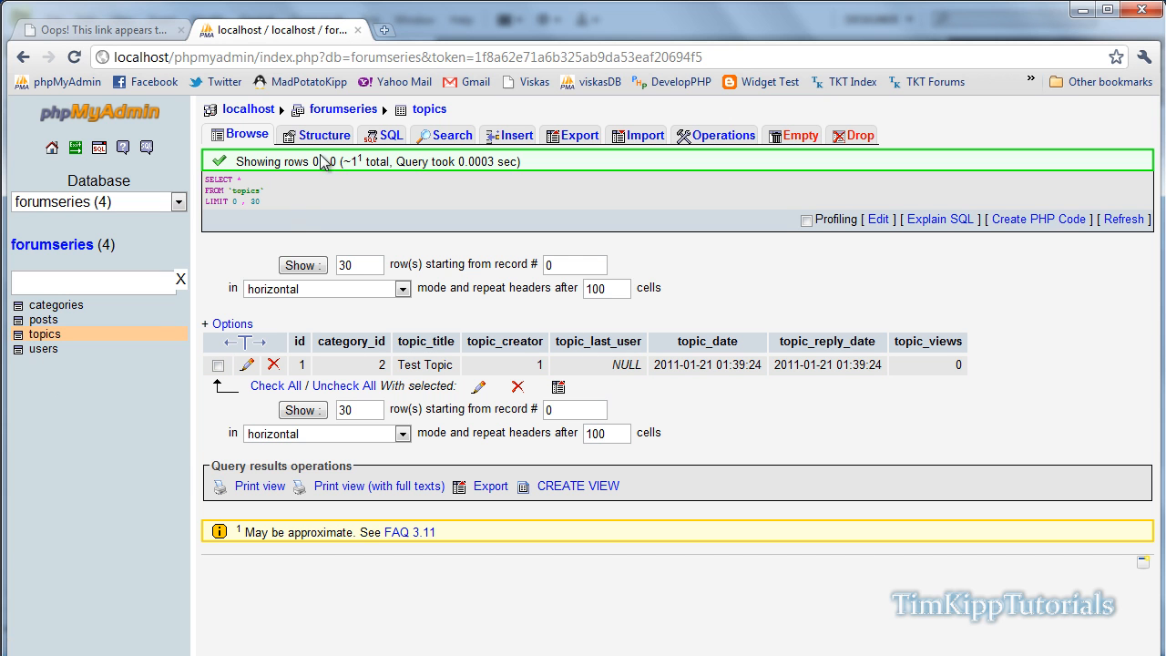
Step: Show the topics table's Structure listing topic_last_user as int(11)
{"action": "left_click", "coordinate": [322, 135]}
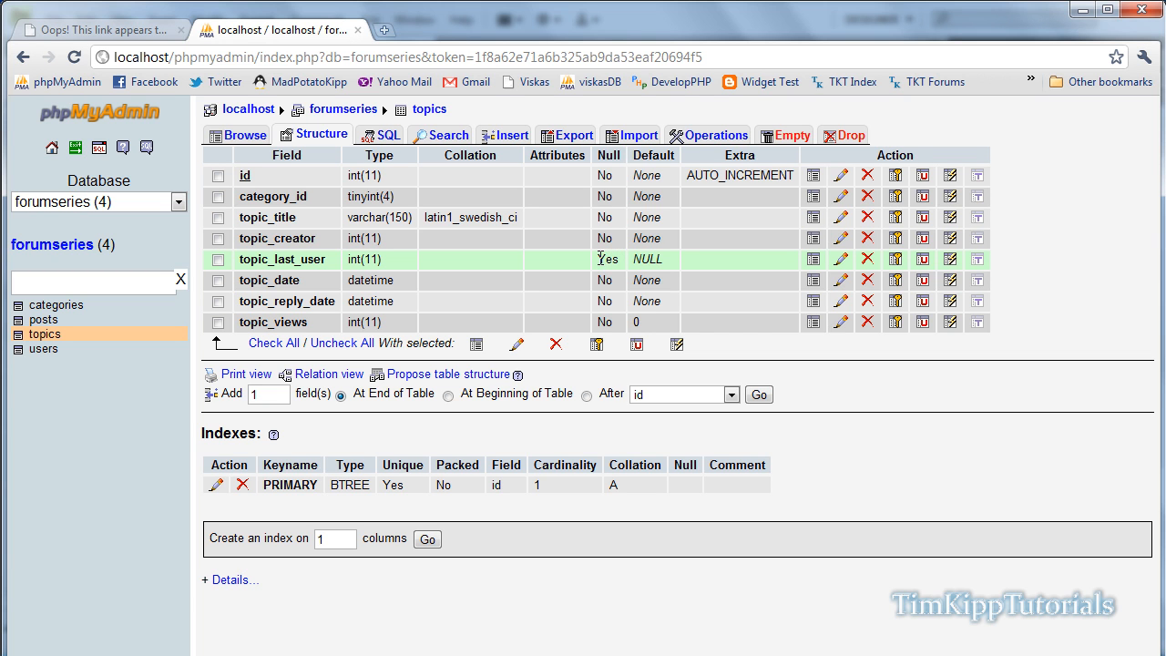
Step: Change topic_last_user to accept NULL values and save the altered topics table
{"action": "left_click", "coordinate": [219, 259]}
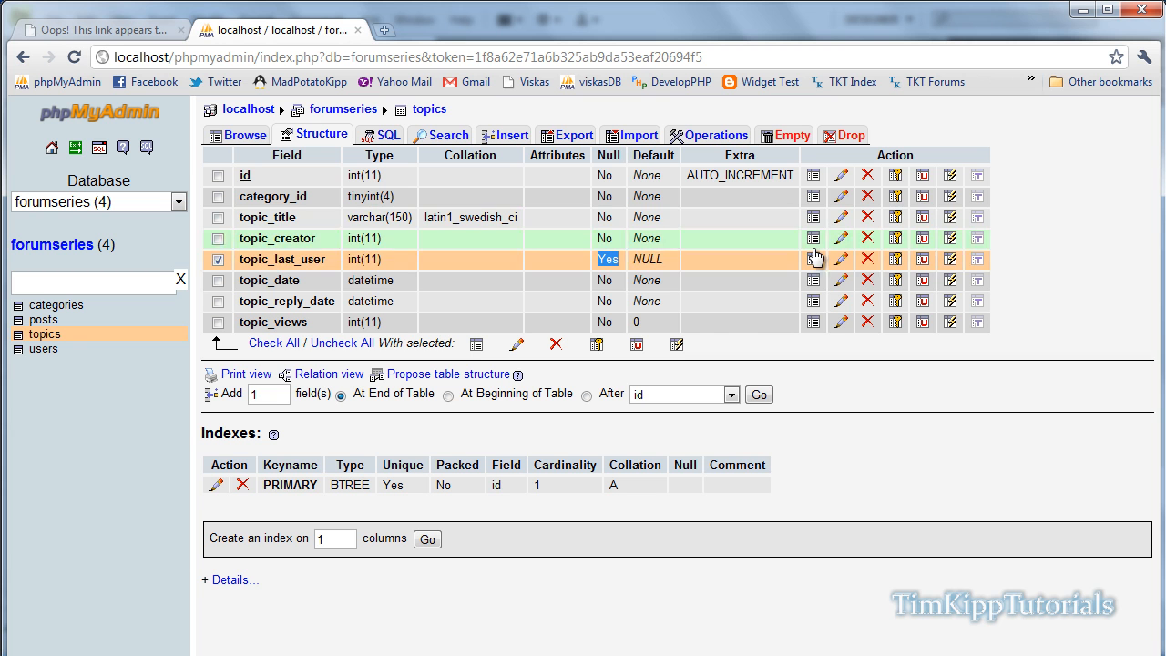
{"action": "left_click", "coordinate": [840, 259]}
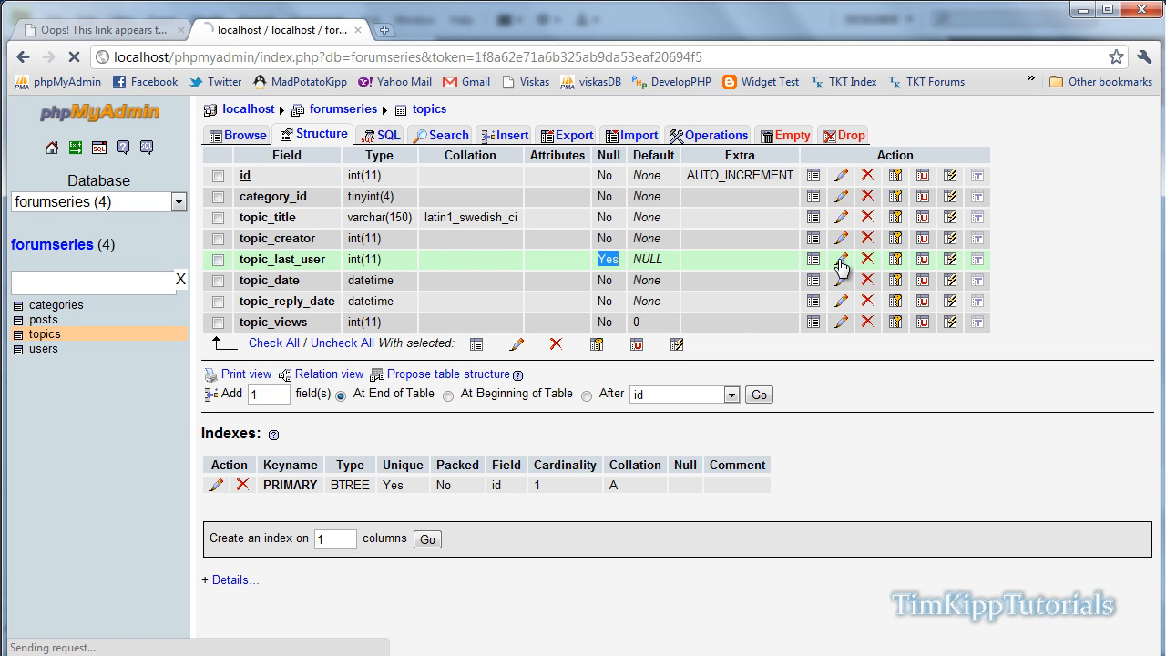
{"action": "left_click", "coordinate": [841, 258]}
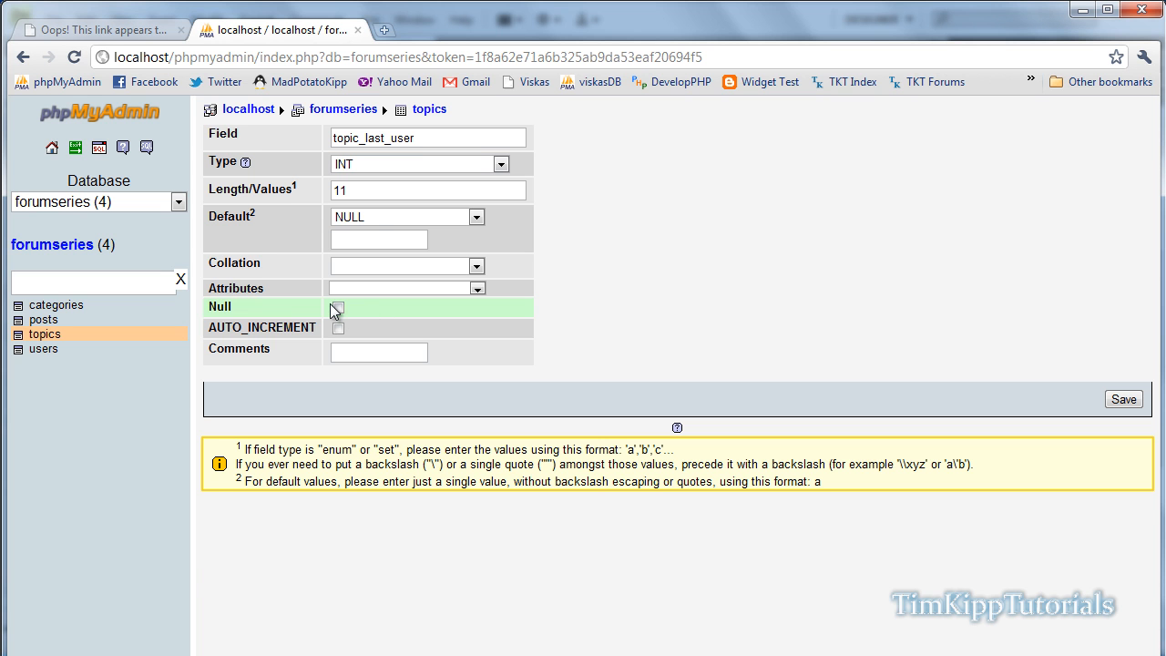
{"action": "left_click", "coordinate": [339, 306]}
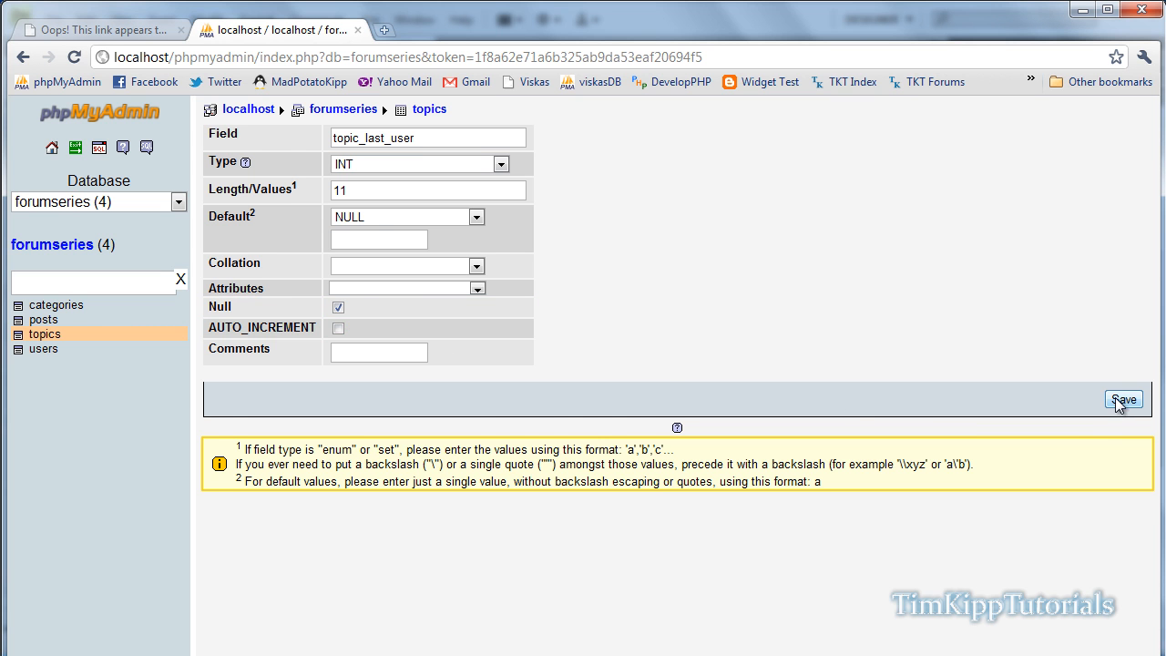
{"action": "left_click", "coordinate": [1123, 399]}
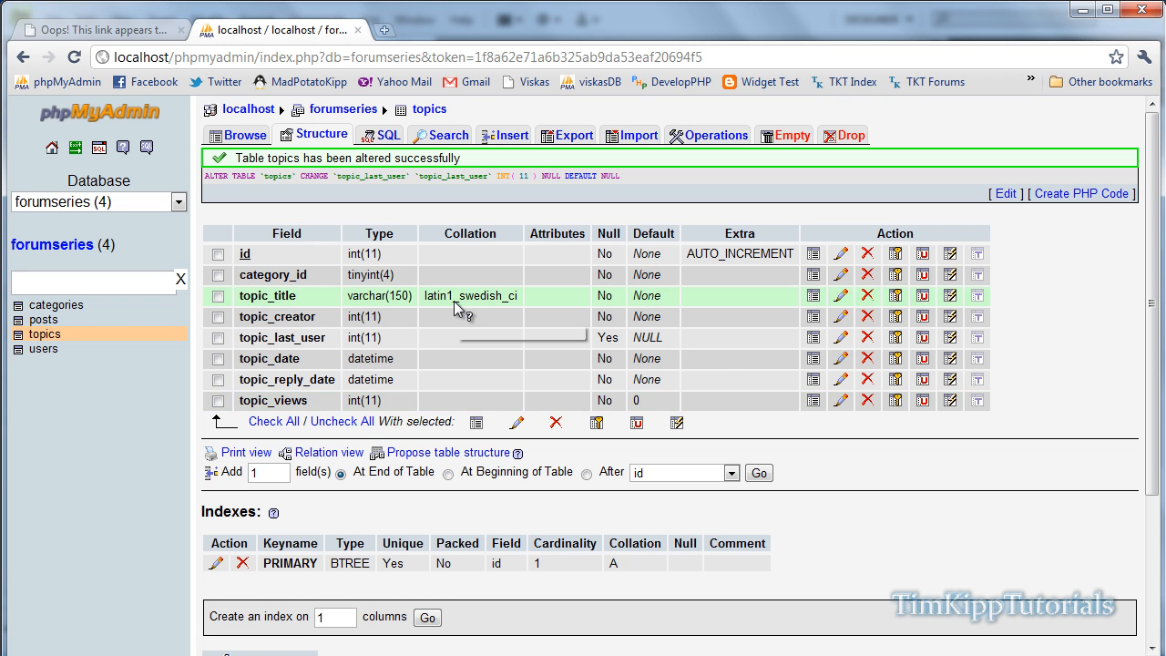
{"action": "left_click", "coordinate": [219, 295]}
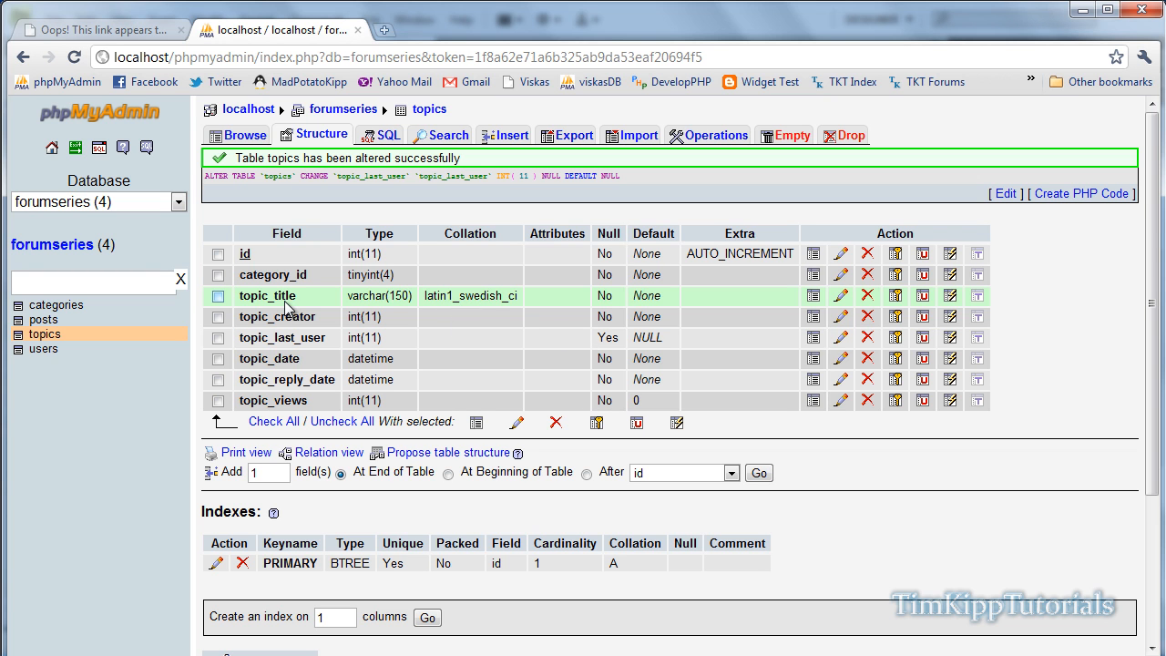
{"action": "mouse_move", "coordinate": [43, 333]}
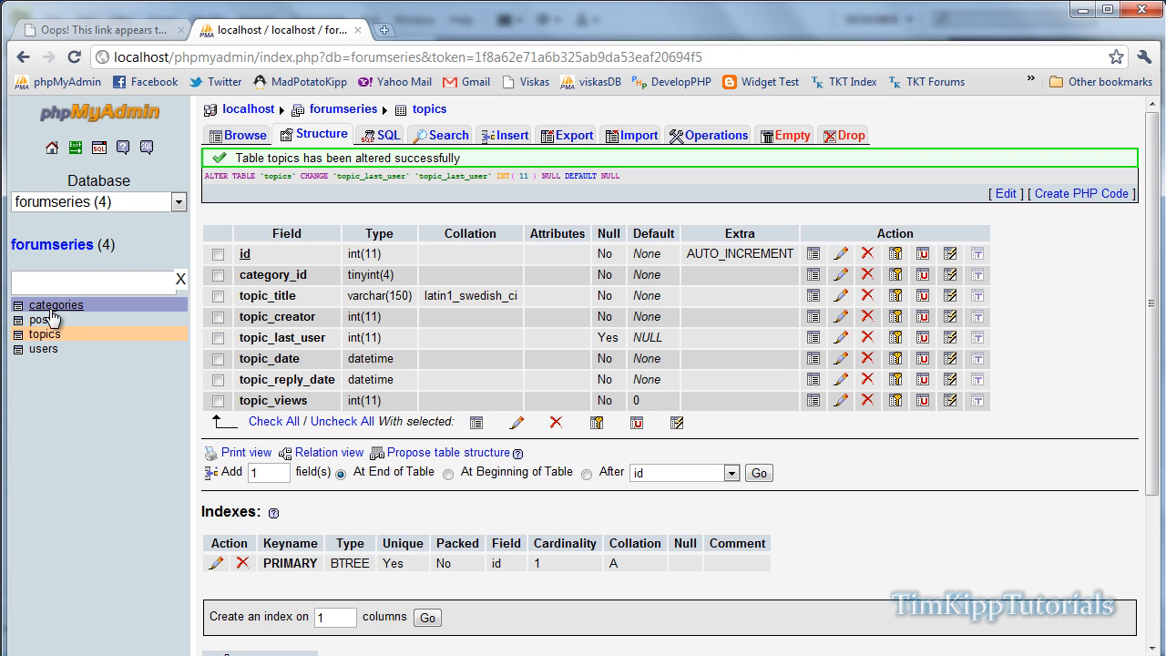
Step: Browse categories to see Random Forum's 2011-01-21 last post date, then return to the forum index
{"action": "left_click", "coordinate": [56, 305]}
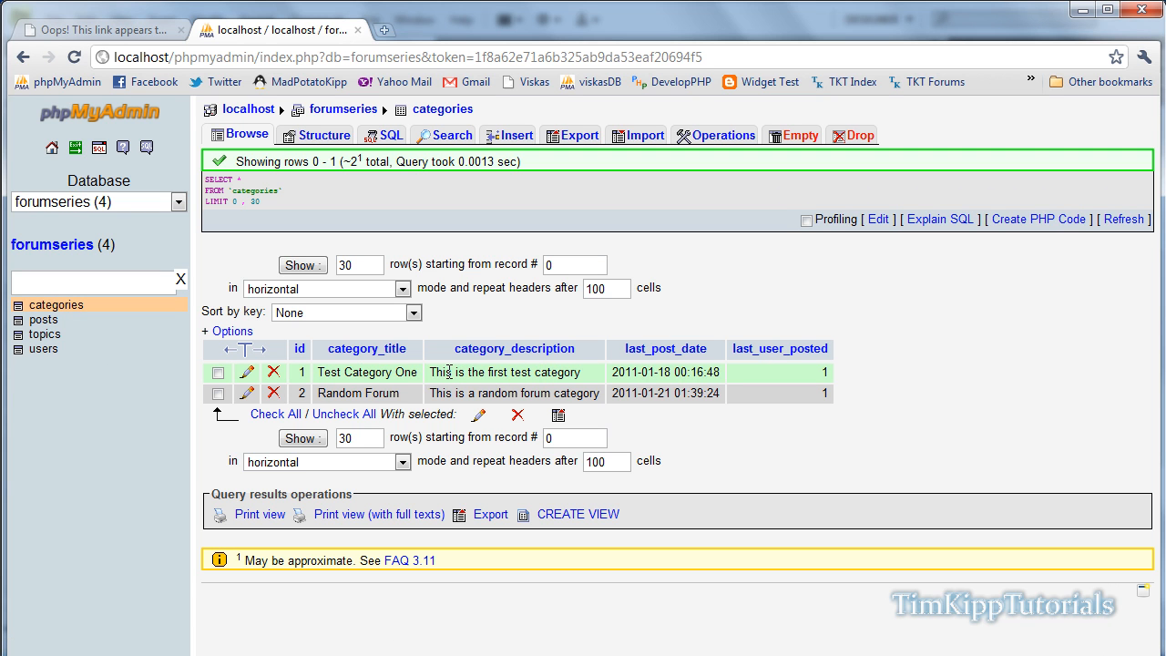
{"action": "mouse_move", "coordinate": [354, 377]}
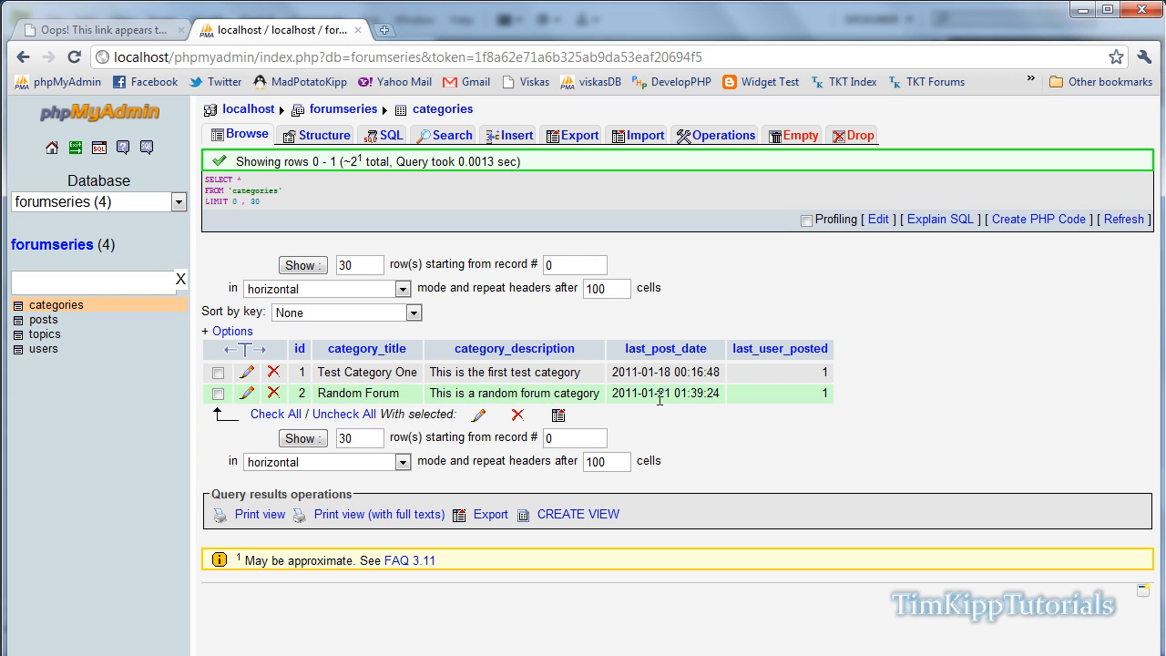
{"action": "left_click", "coordinate": [216, 393]}
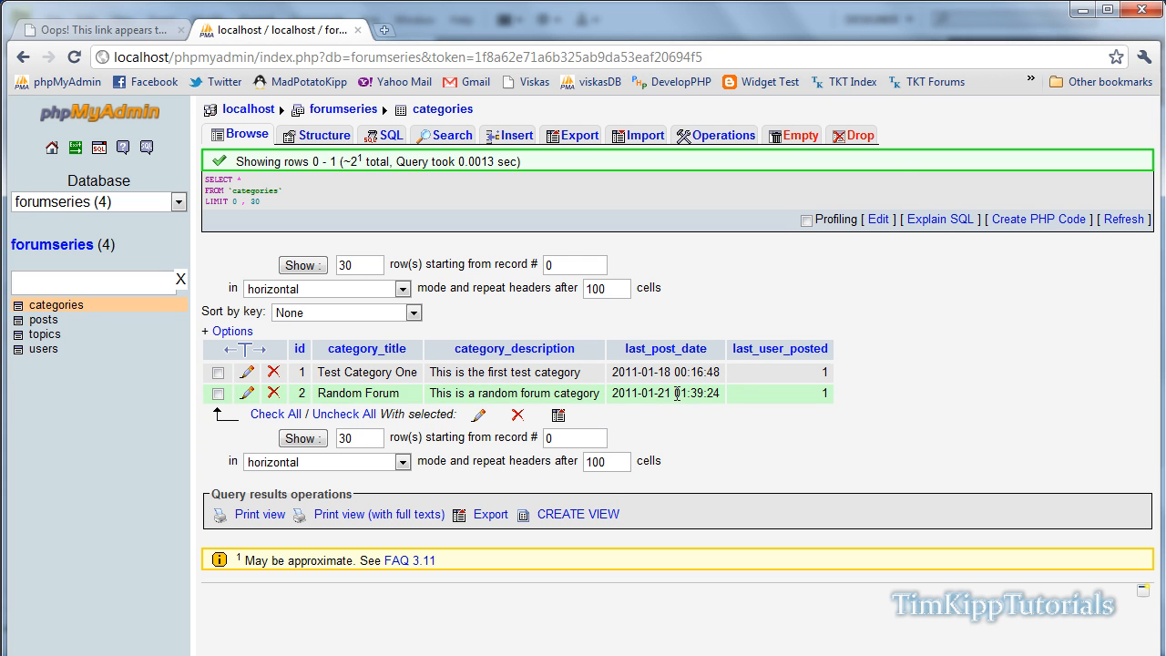
{"action": "left_click", "coordinate": [101, 29]}
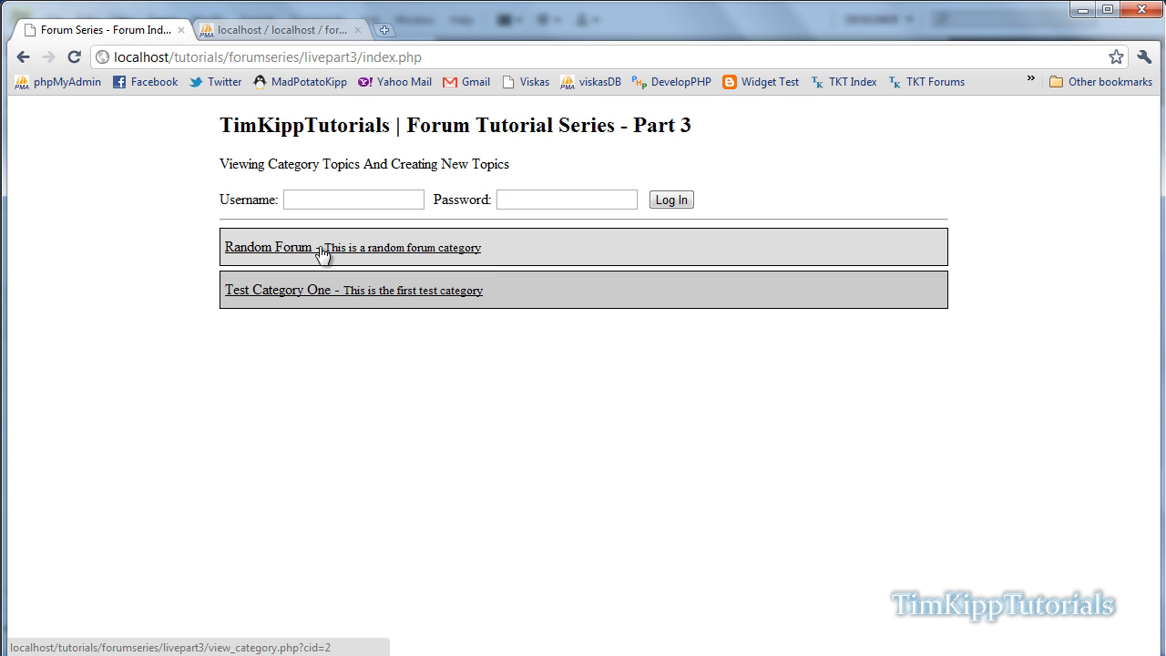
Step: Visit the Random Forum and Test Category One category pages from the forum index, returning between each
{"action": "left_click", "coordinate": [266, 247]}
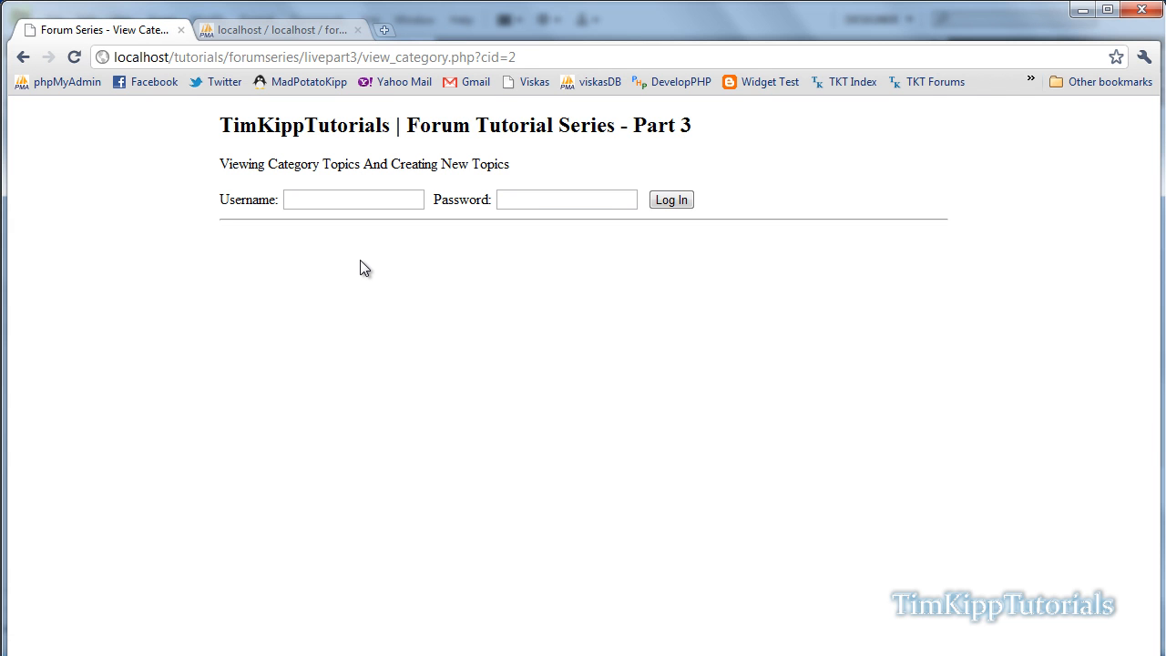
{"action": "left_click", "coordinate": [47, 56]}
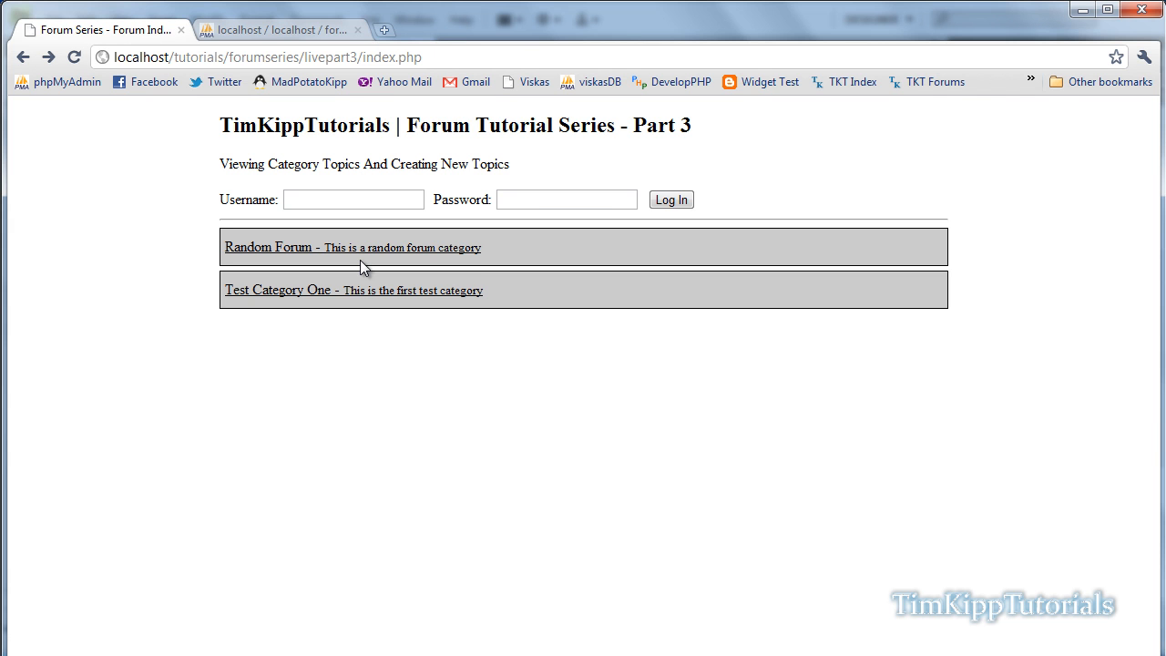
{"action": "left_click", "coordinate": [268, 248]}
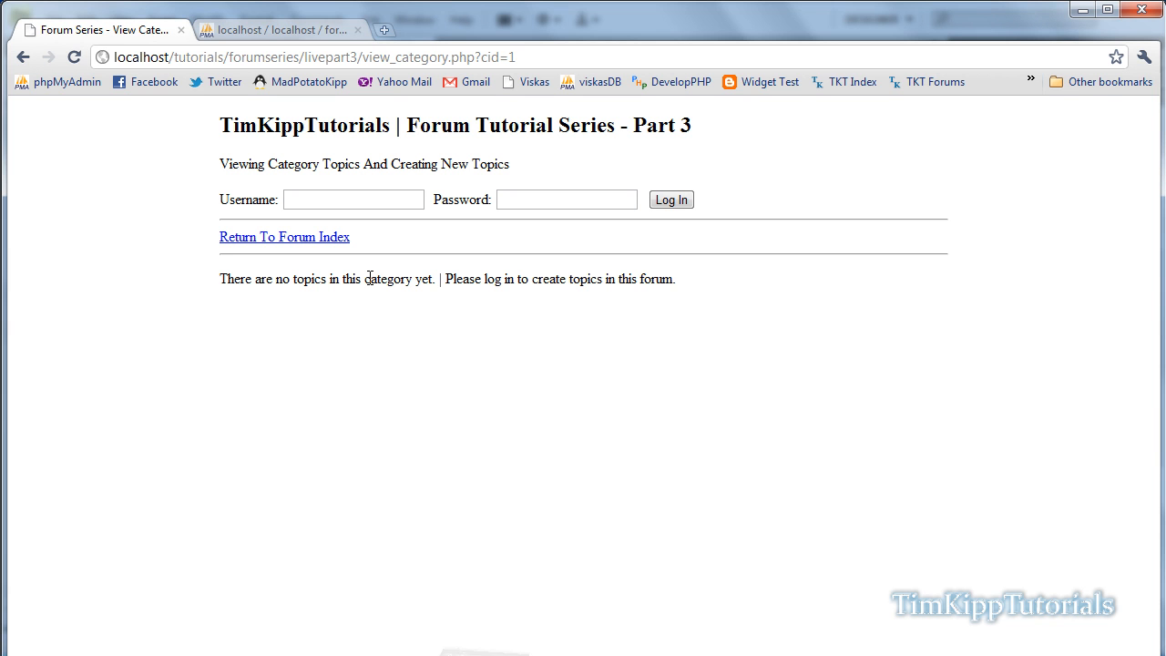
{"action": "mouse_move", "coordinate": [437, 301]}
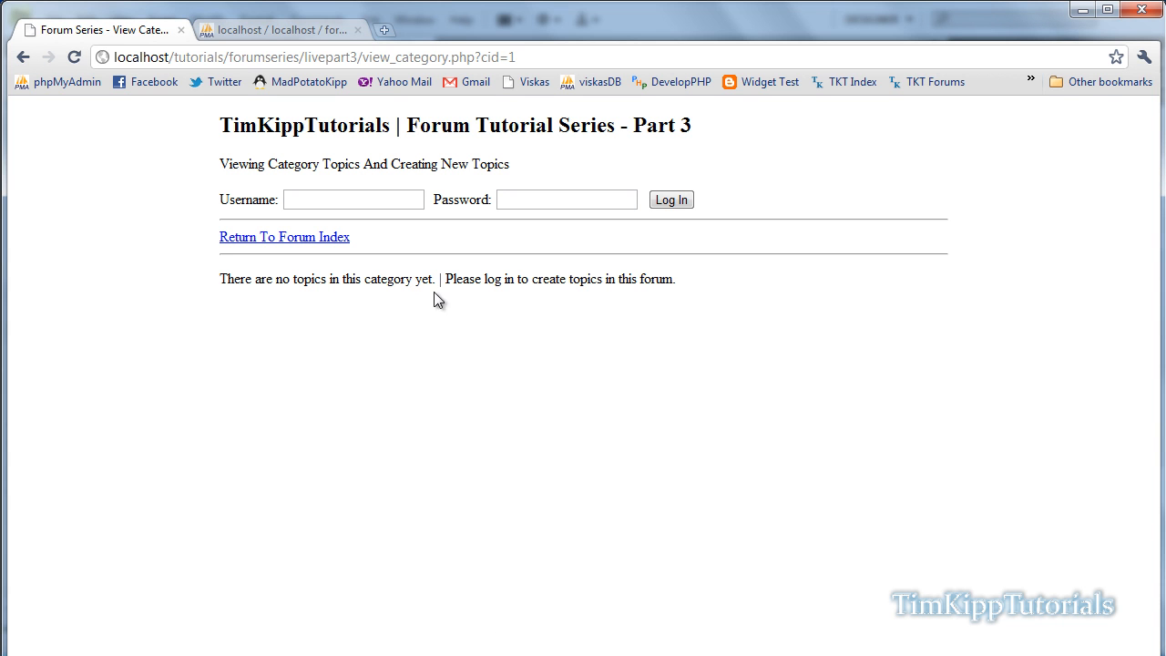
{"action": "left_click", "coordinate": [284, 237]}
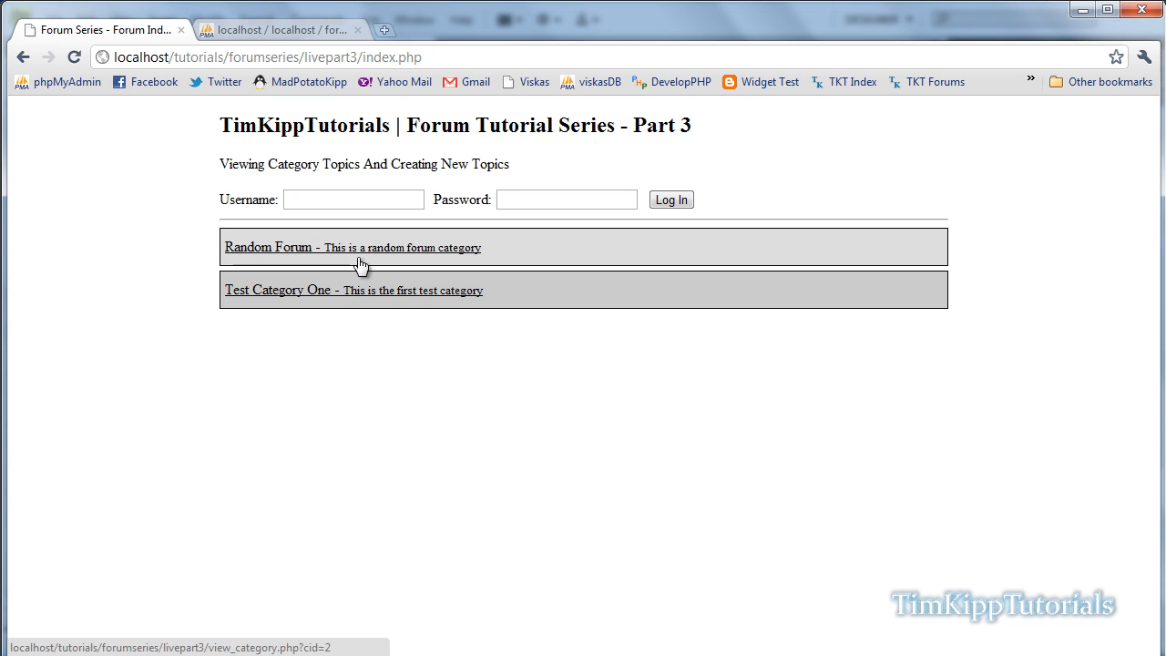
{"action": "left_click", "coordinate": [266, 248]}
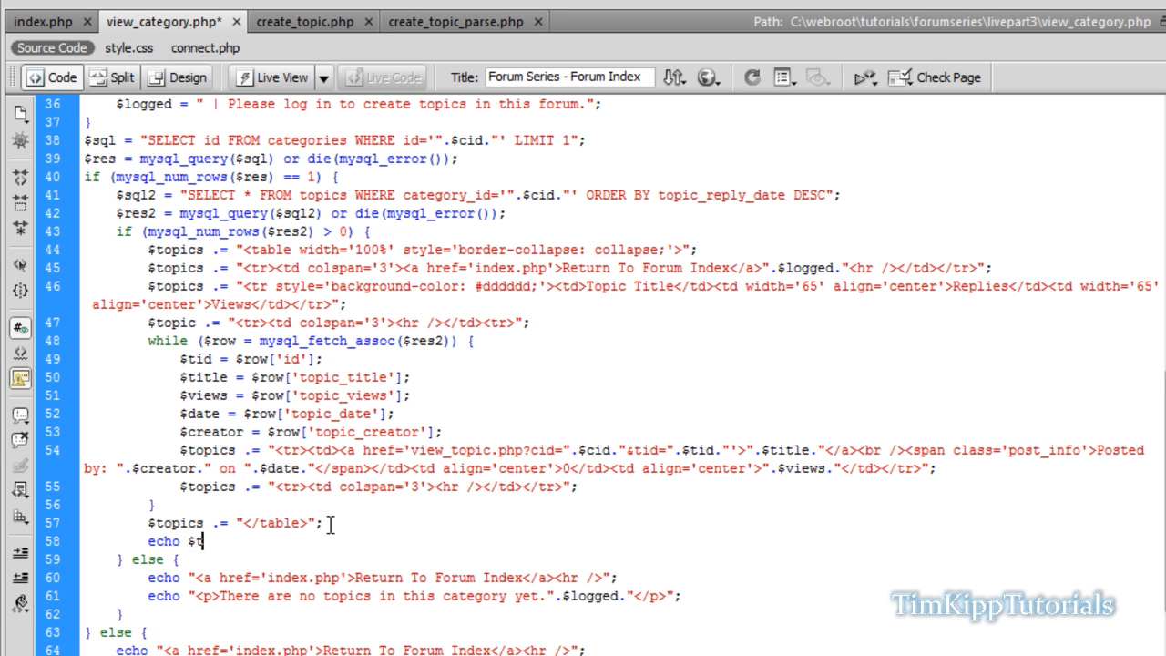
Step: Add echo $topics; inside the if block so the assembled topics table is output
{"action": "type", "text": "opics;"}
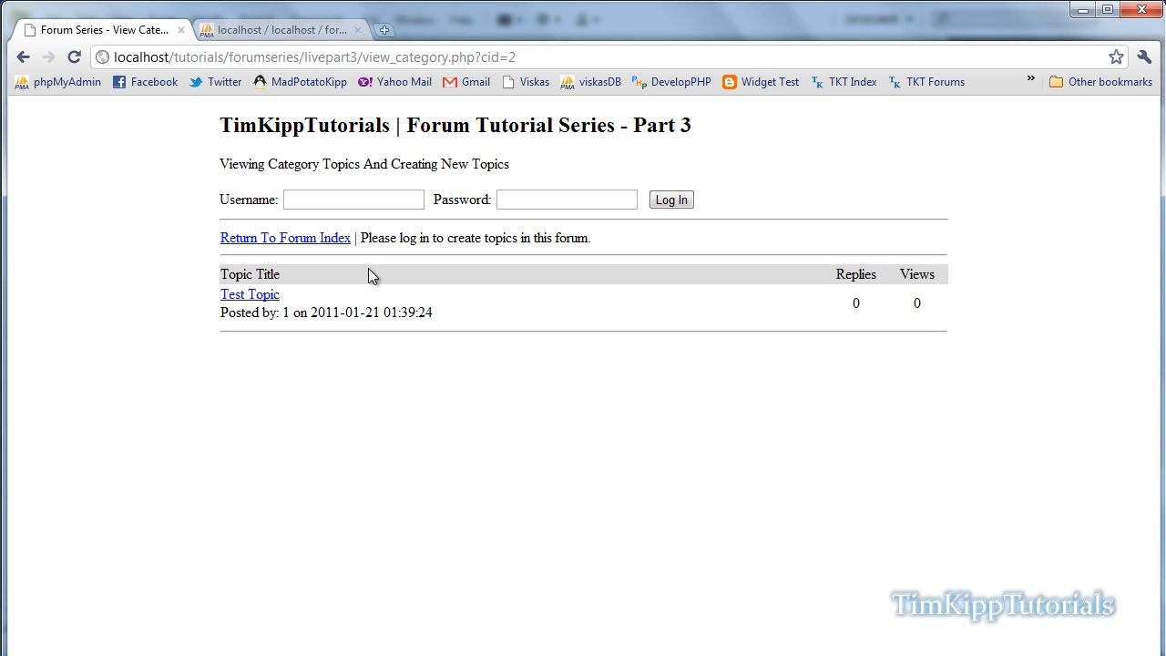
{"action": "mouse_move", "coordinate": [823, 162]}
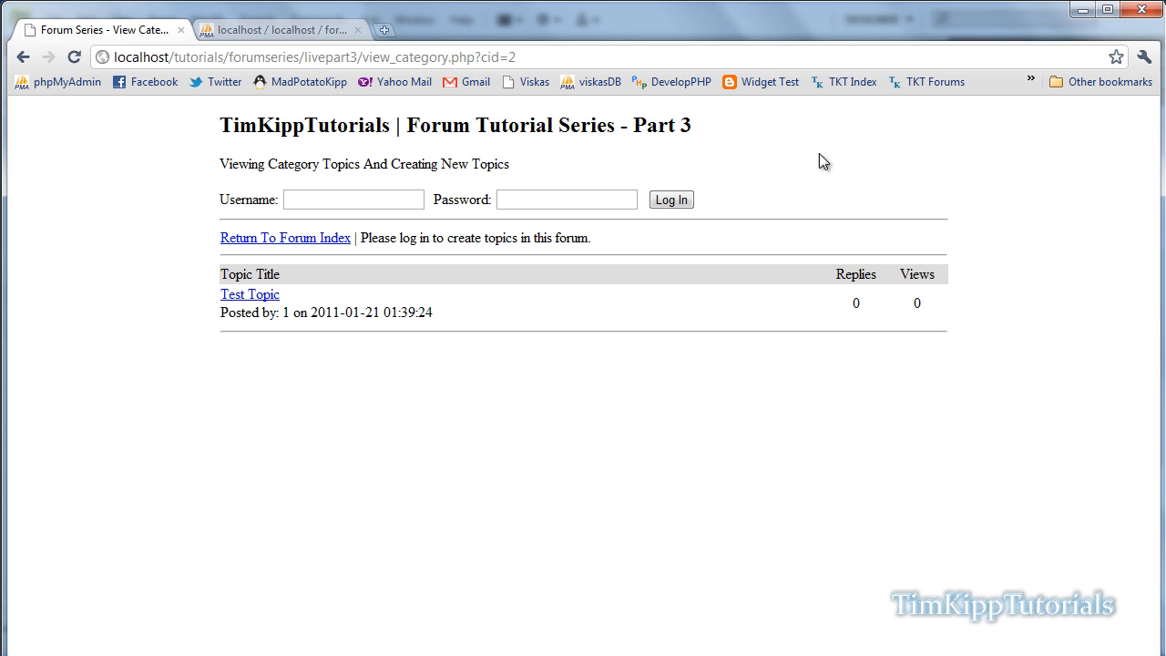